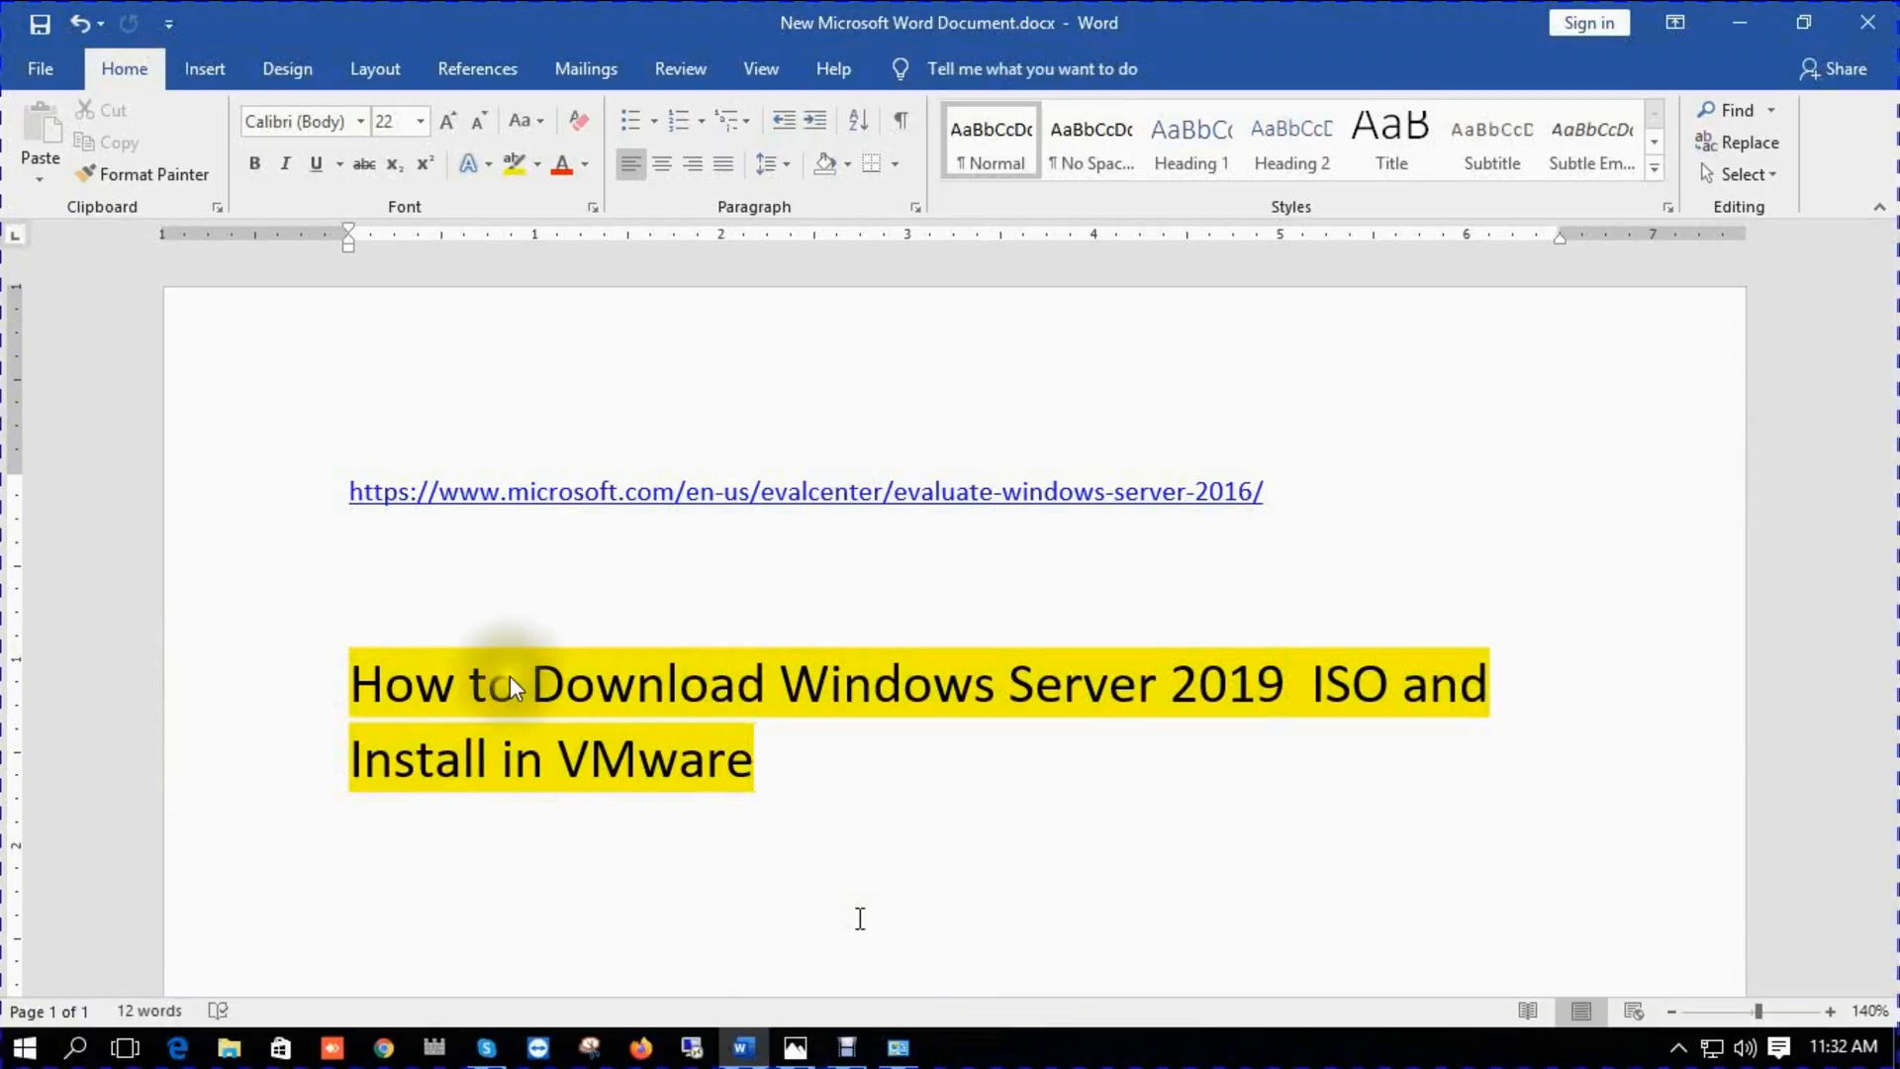
{"action": "mouse_move", "coordinate": [540, 467]}
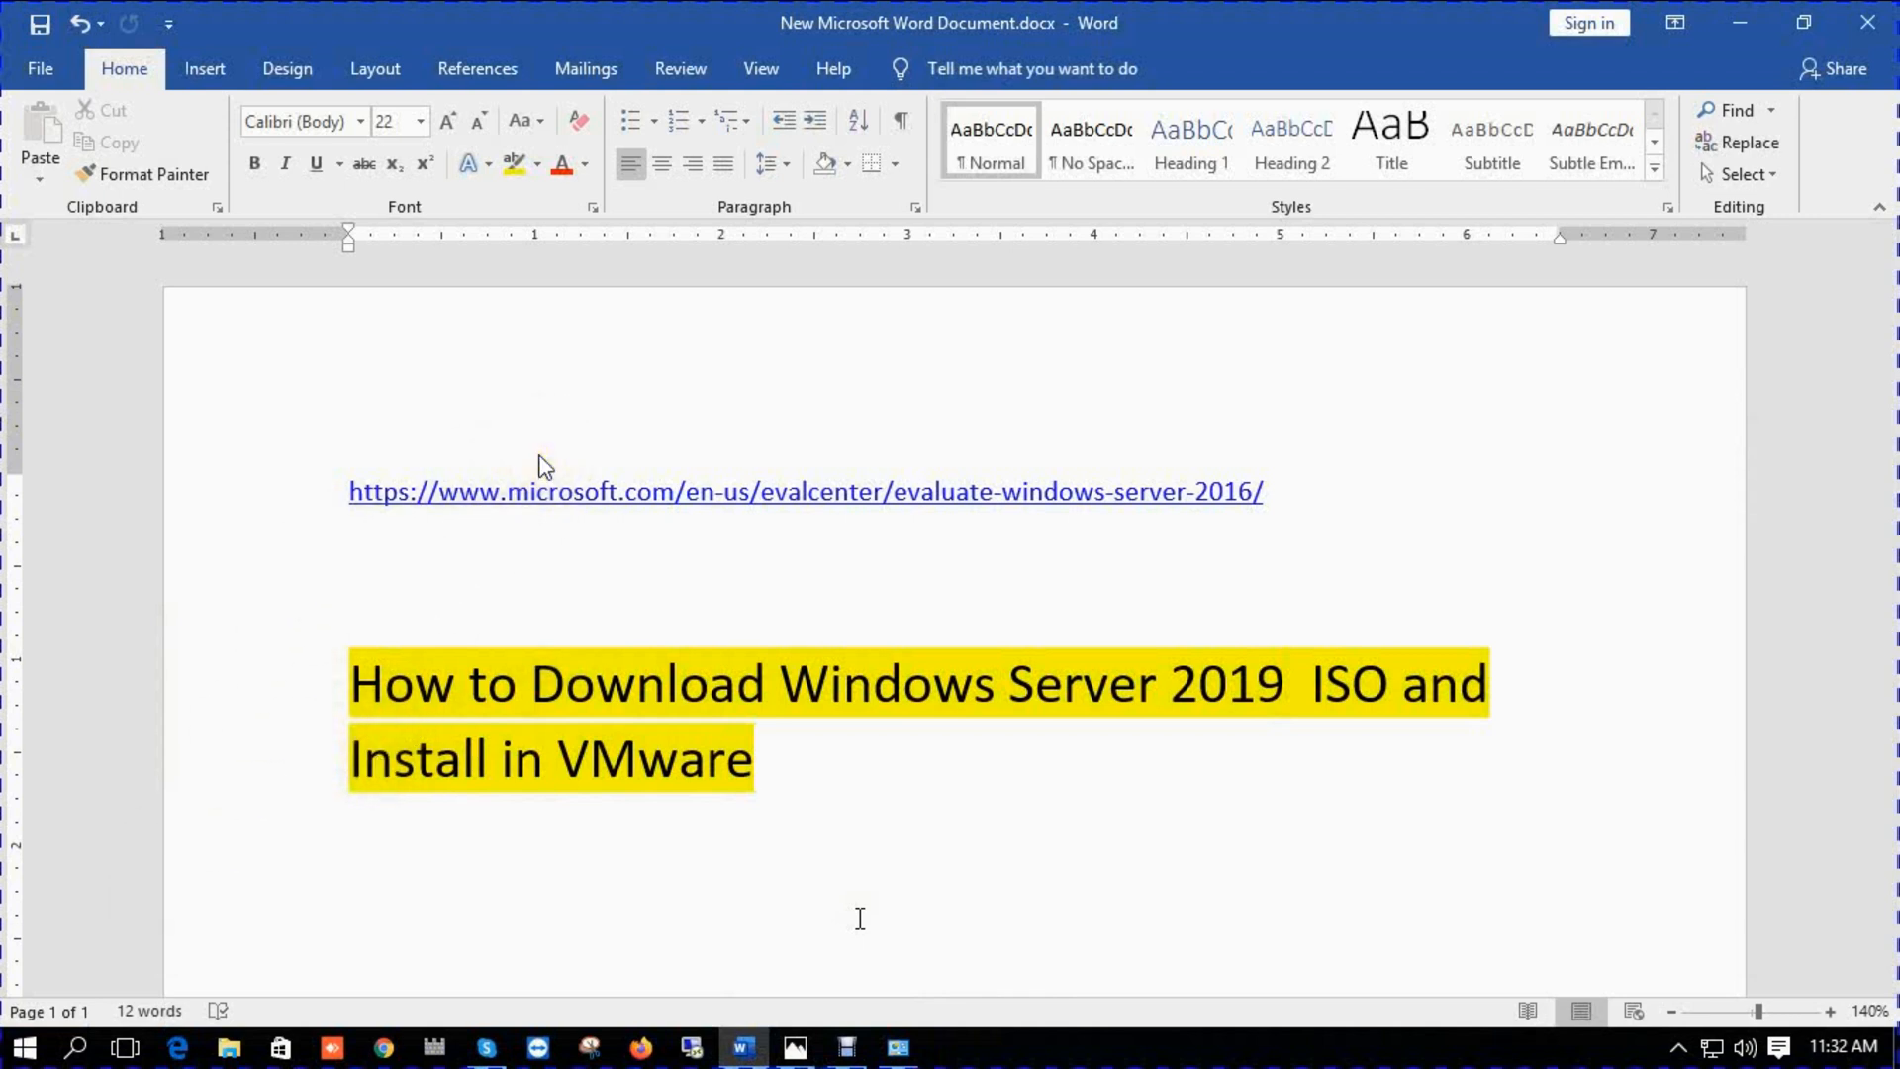
{"action": "mouse_move", "coordinate": [564, 507]}
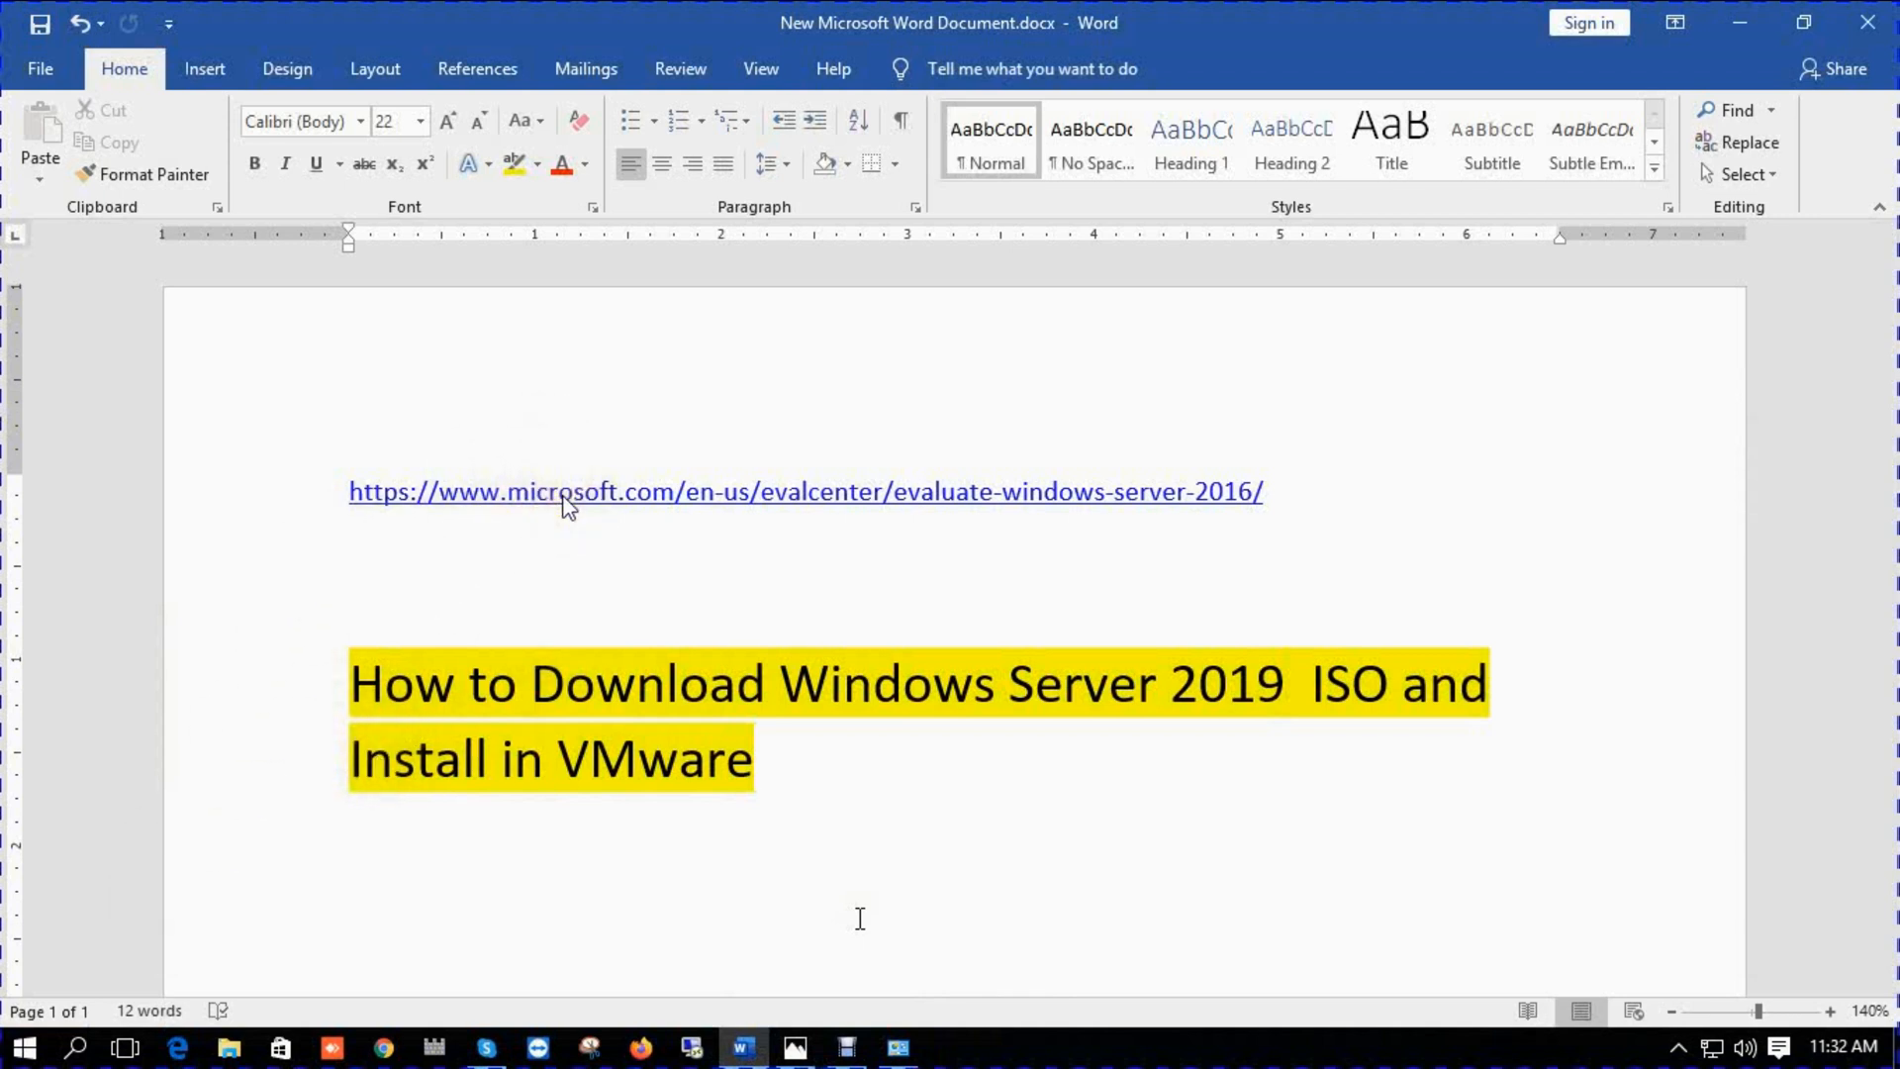
Search Google for 'microsoft windows server 2019 download' and open the Windows Server 2019 - Microsoft result.
{"action": "left_click", "coordinate": [558, 491]}
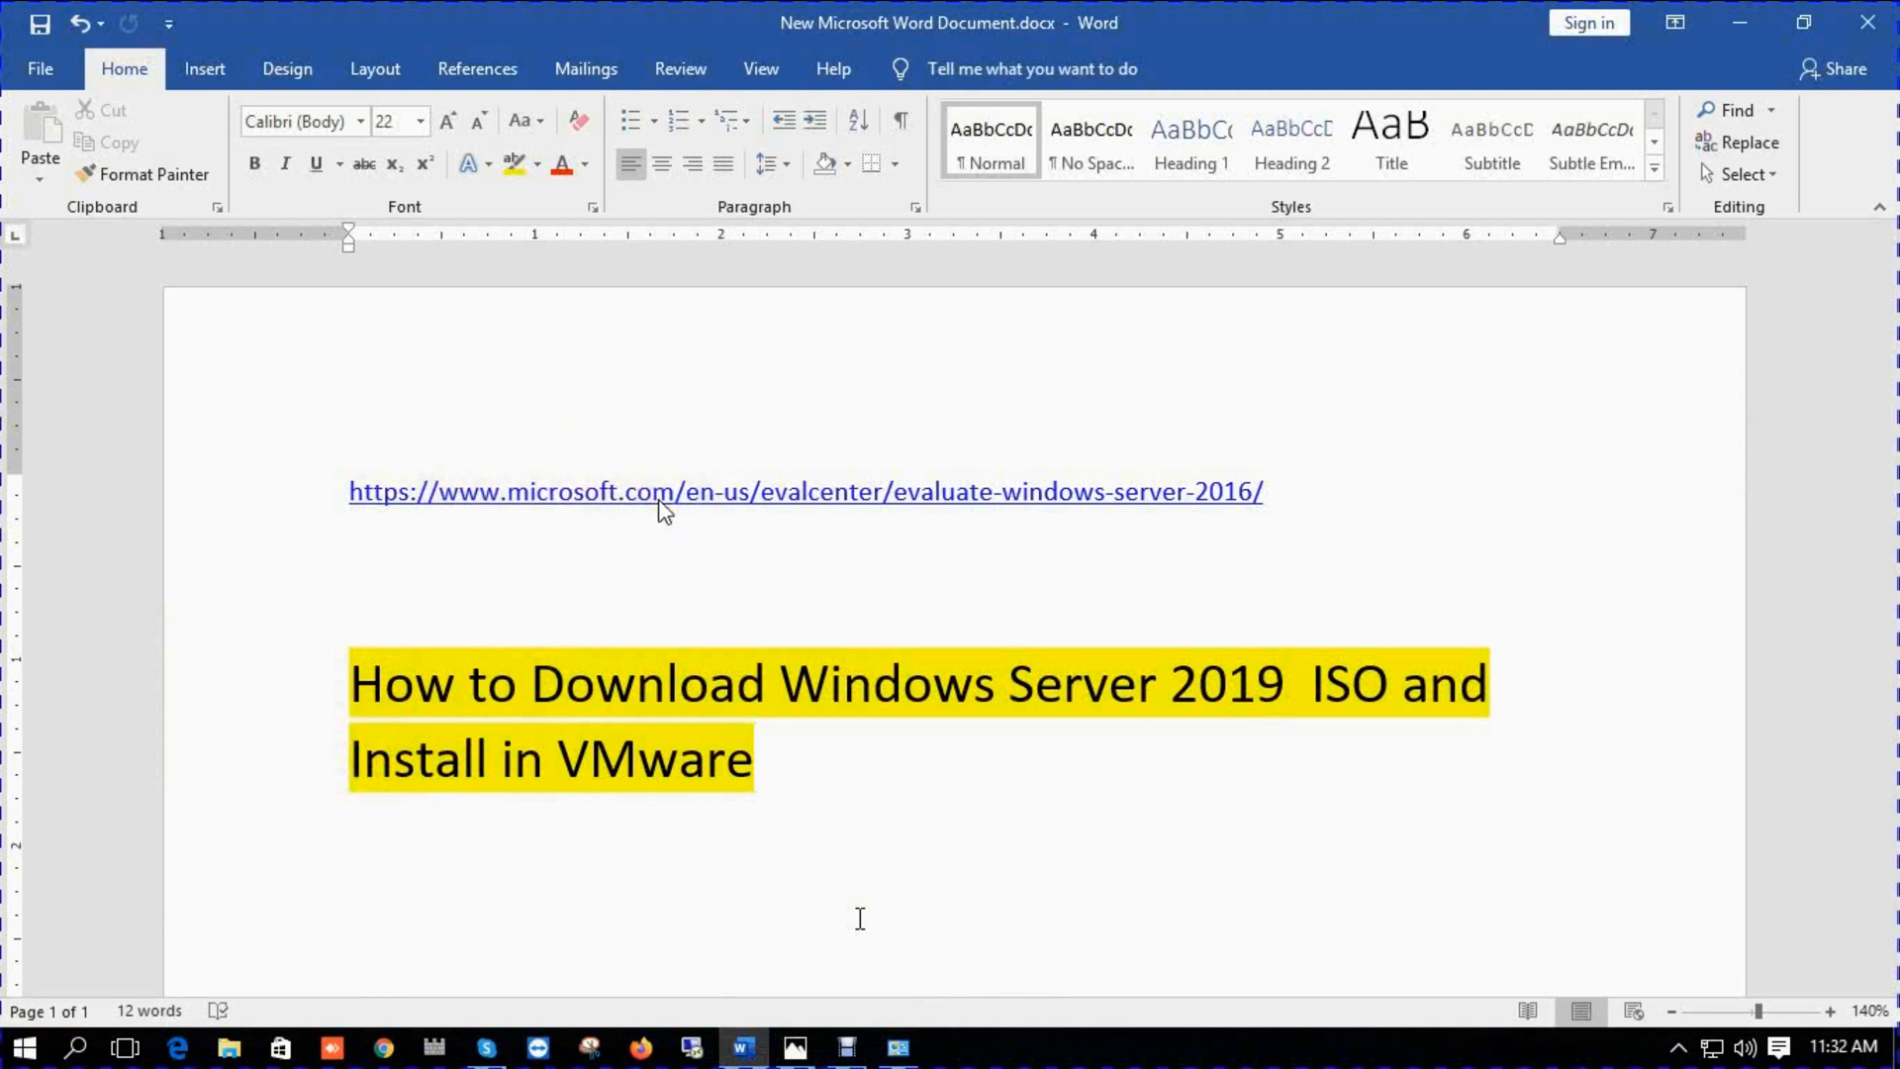
{"action": "mouse_move", "coordinate": [1176, 519]}
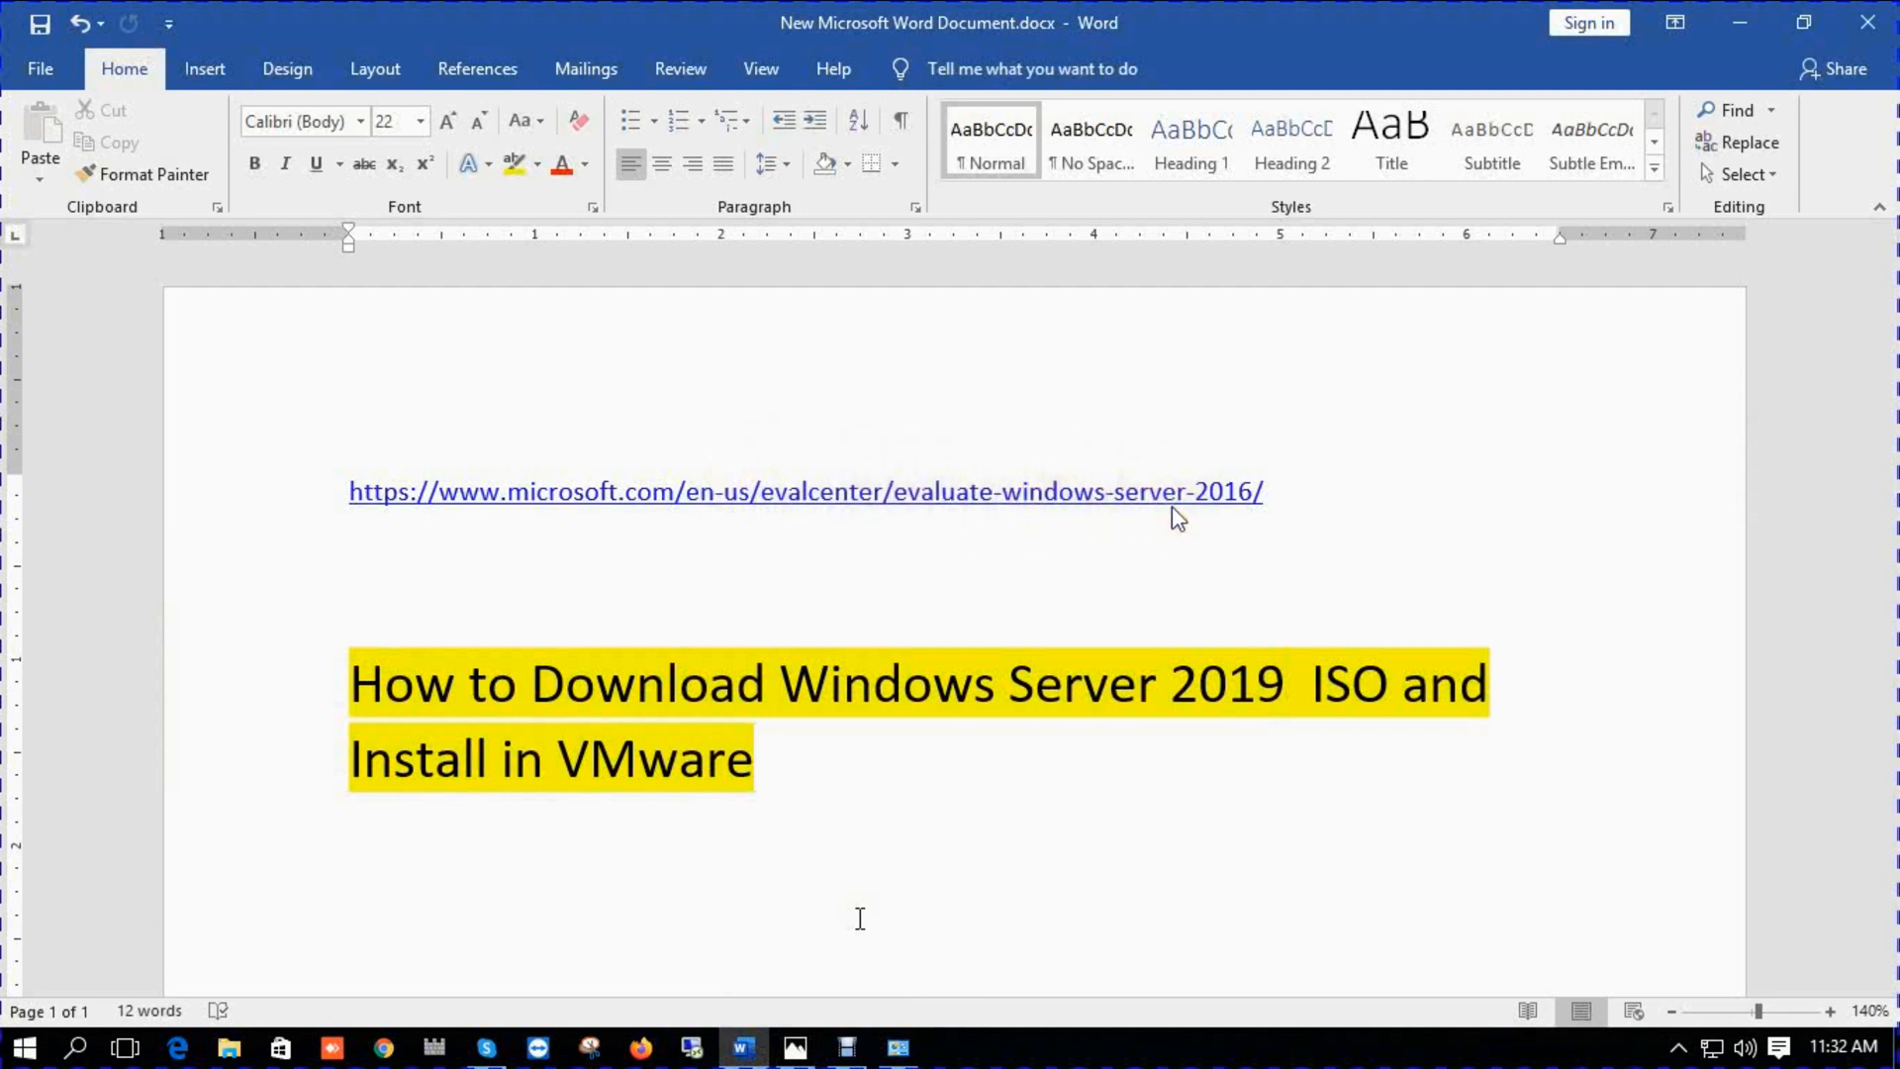
{"action": "mouse_move", "coordinate": [817, 944]}
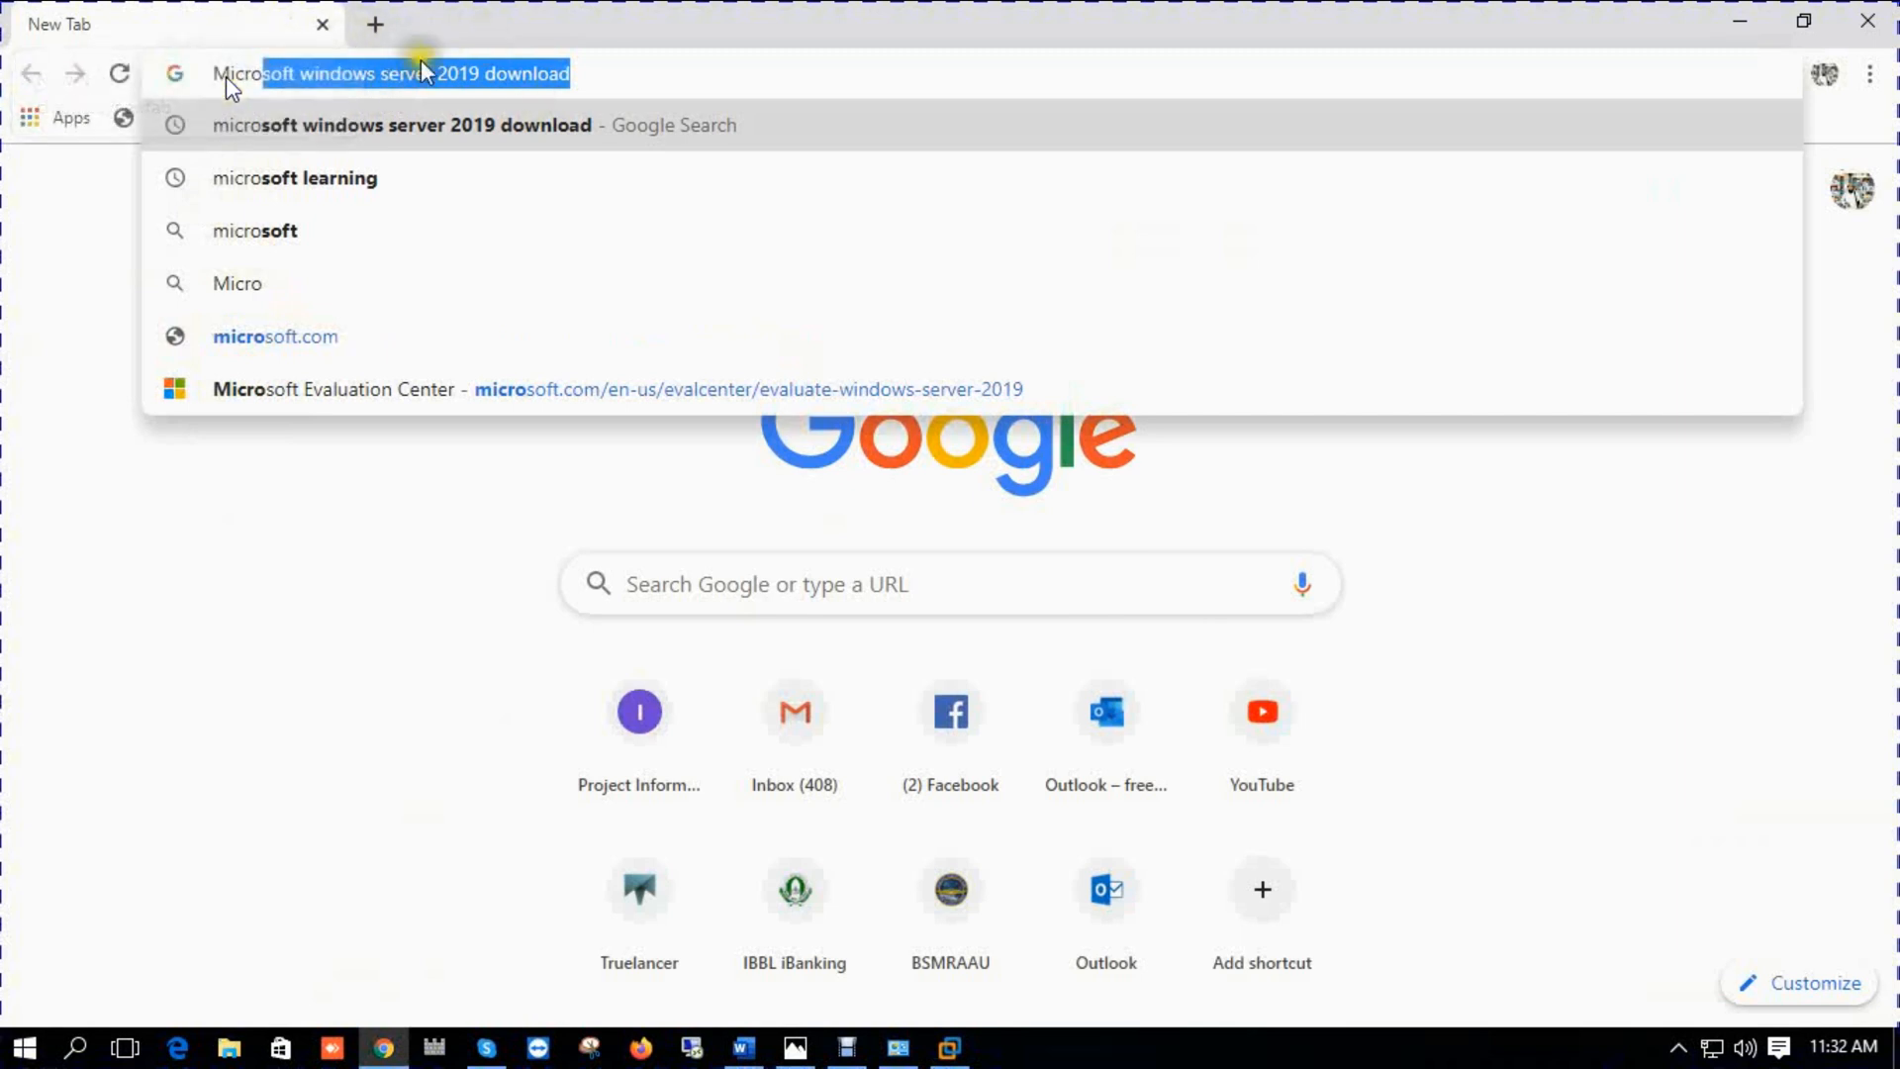
{"action": "key", "text": "Enter"}
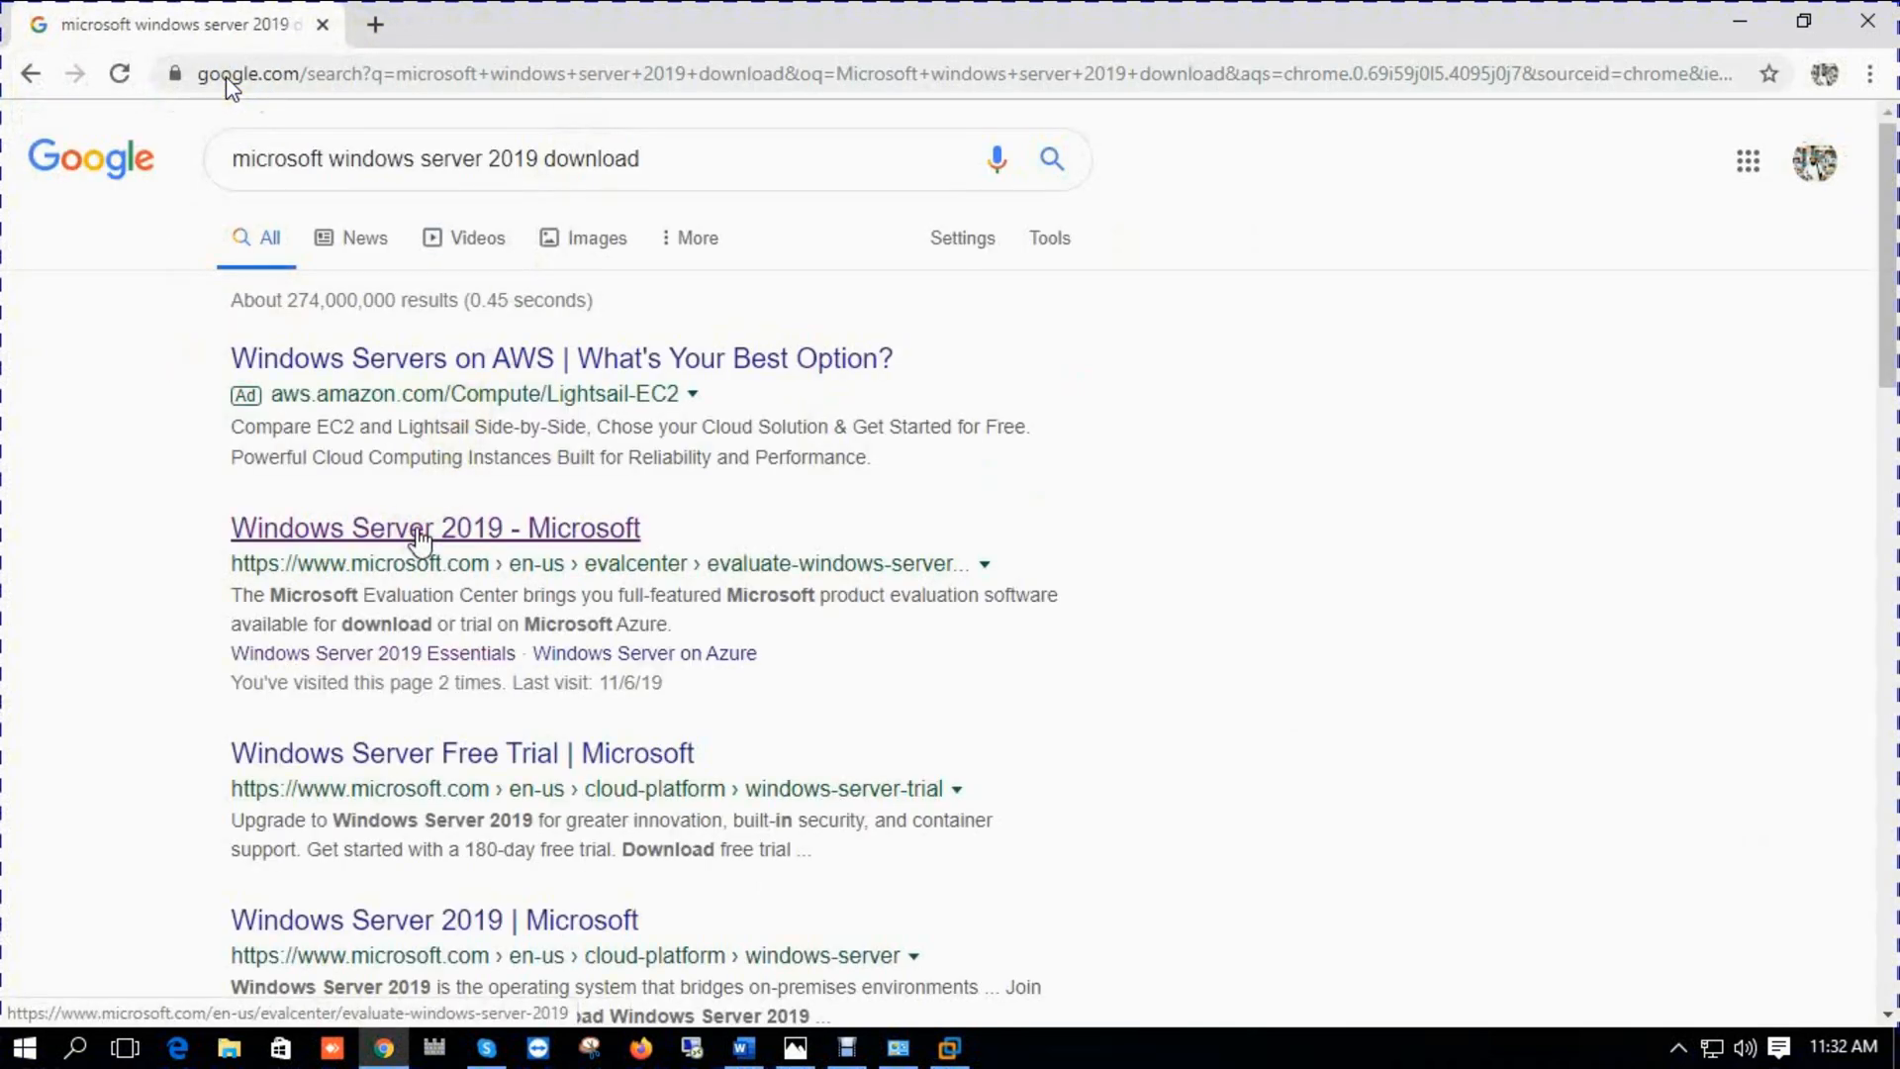
{"action": "left_click", "coordinate": [419, 529]}
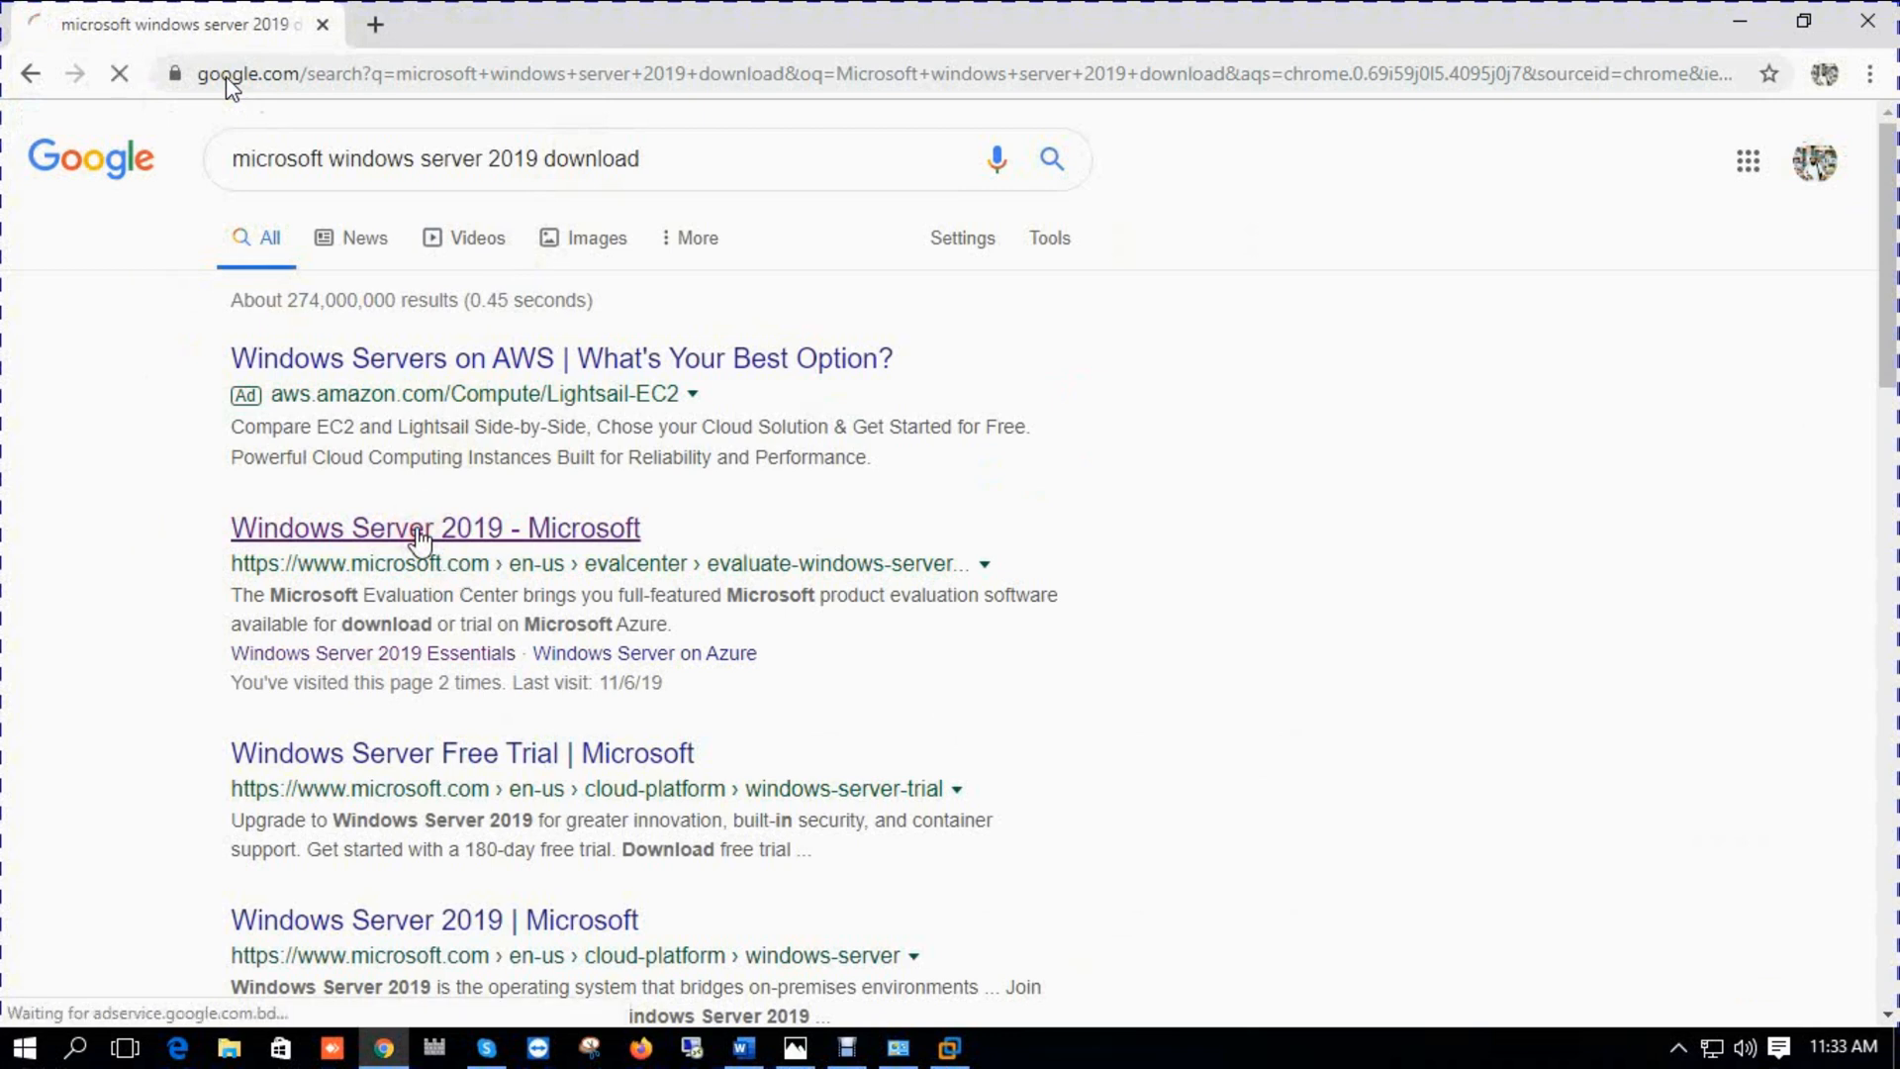
{"action": "left_click", "coordinate": [419, 528]}
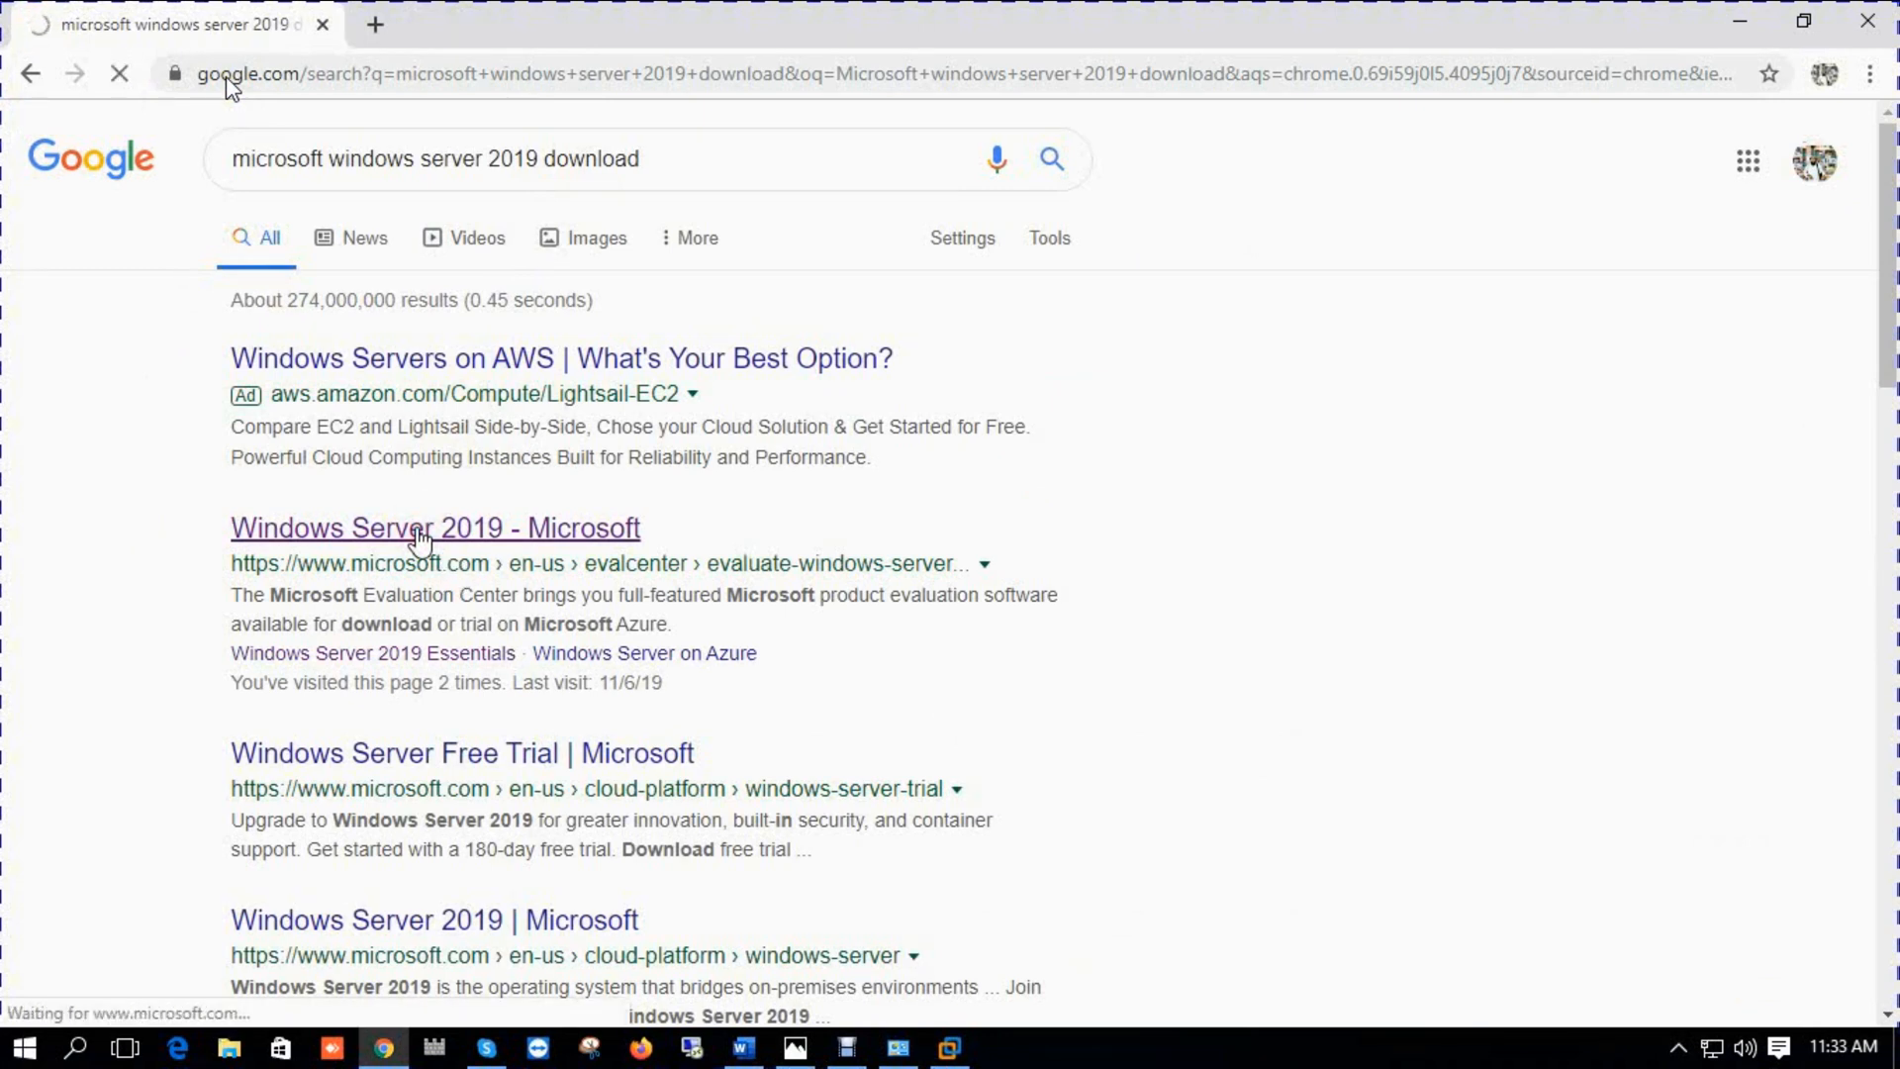
Scroll through the Windows Server 2019 evaluation details and expand the Buy section.
{"action": "left_click", "coordinate": [413, 527]}
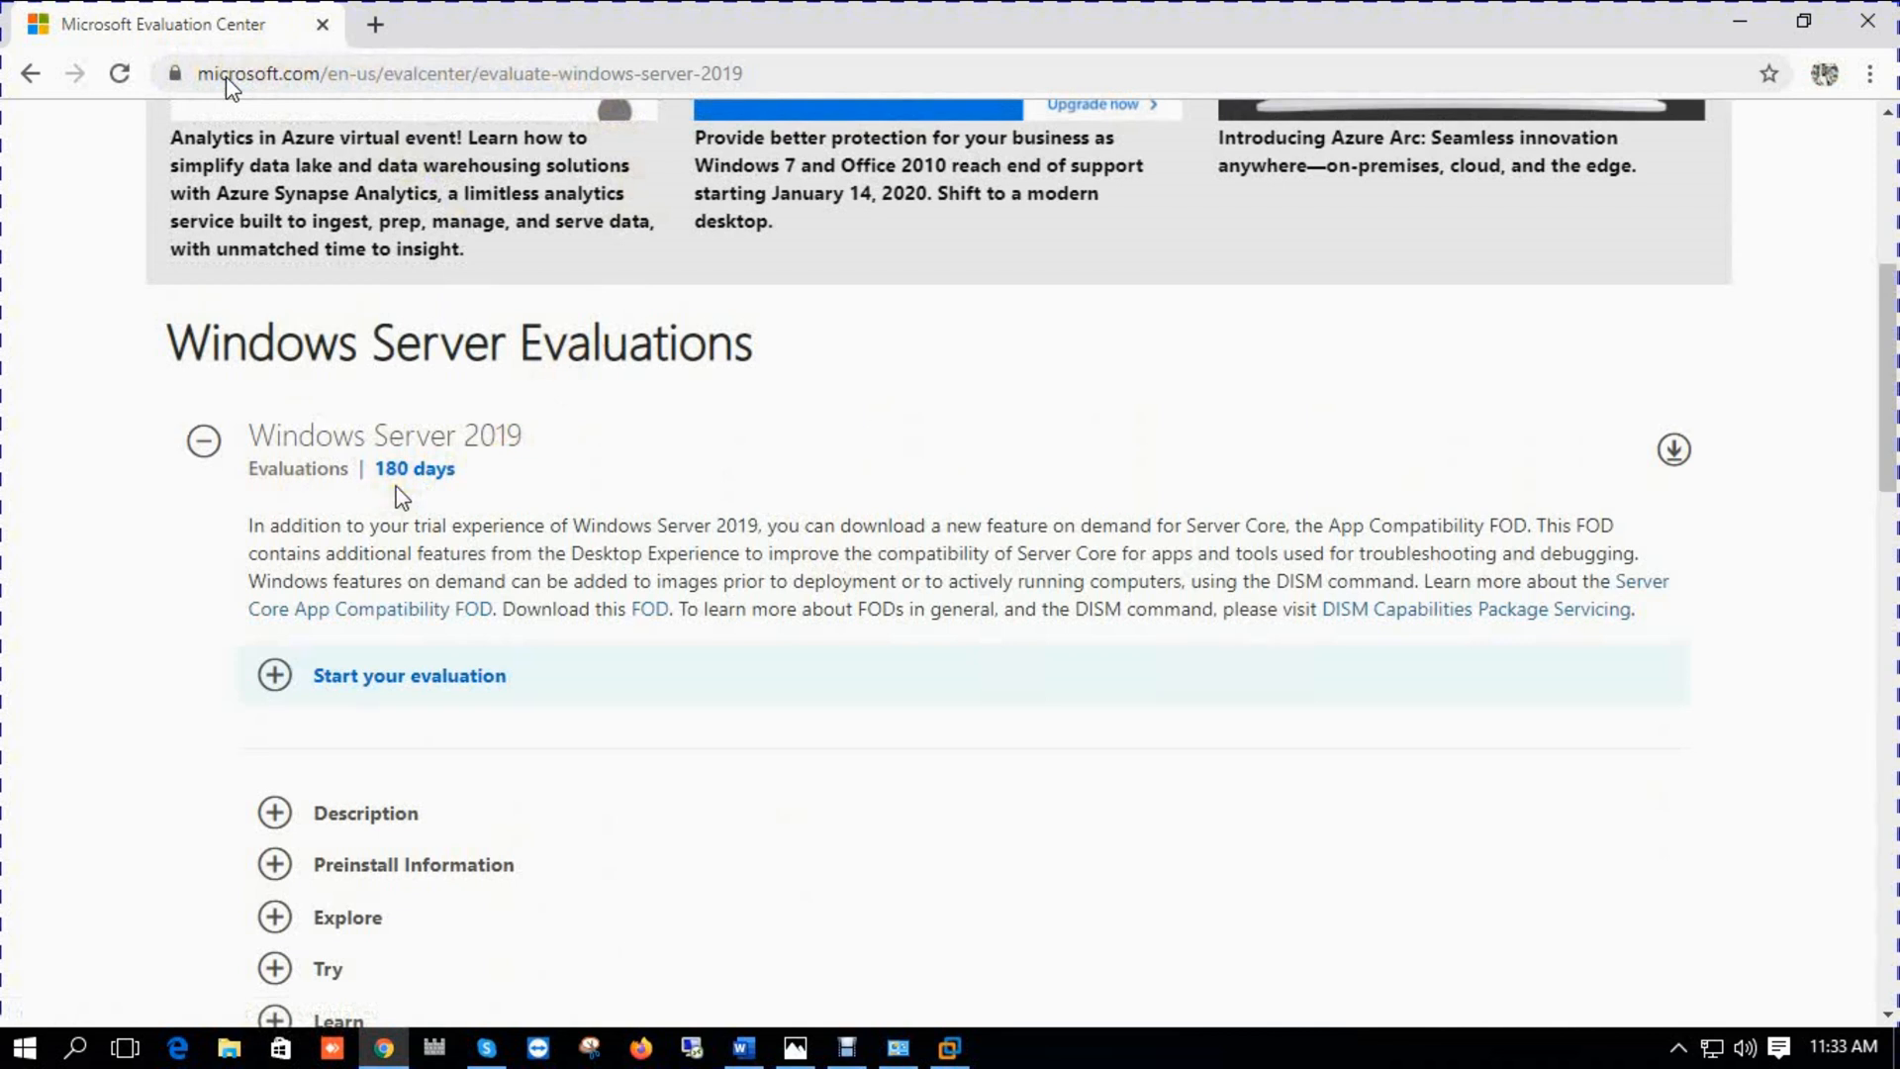
{"action": "mouse_move", "coordinate": [453, 606]}
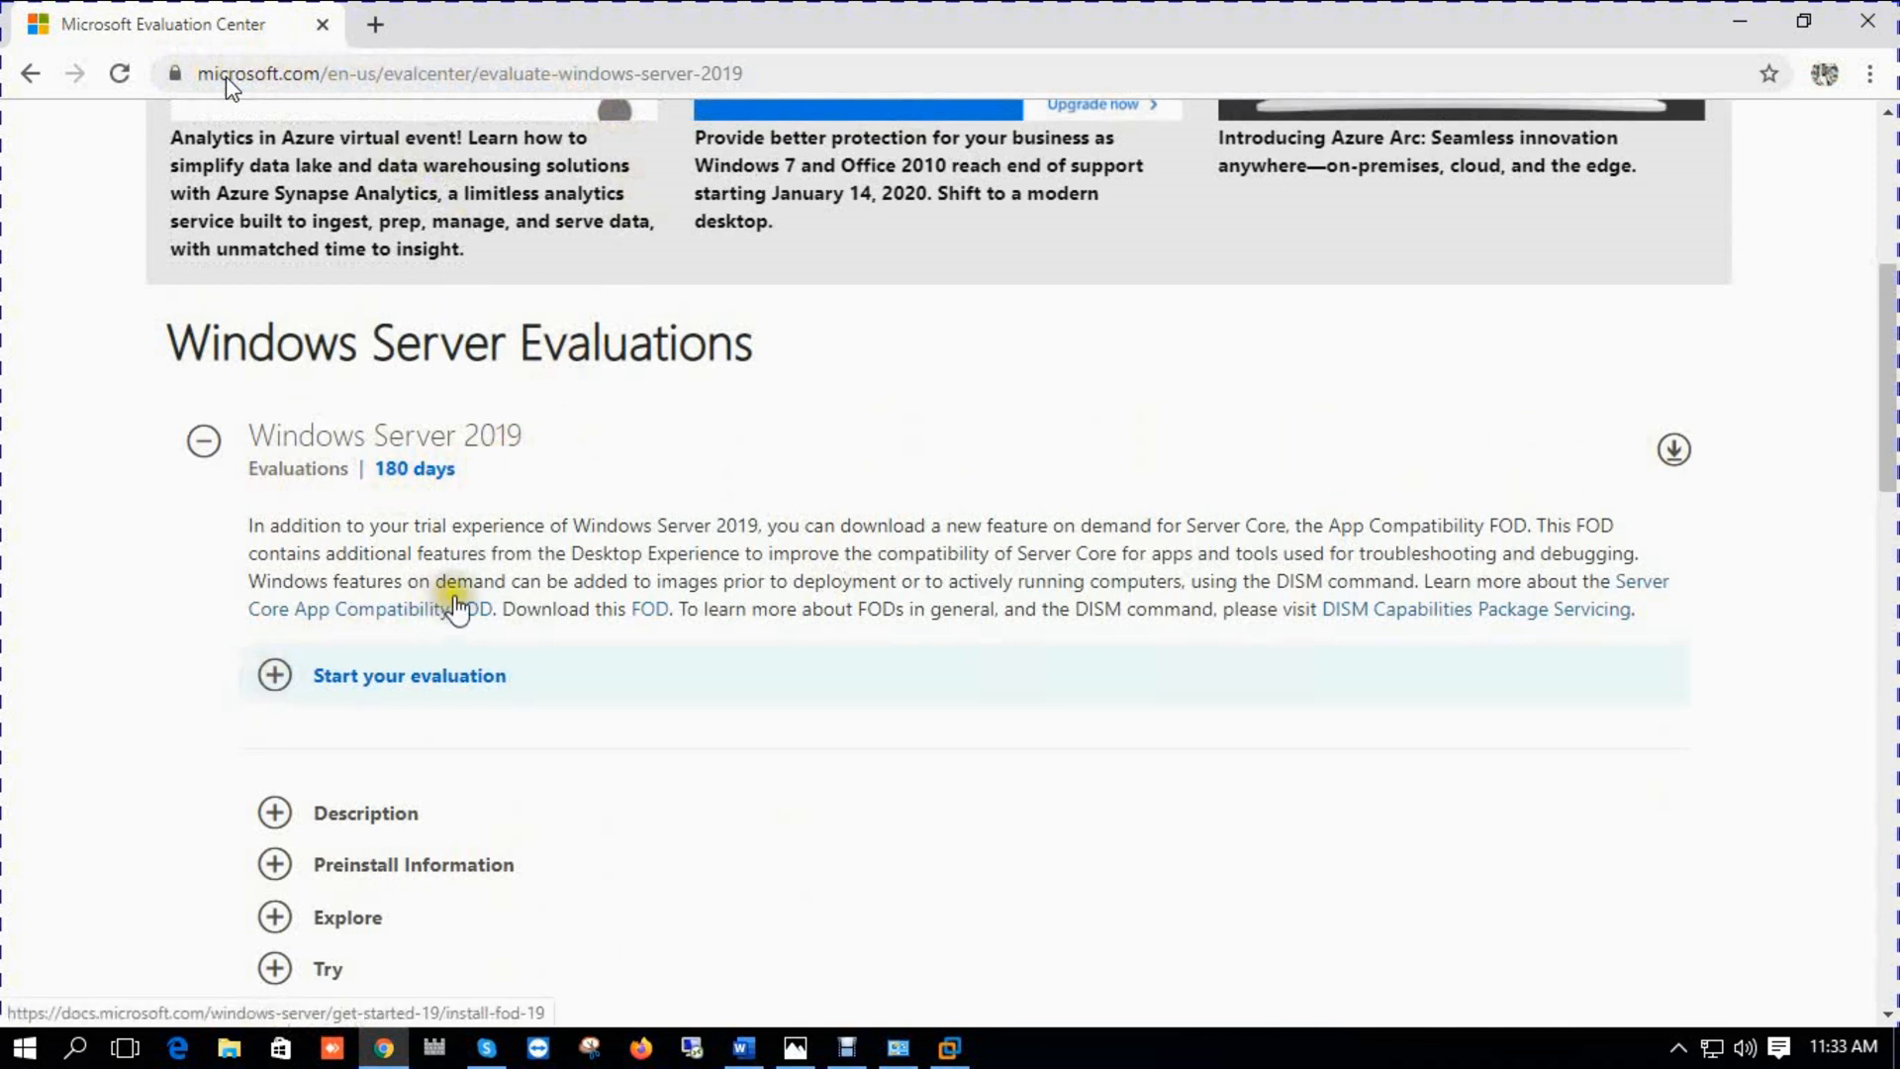
{"action": "scroll", "scroll_direction": "down", "scroll_amount": 3}
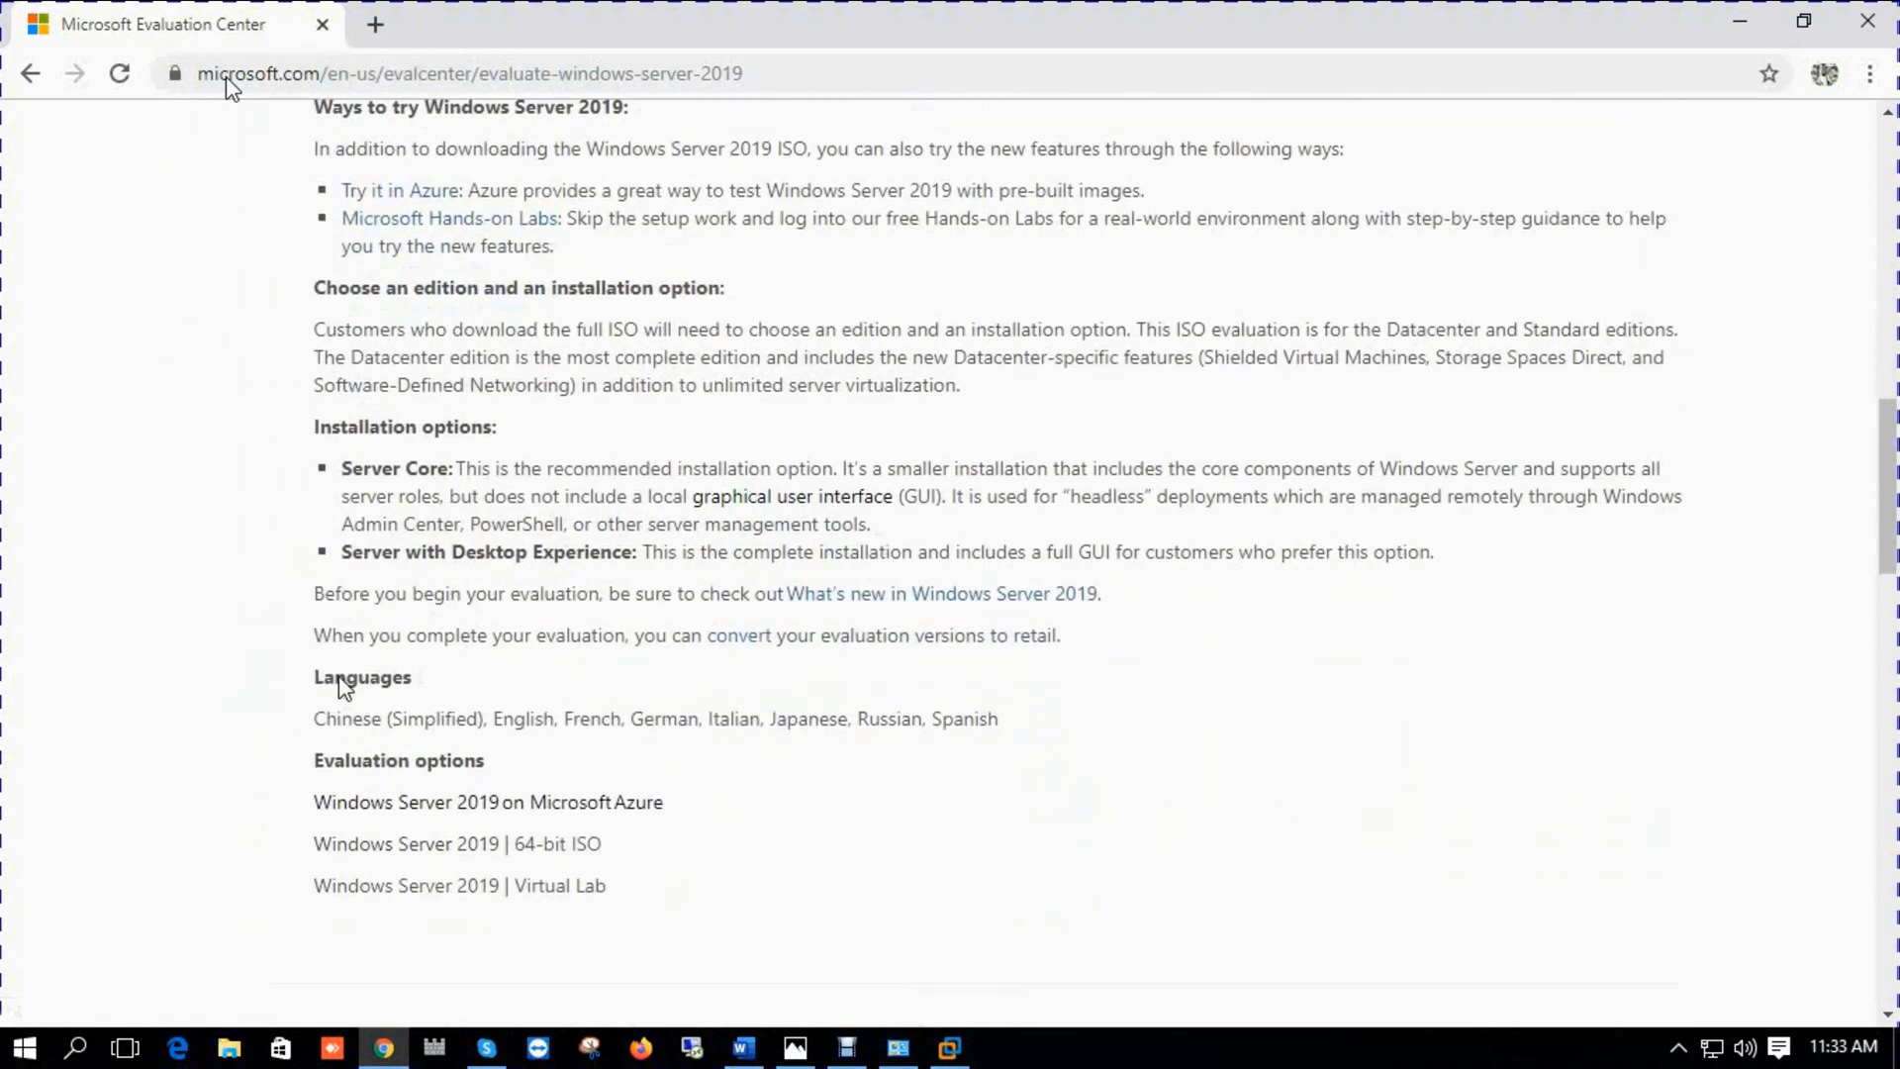
{"action": "scroll", "scroll_direction": "down", "scroll_amount": 3}
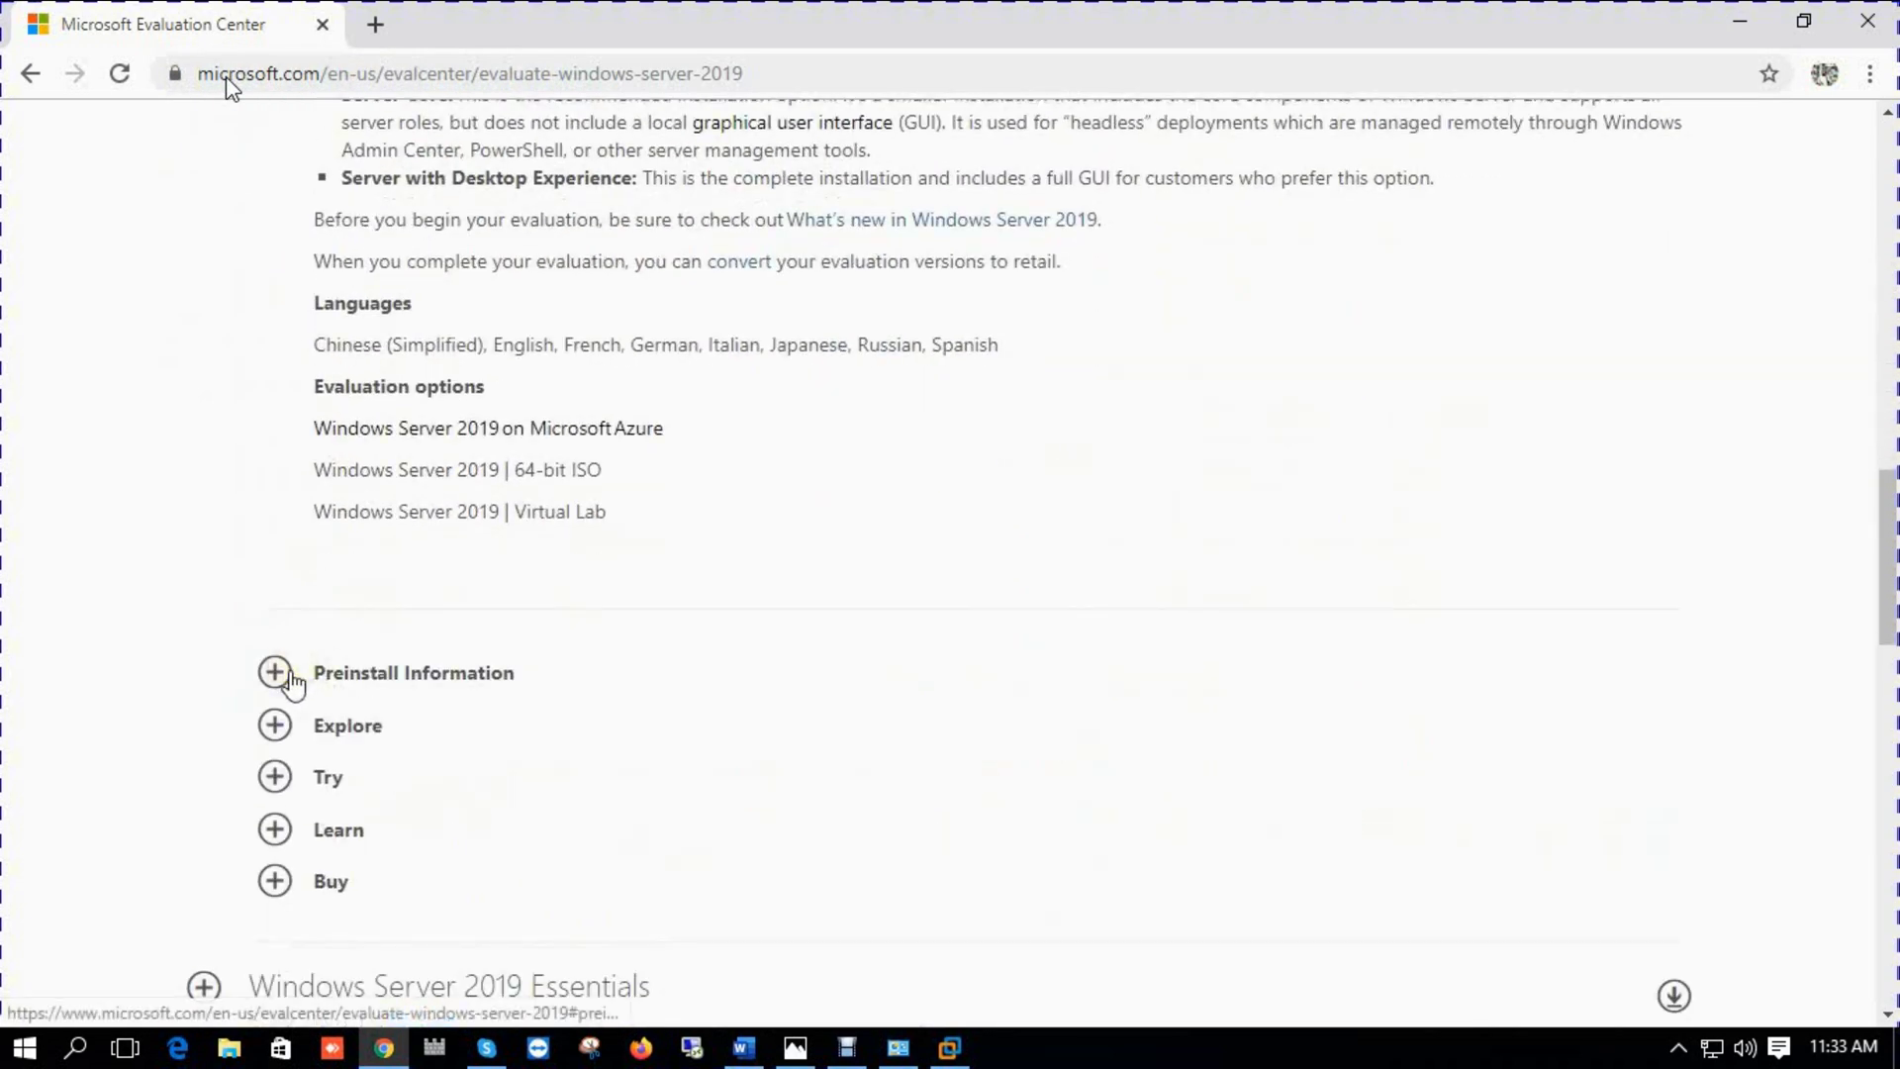
{"action": "scroll", "scroll_direction": "down", "scroll_amount": 3}
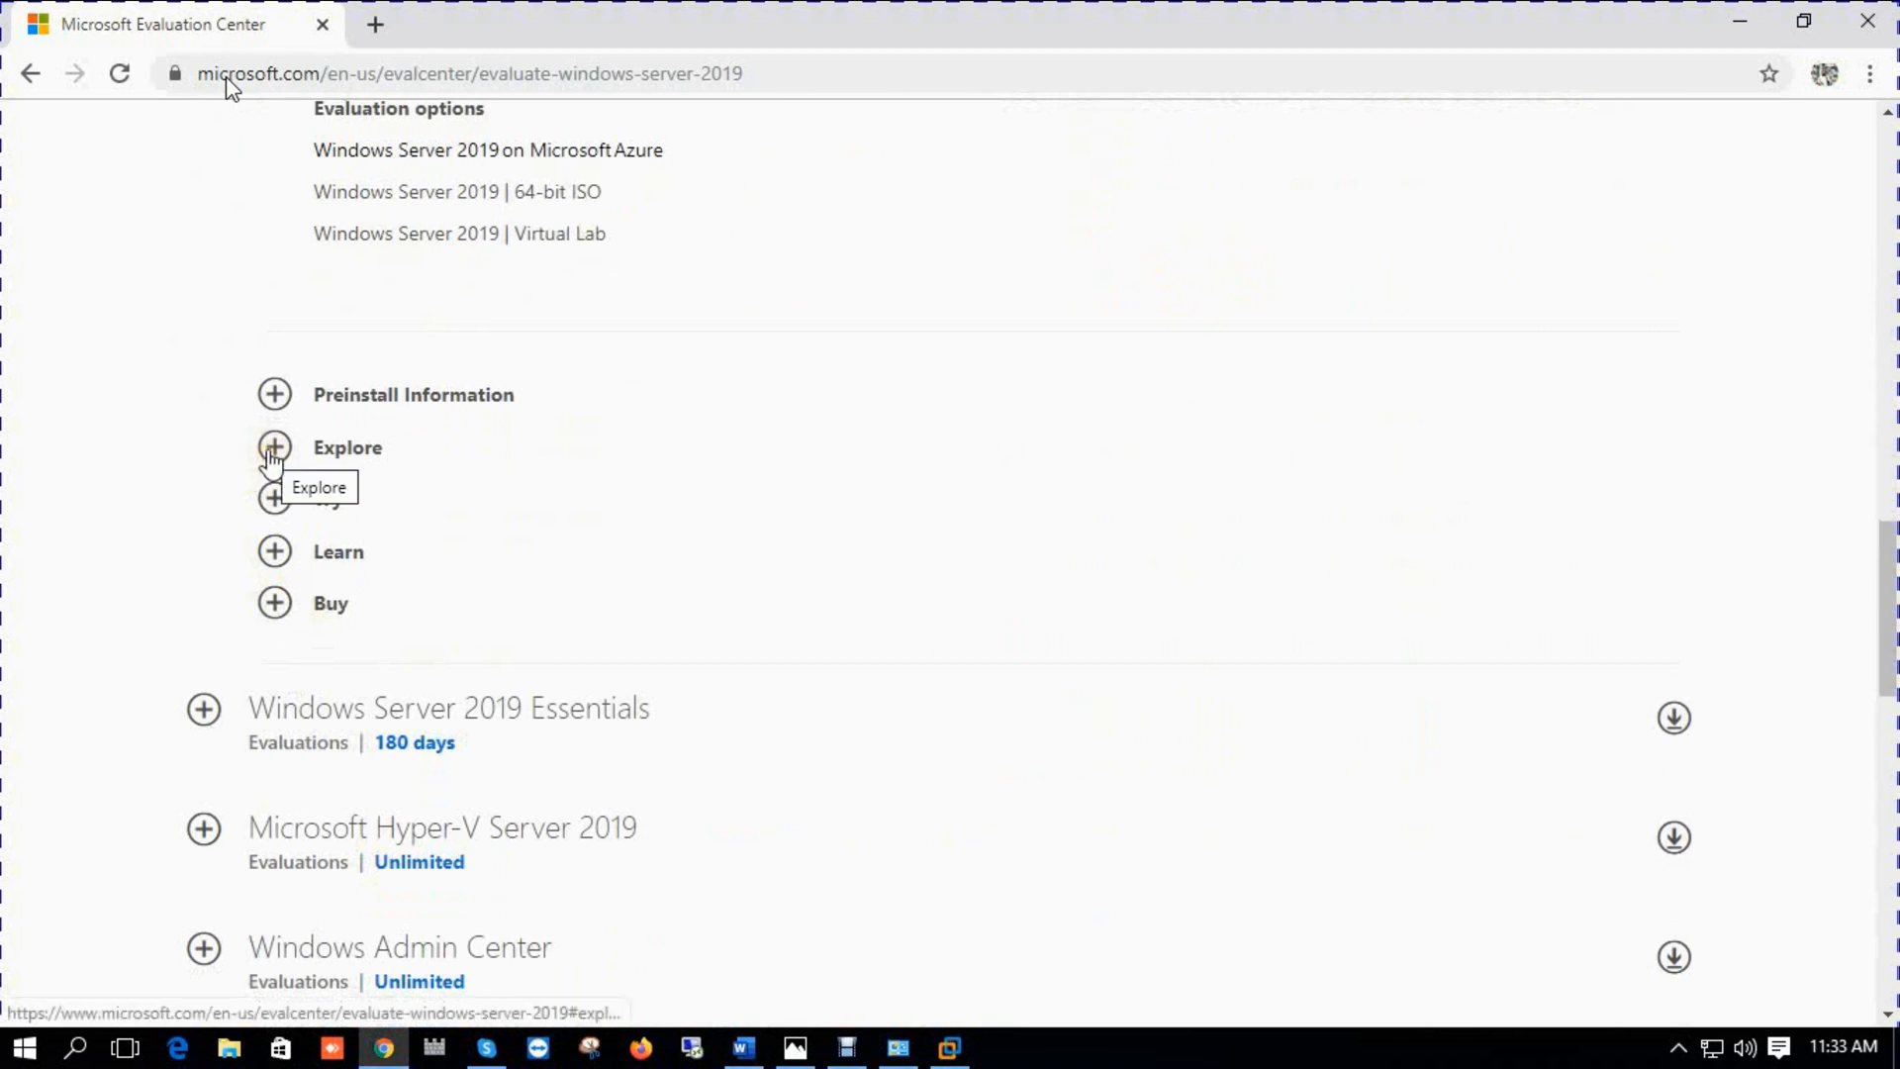
{"action": "mouse_move", "coordinate": [273, 604]}
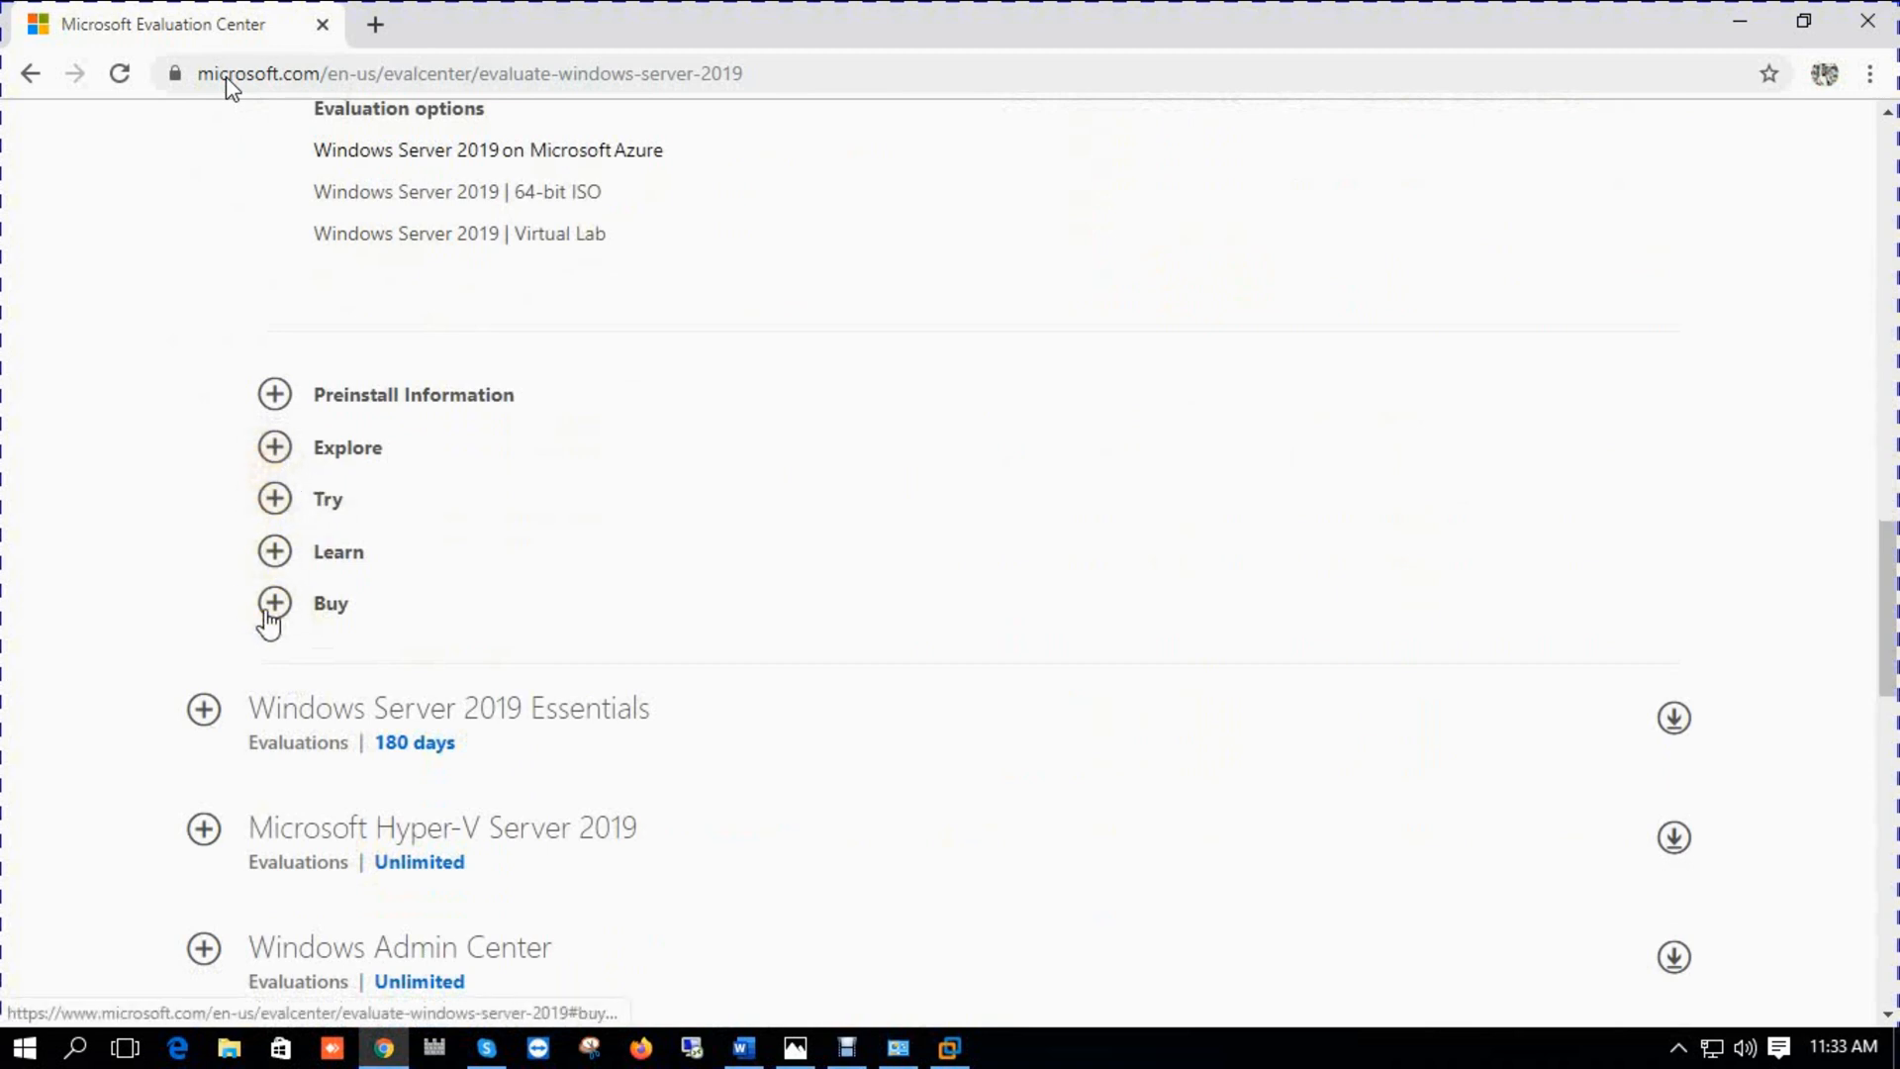
{"action": "left_click", "coordinate": [274, 603]}
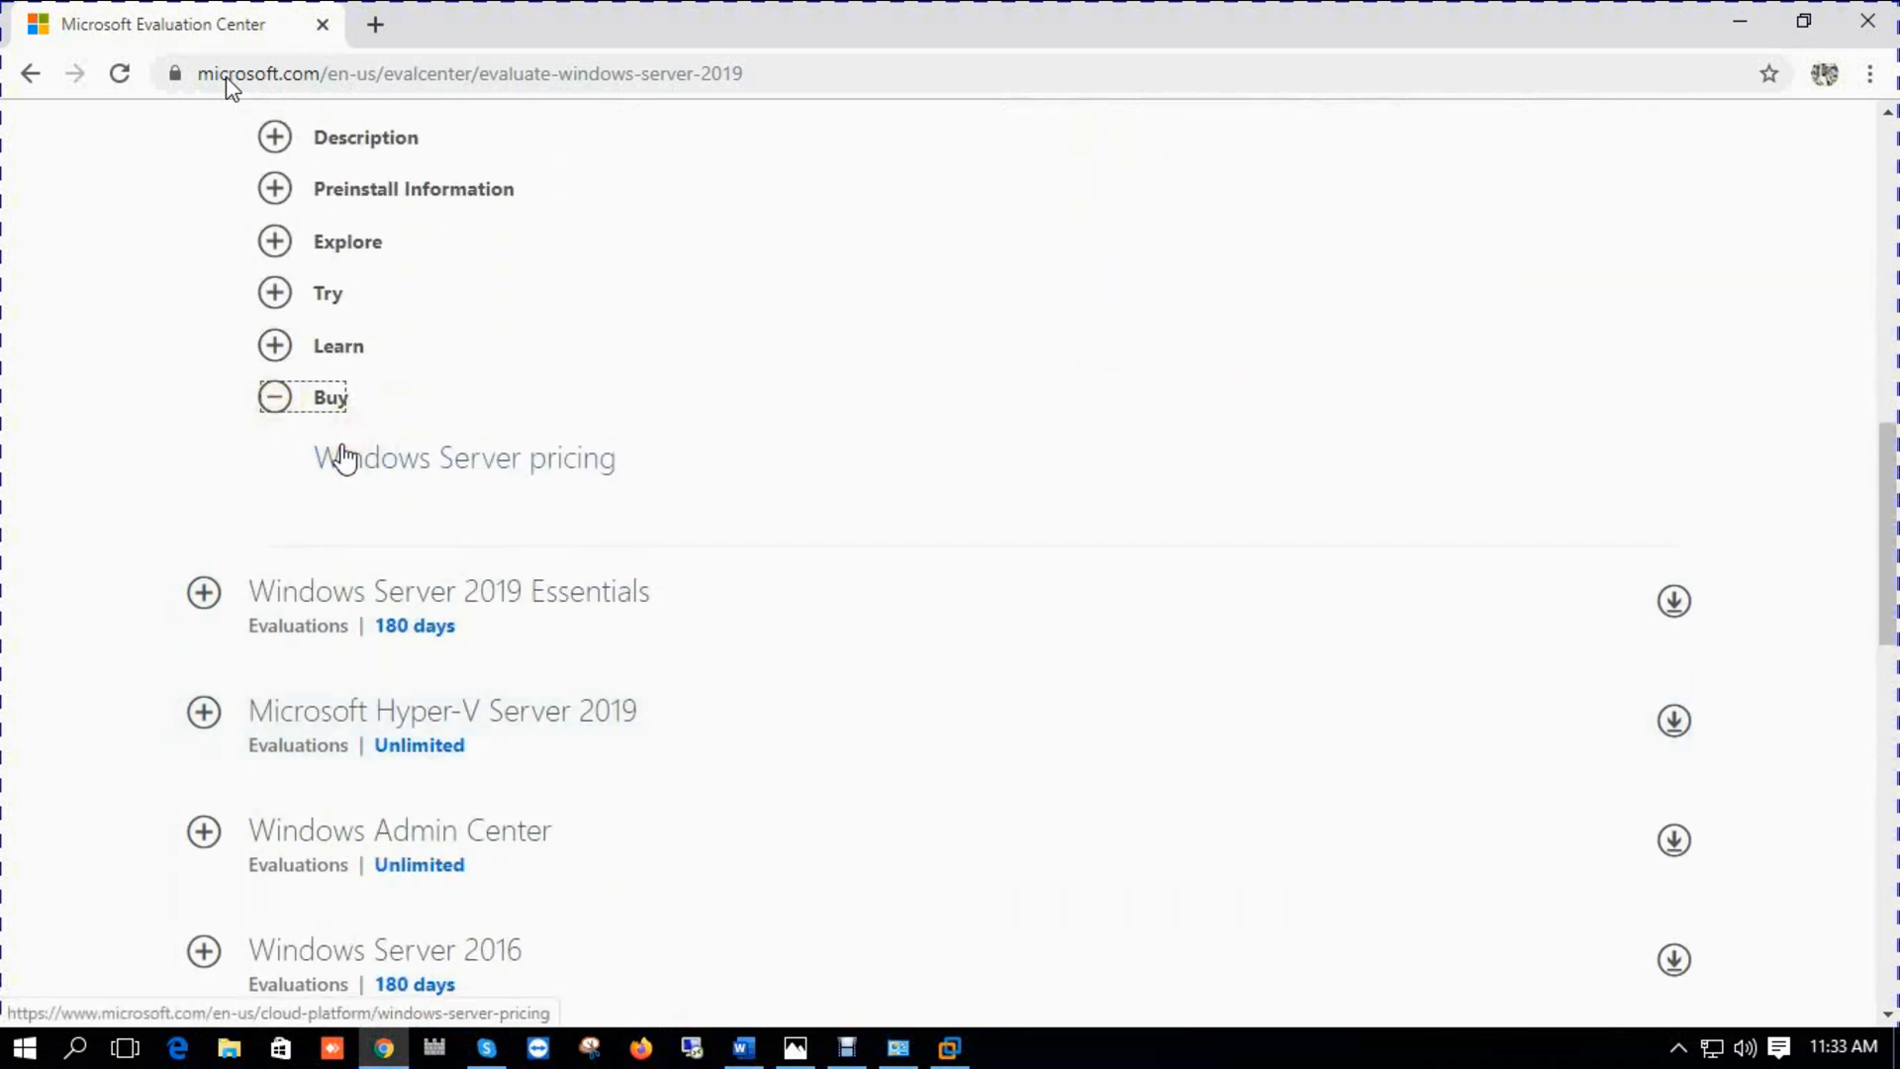
View the Windows Server pricing table in a new tab, then return to the Evaluation Center tab.
{"action": "left_click", "coordinate": [463, 459]}
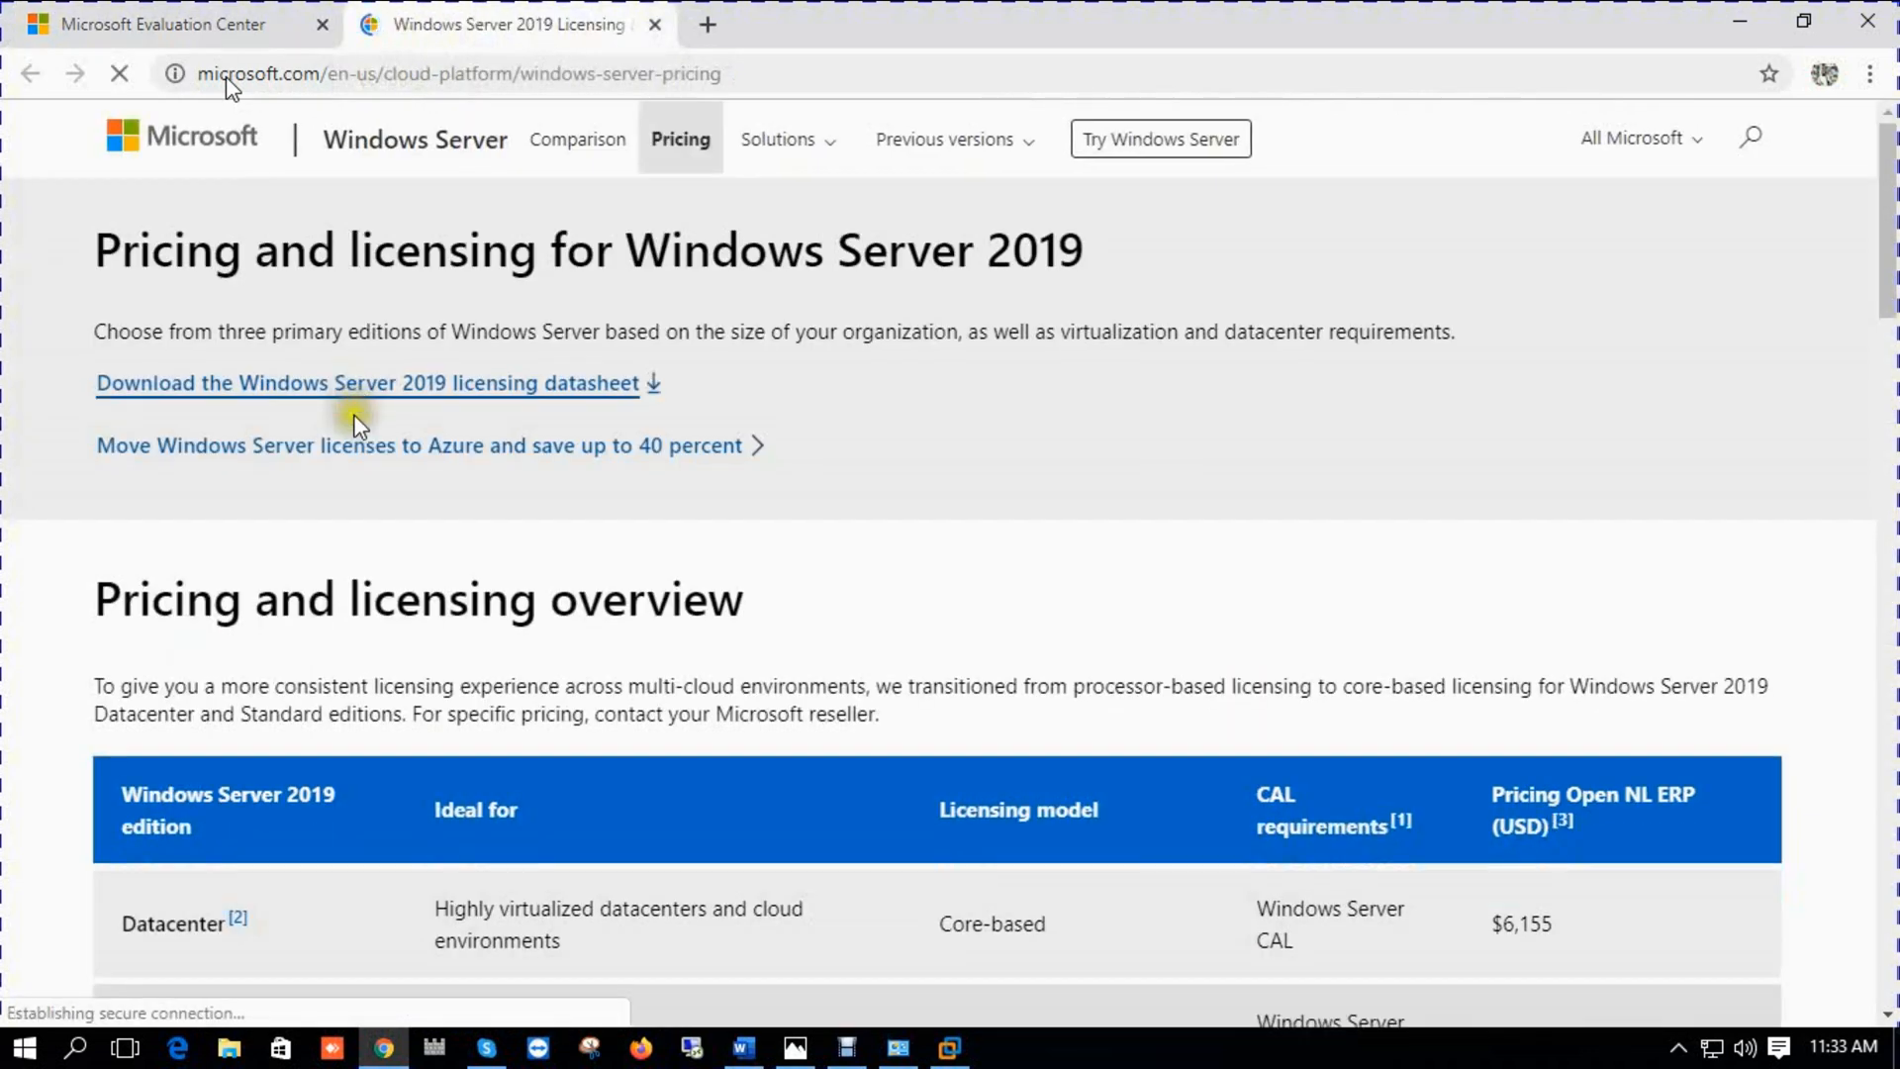
{"action": "scroll", "scroll_direction": "down", "scroll_amount": 3}
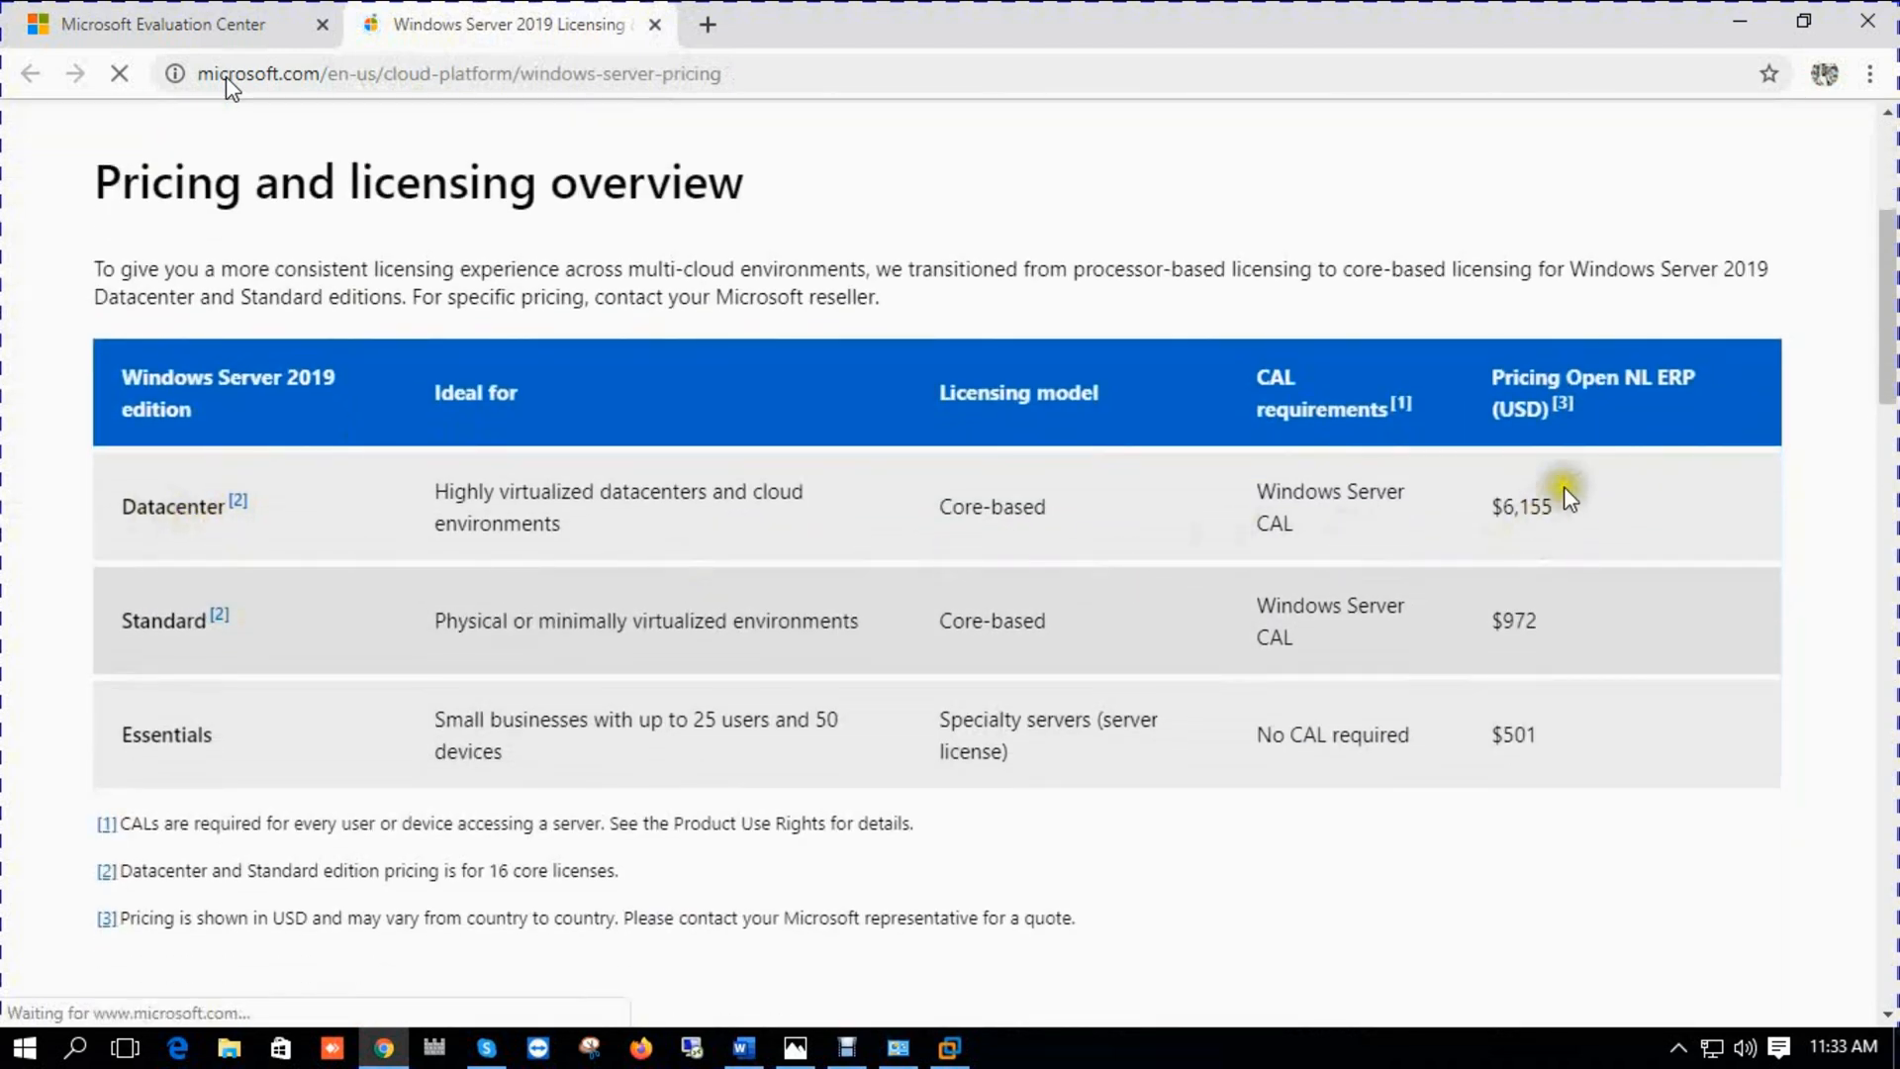
{"action": "mouse_move", "coordinate": [1279, 782]}
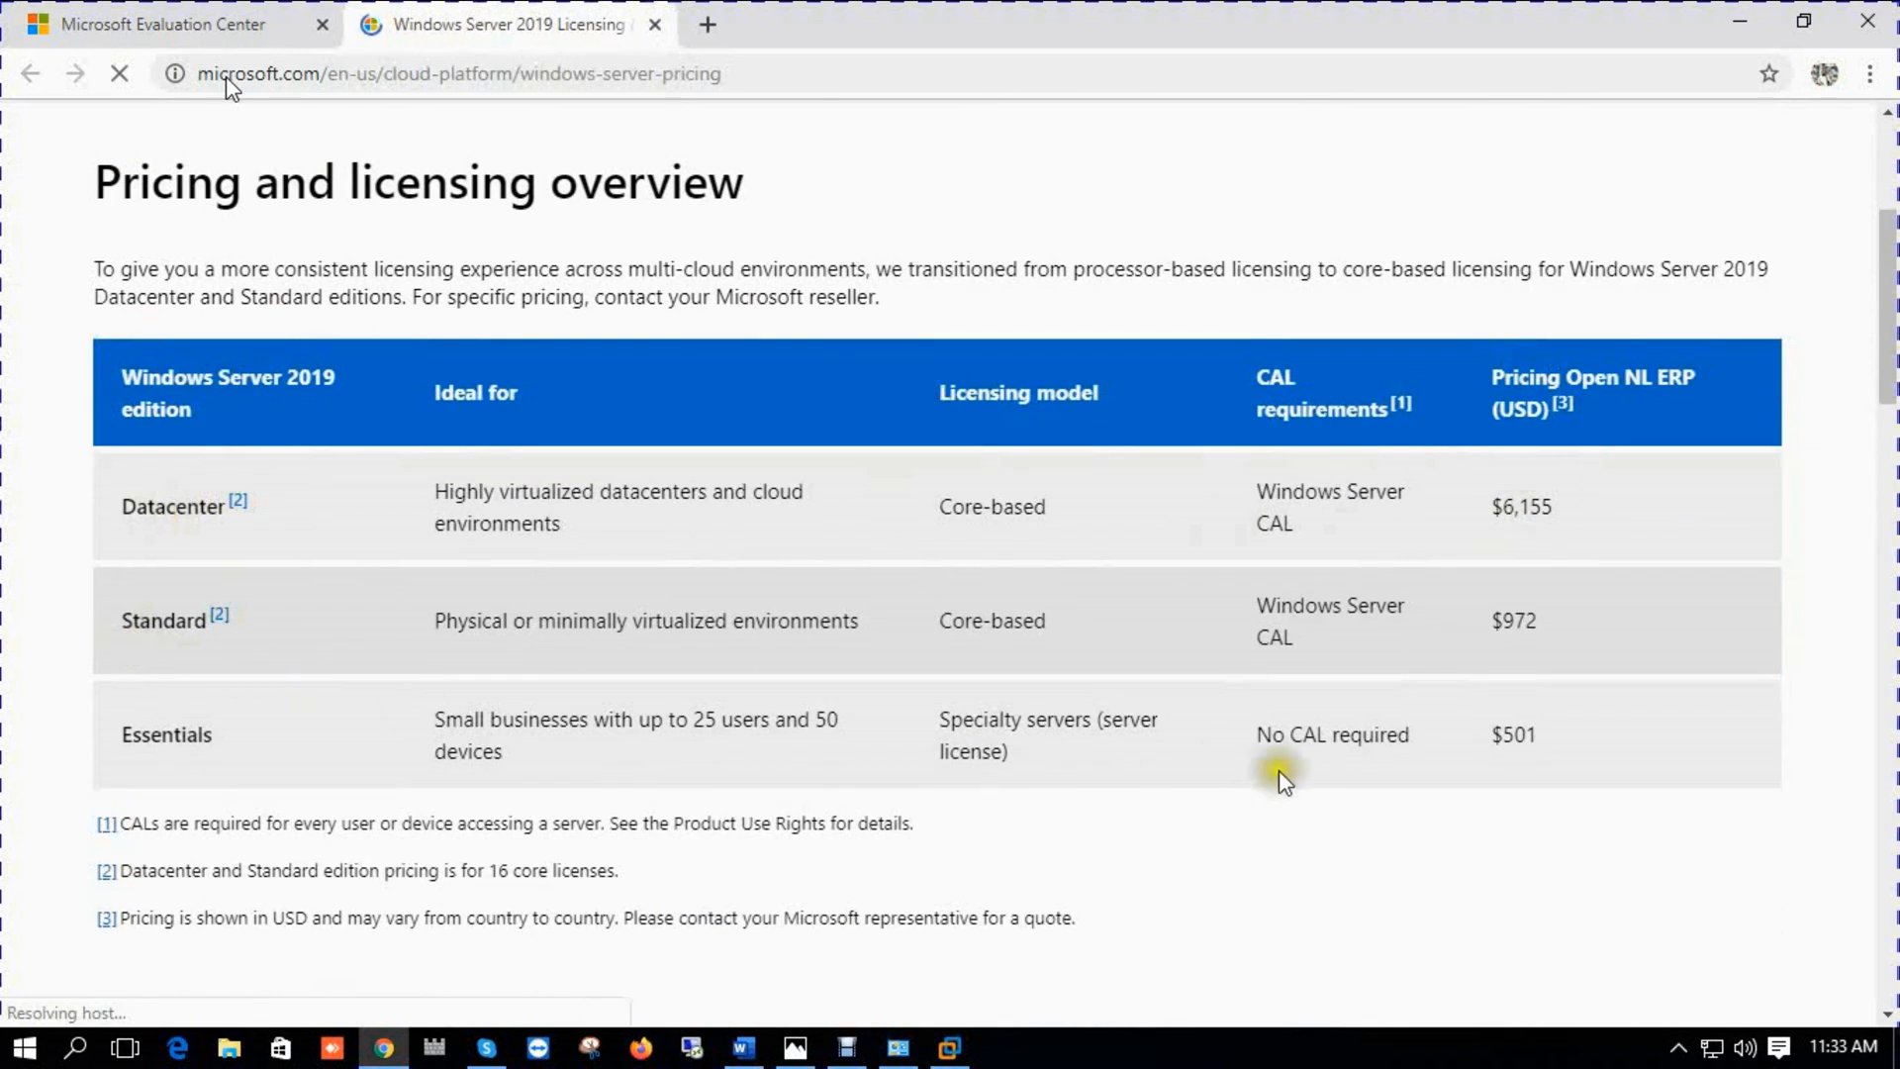
{"action": "mouse_move", "coordinate": [942, 851]}
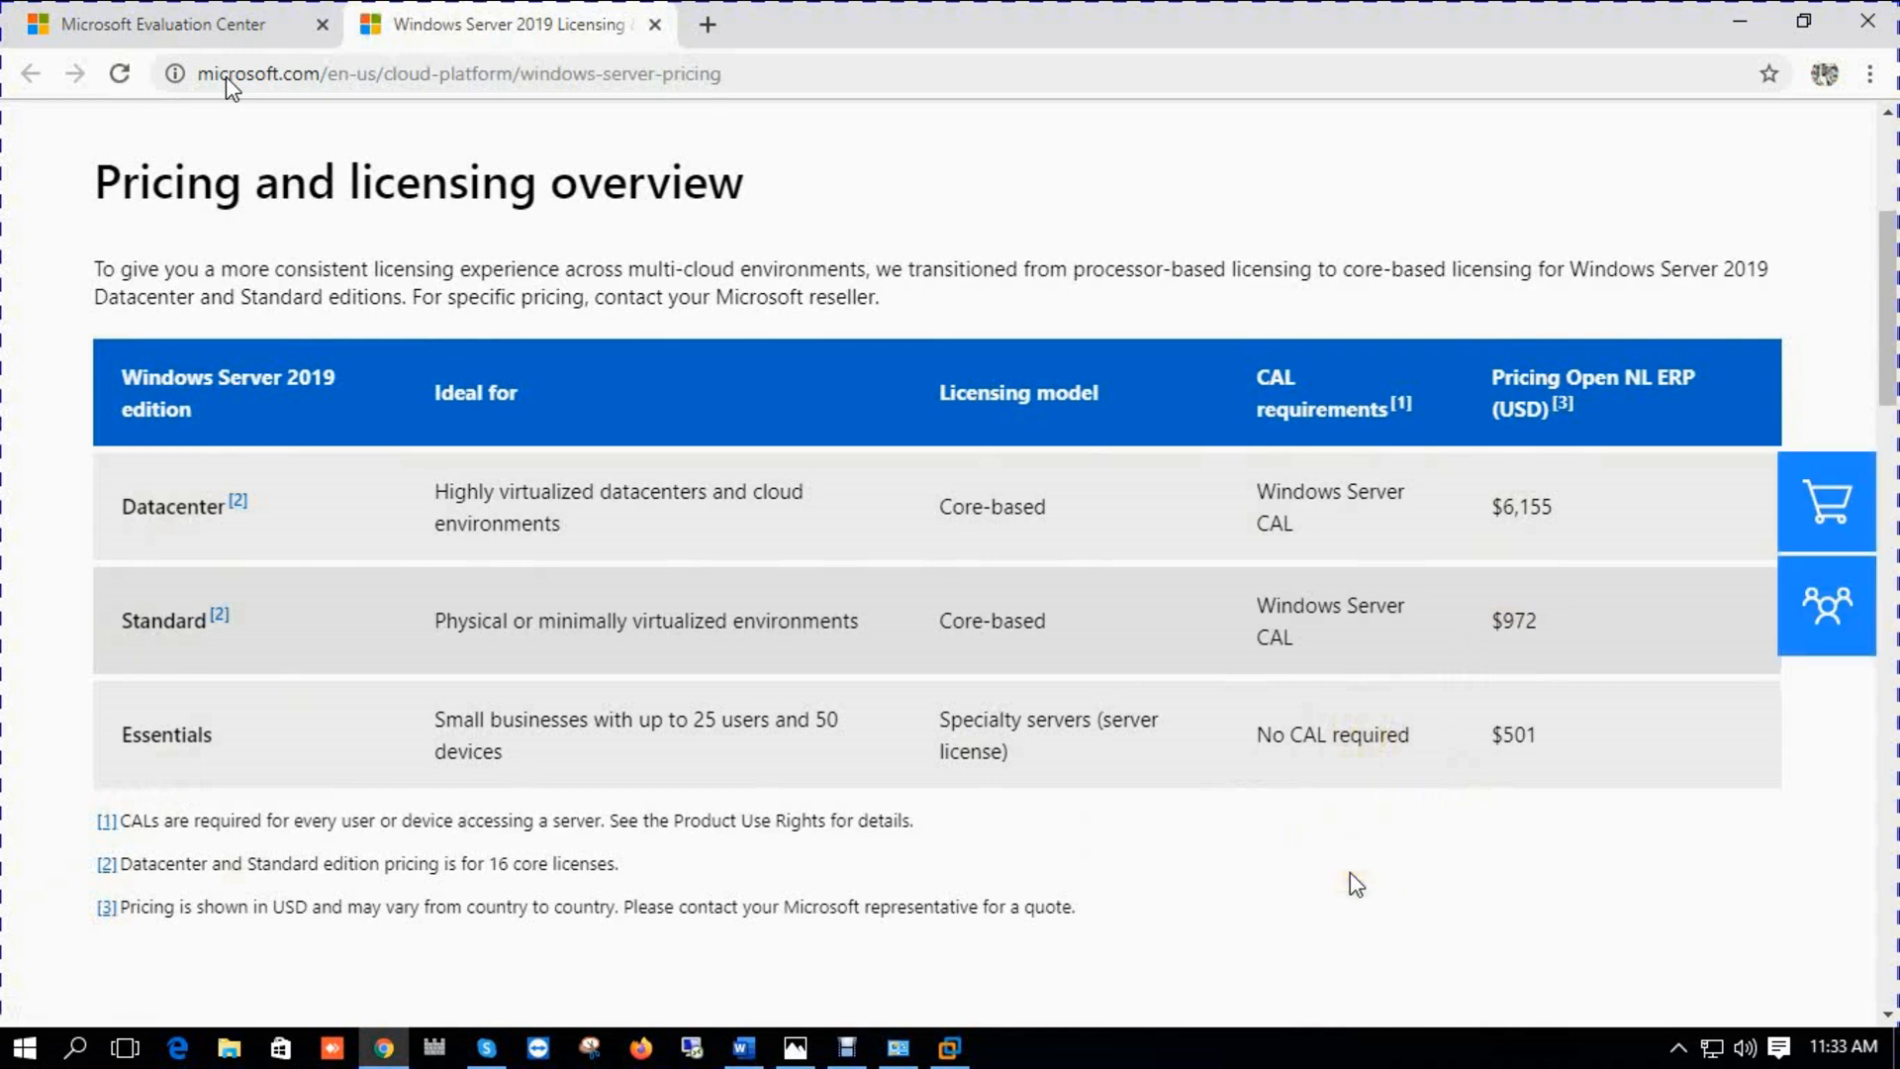
{"action": "left_click", "coordinate": [182, 22]}
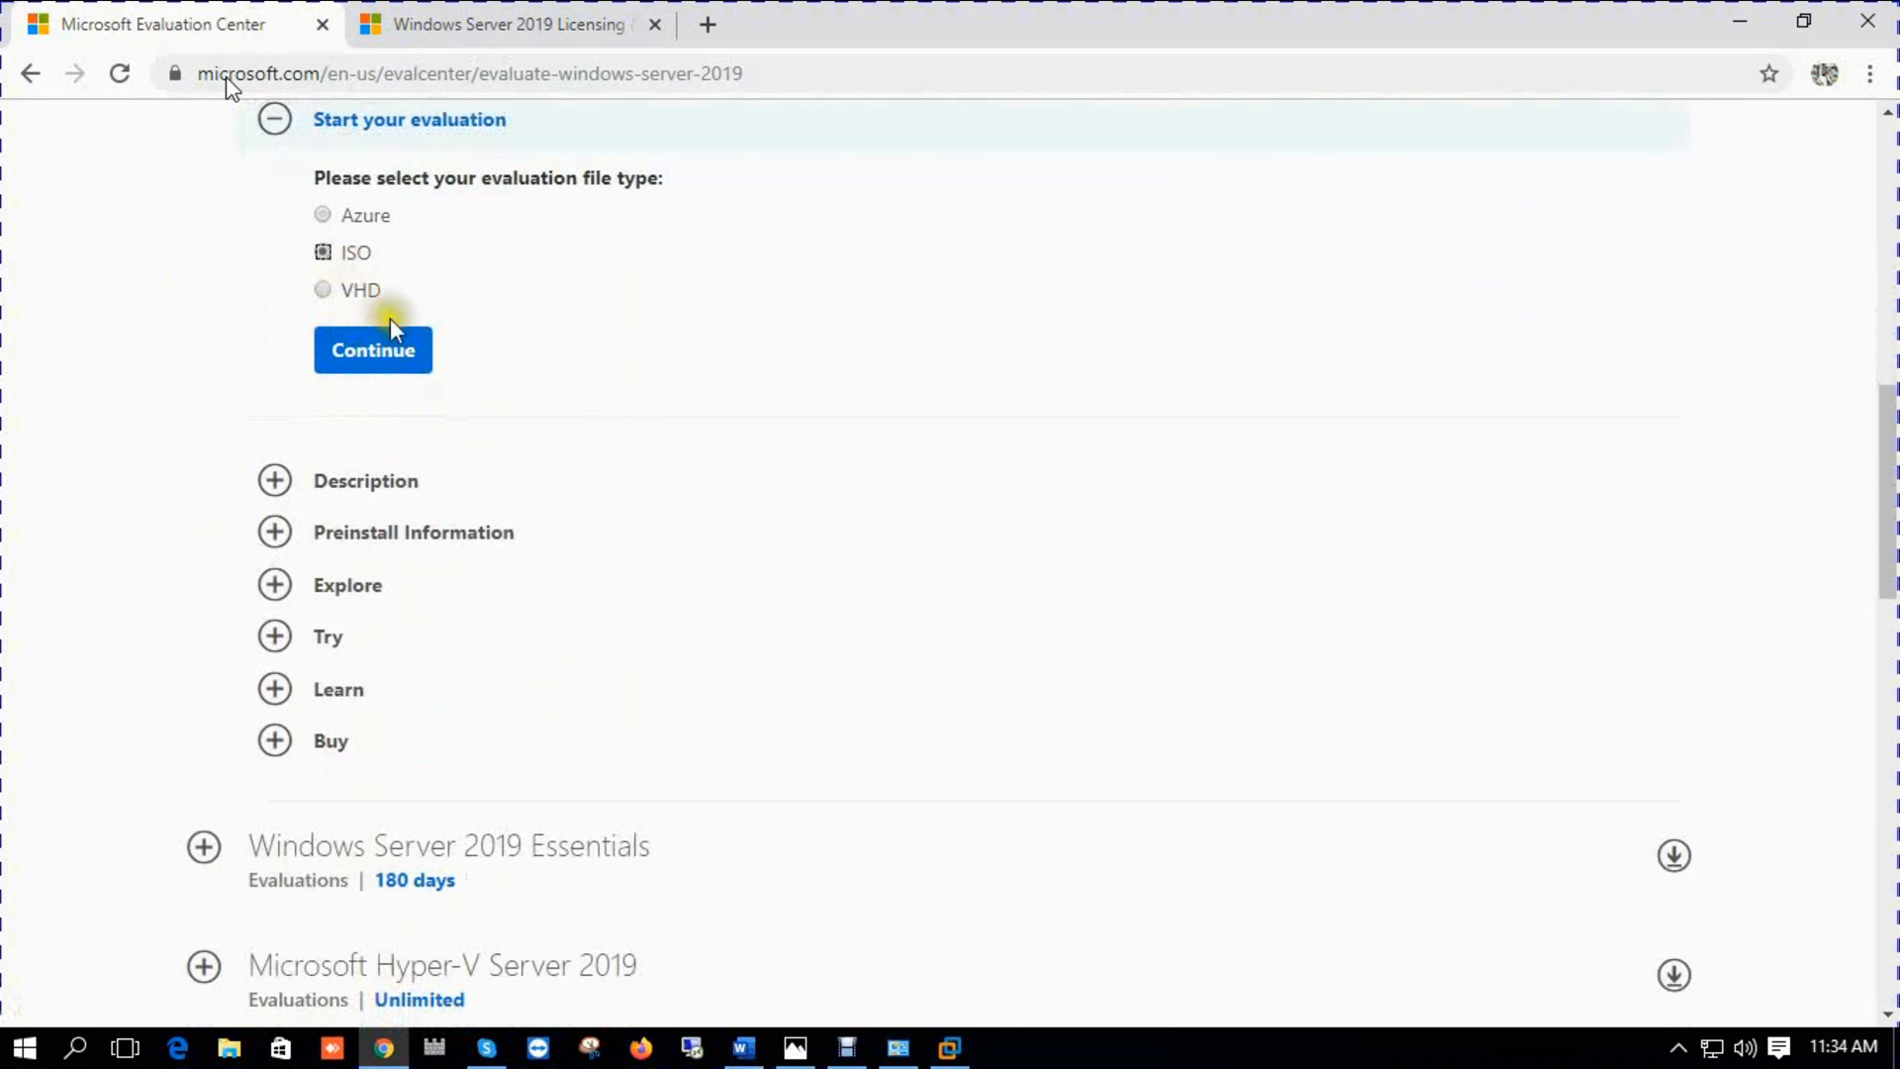
Continue with ISO and enter name Tareq, company, and company size 2-4.
{"action": "left_click", "coordinate": [372, 348]}
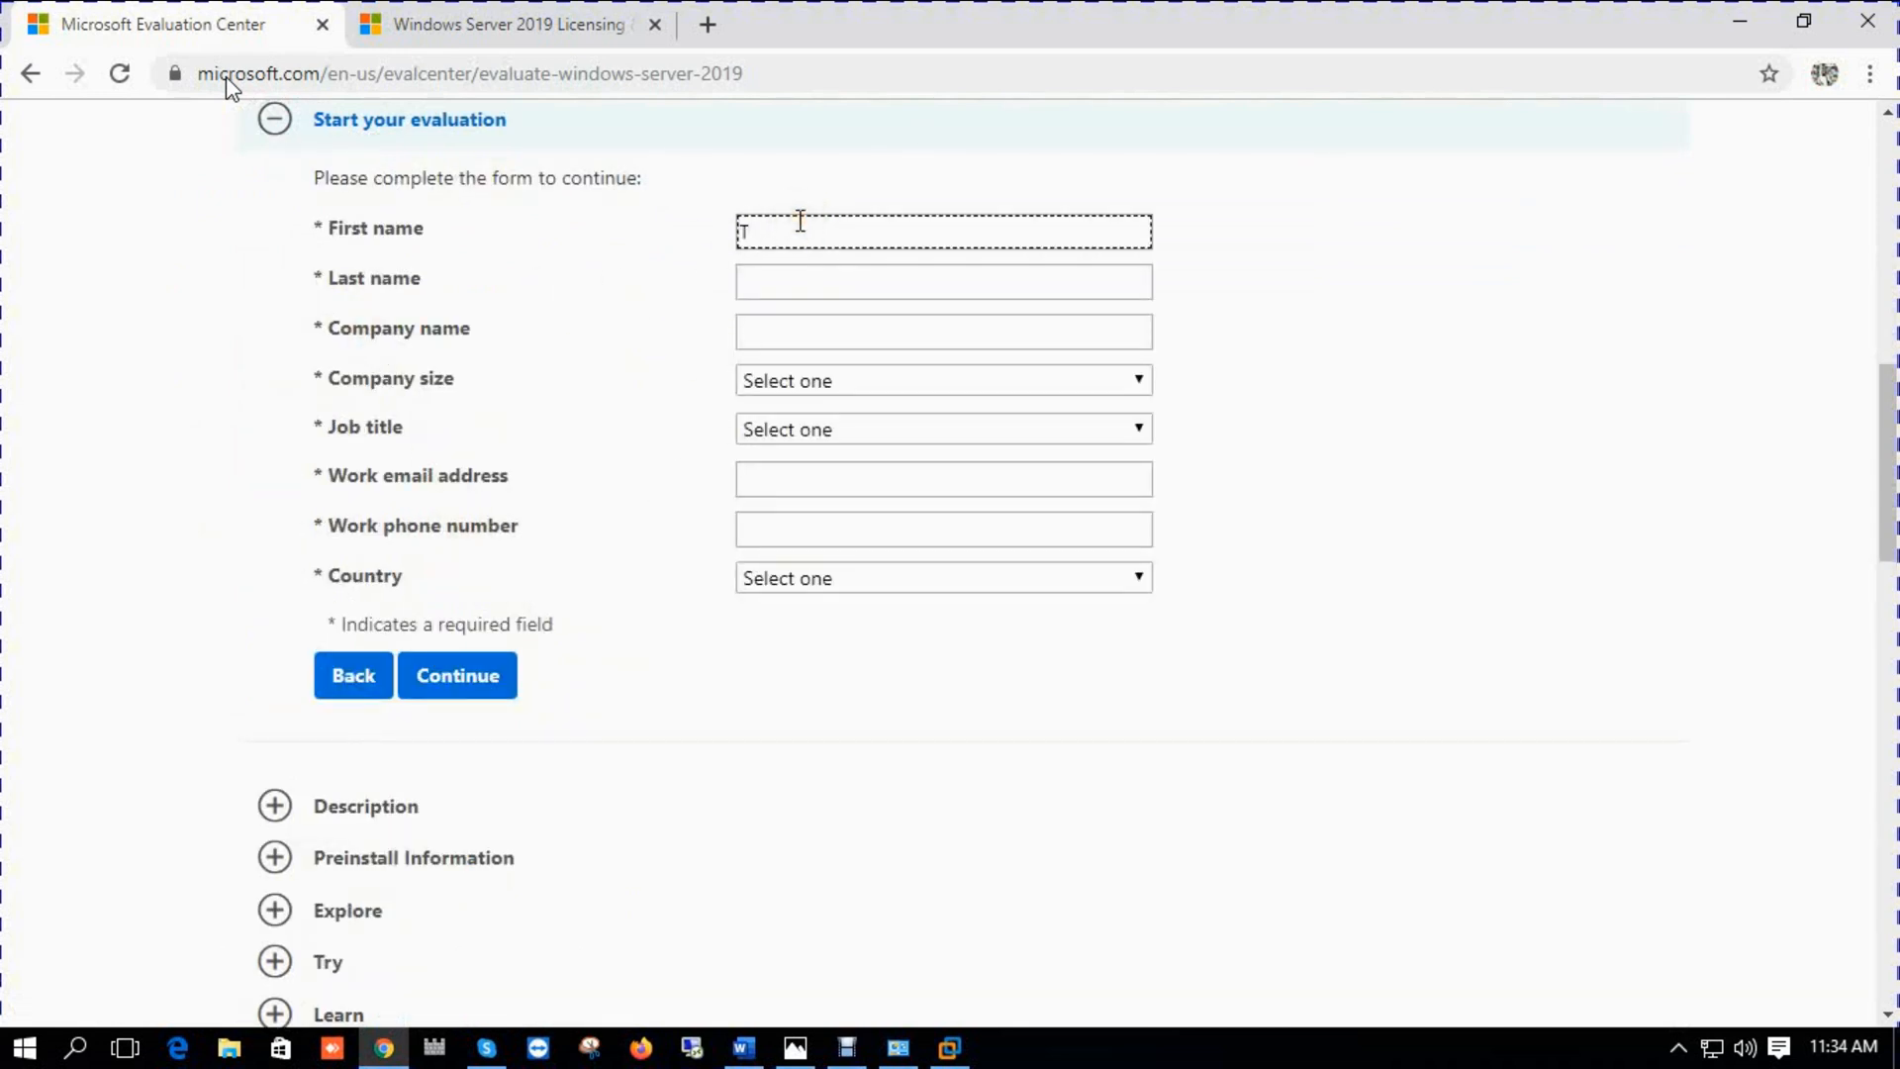
{"action": "type", "text": "Tareq"}
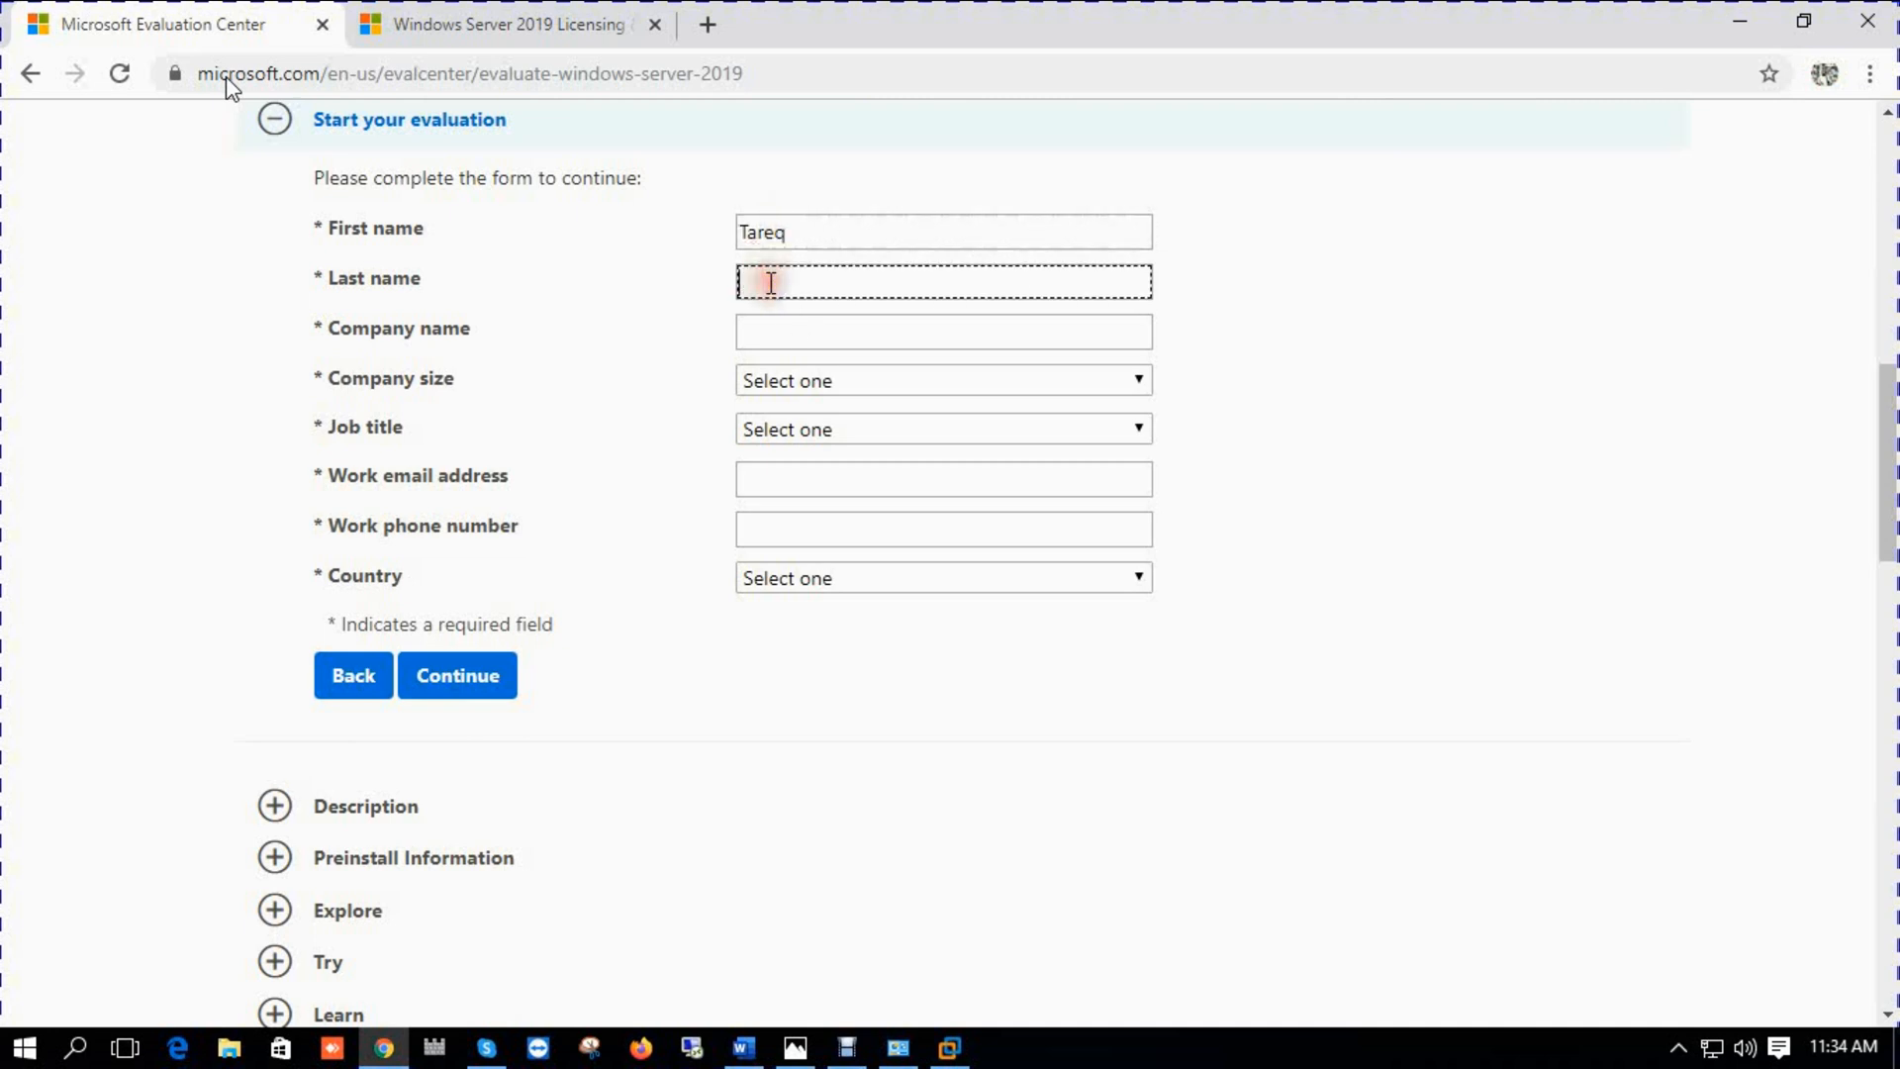
{"action": "type", "text": "Mu"}
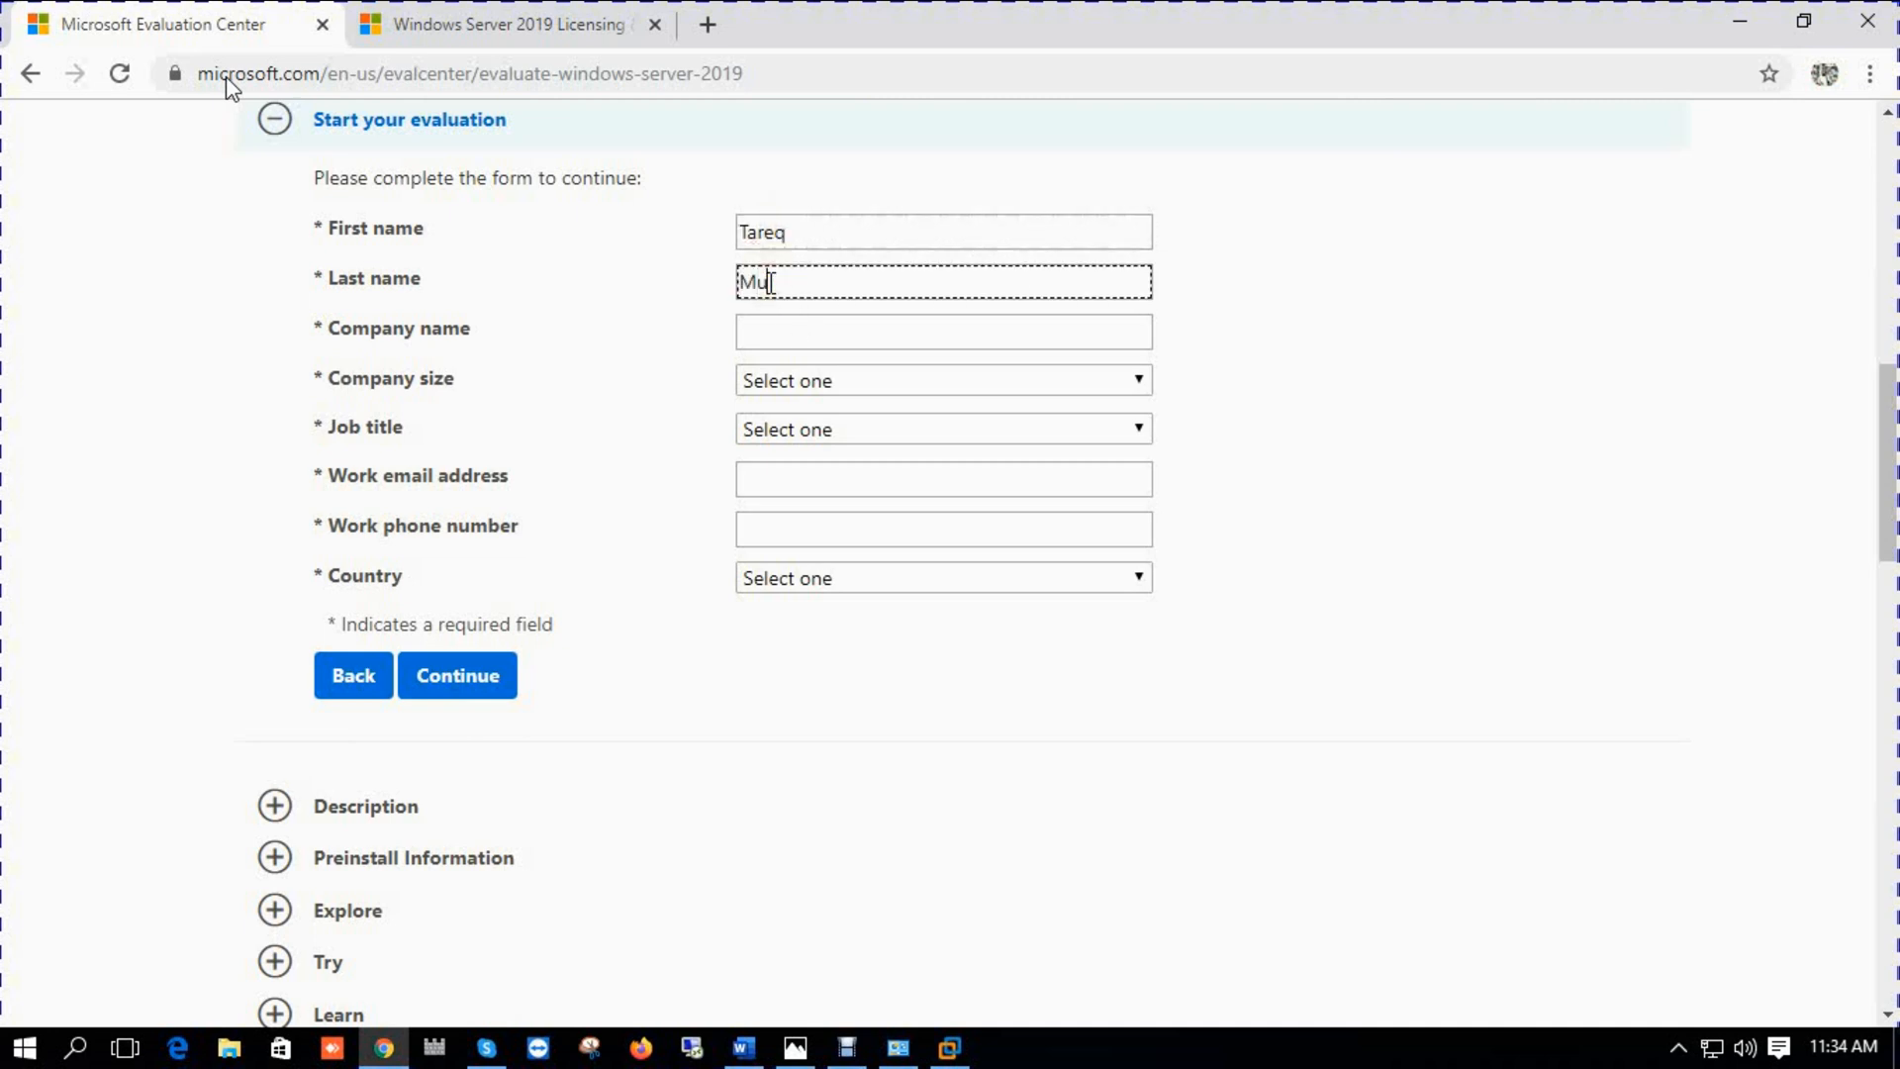
{"action": "left_click", "coordinate": [942, 333]}
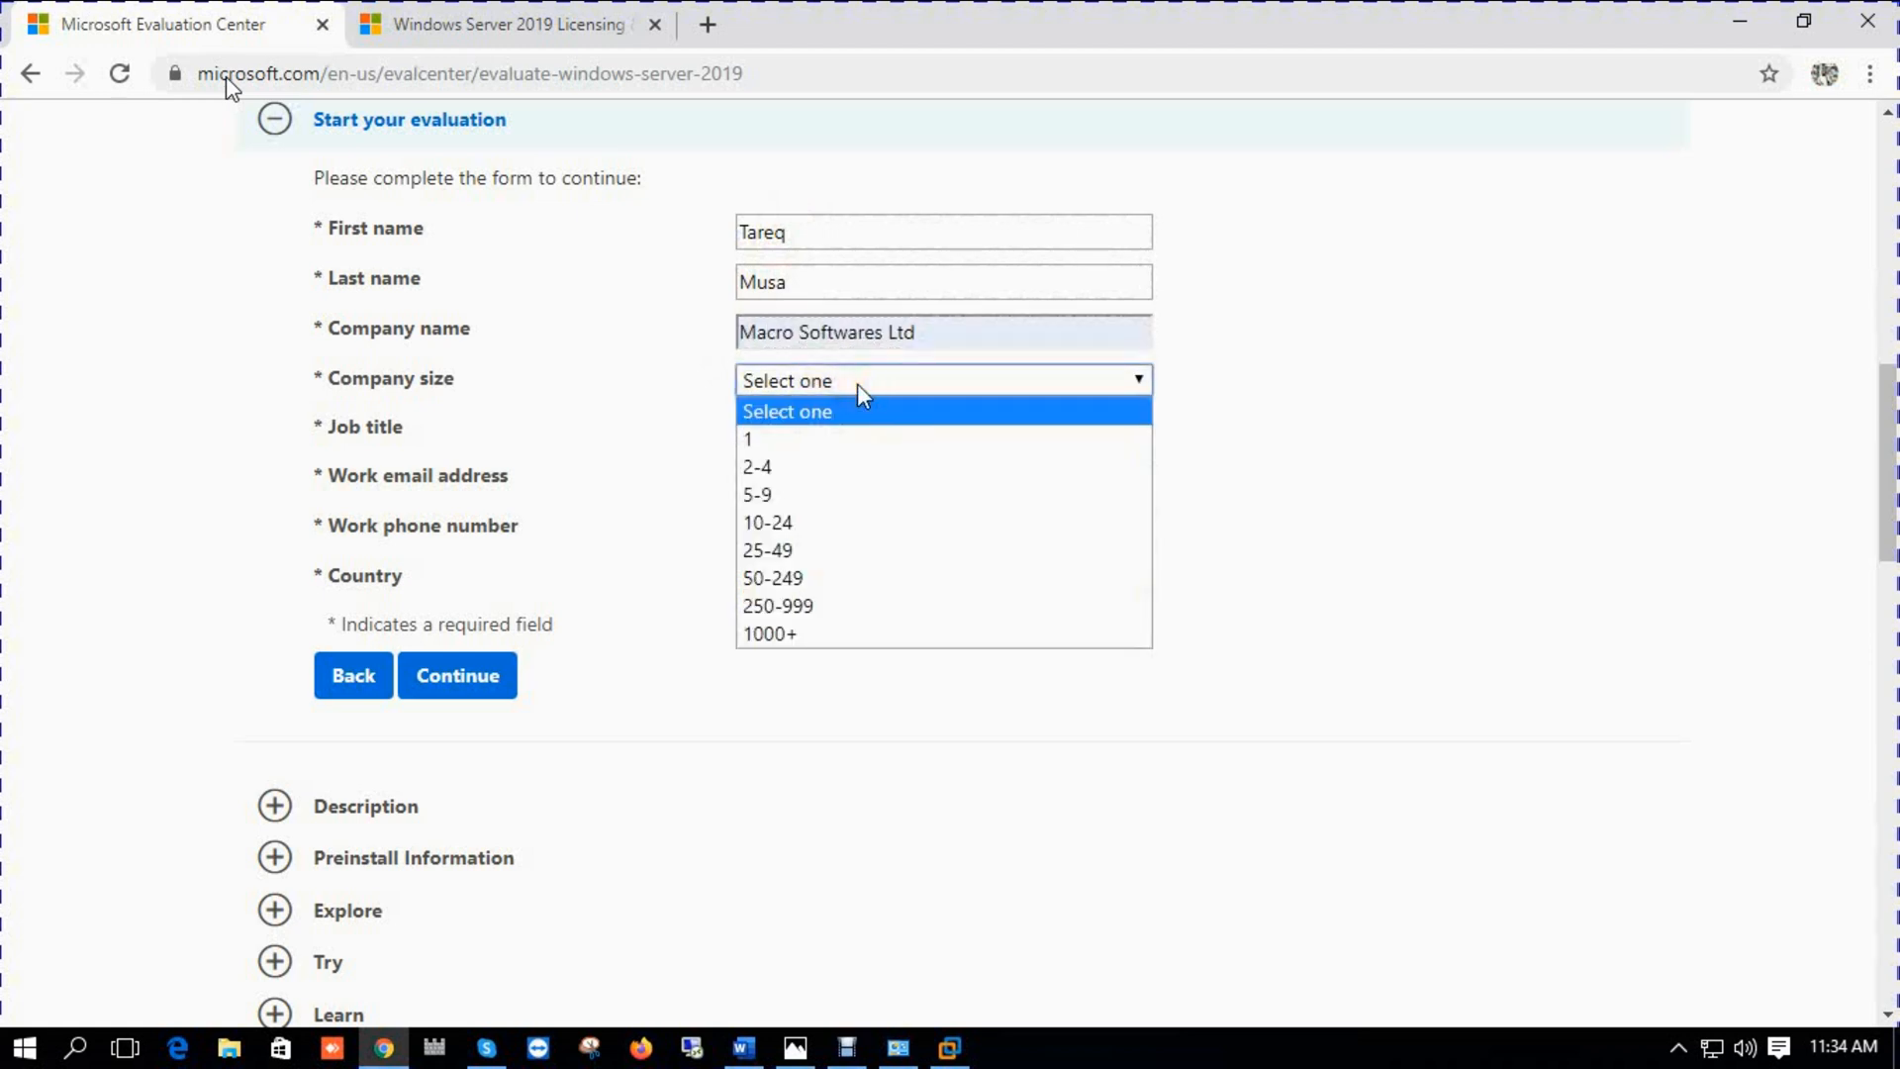
{"action": "left_click", "coordinate": [756, 467]}
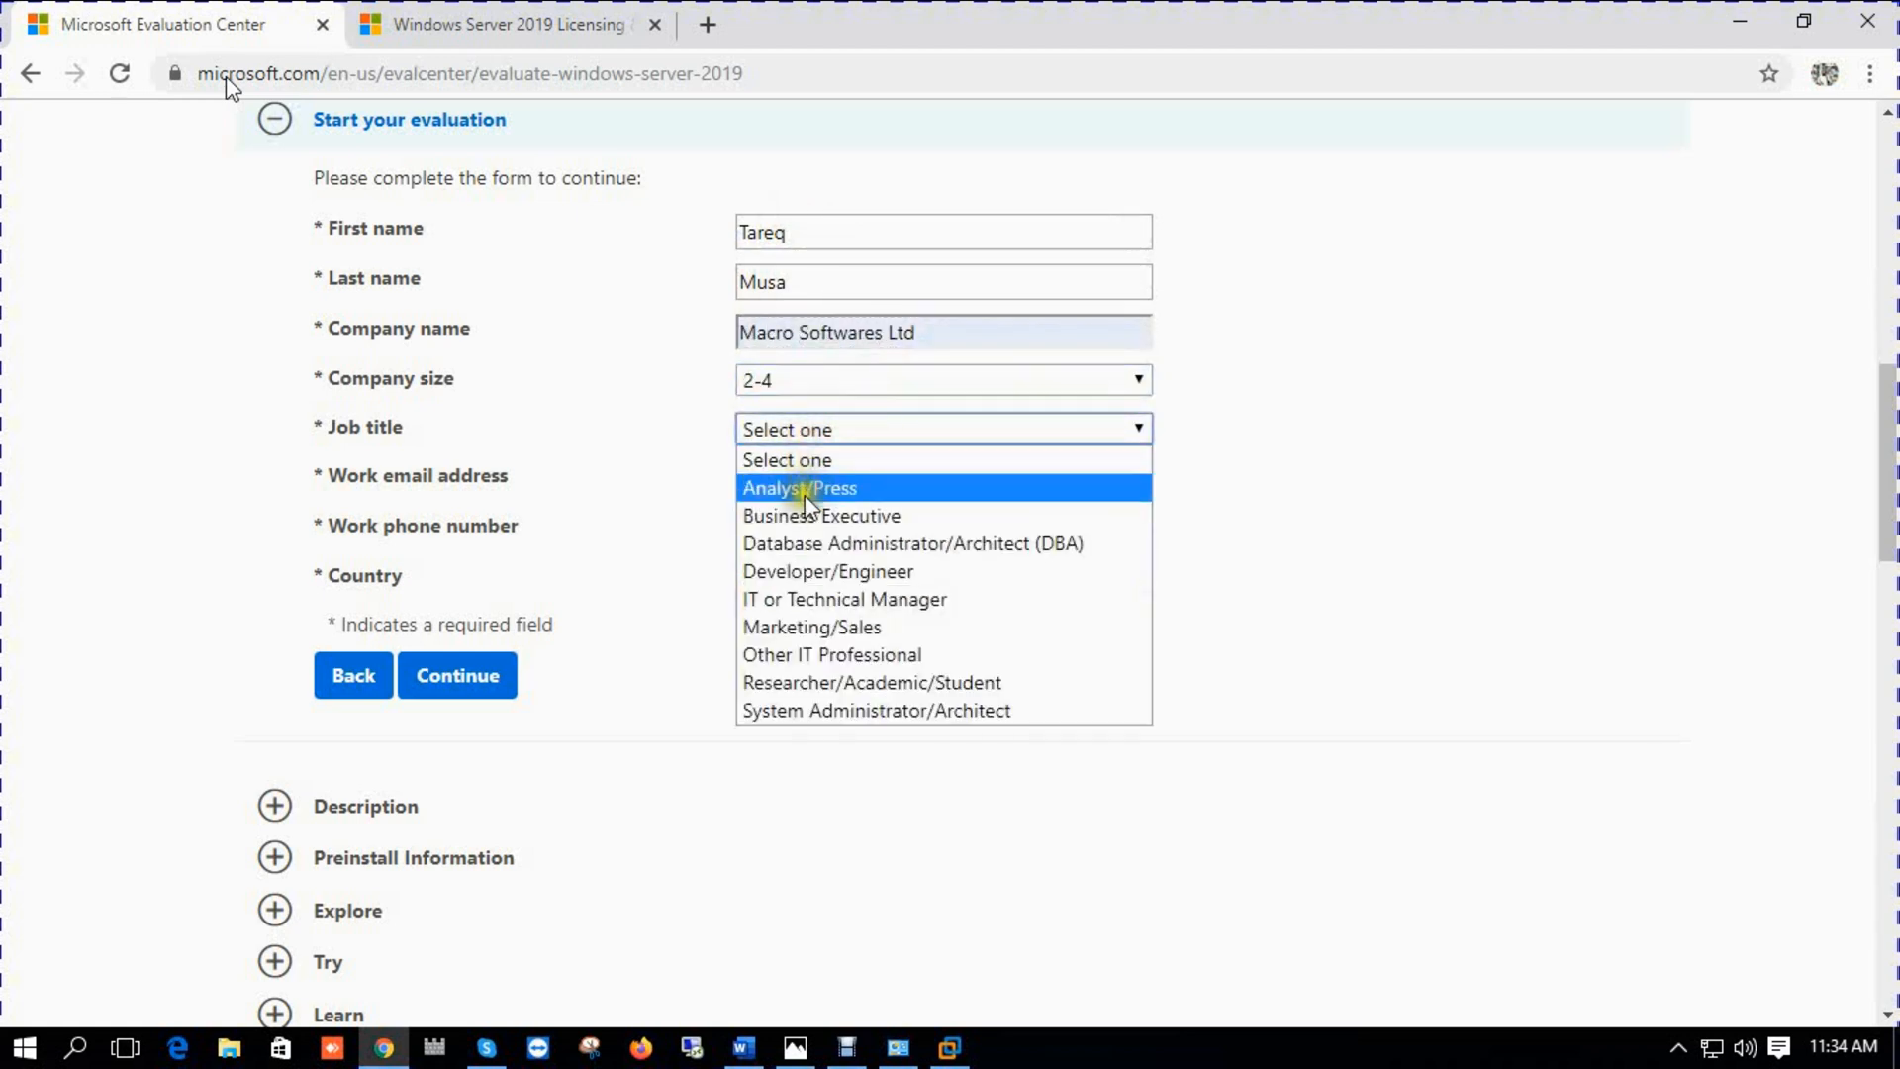
{"action": "mouse_move", "coordinate": [820, 655]}
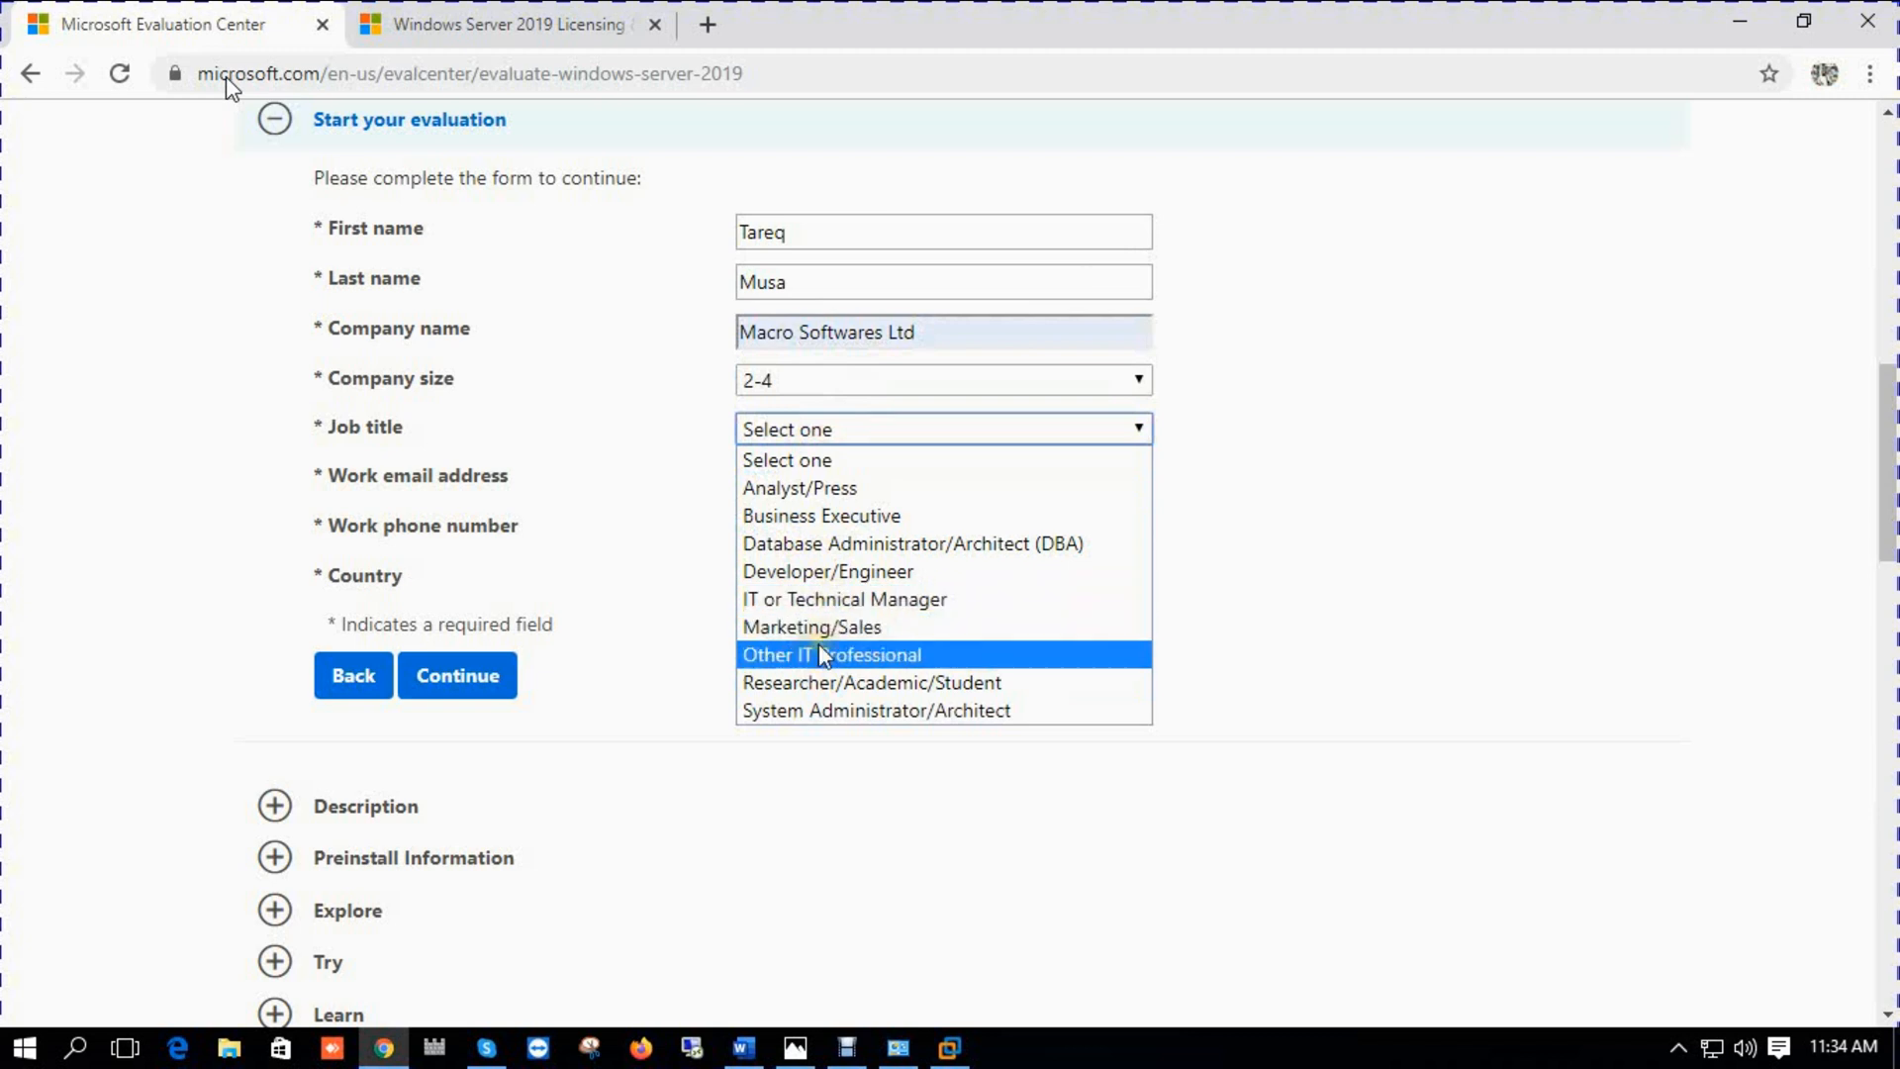
{"action": "left_click", "coordinate": [831, 655]}
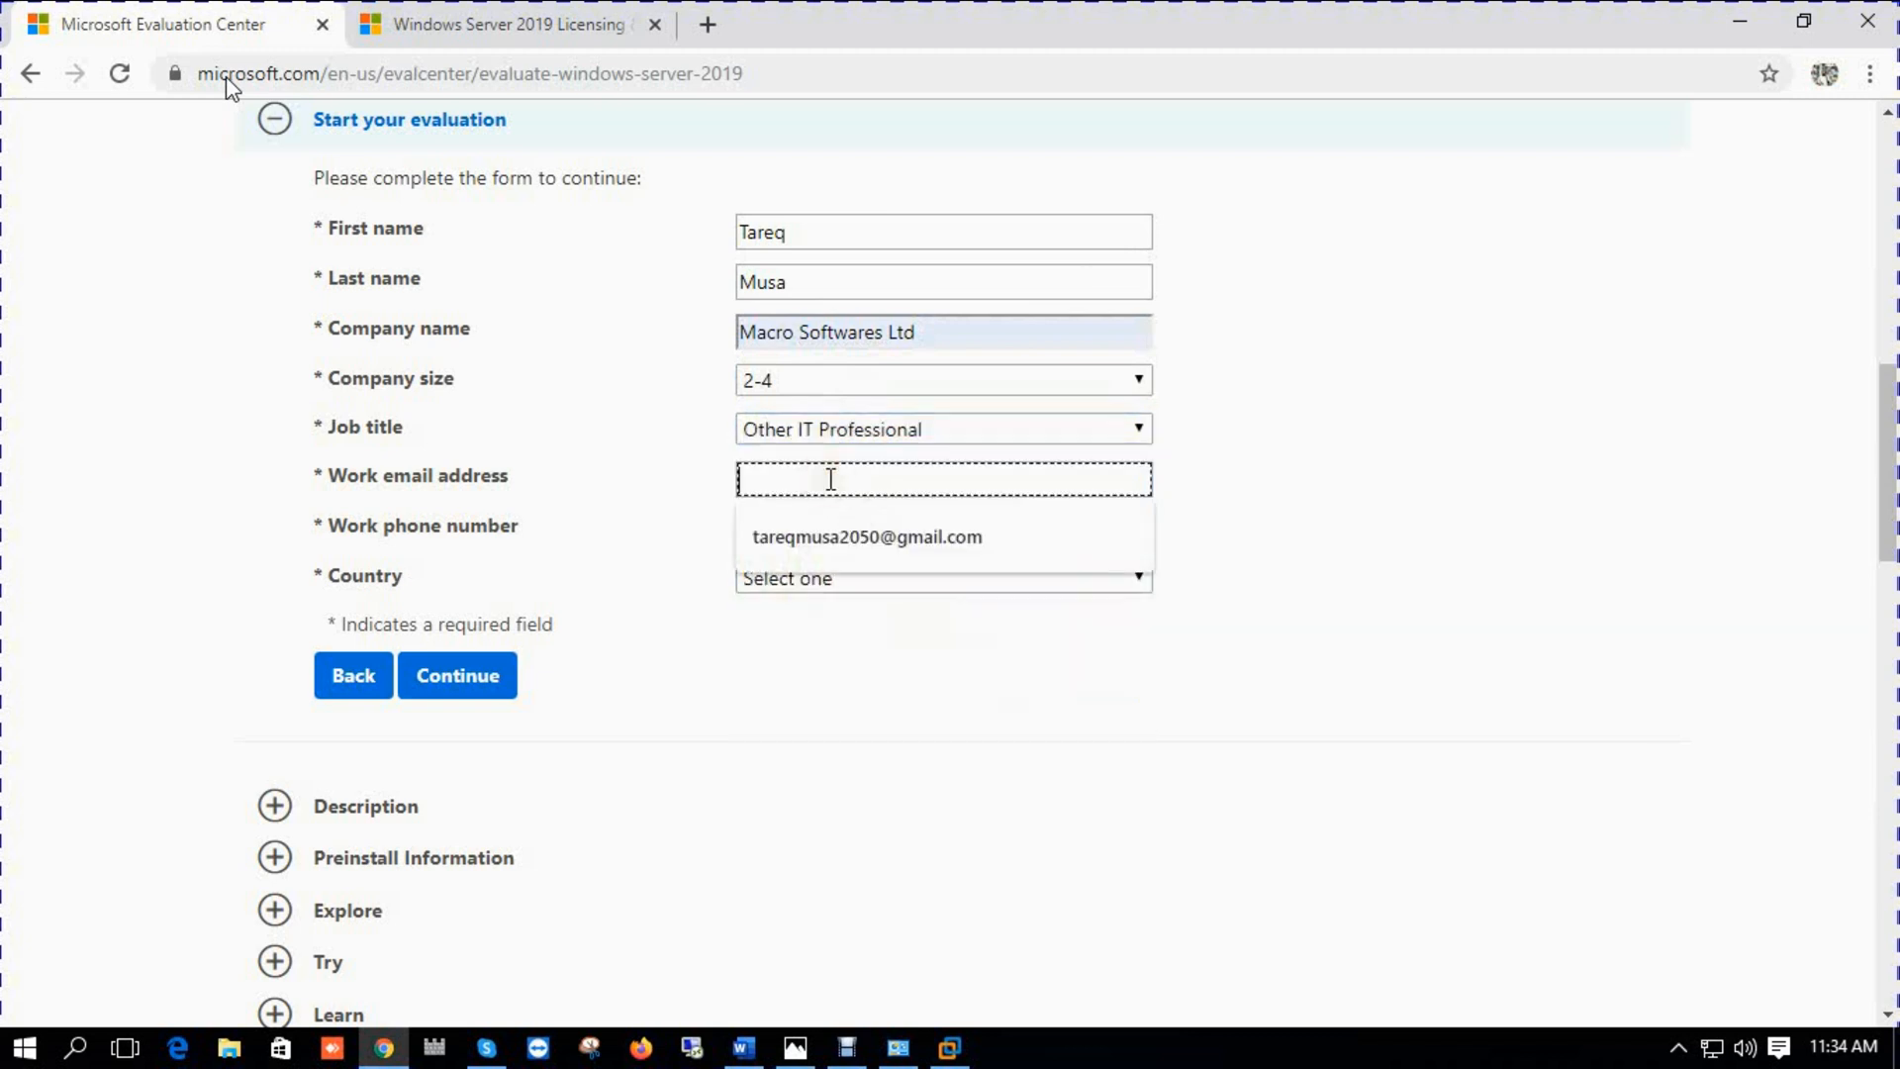
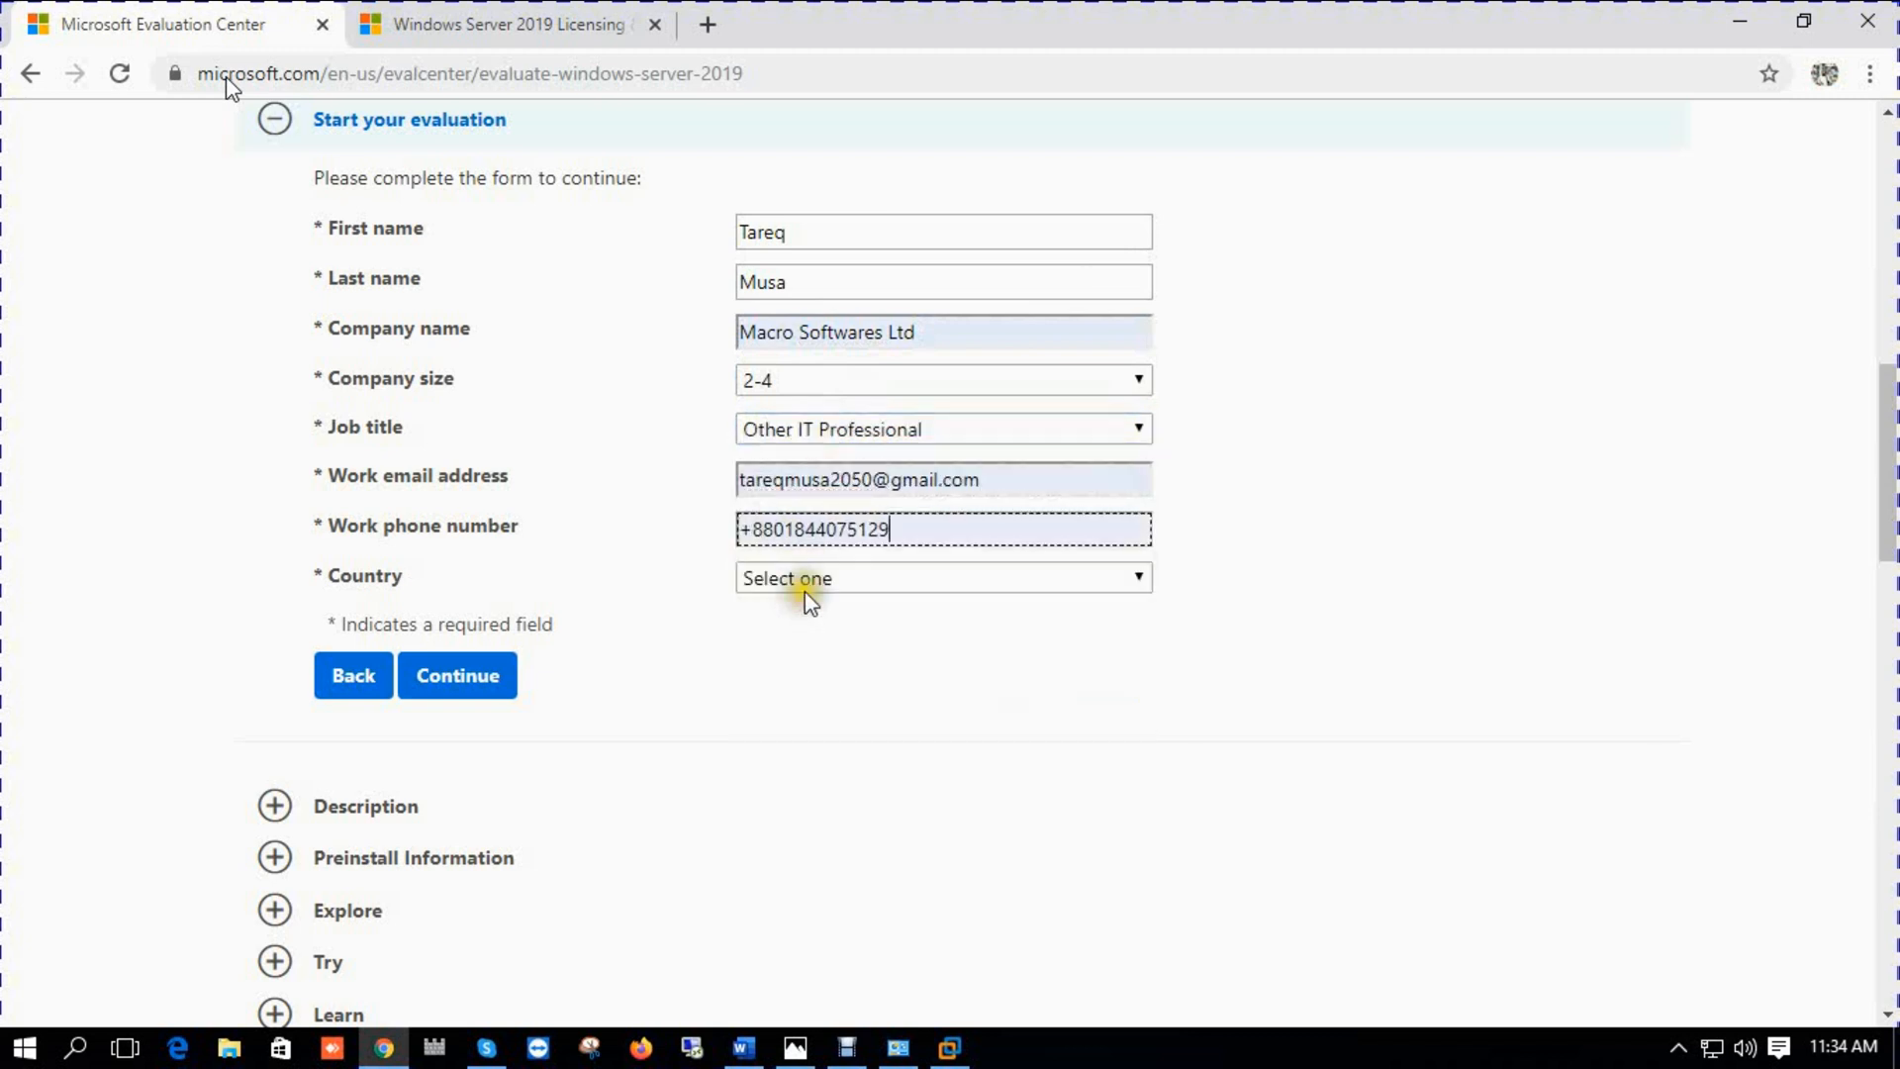
{"action": "left_click", "coordinate": [942, 578]}
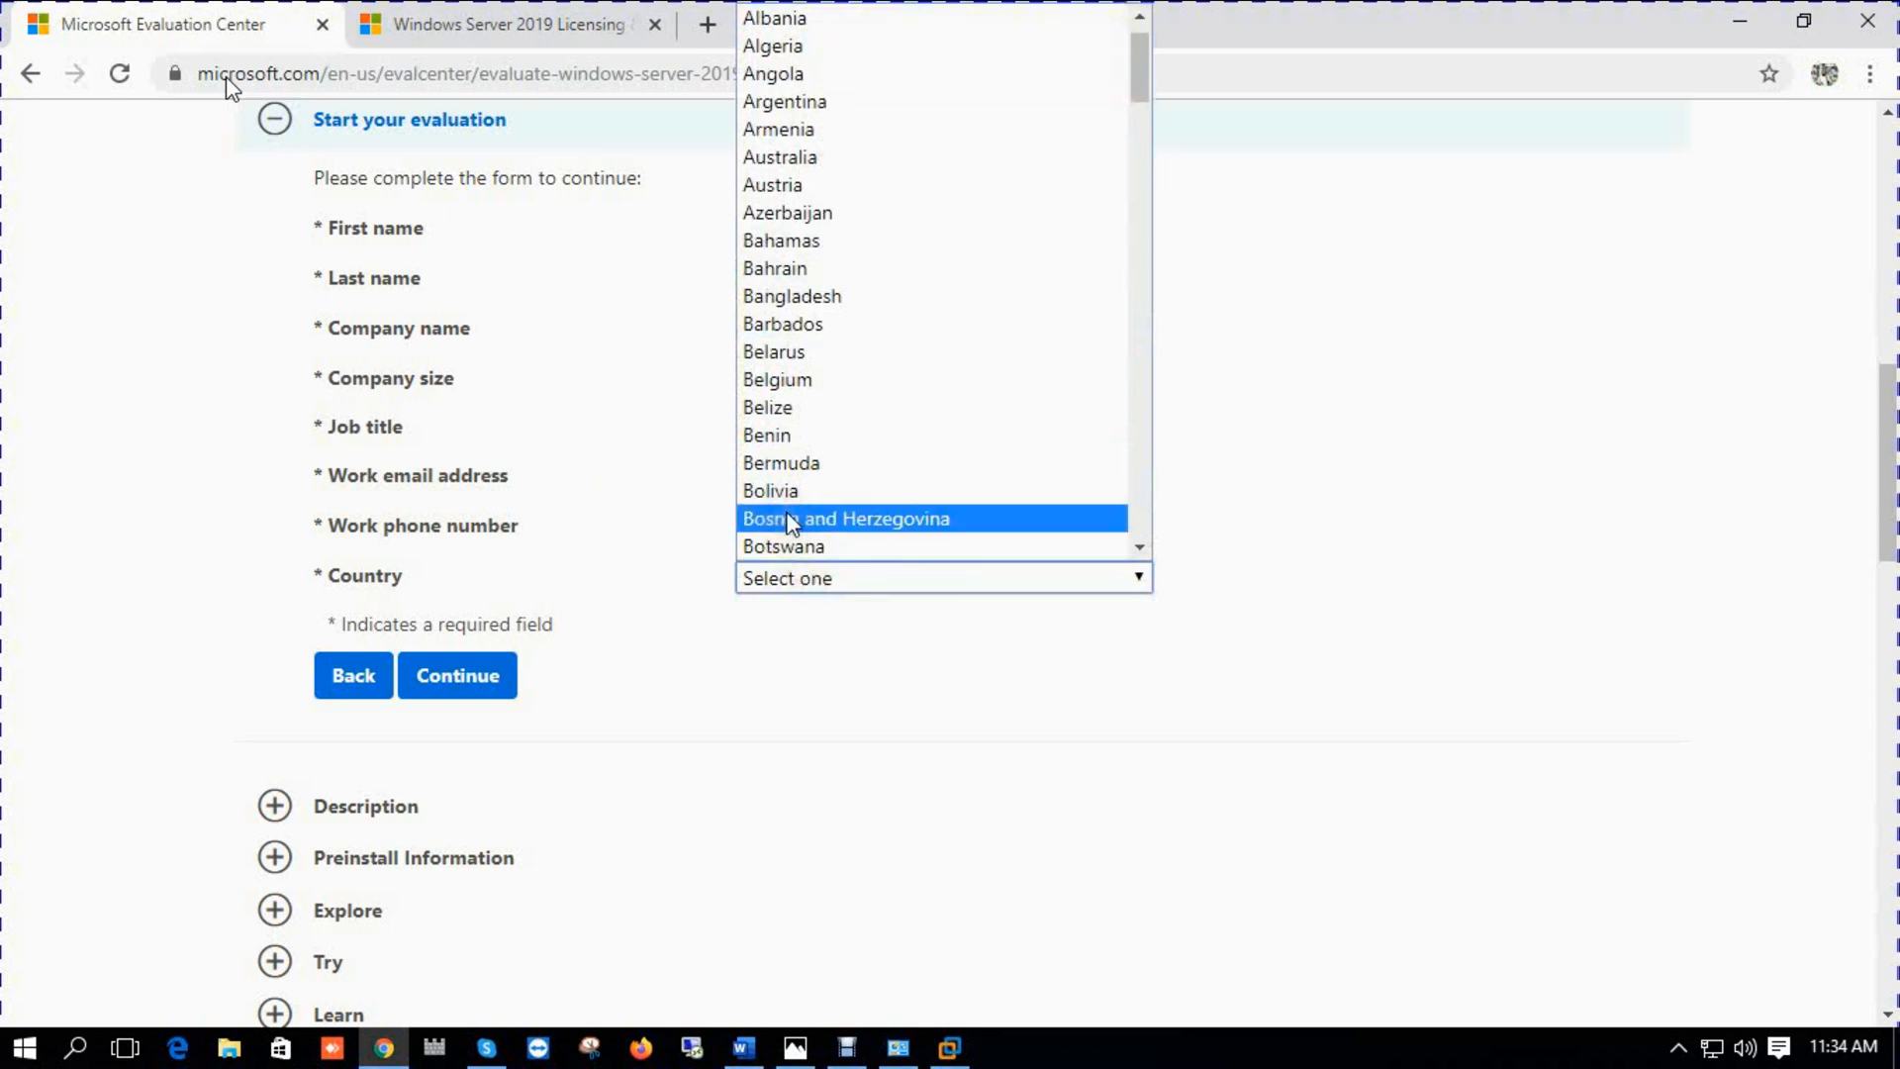
{"action": "left_click", "coordinate": [792, 296]}
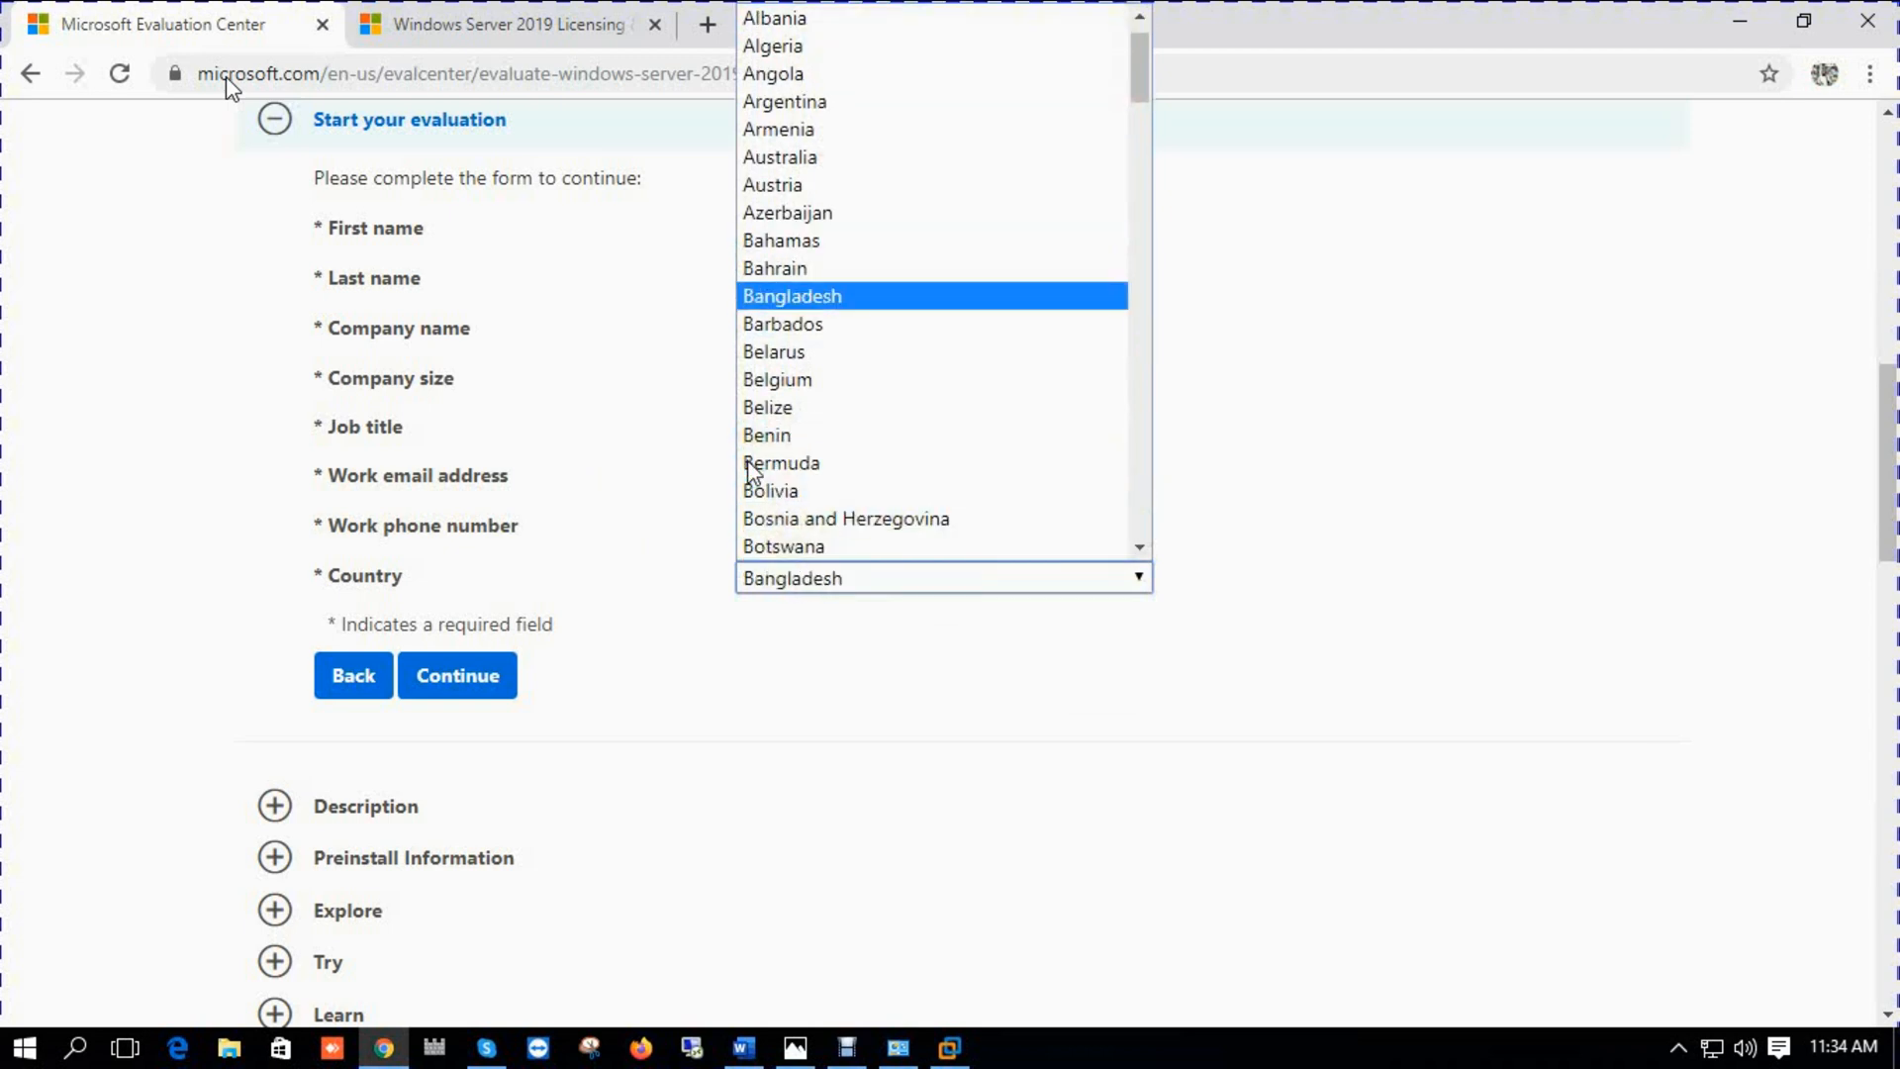
{"action": "left_click", "coordinate": [791, 297]}
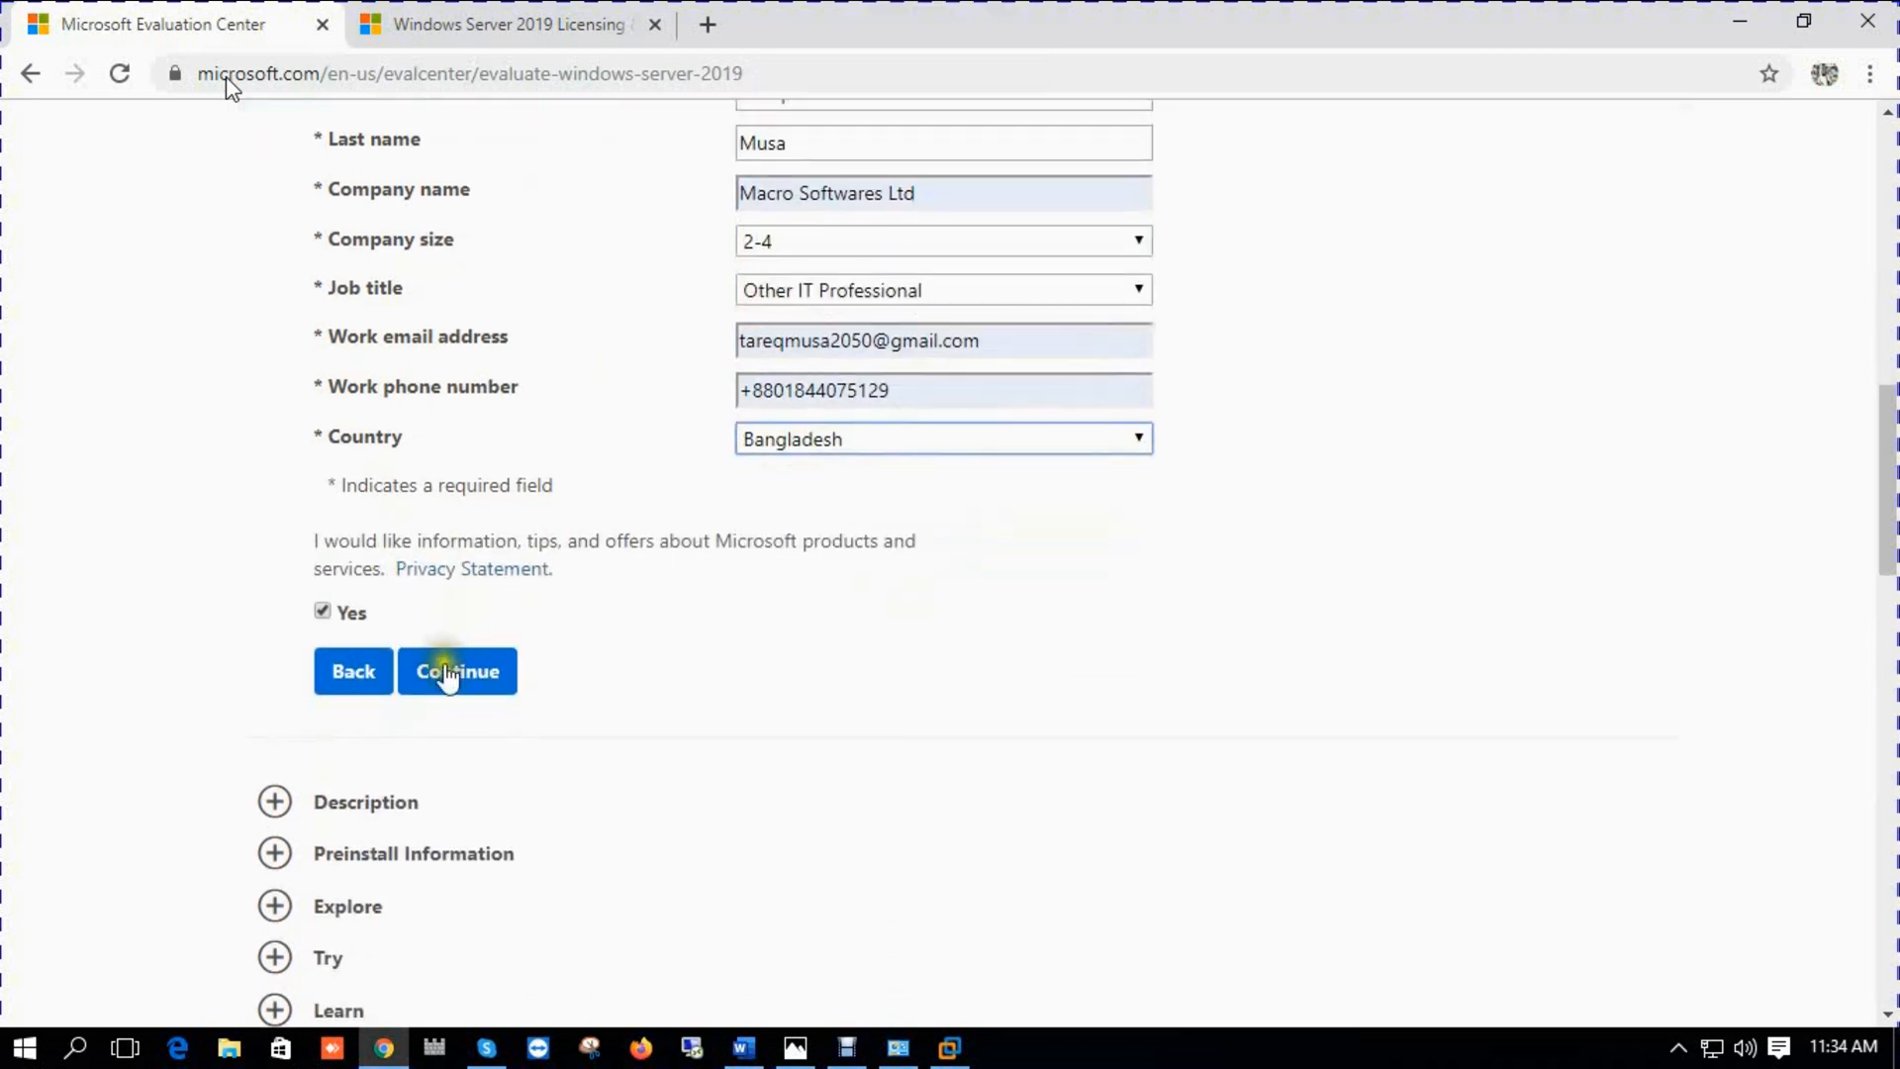
Submit the form and start downloading the English Windows Server 2019 ISO.
{"action": "left_click", "coordinate": [458, 671]}
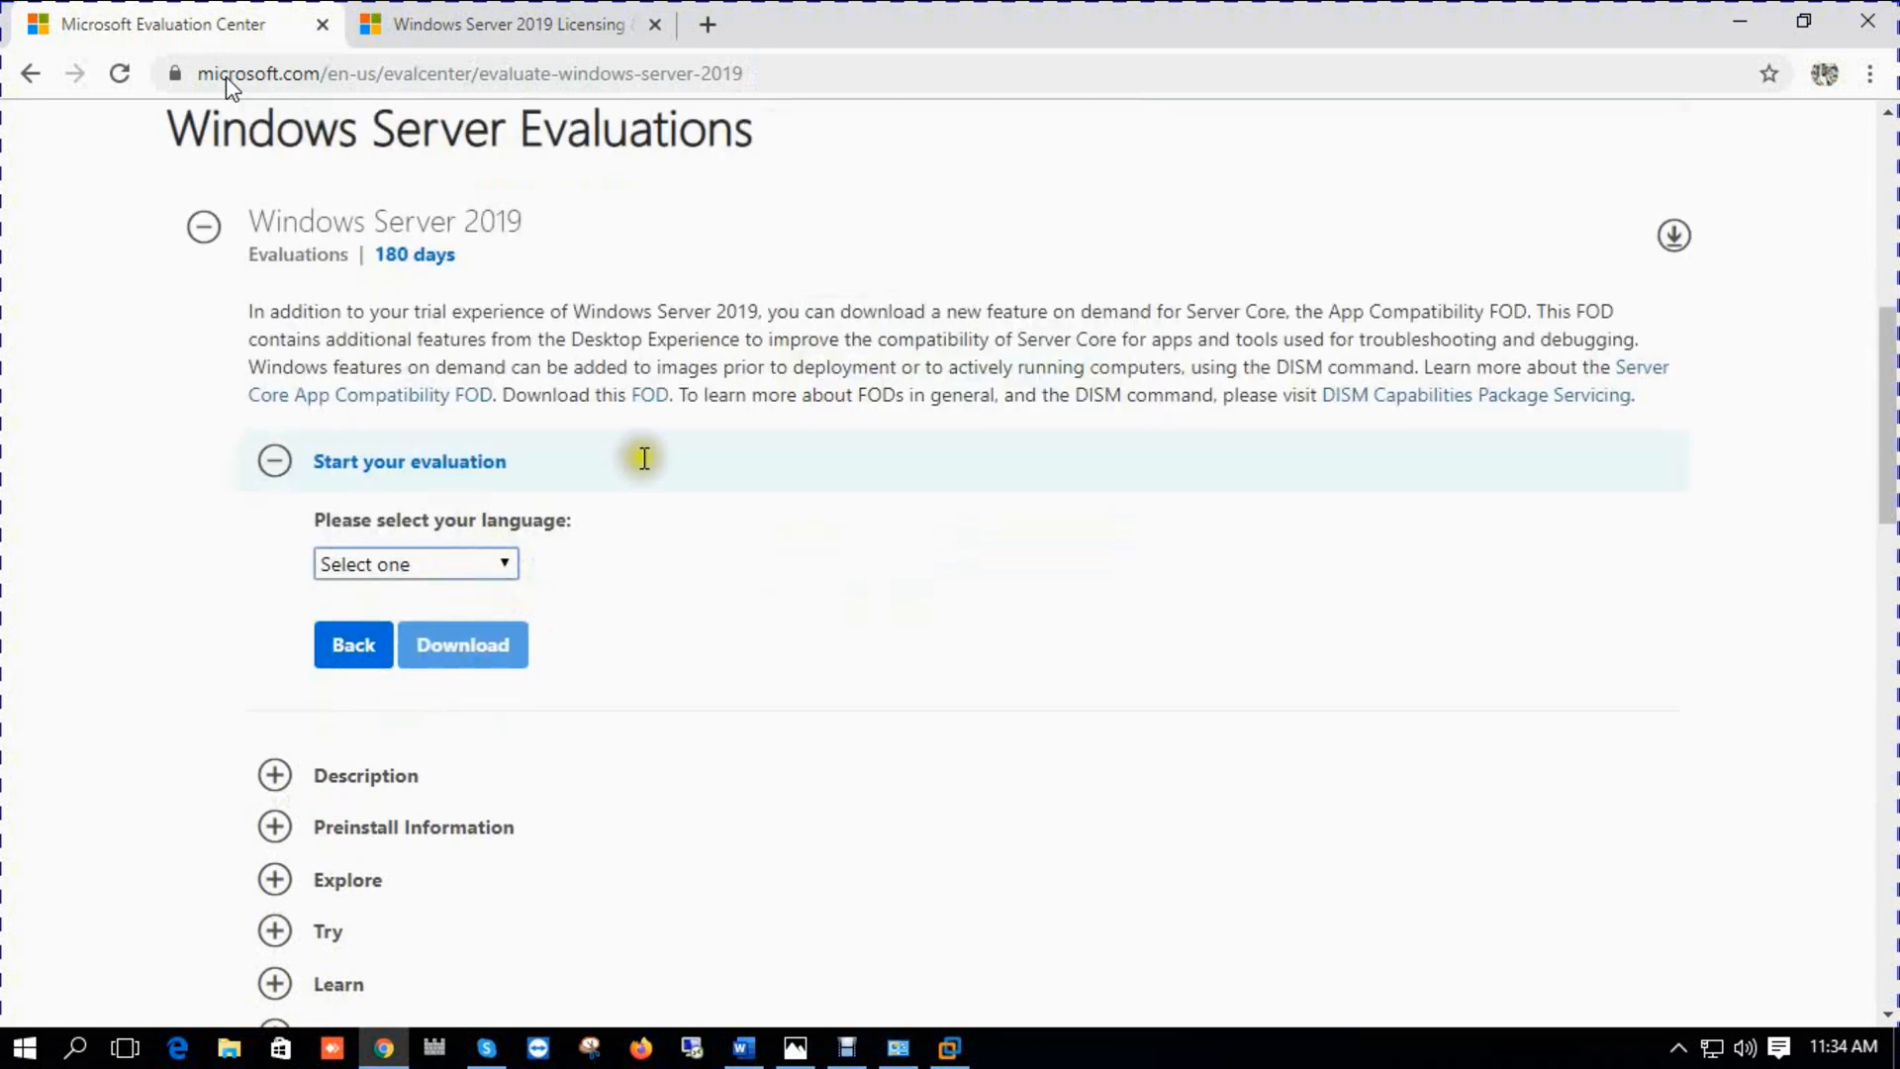
{"action": "left_click", "coordinate": [415, 564]}
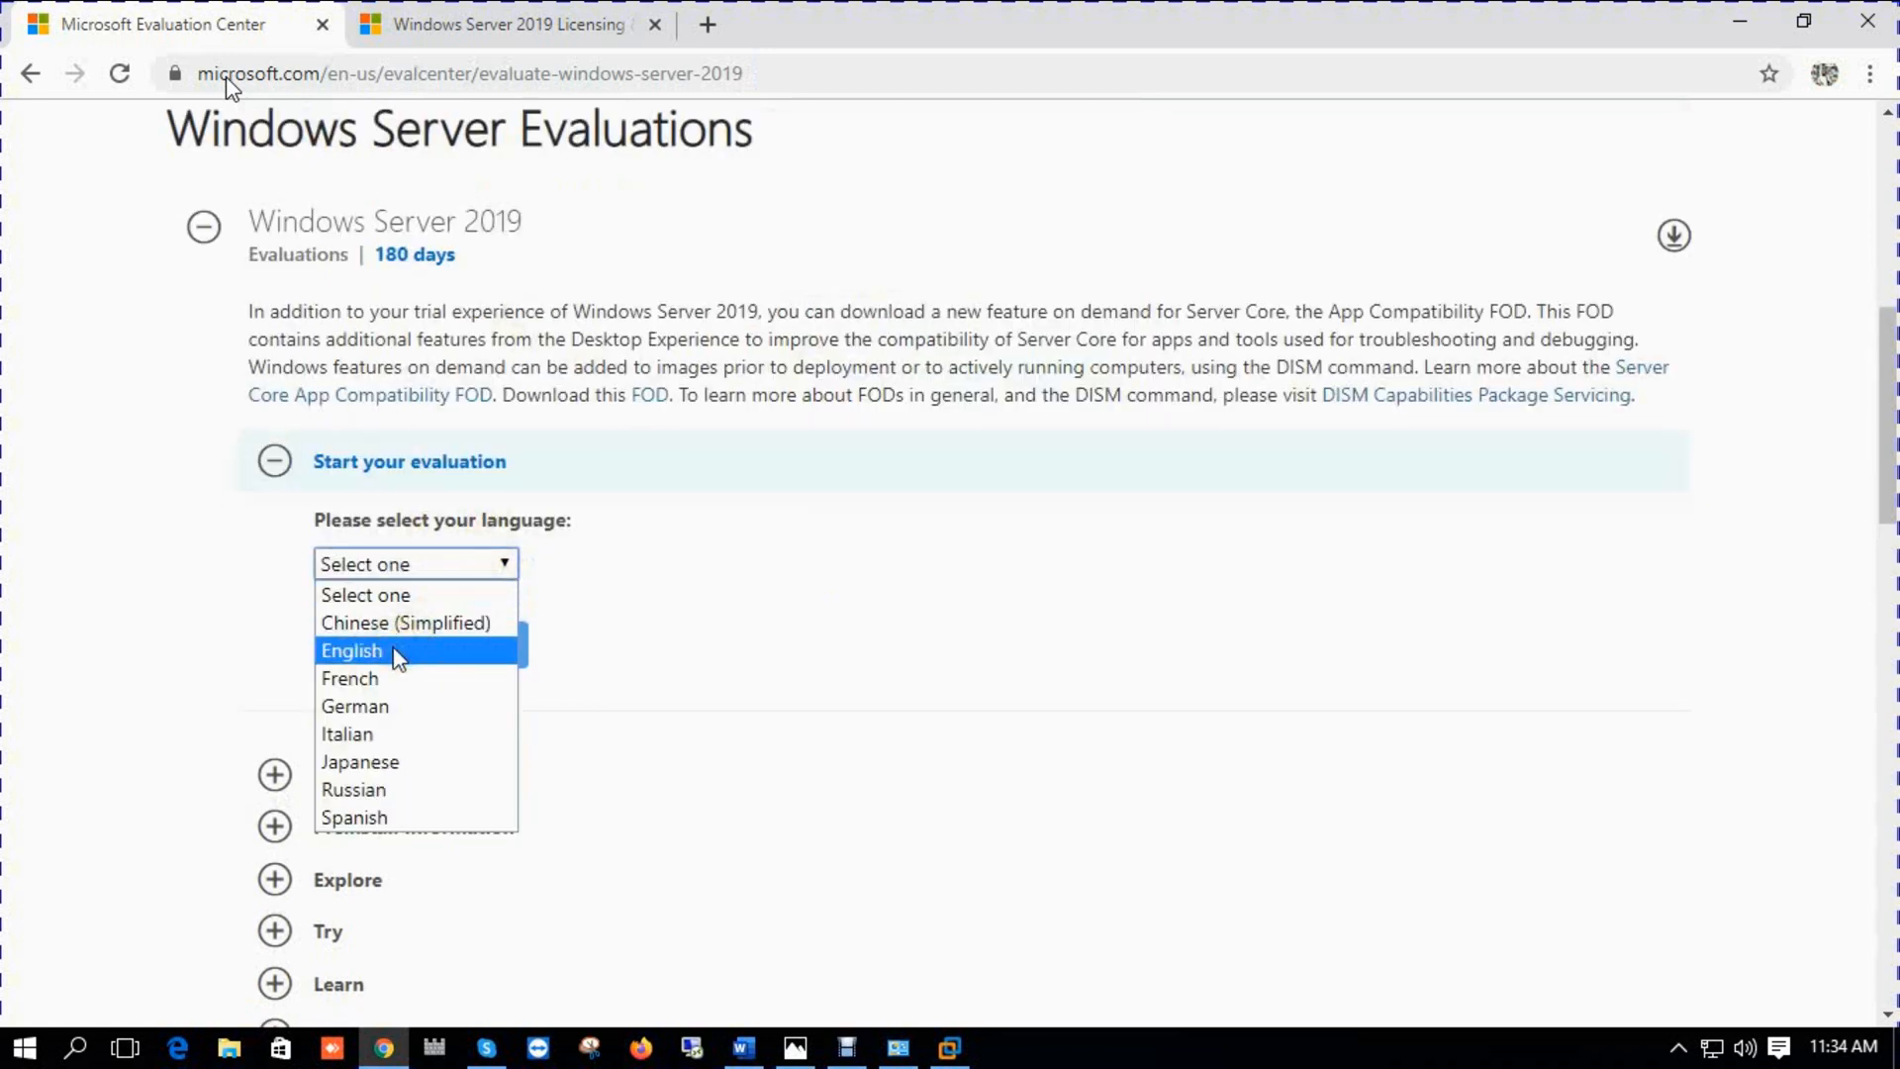
{"action": "left_click", "coordinate": [352, 649]}
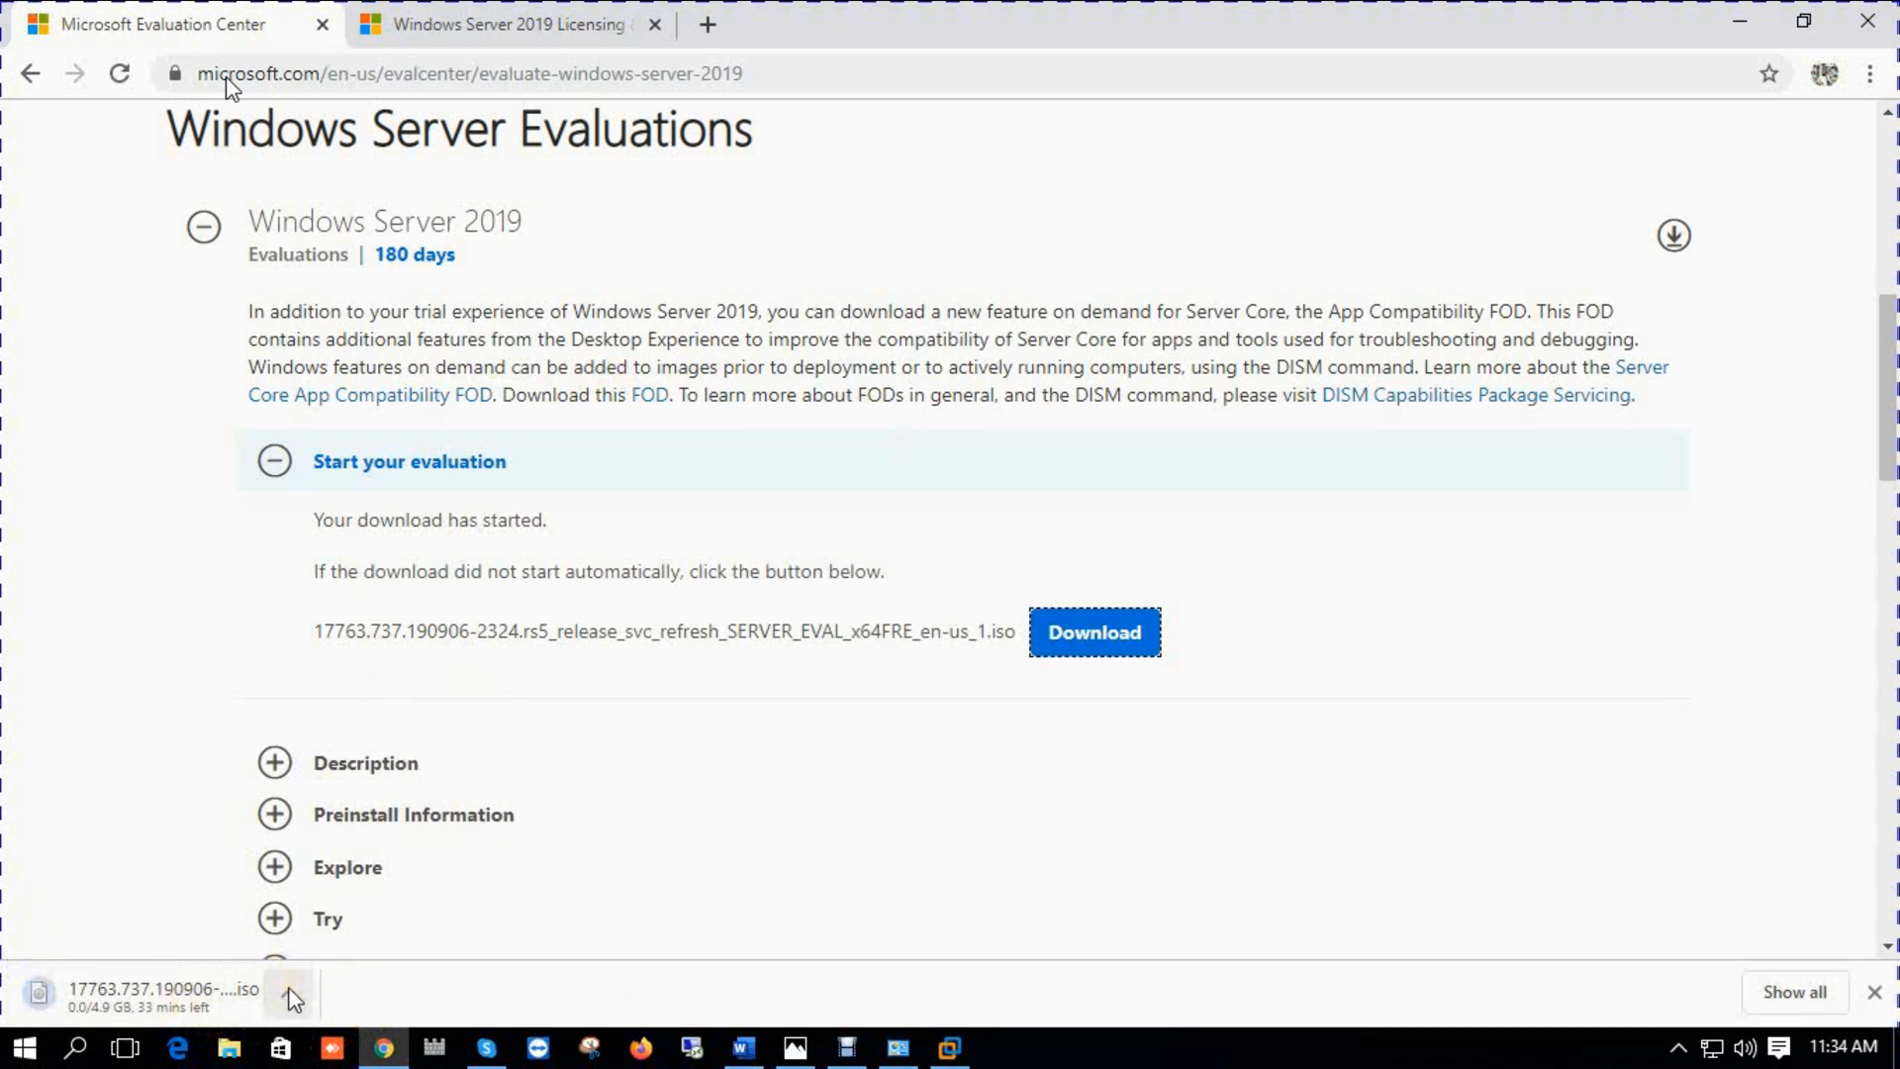
{"action": "left_click", "coordinate": [289, 995]}
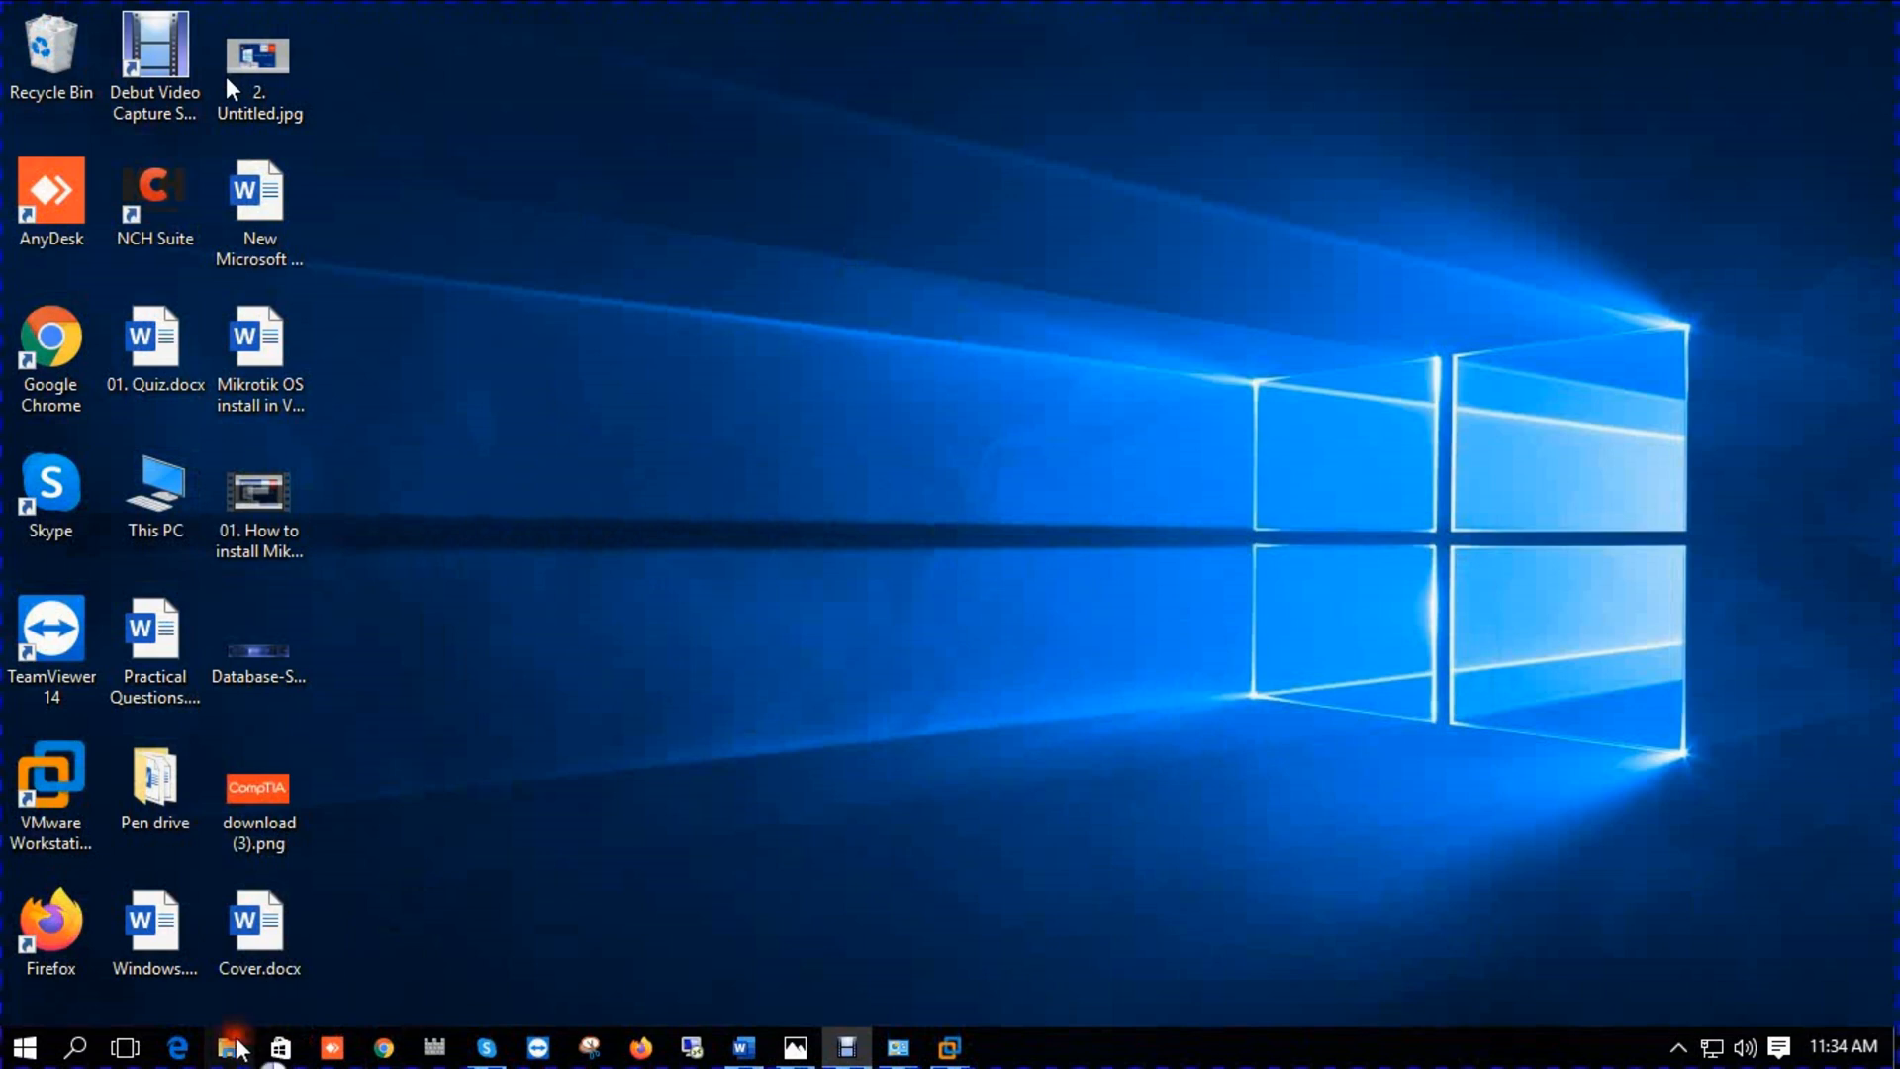
Open the ISO folder in File Explorer and view the Windows Server 2019 image properties.
{"action": "left_click", "coordinate": [246, 1047]}
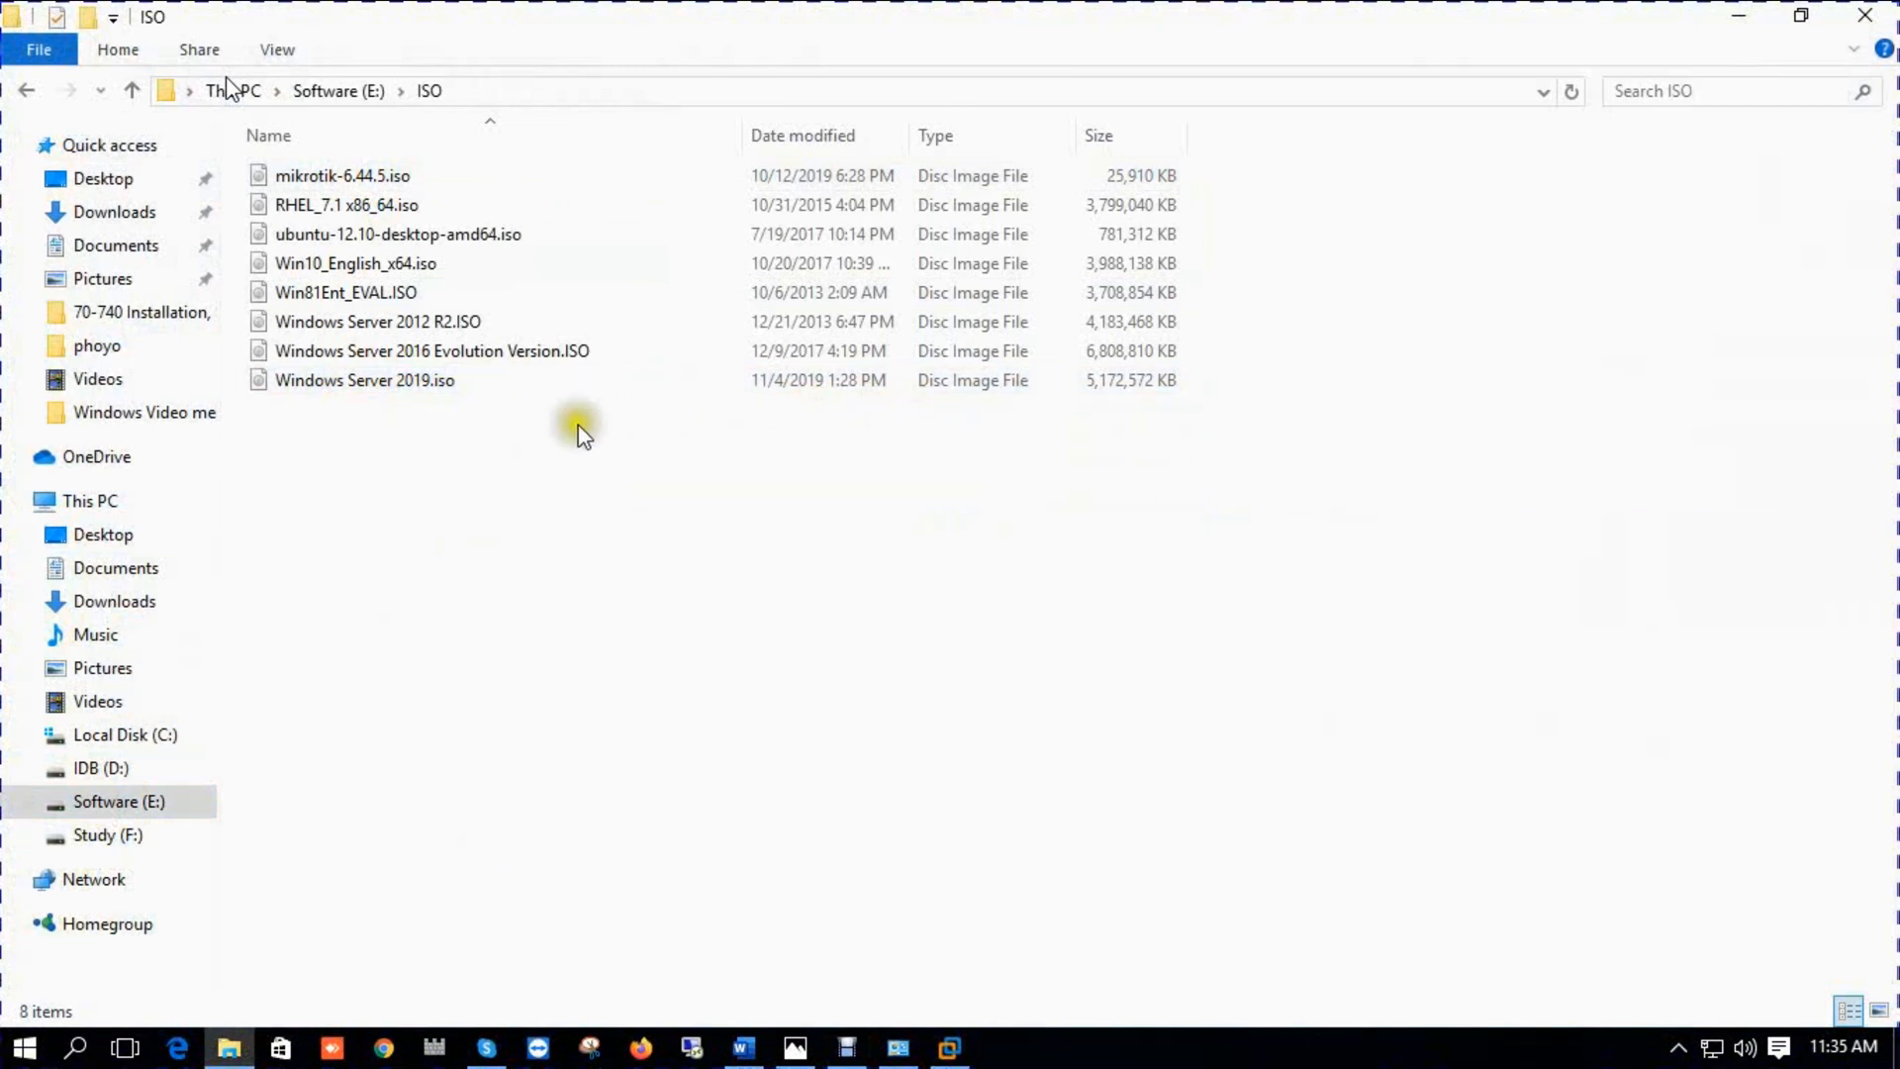
{"action": "left_click", "coordinate": [365, 380]}
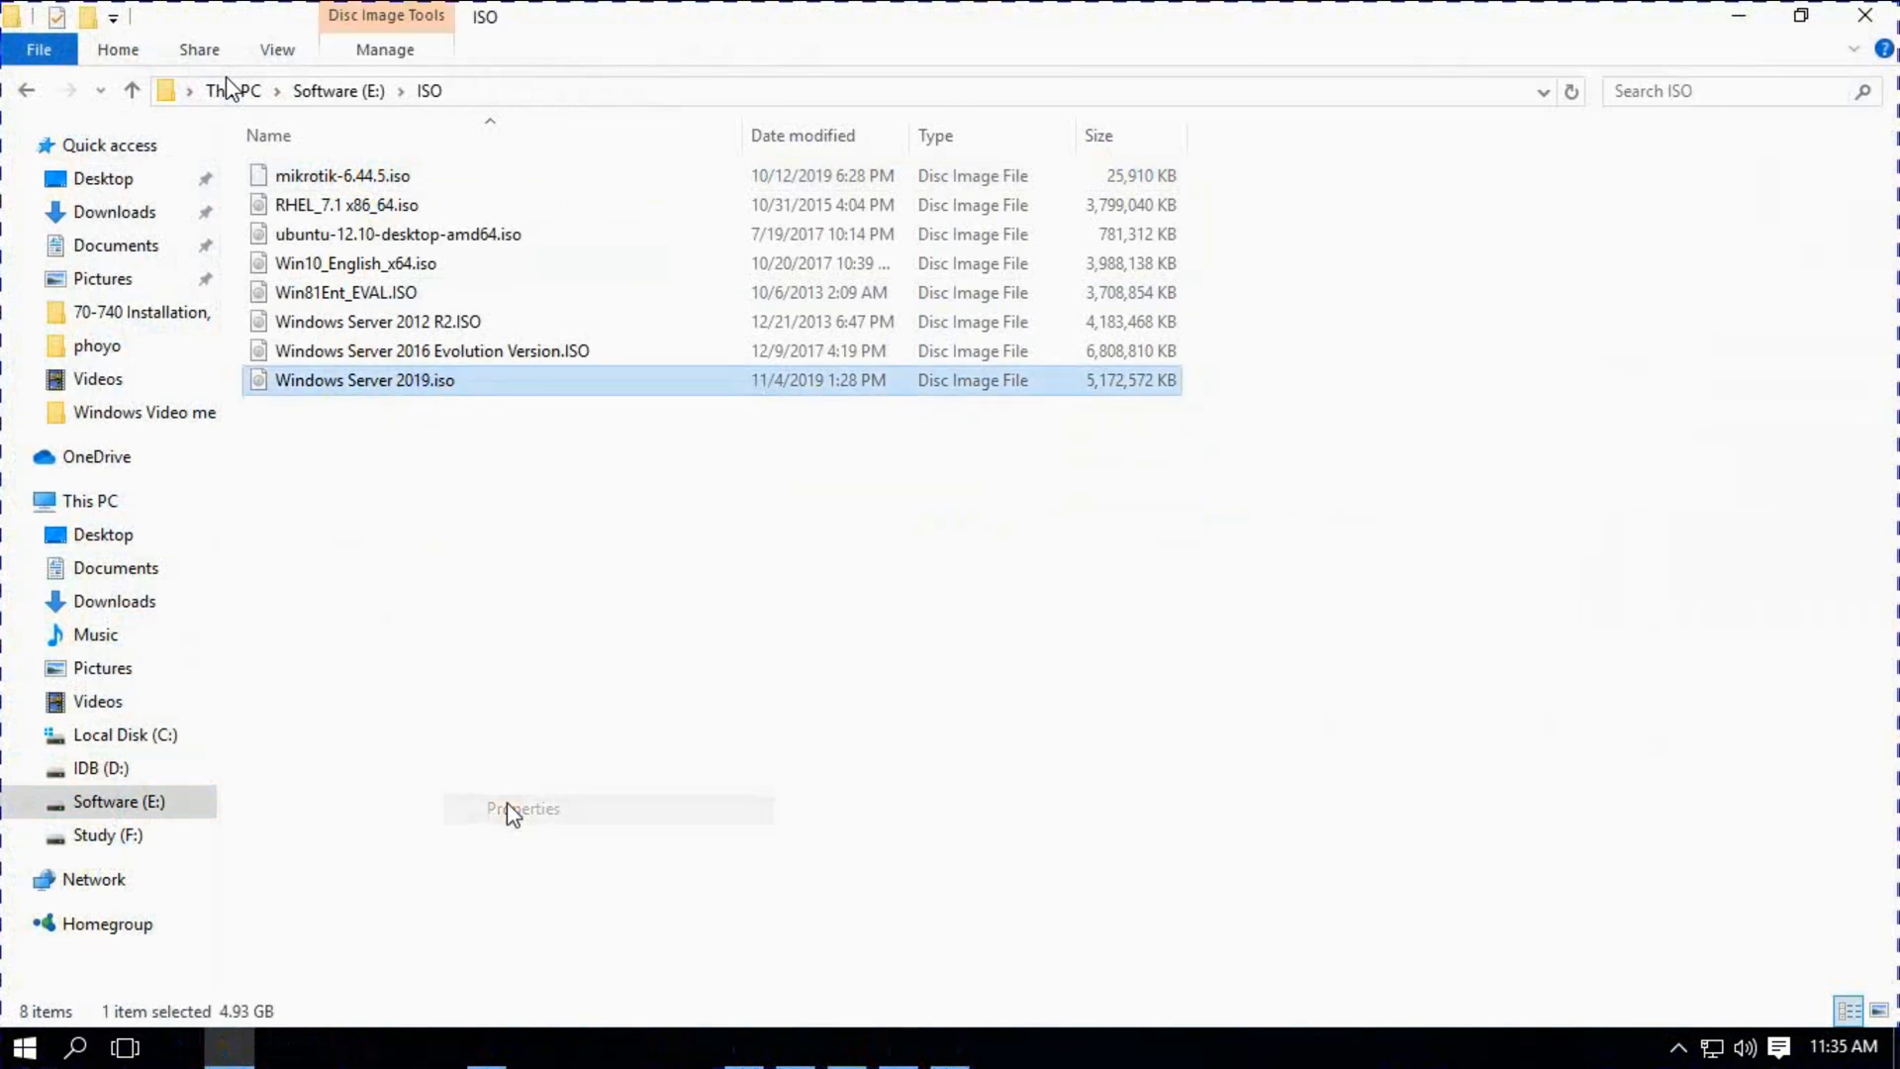
{"action": "left_click", "coordinate": [522, 807]}
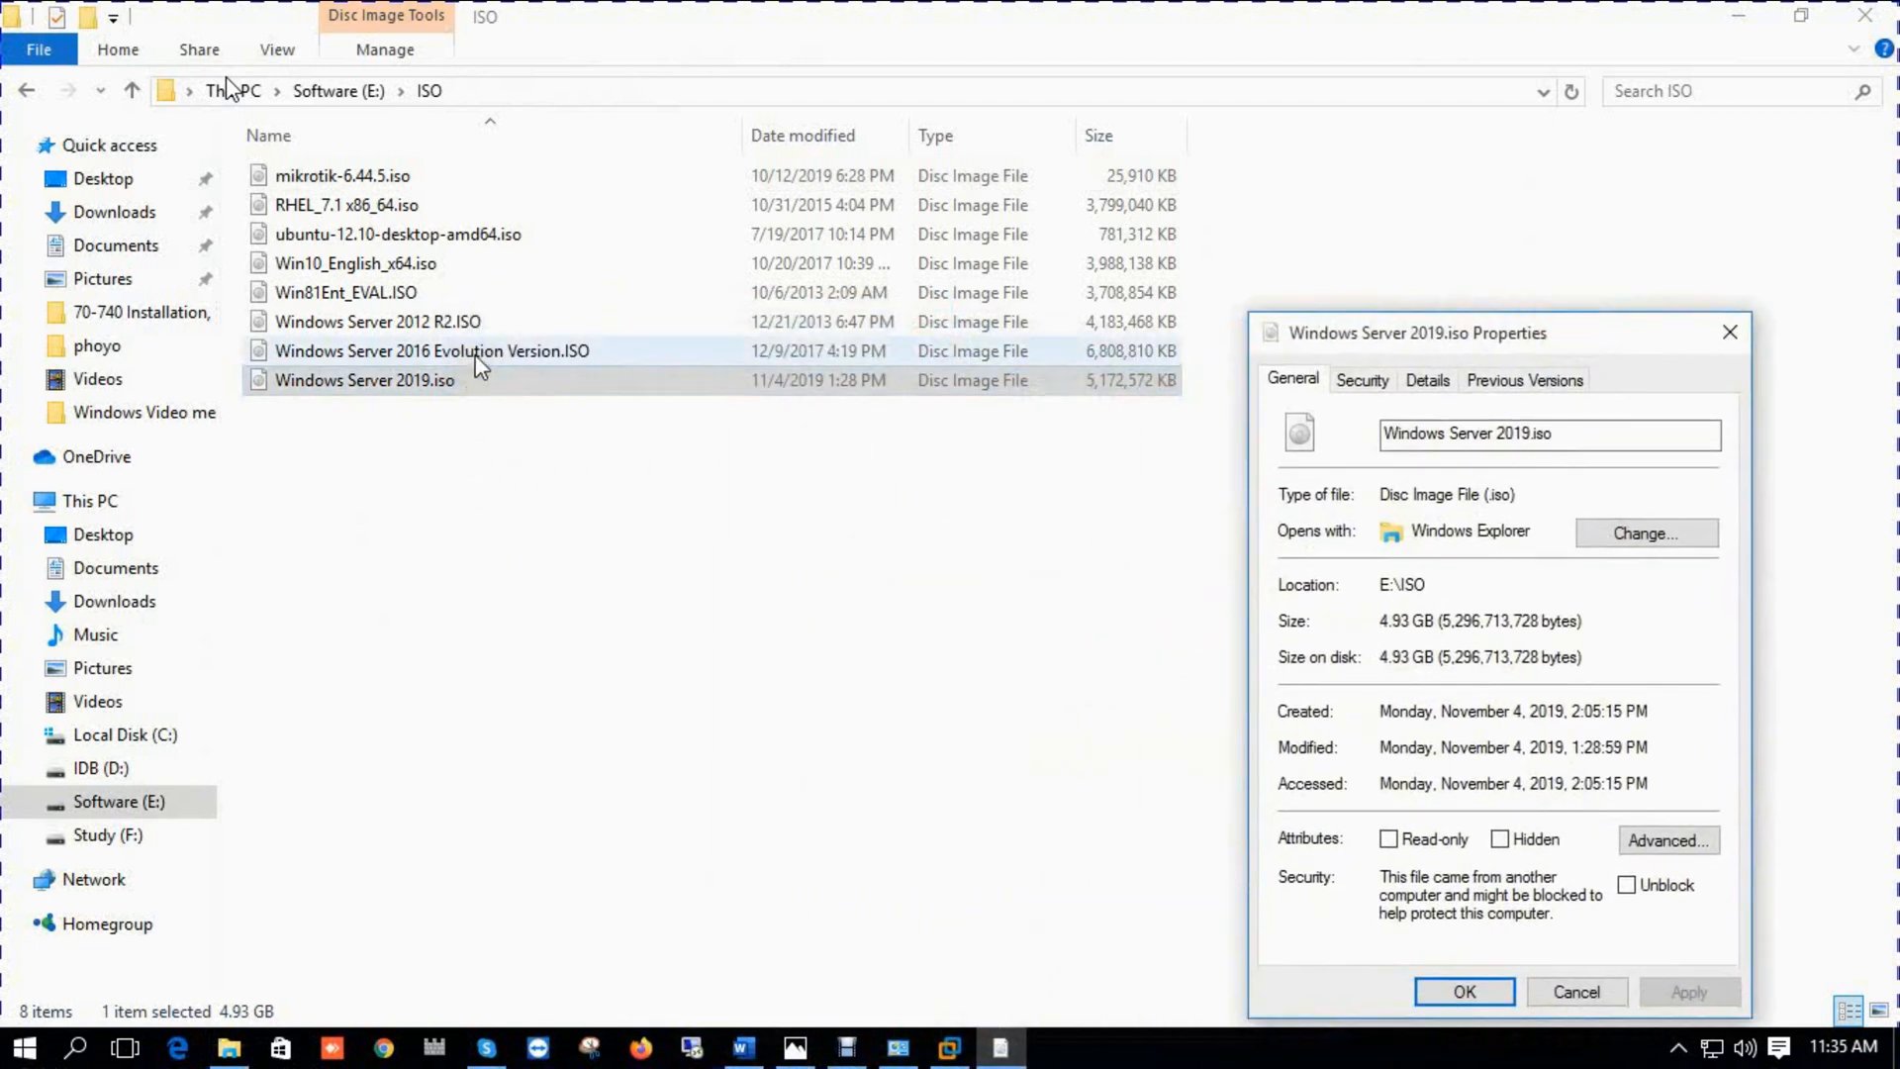
Check the properties of the Windows Server 2016 and 2012 R2 ISO images.
{"action": "right_click", "coordinate": [477, 350]}
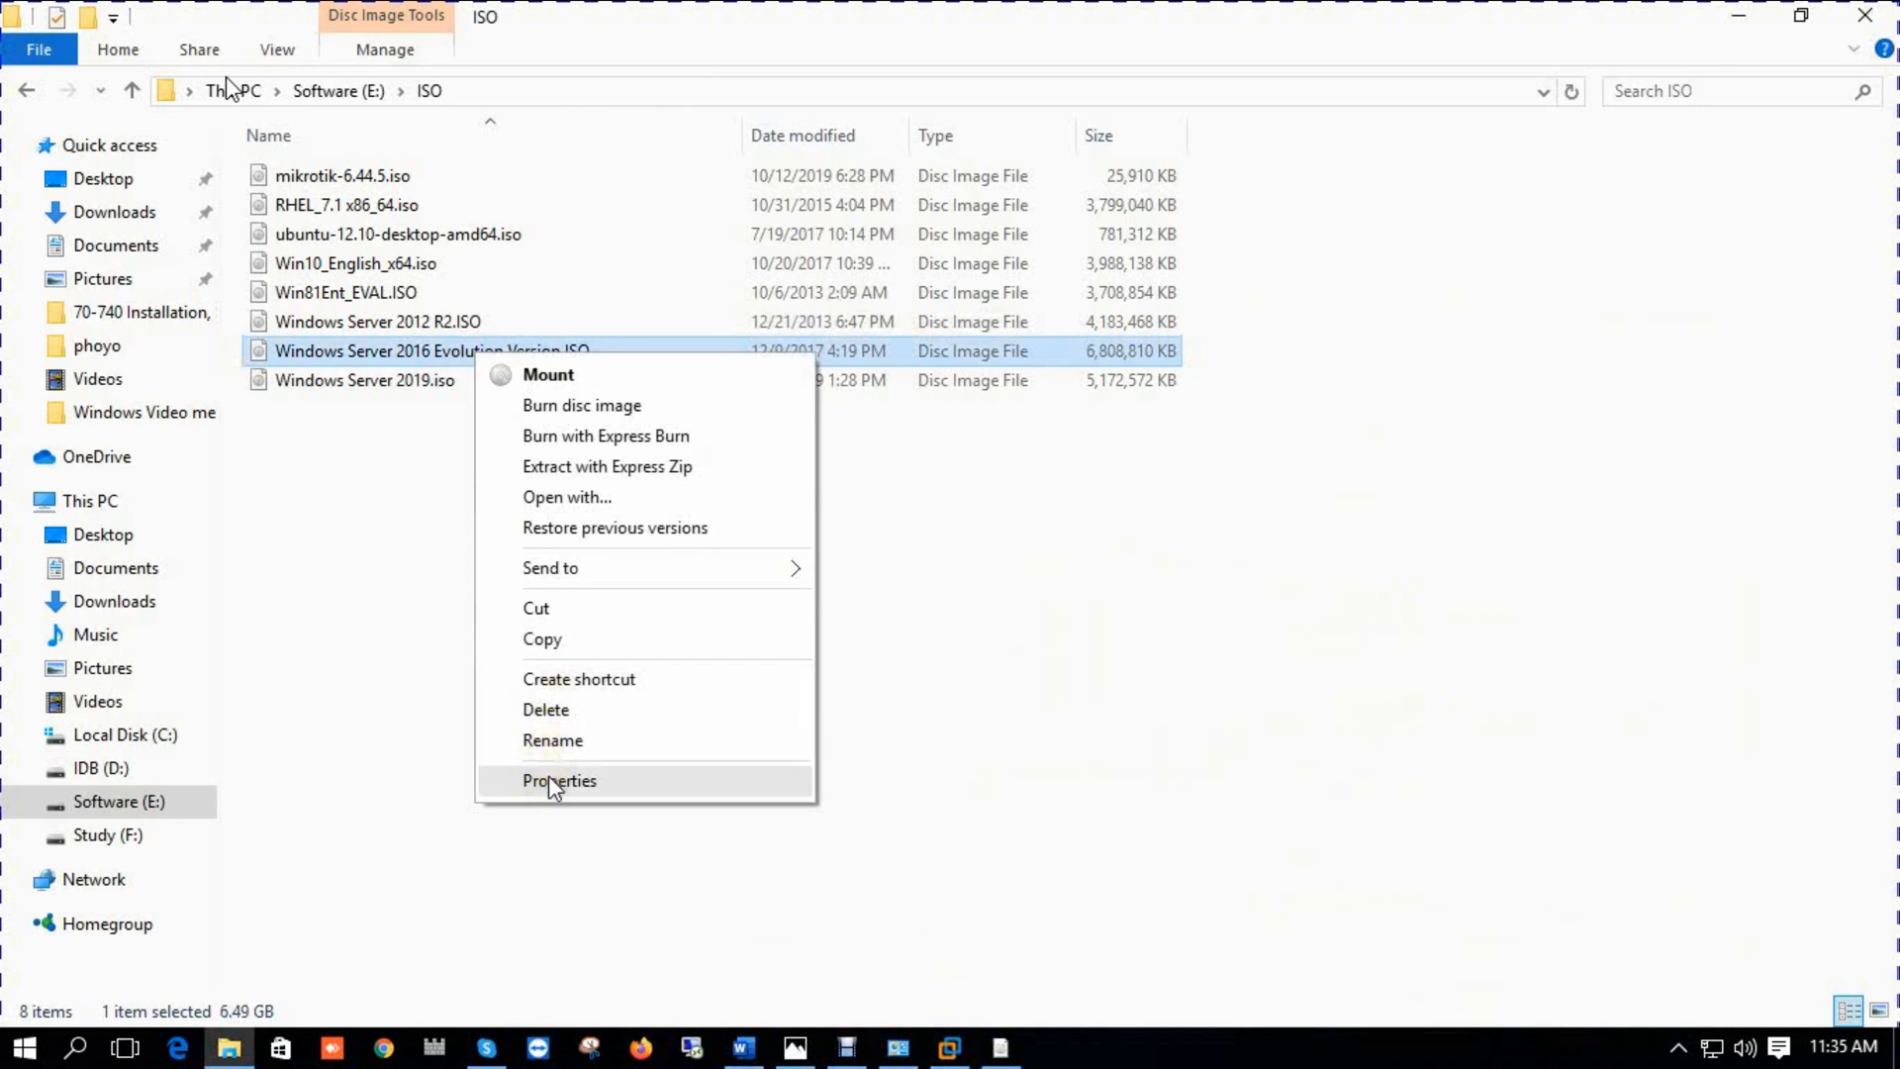
{"action": "left_click", "coordinate": [558, 782]}
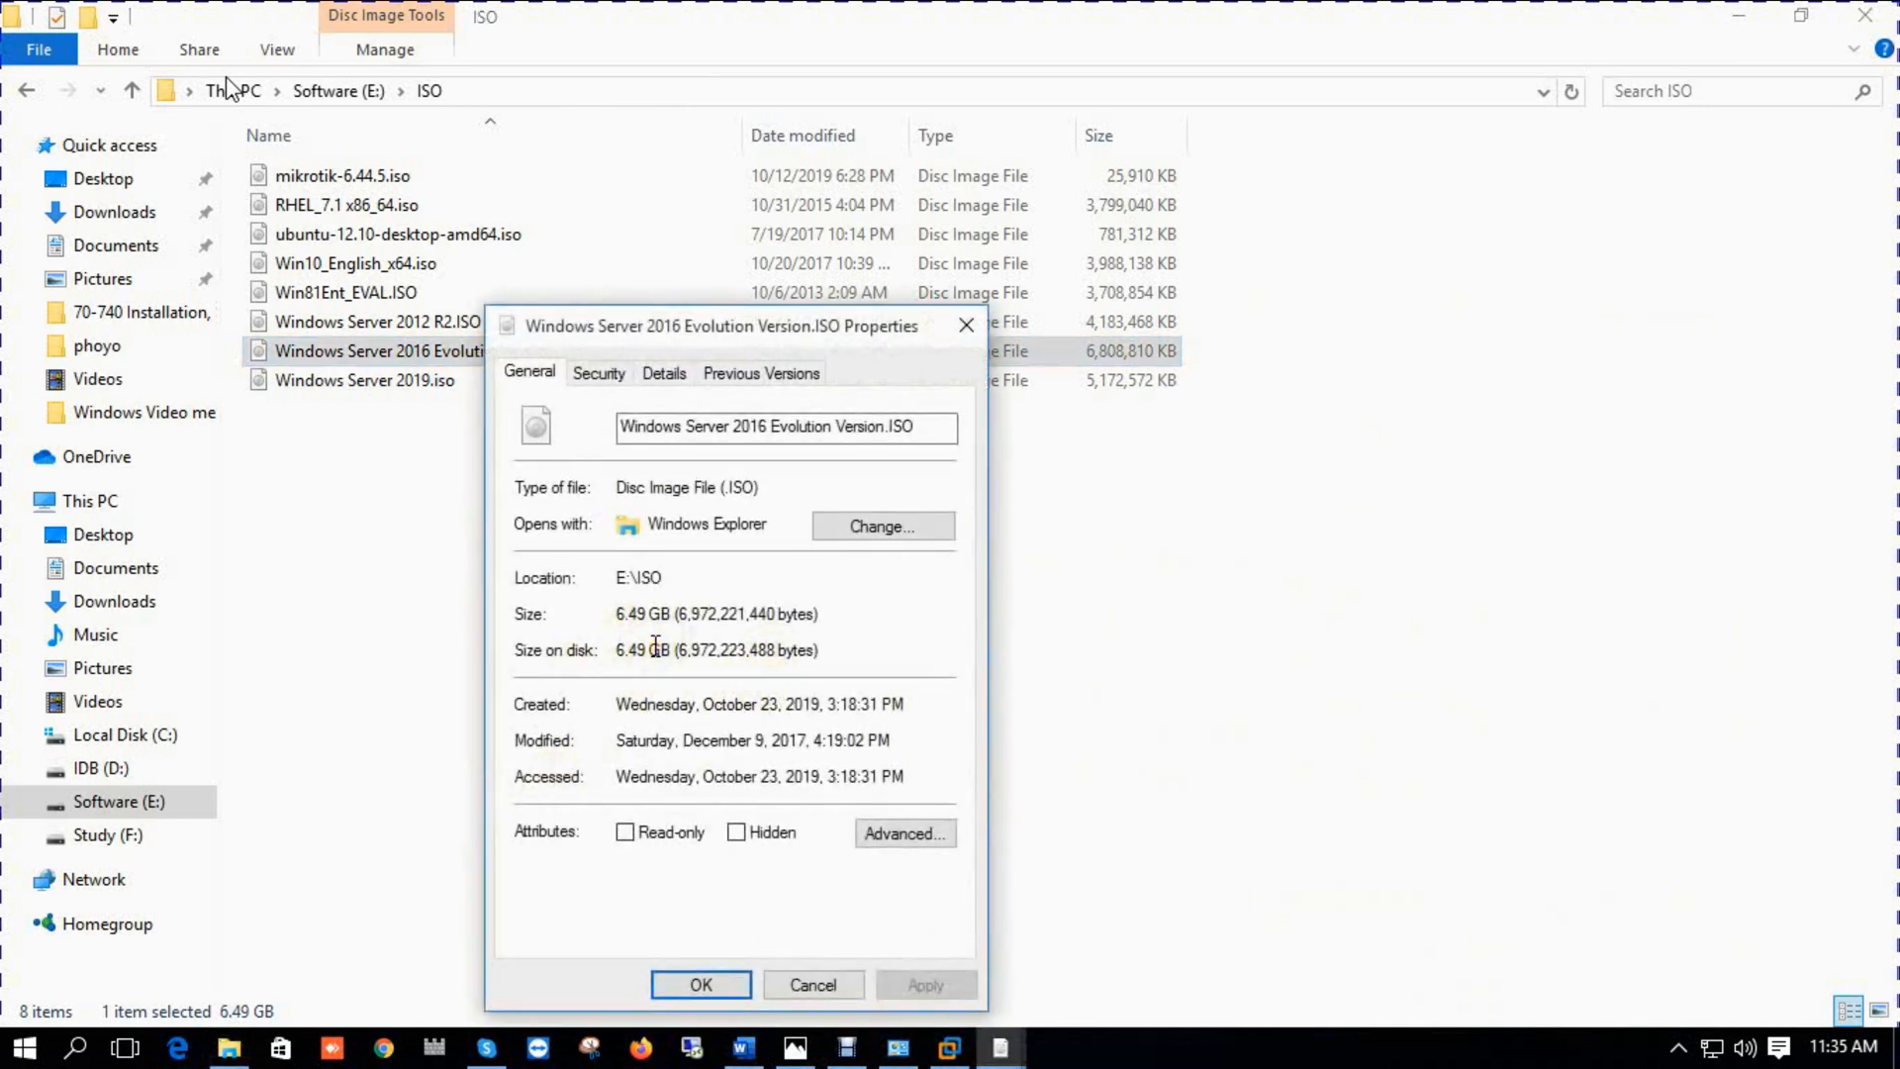
{"action": "mouse_move", "coordinate": [933, 378]}
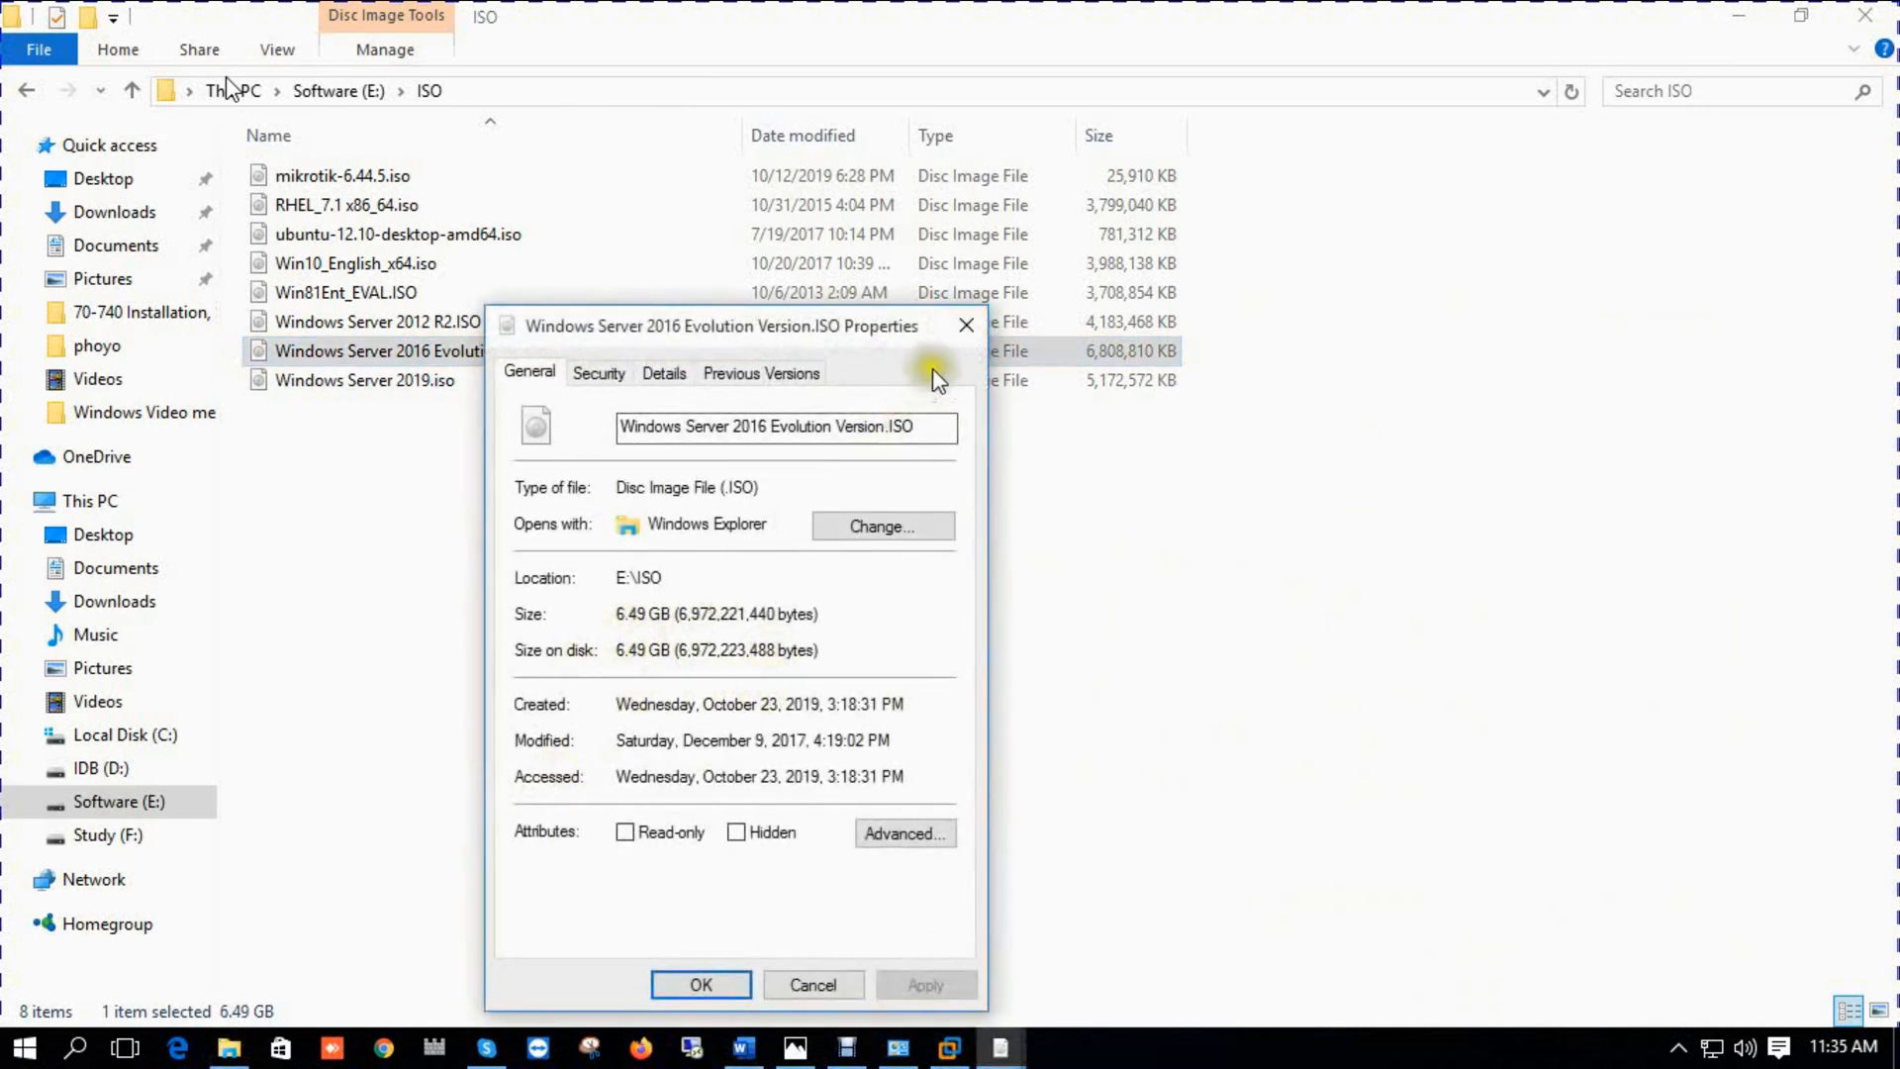
{"action": "mouse_move", "coordinate": [966, 326]}
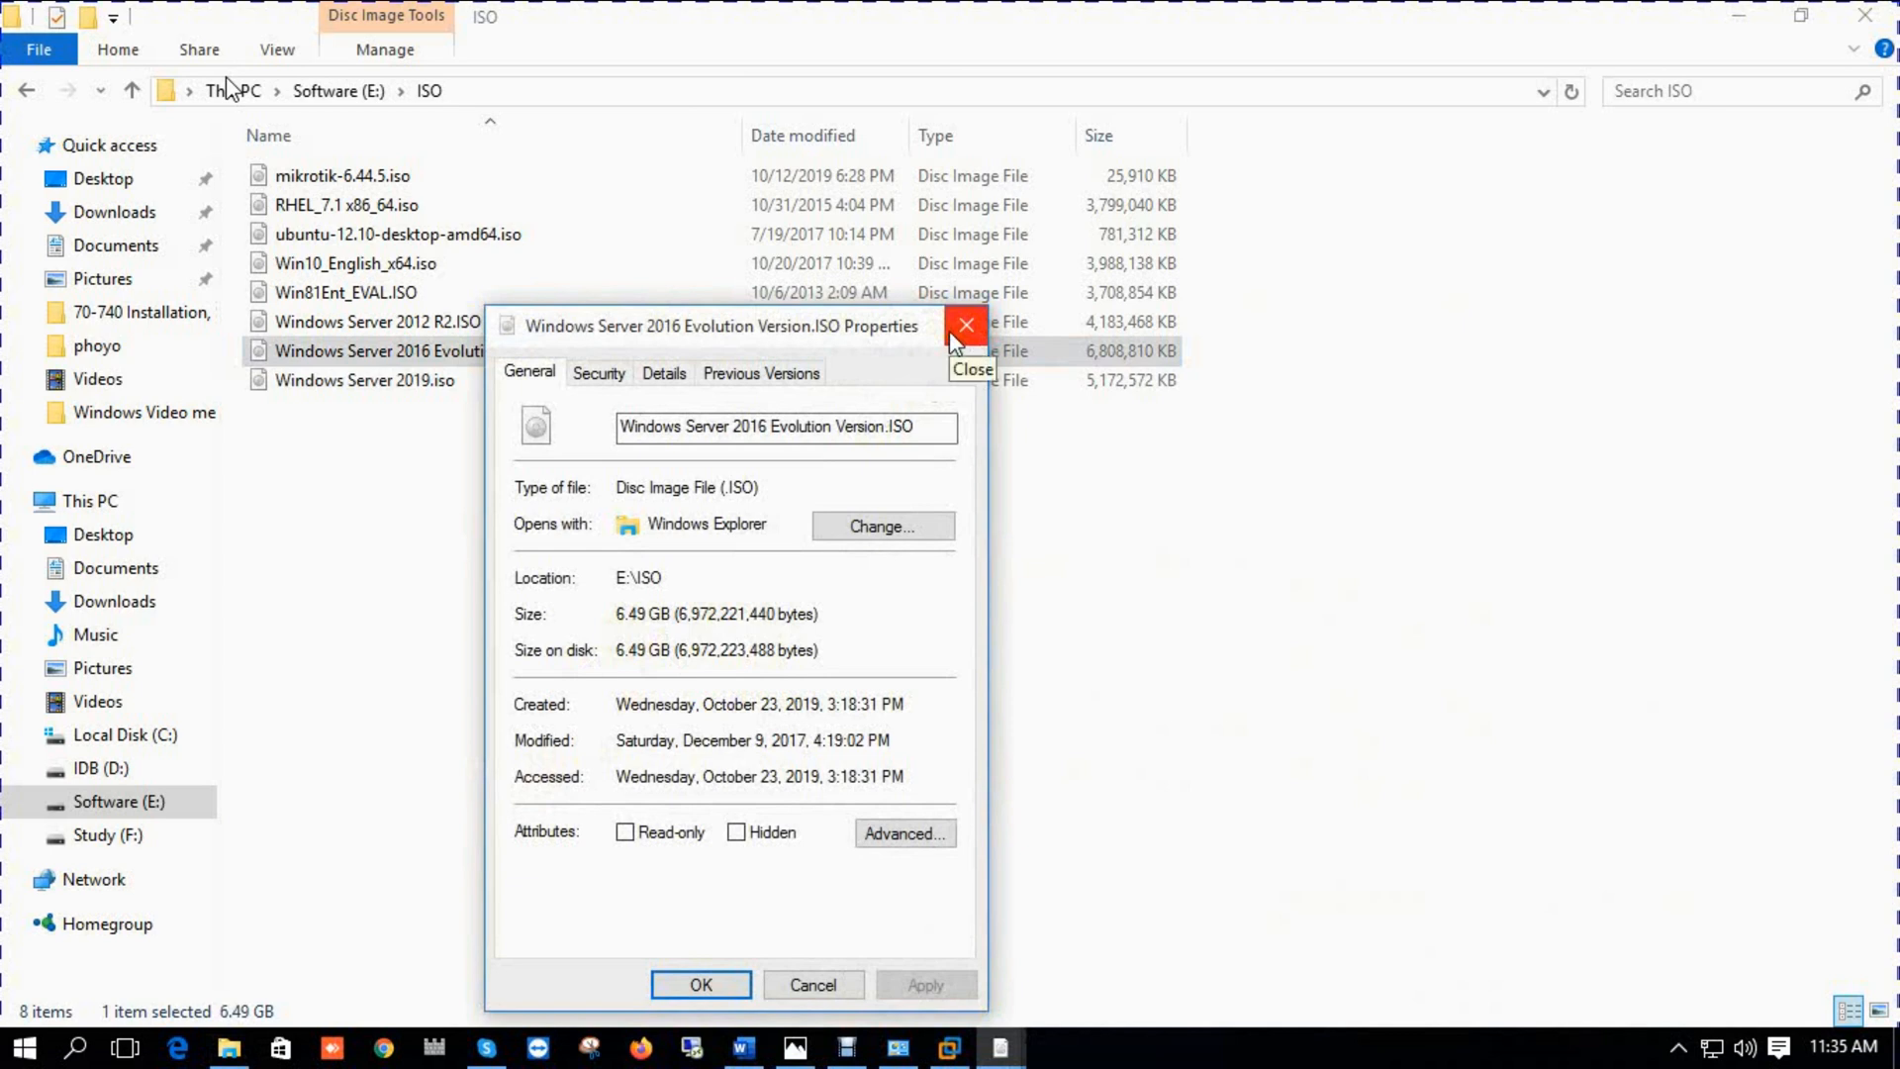
{"action": "left_click", "coordinate": [966, 324]}
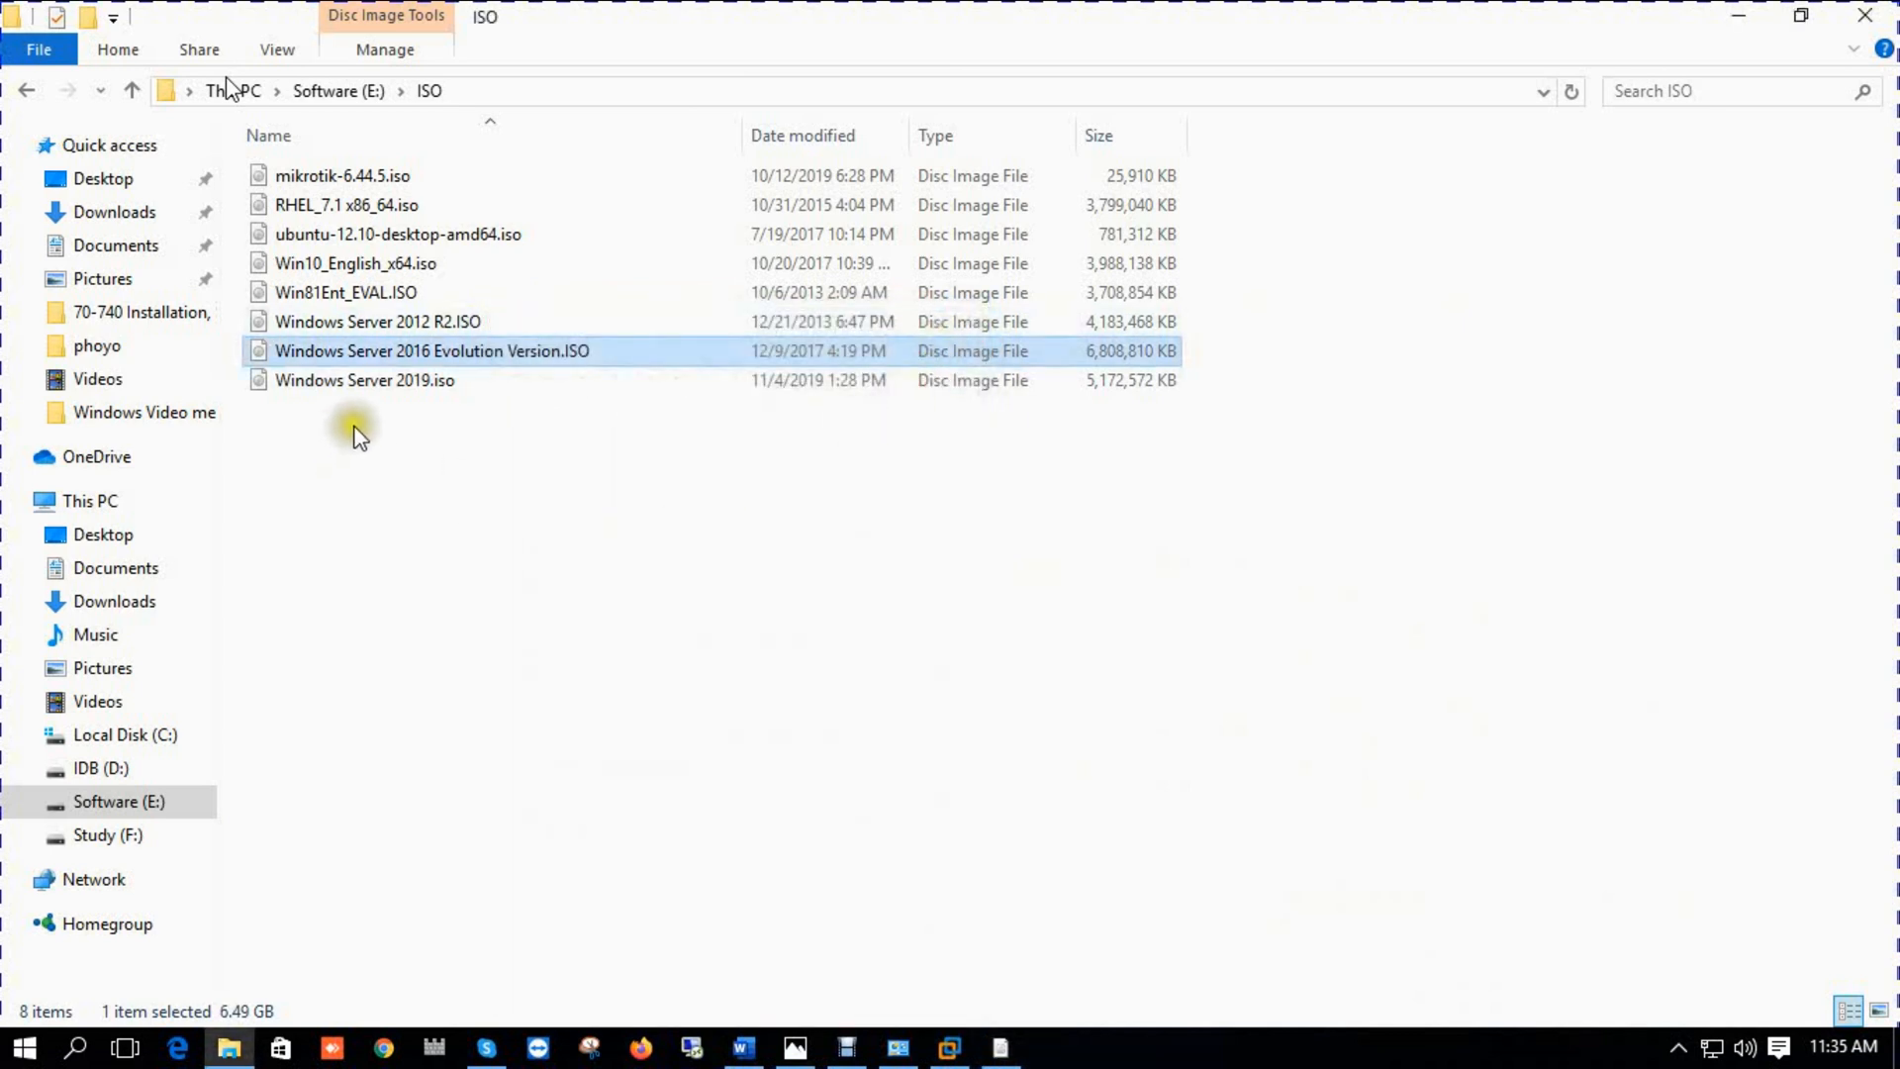
{"action": "right_click", "coordinate": [366, 320]}
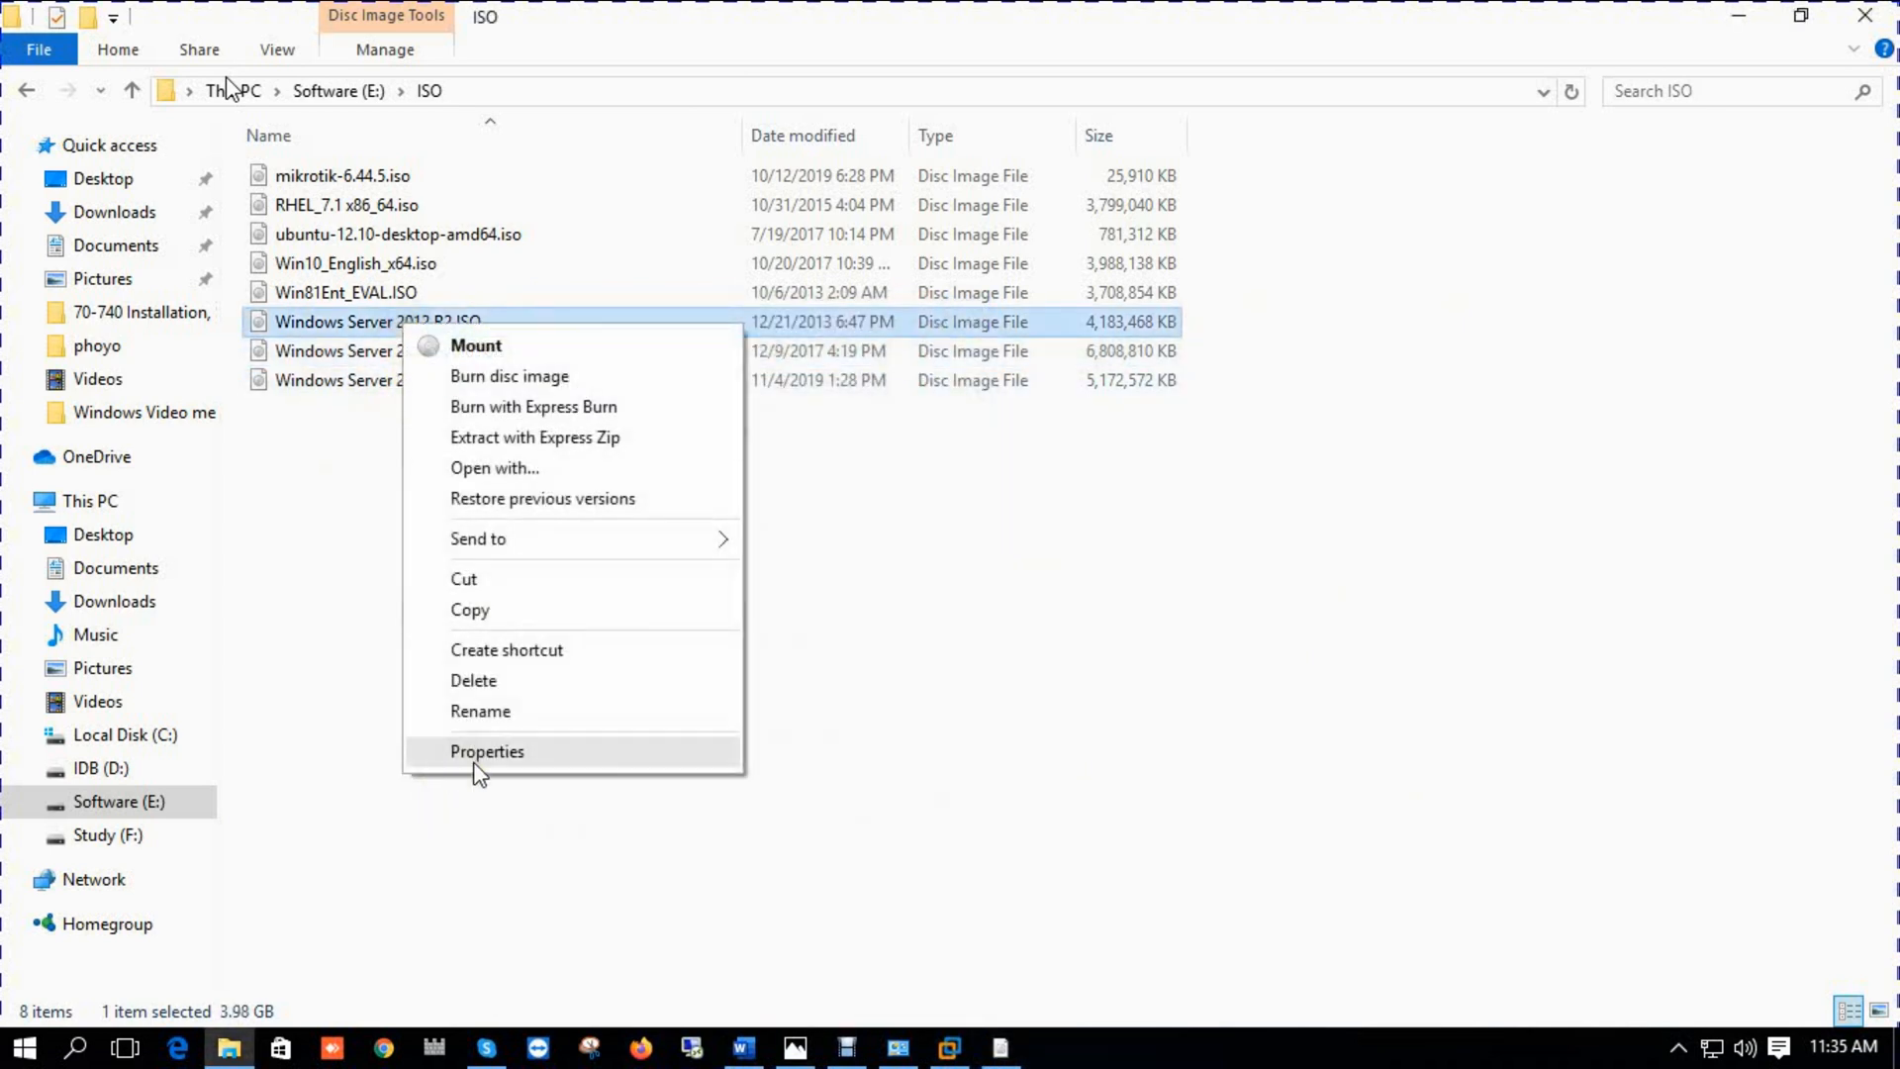
{"action": "left_click", "coordinate": [486, 752]}
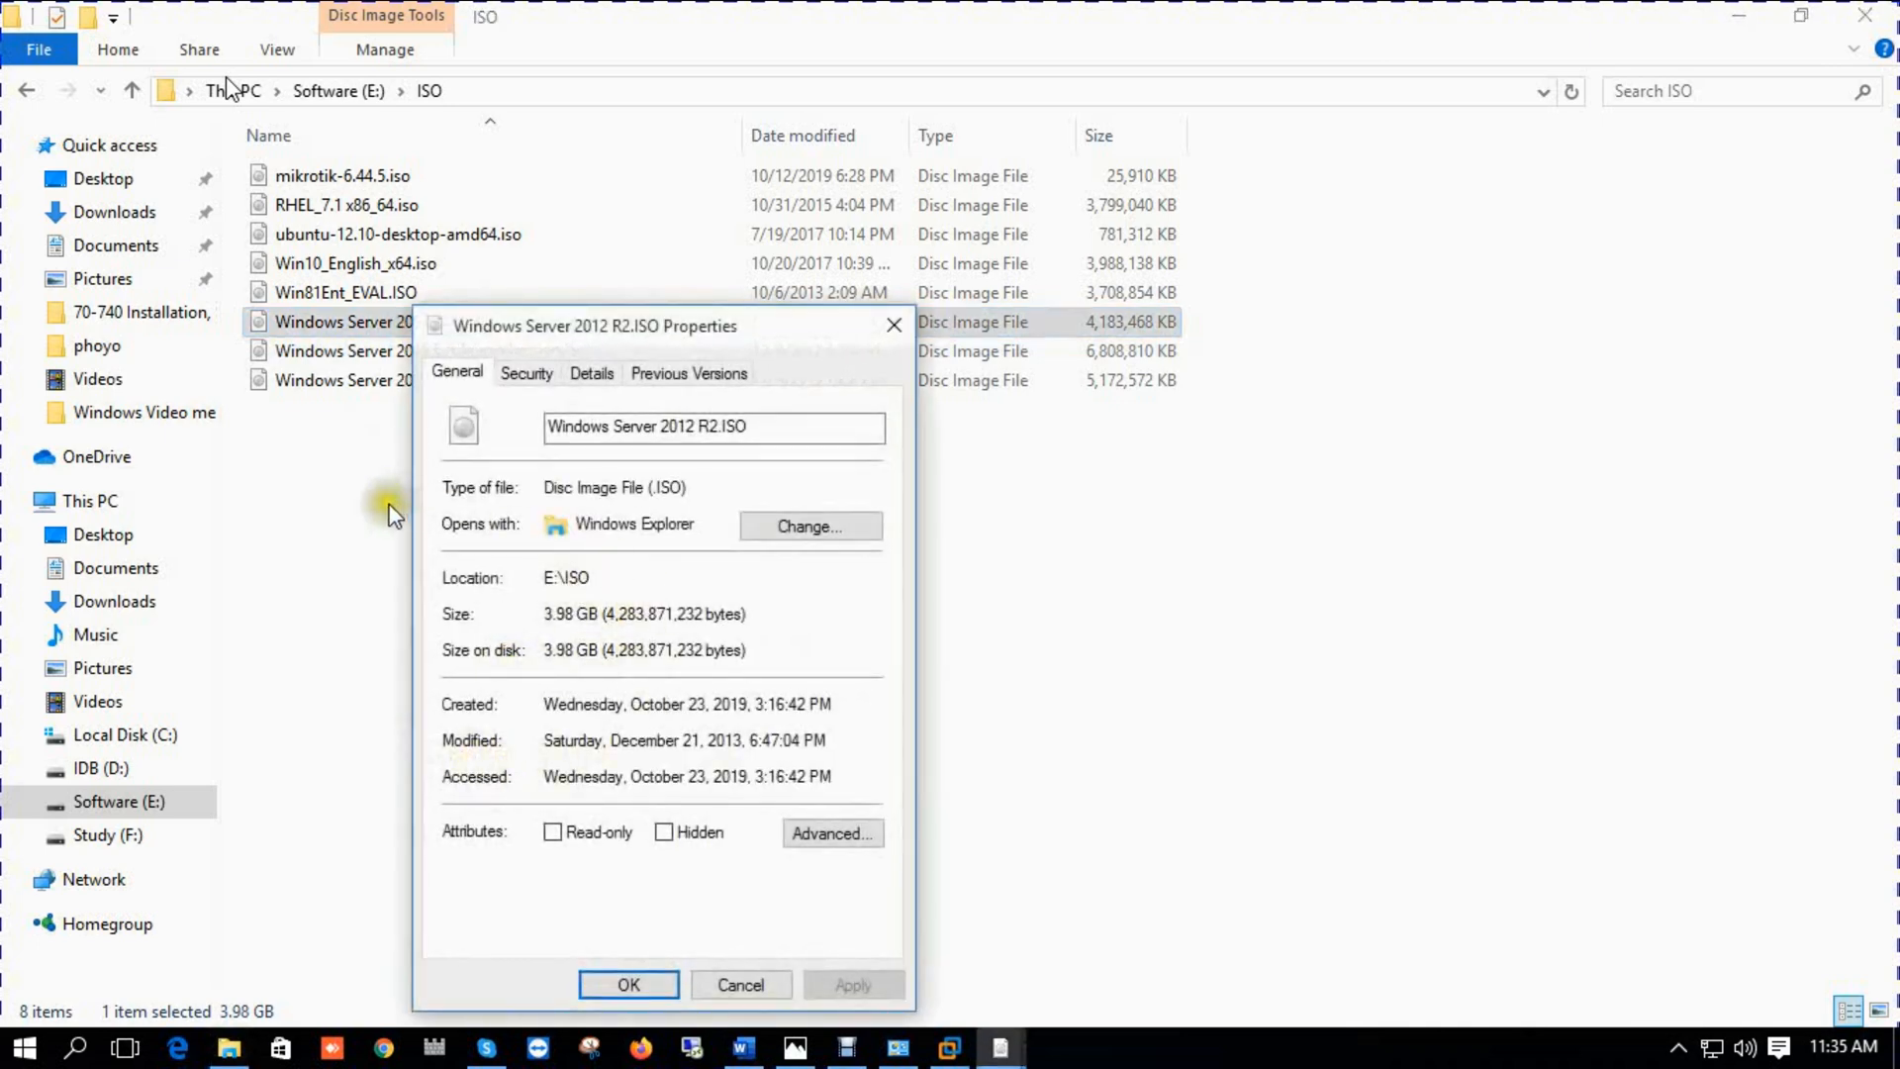
{"action": "left_click", "coordinate": [627, 986]}
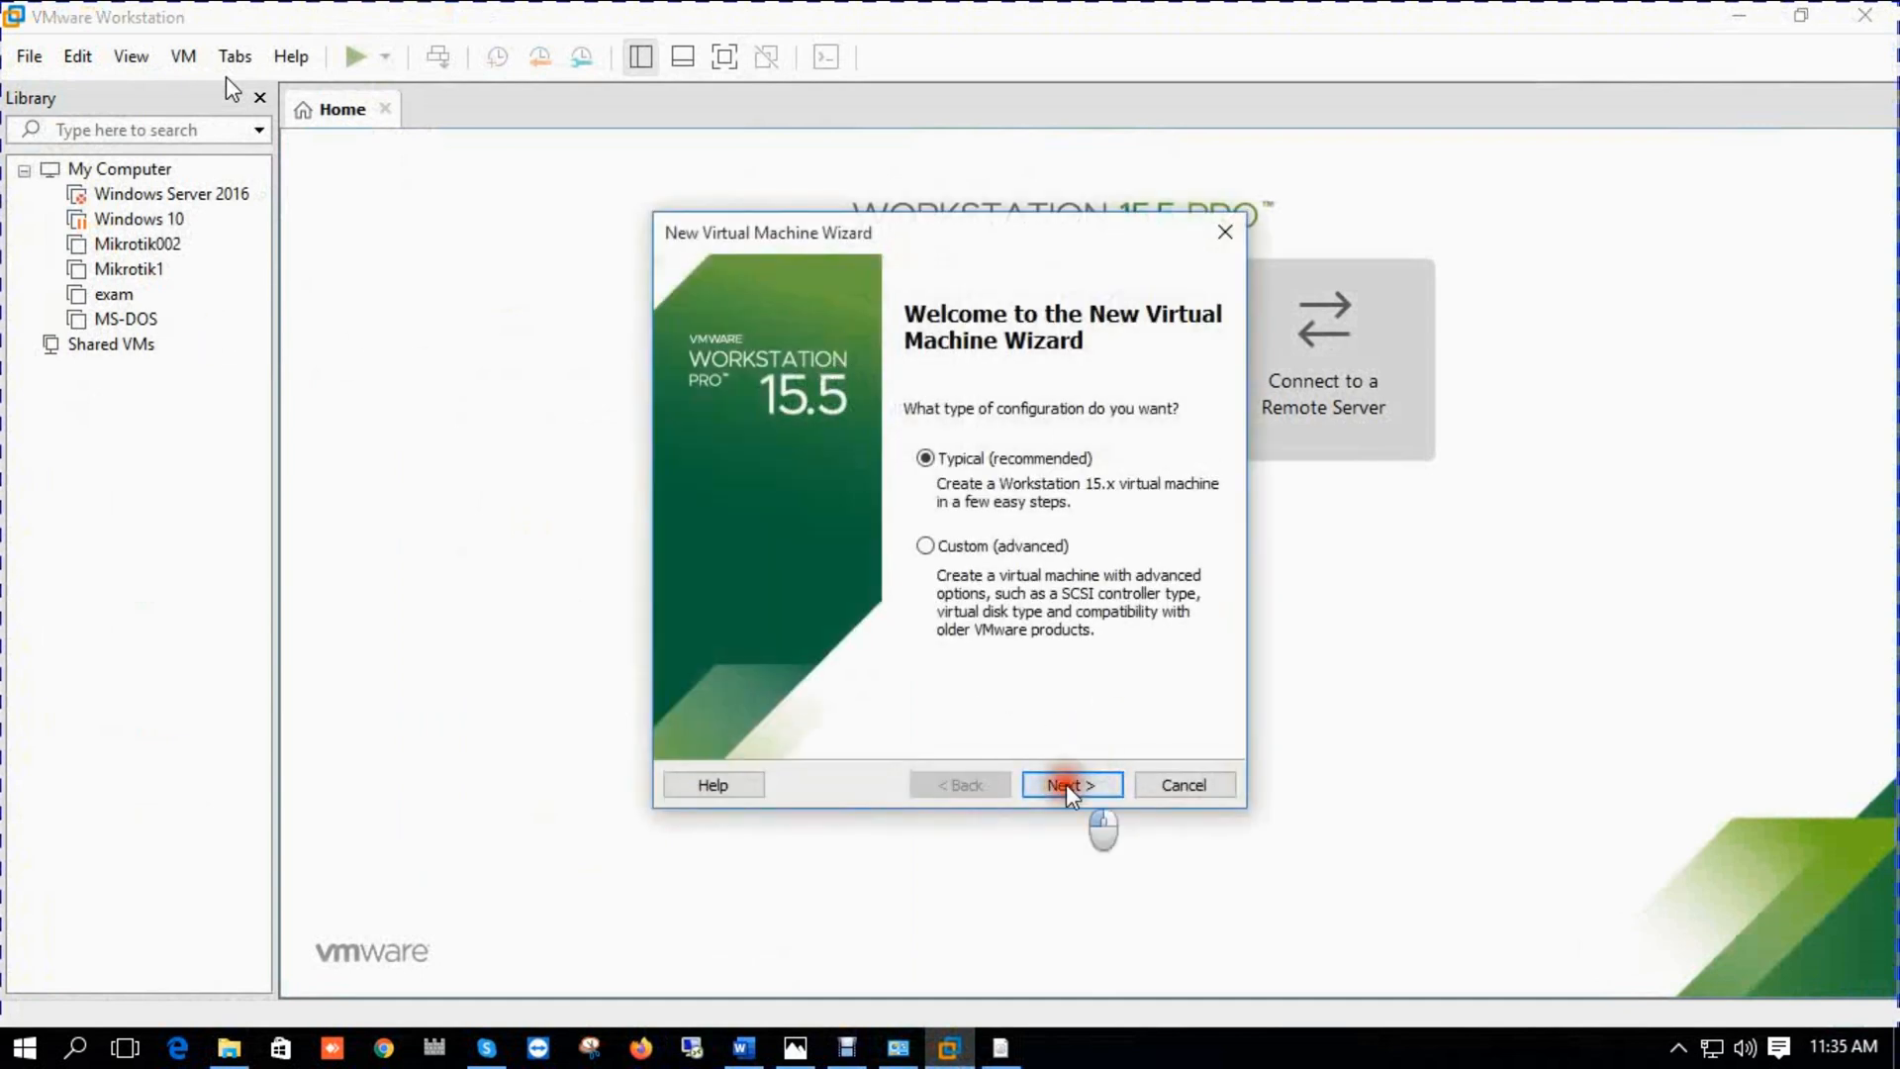
Choose Typical configuration with guest OS Microsoft Windows, version Windows Server 2016.
{"action": "left_click", "coordinate": [1071, 784]}
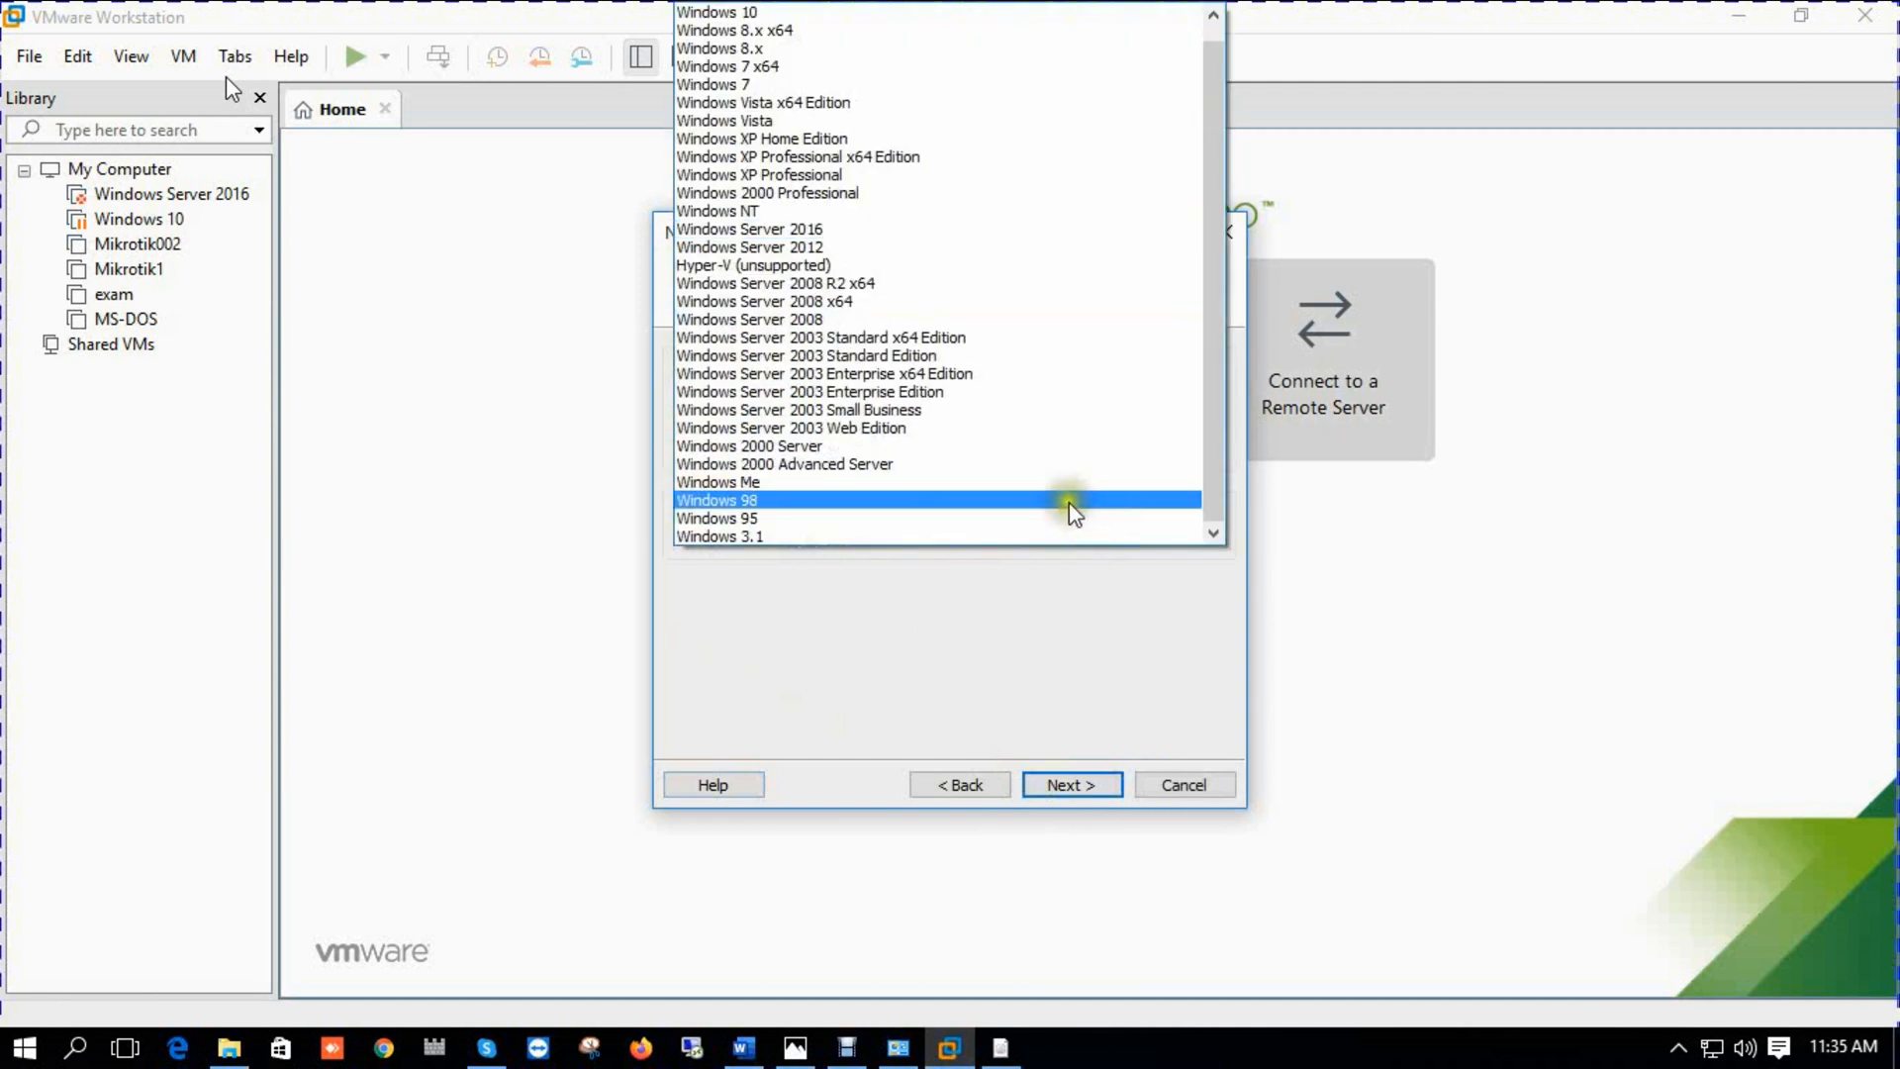
{"action": "left_click", "coordinate": [796, 409]}
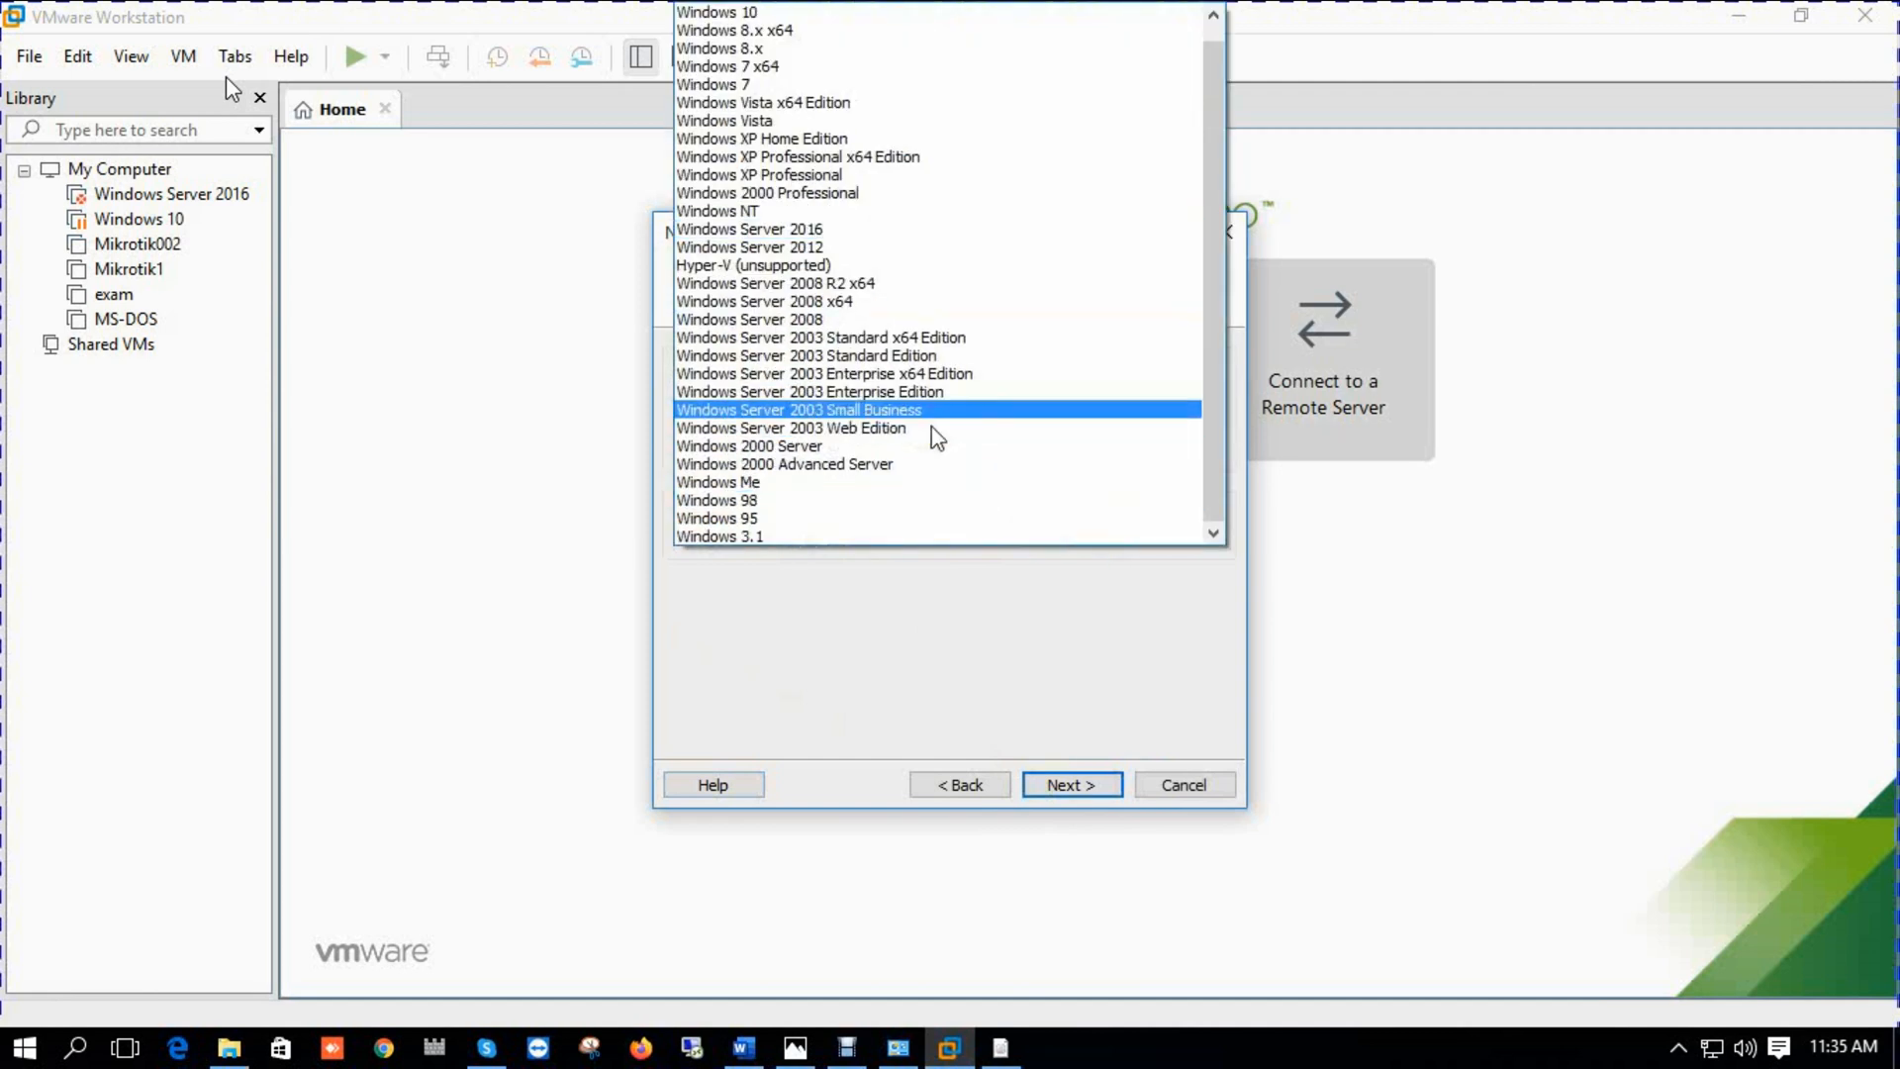
{"action": "left_click", "coordinate": [748, 229]}
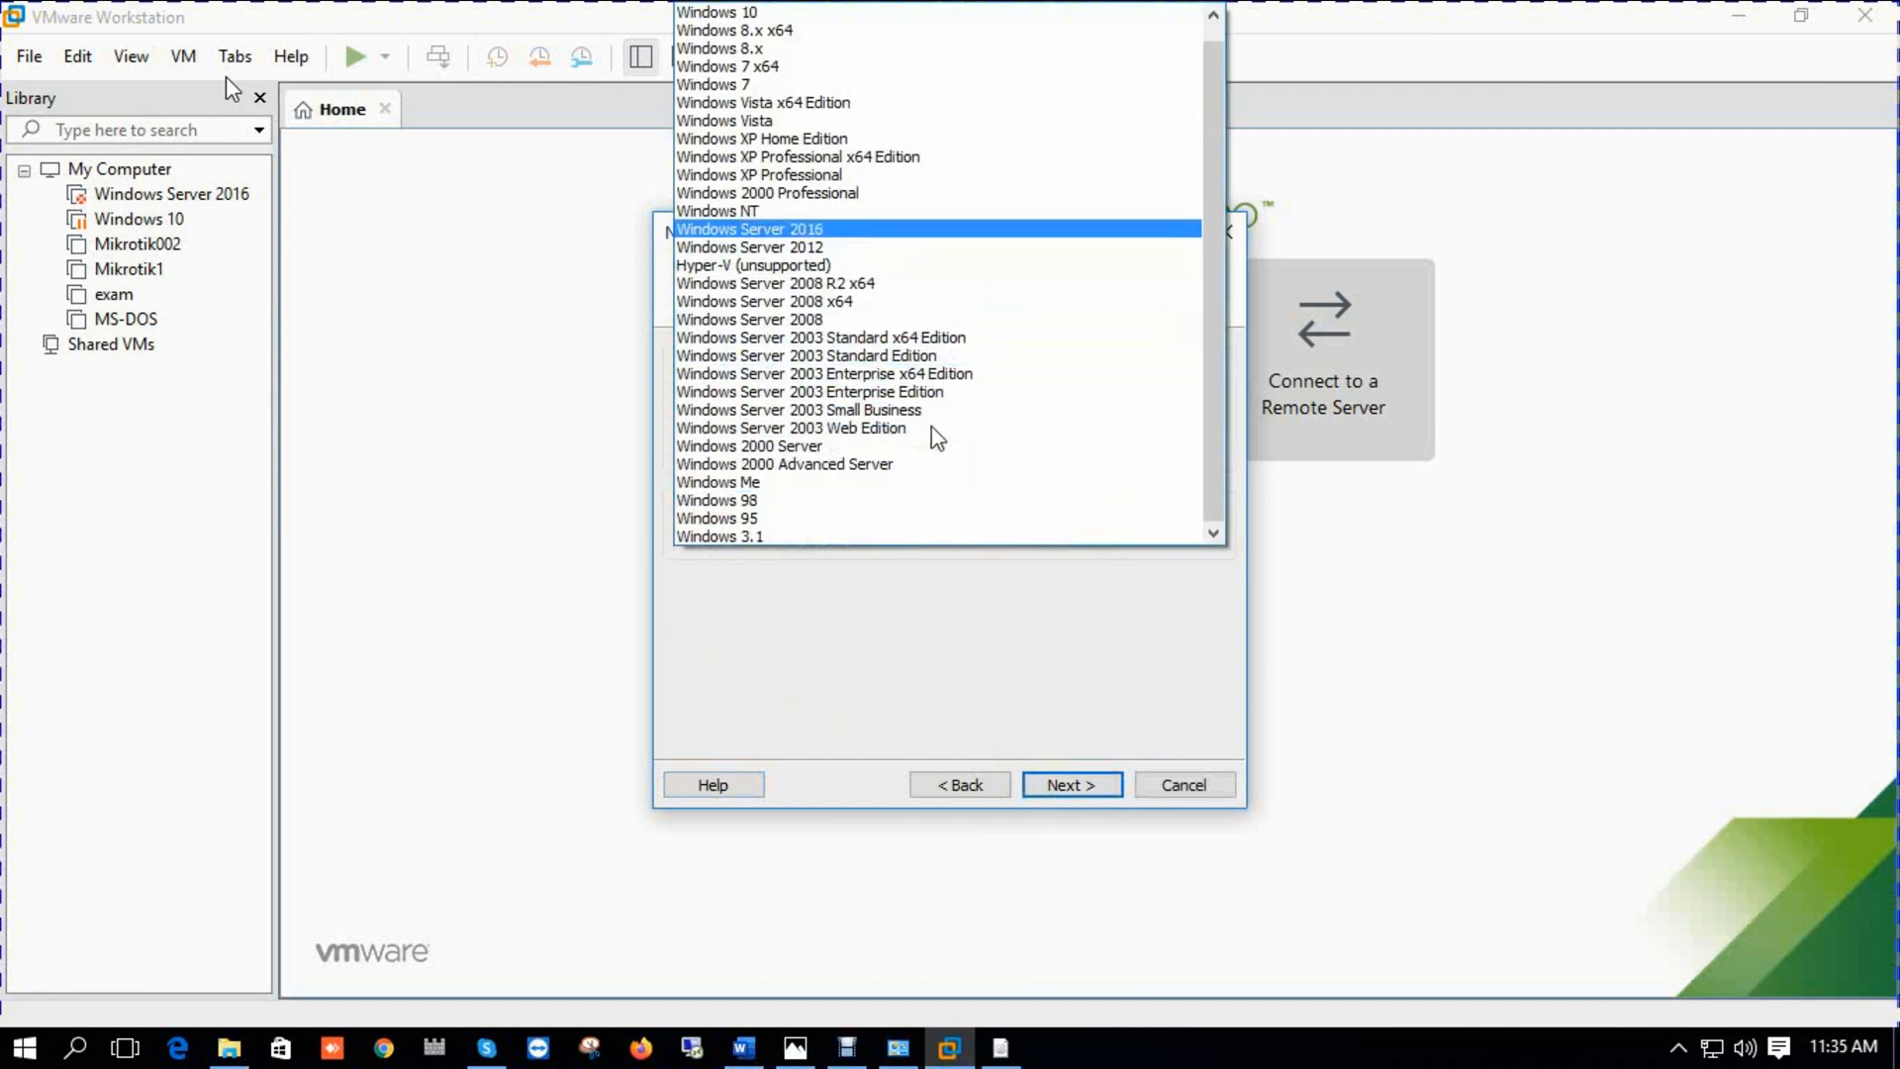
{"action": "left_click", "coordinate": [750, 446]}
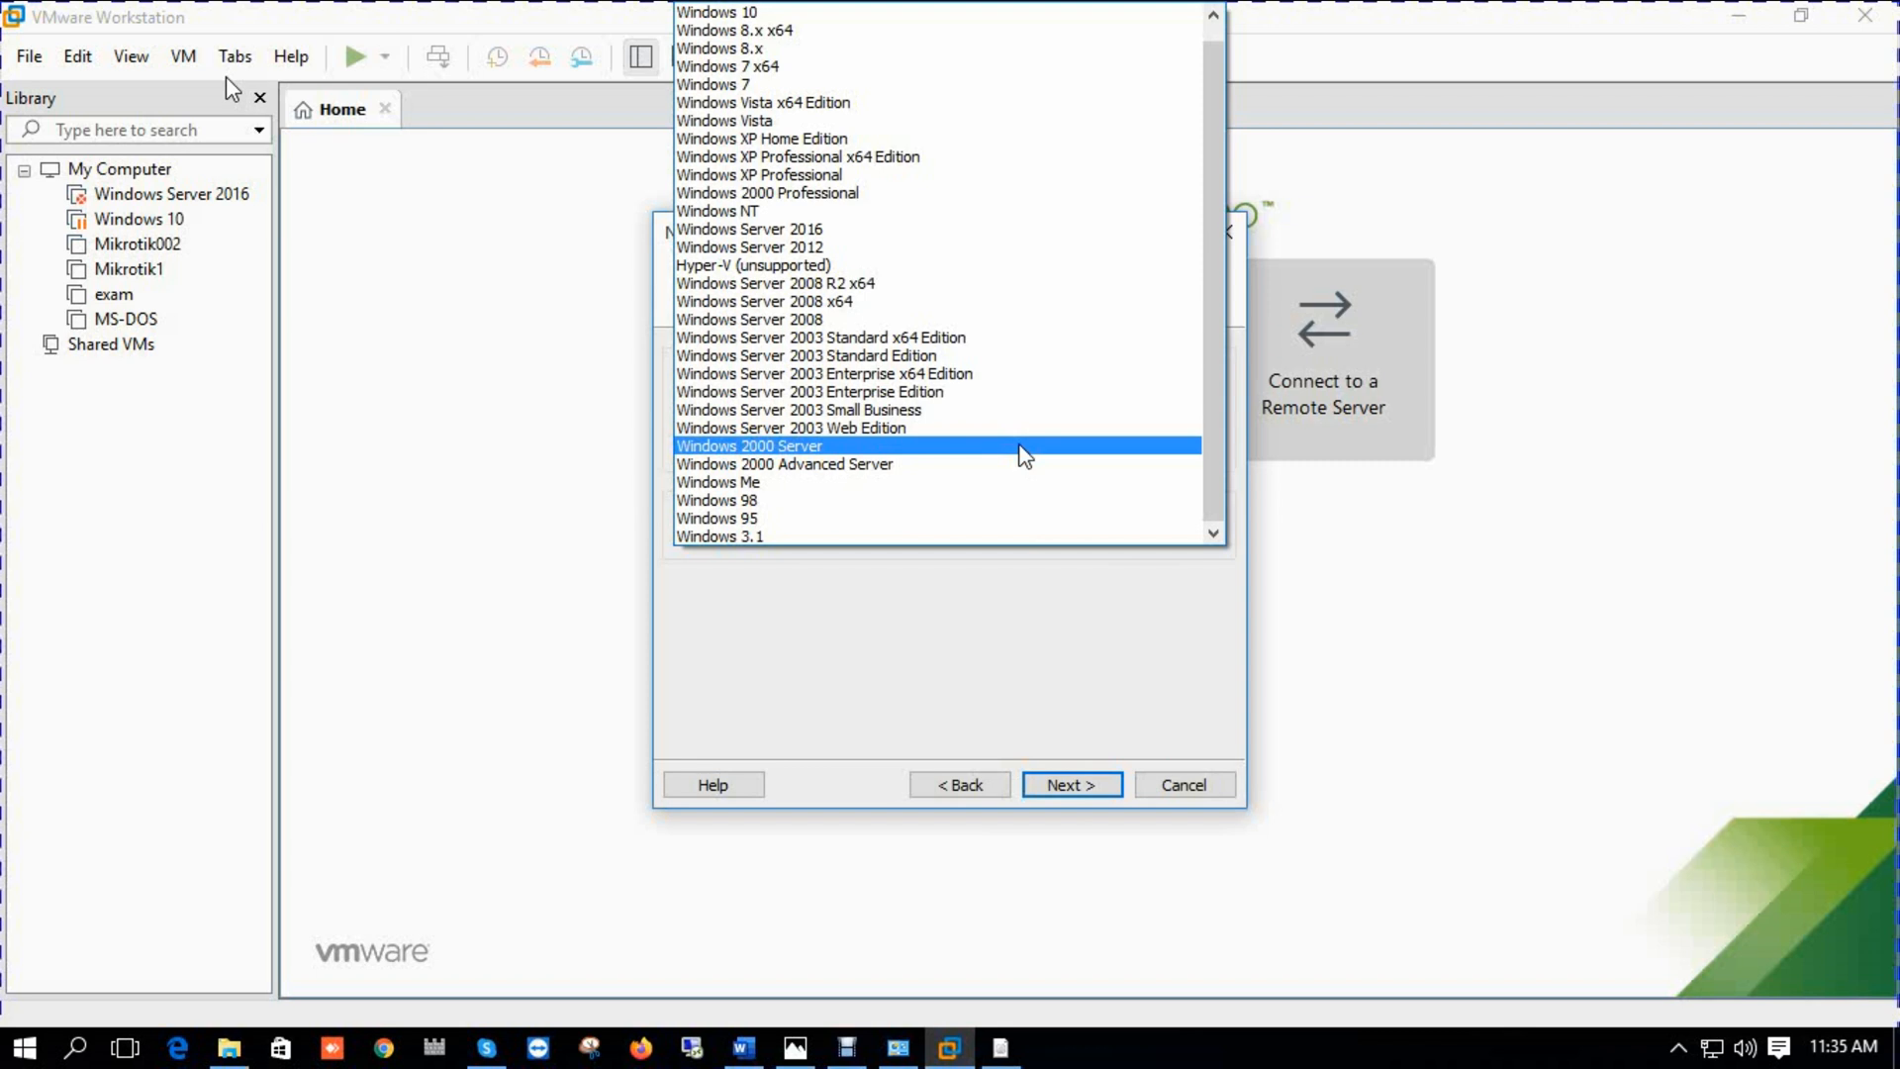
{"action": "left_click", "coordinate": [788, 229]}
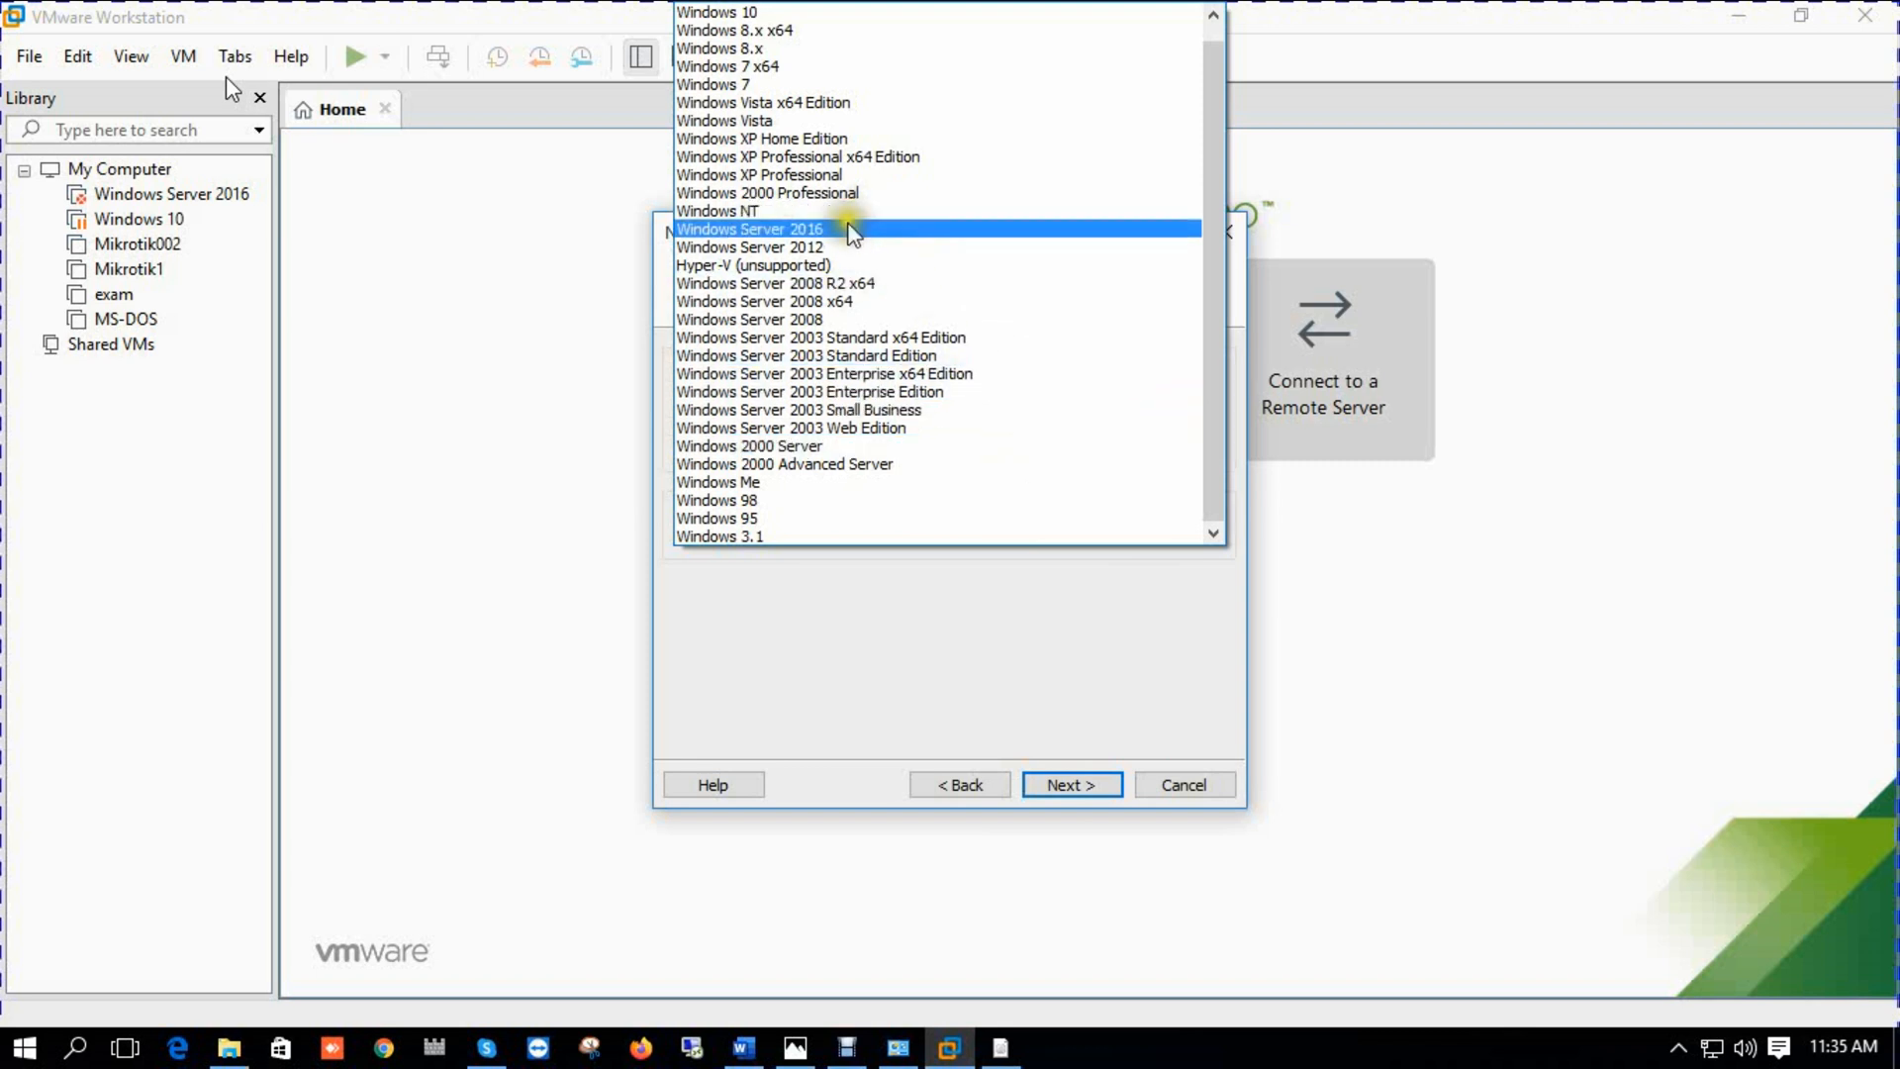
{"action": "left_click", "coordinate": [750, 229]}
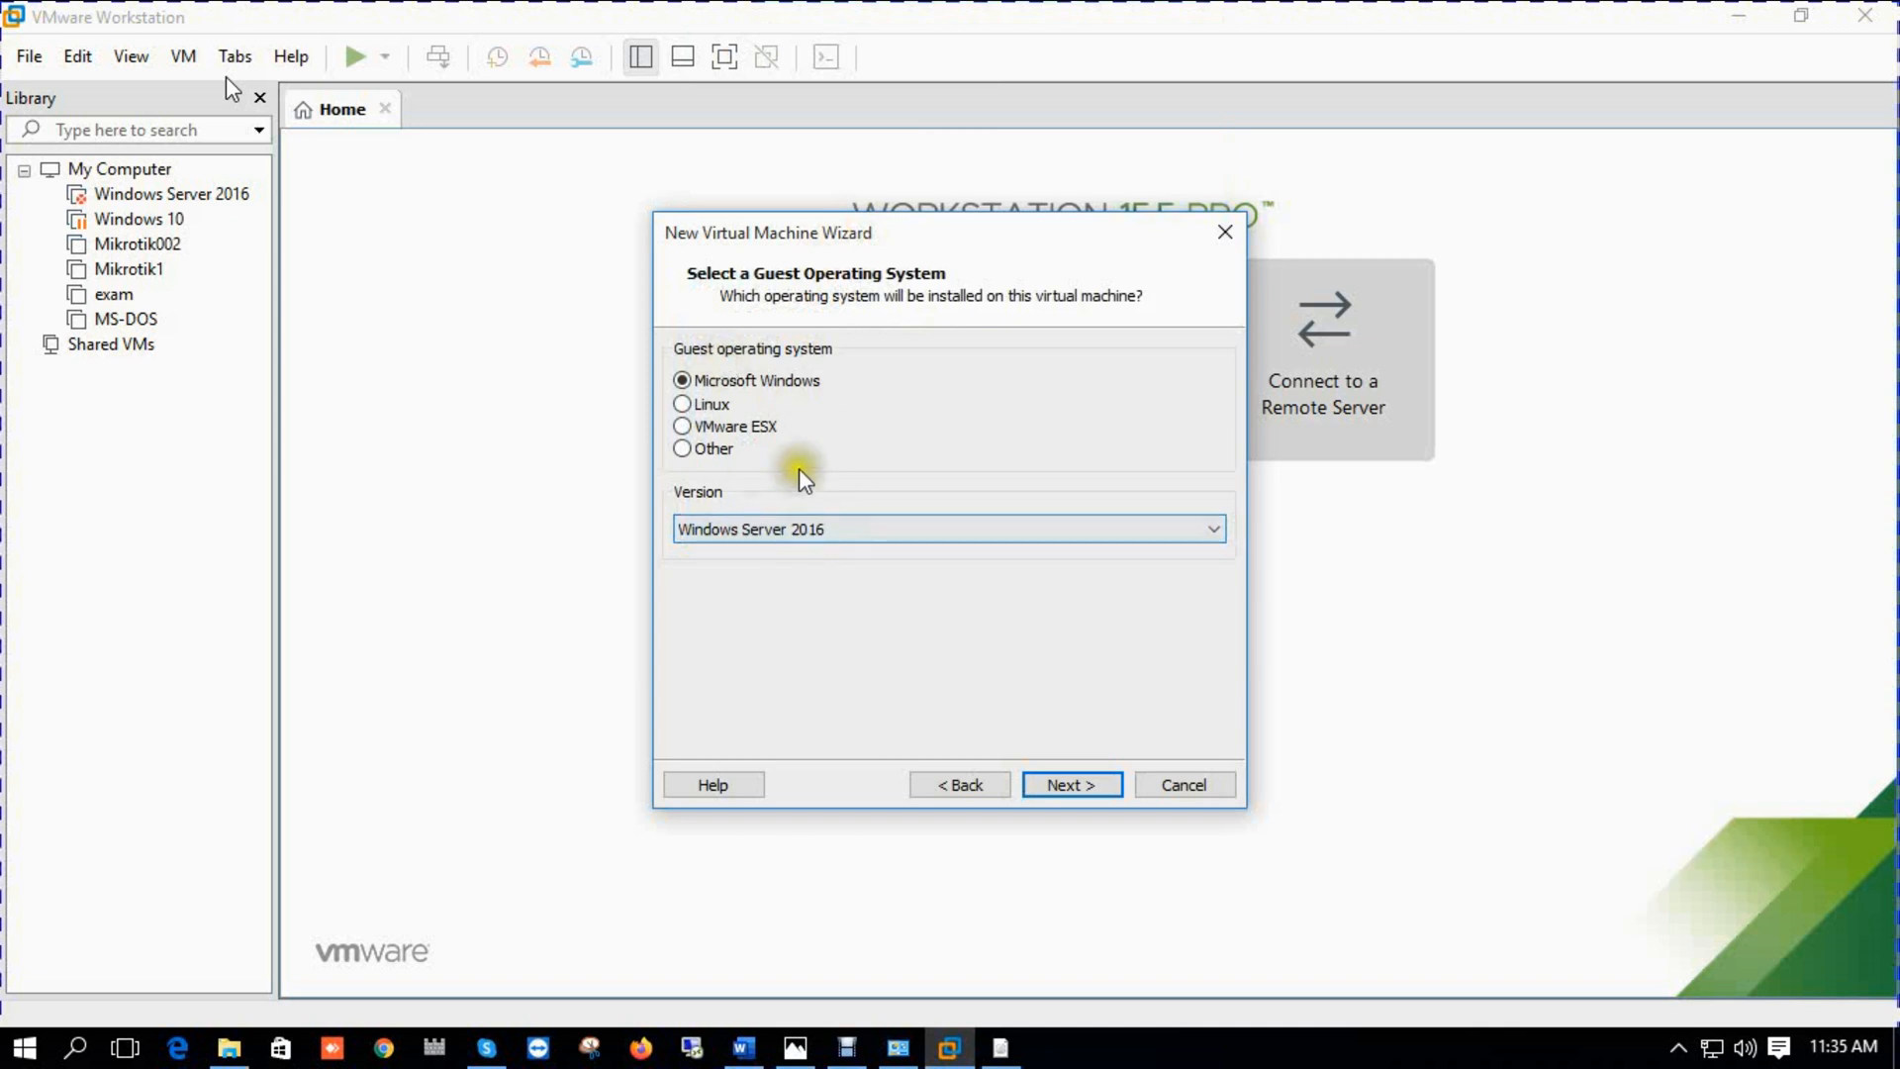
Edit the VM name and store it in a new Server2019 folder under VM on Software (E:).
{"action": "left_click", "coordinate": [1071, 783]}
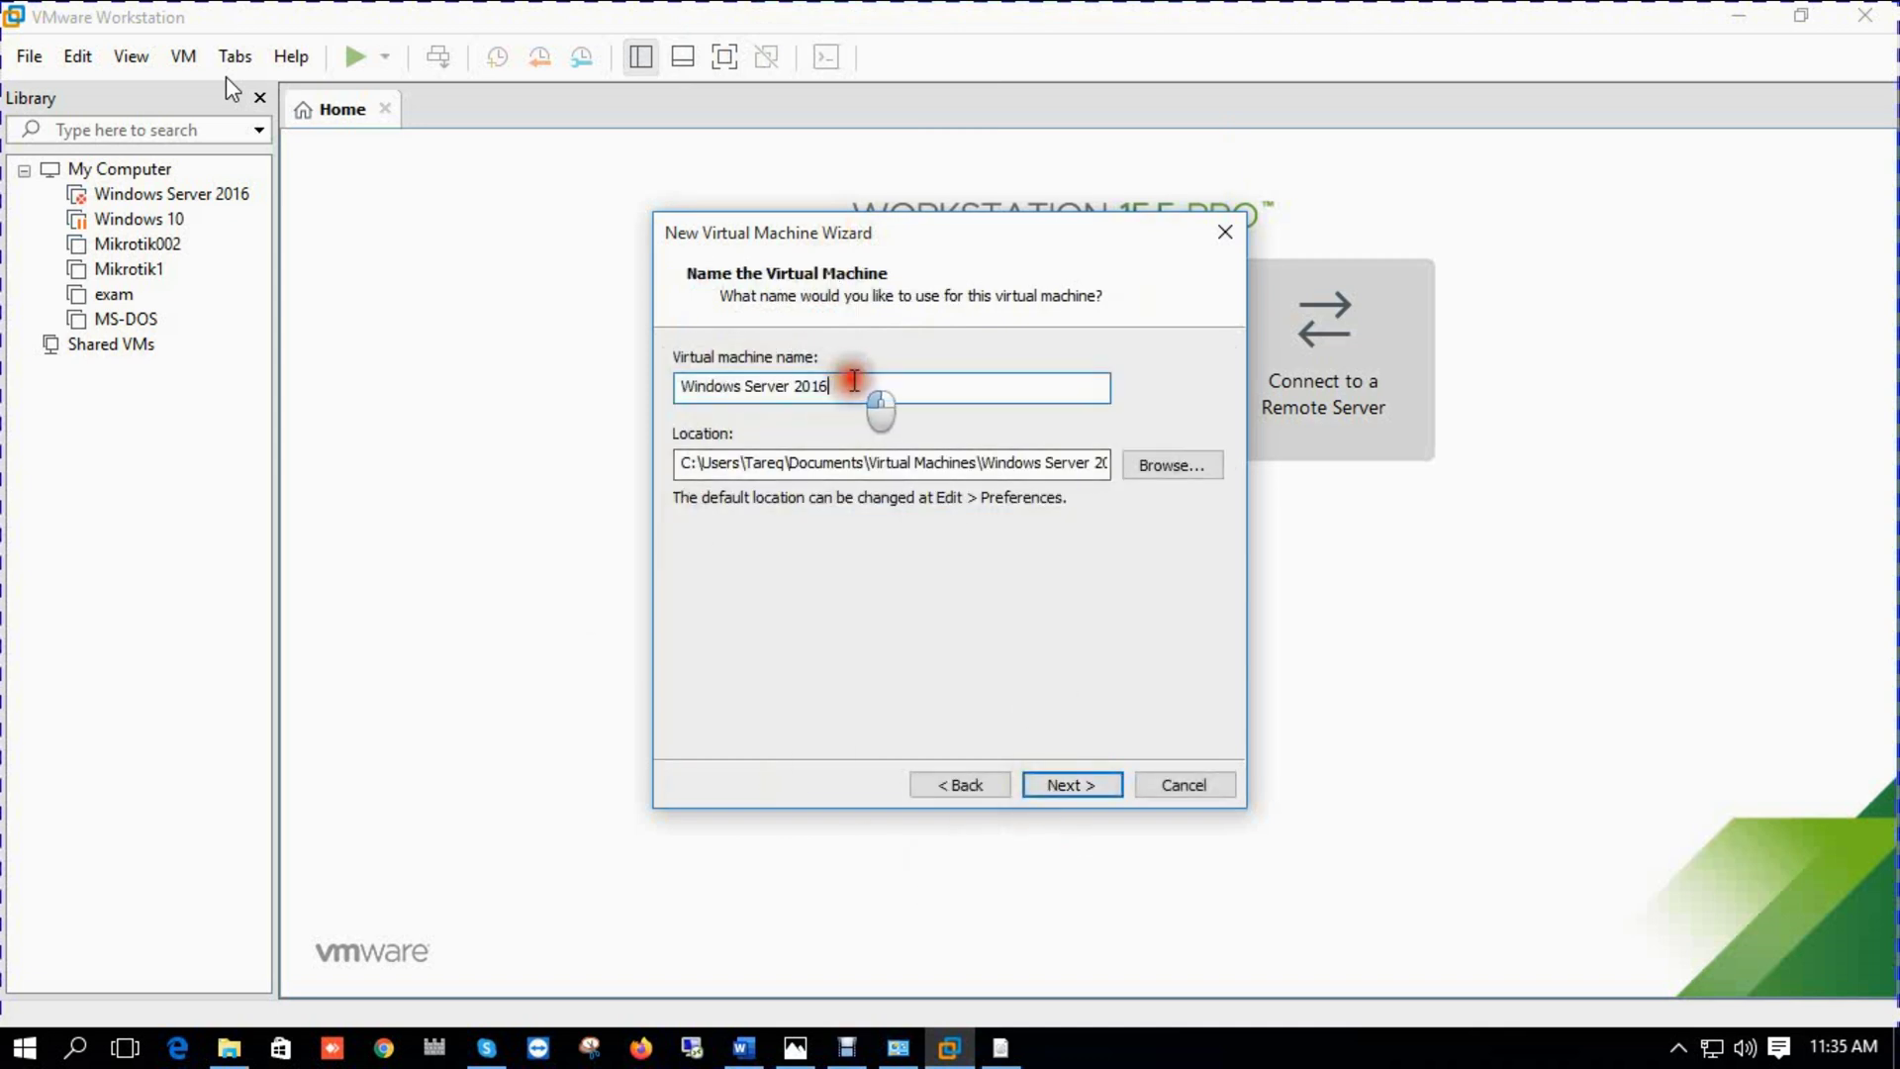
{"action": "key", "text": "Backspace"}
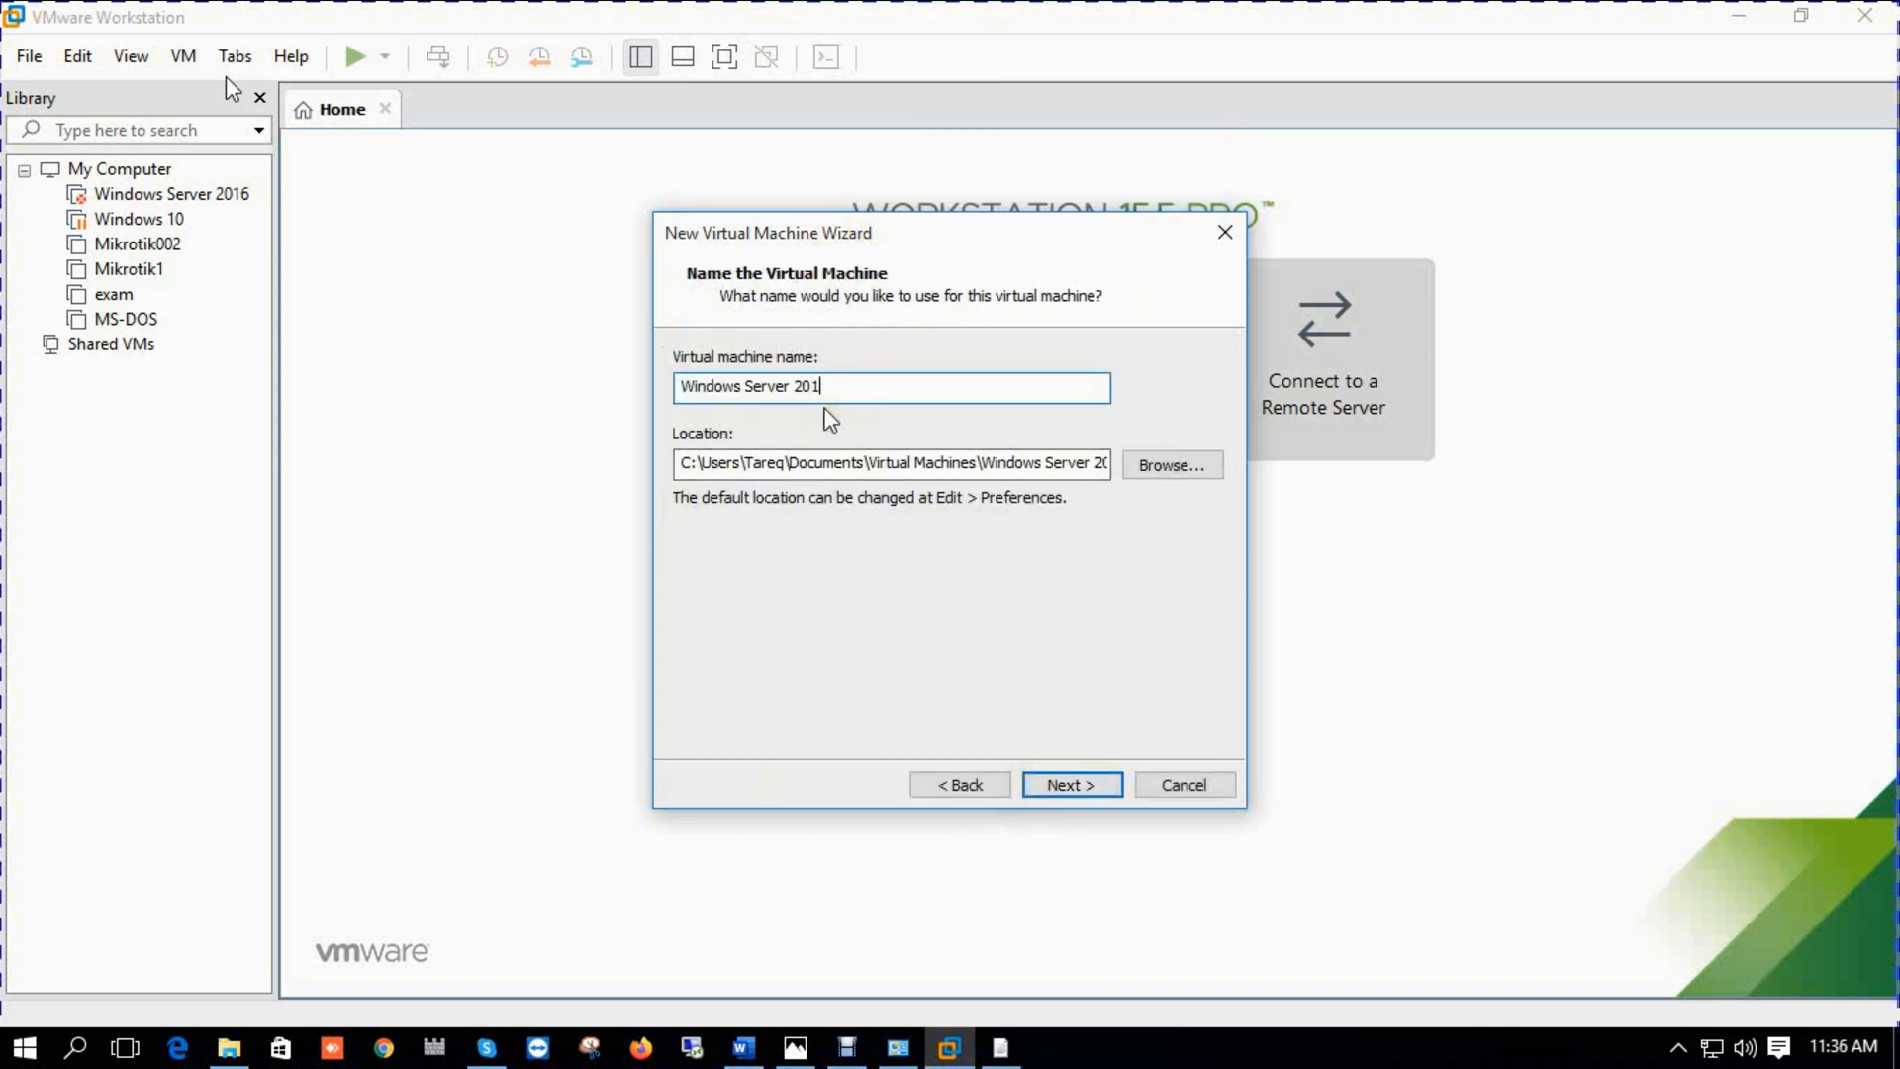
{"action": "left_click", "coordinate": [1171, 463]}
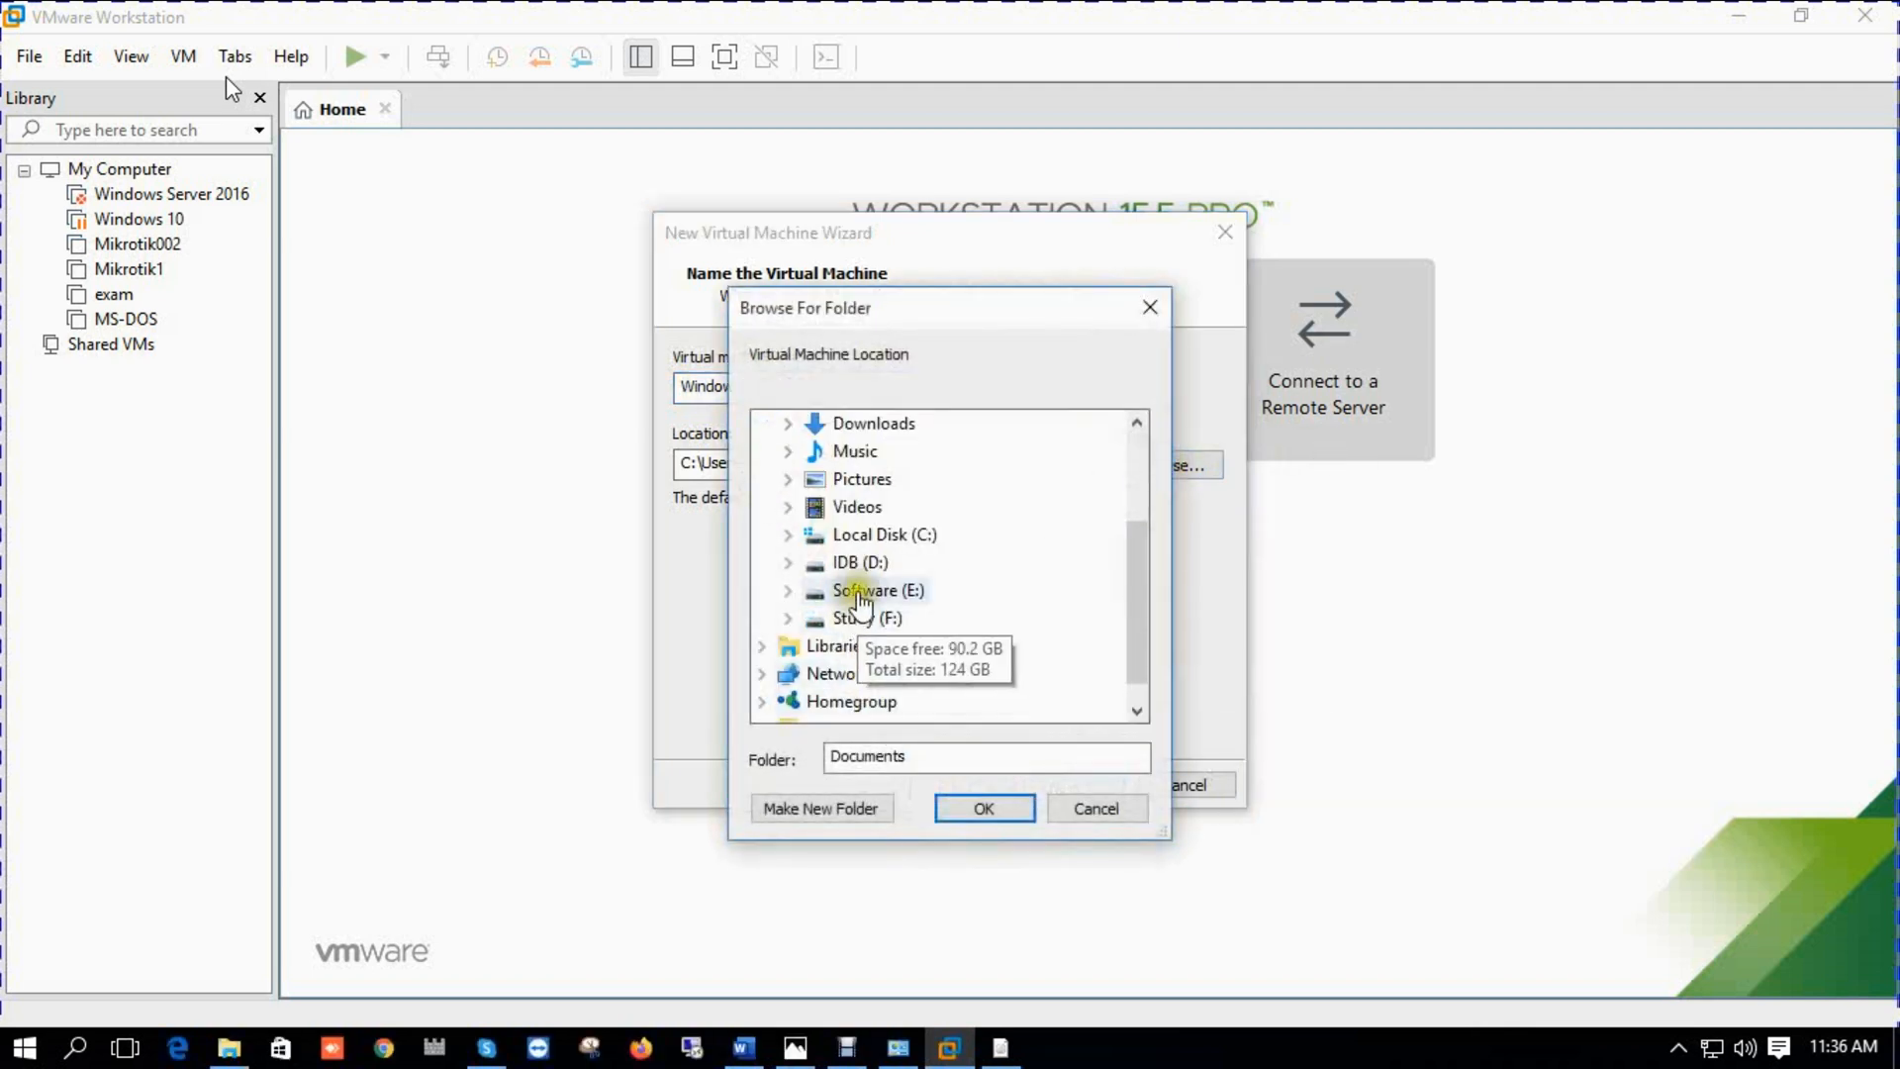
{"action": "left_click", "coordinate": [788, 562]}
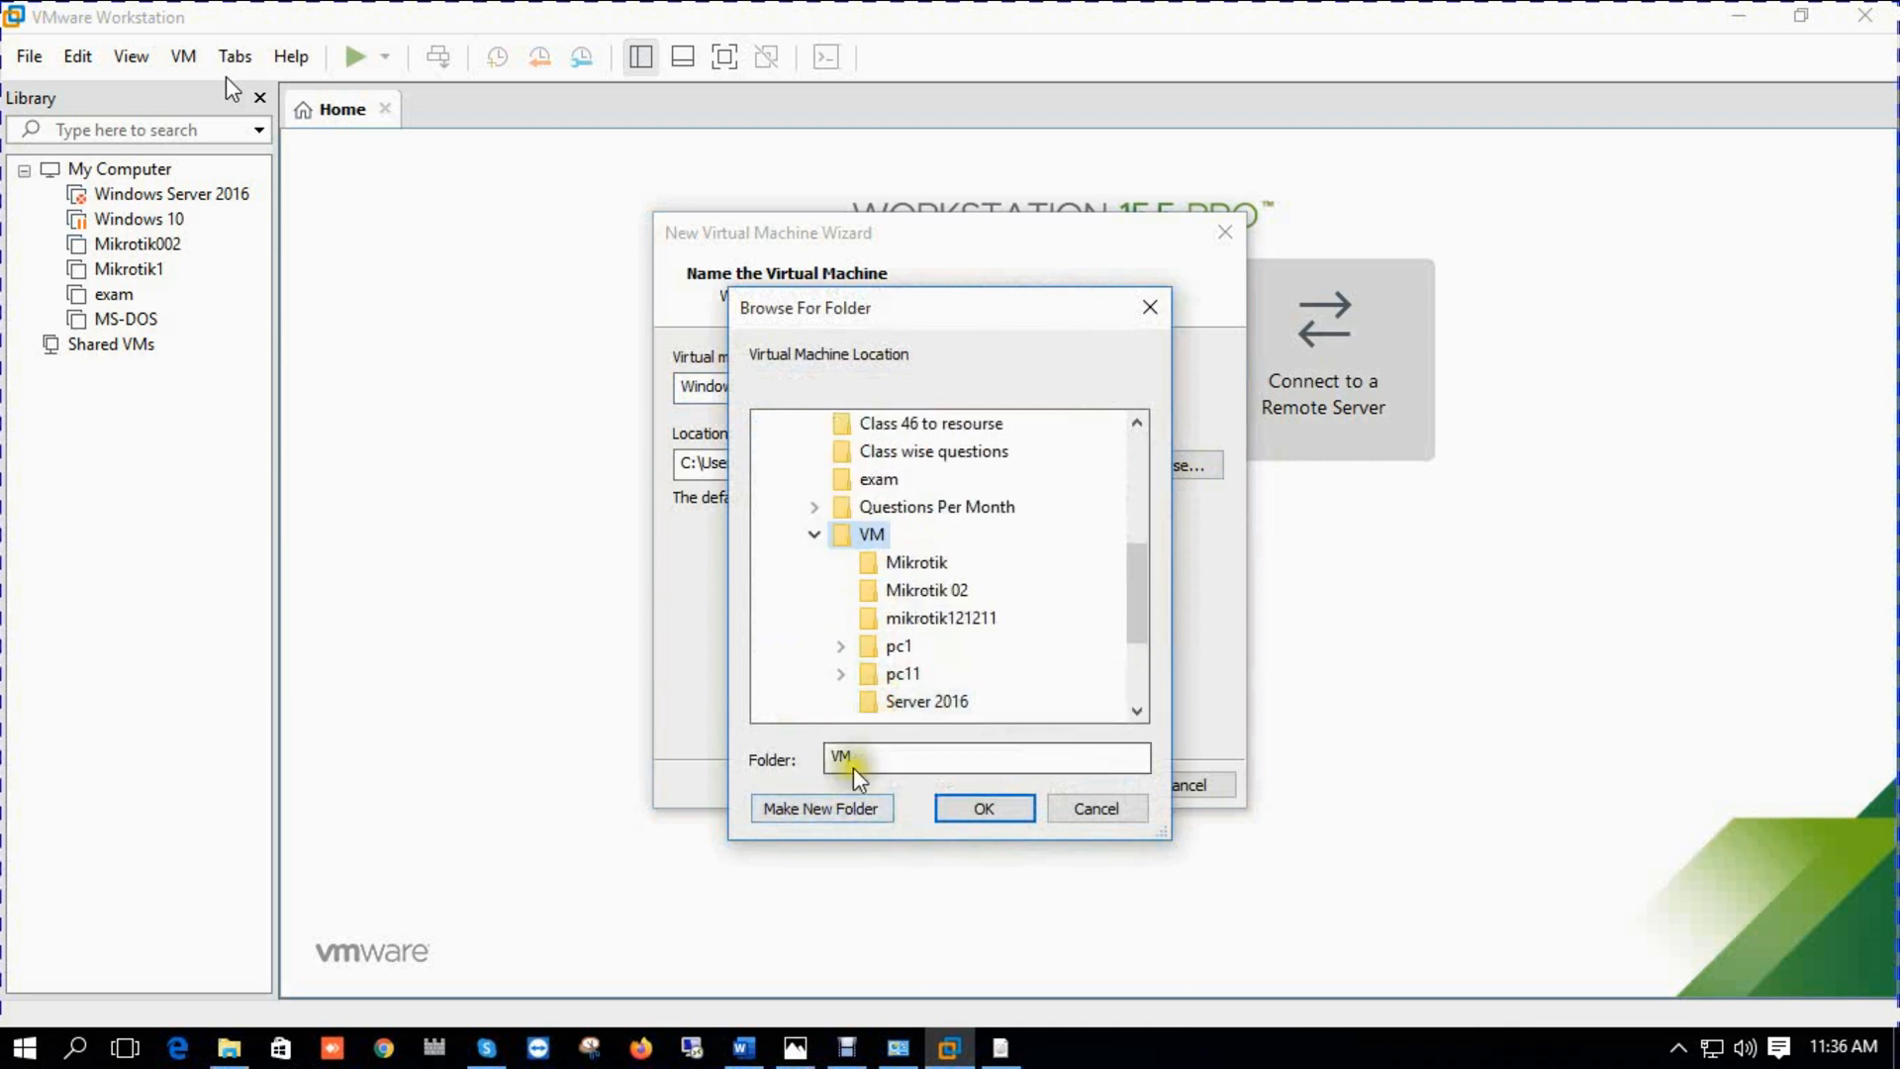
{"action": "left_click", "coordinate": [822, 807]}
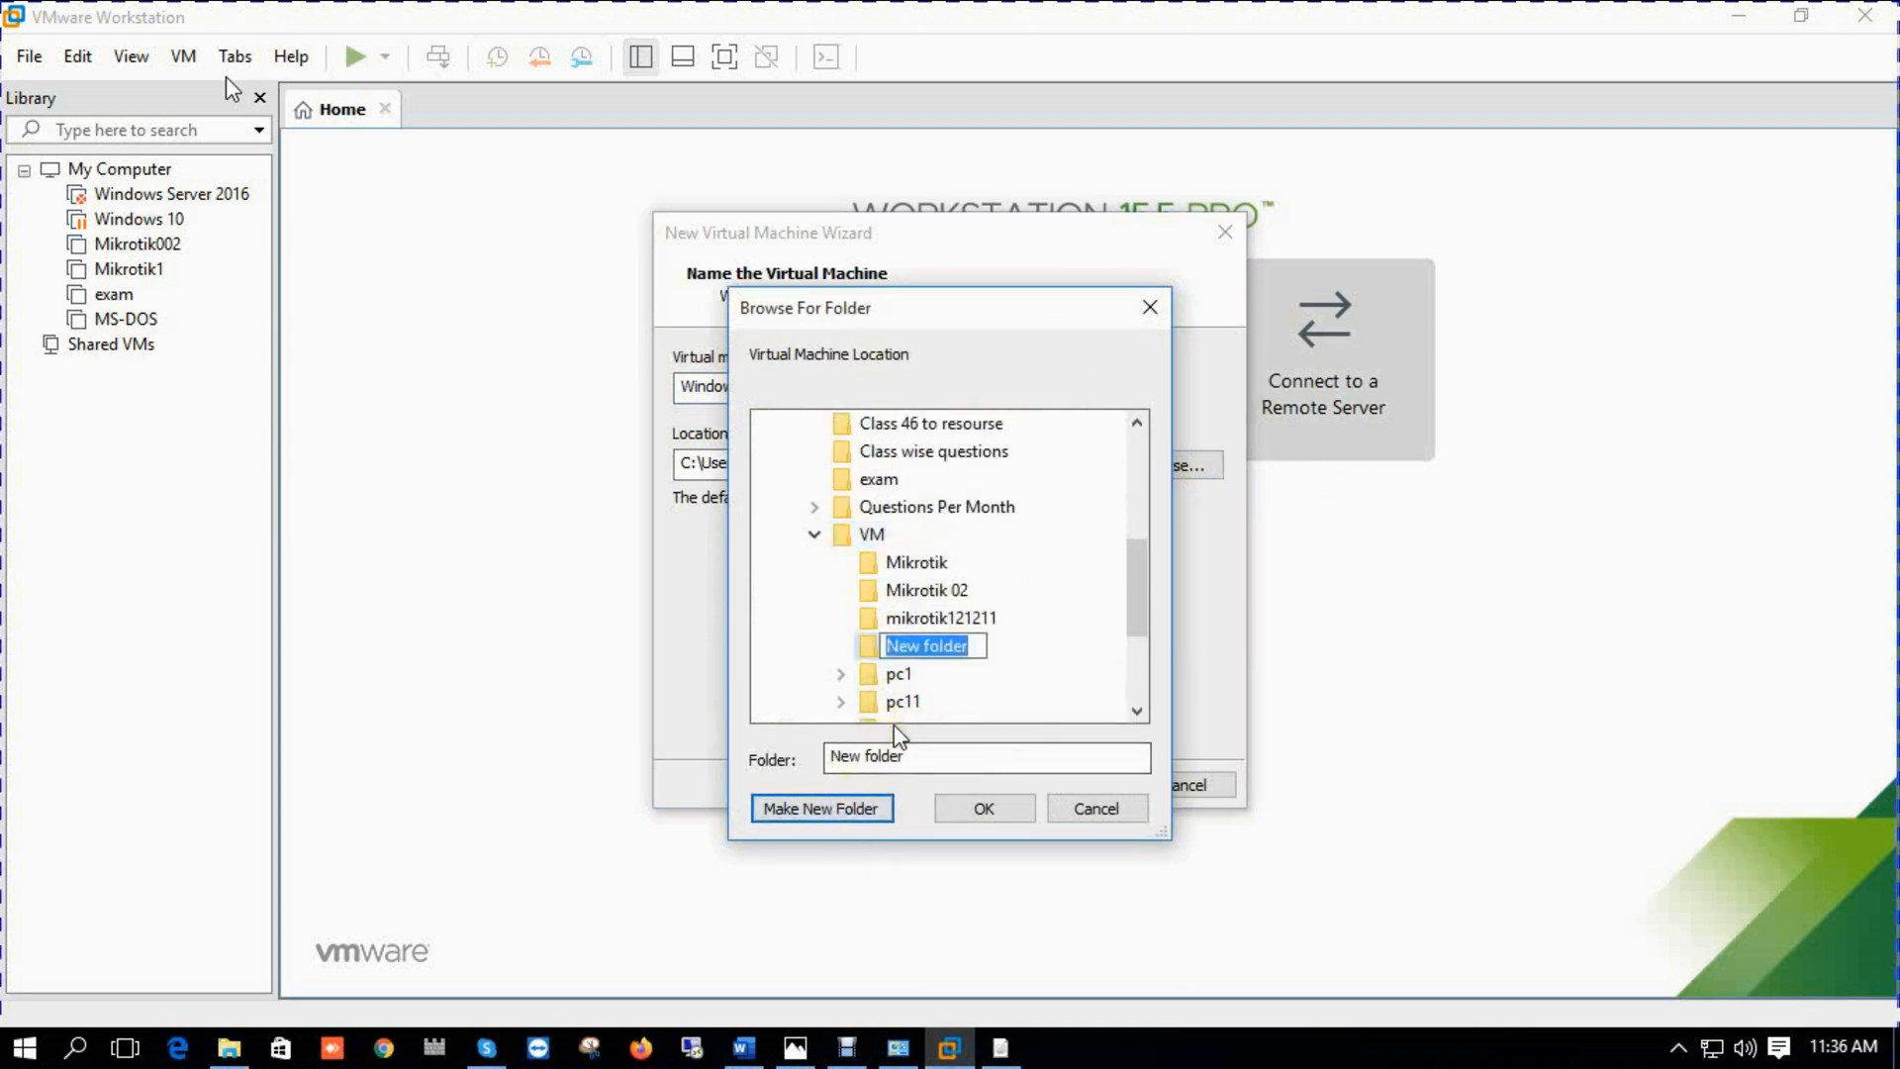
{"action": "type", "text": "Server2019"}
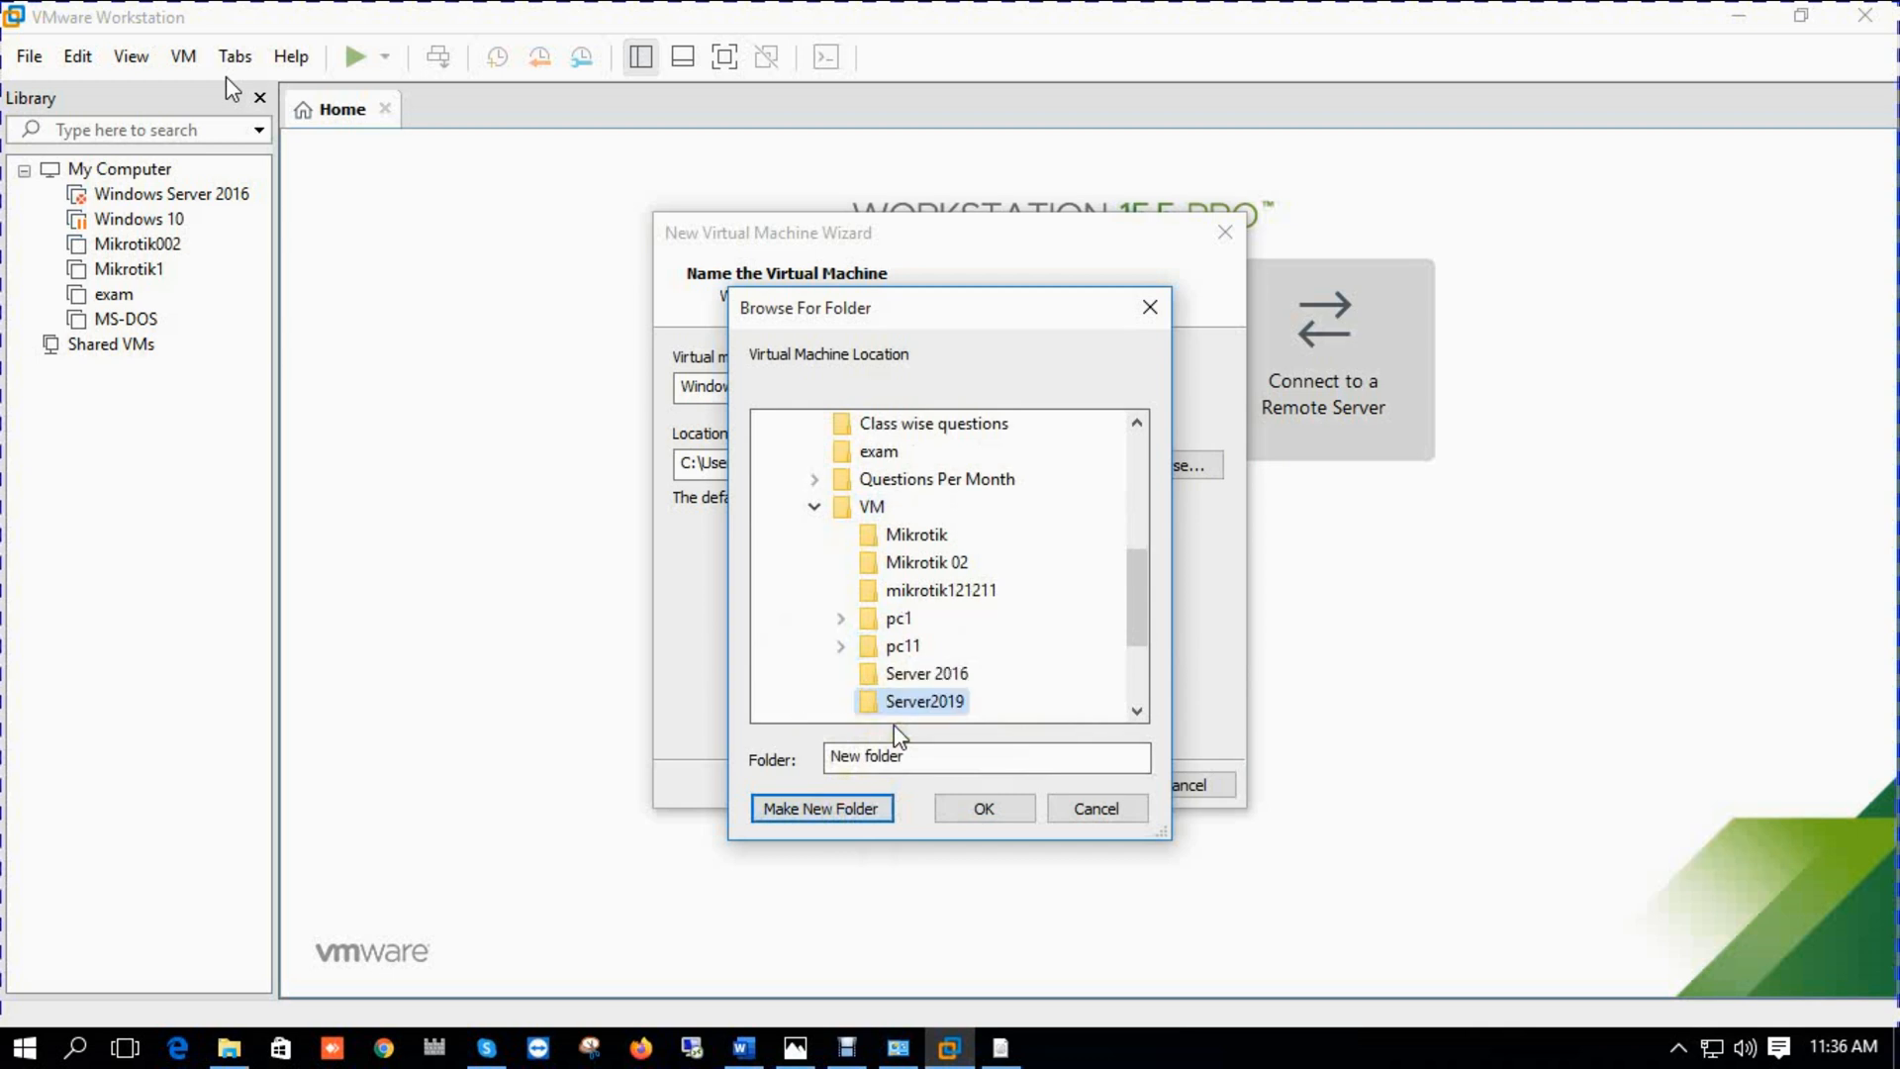
{"action": "left_click", "coordinate": [982, 808]}
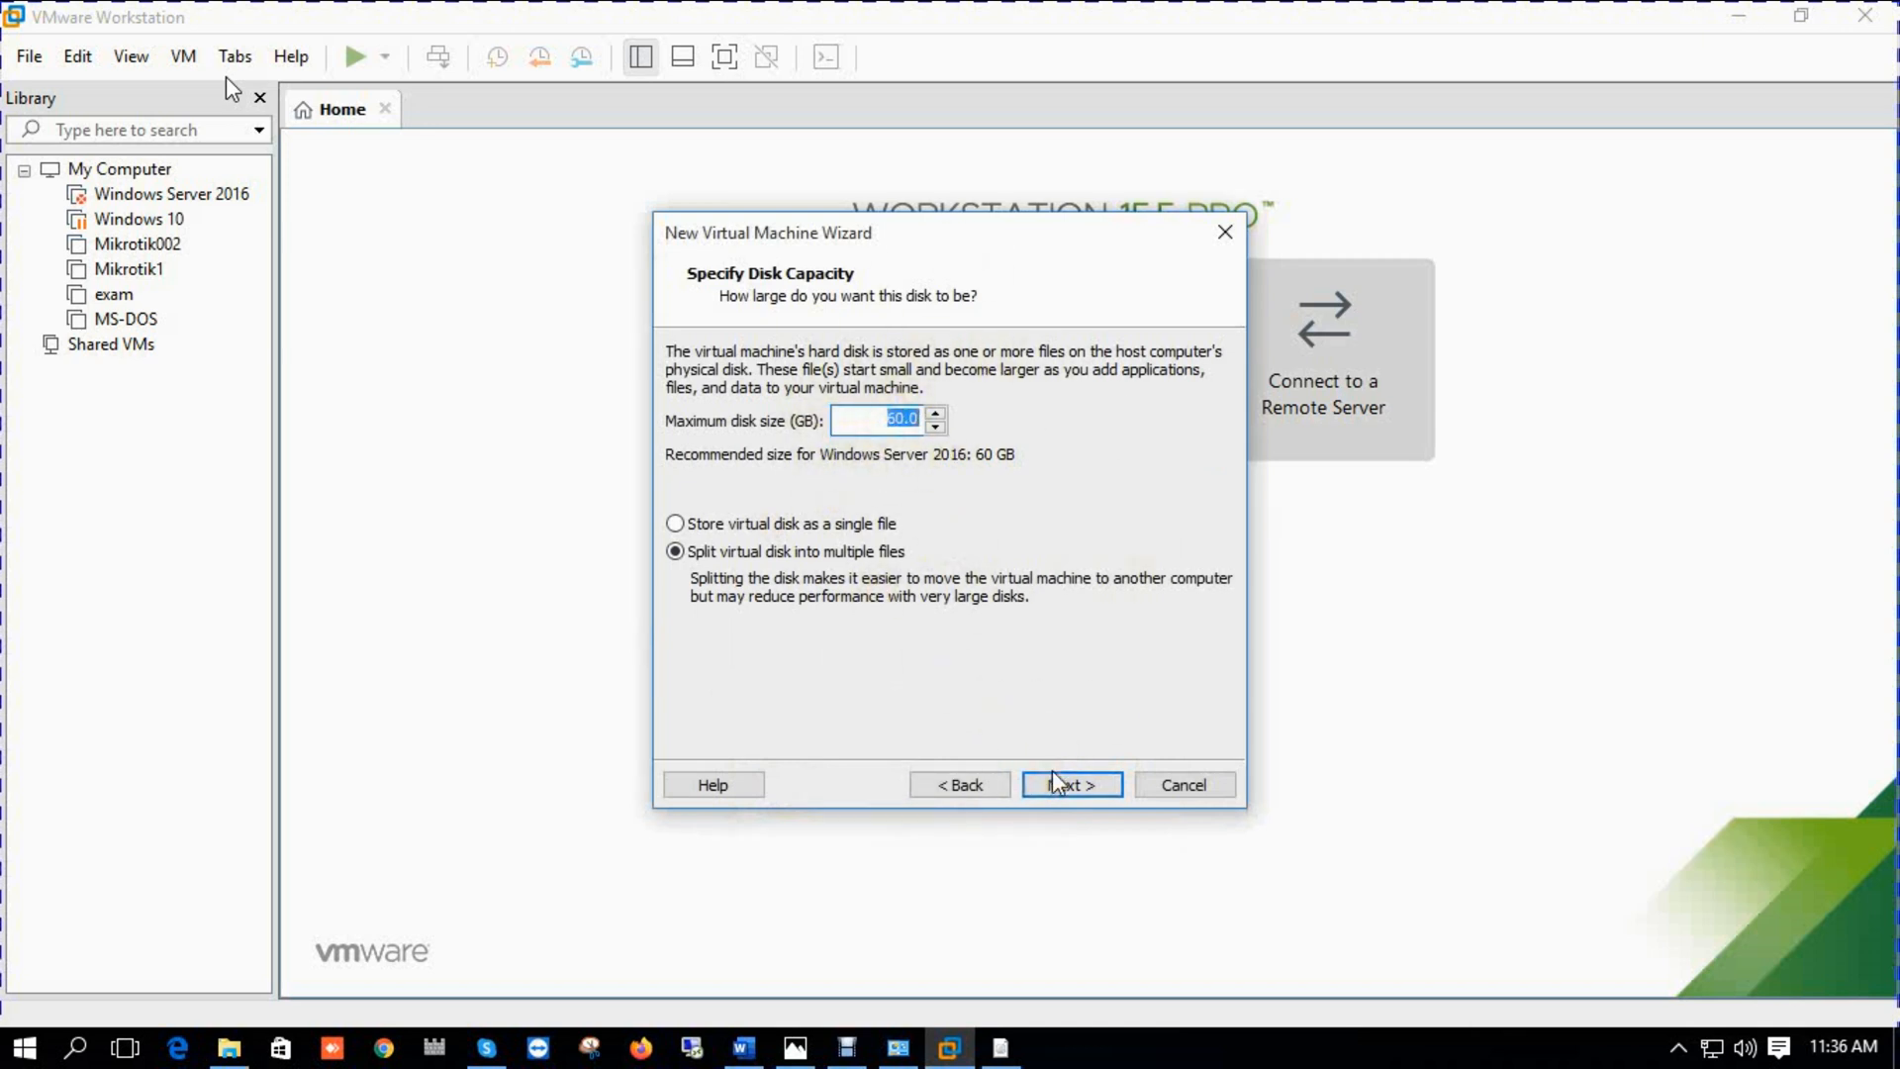
Finish creating the VM and bring up its hardware settings.
{"action": "left_click", "coordinate": [1071, 783]}
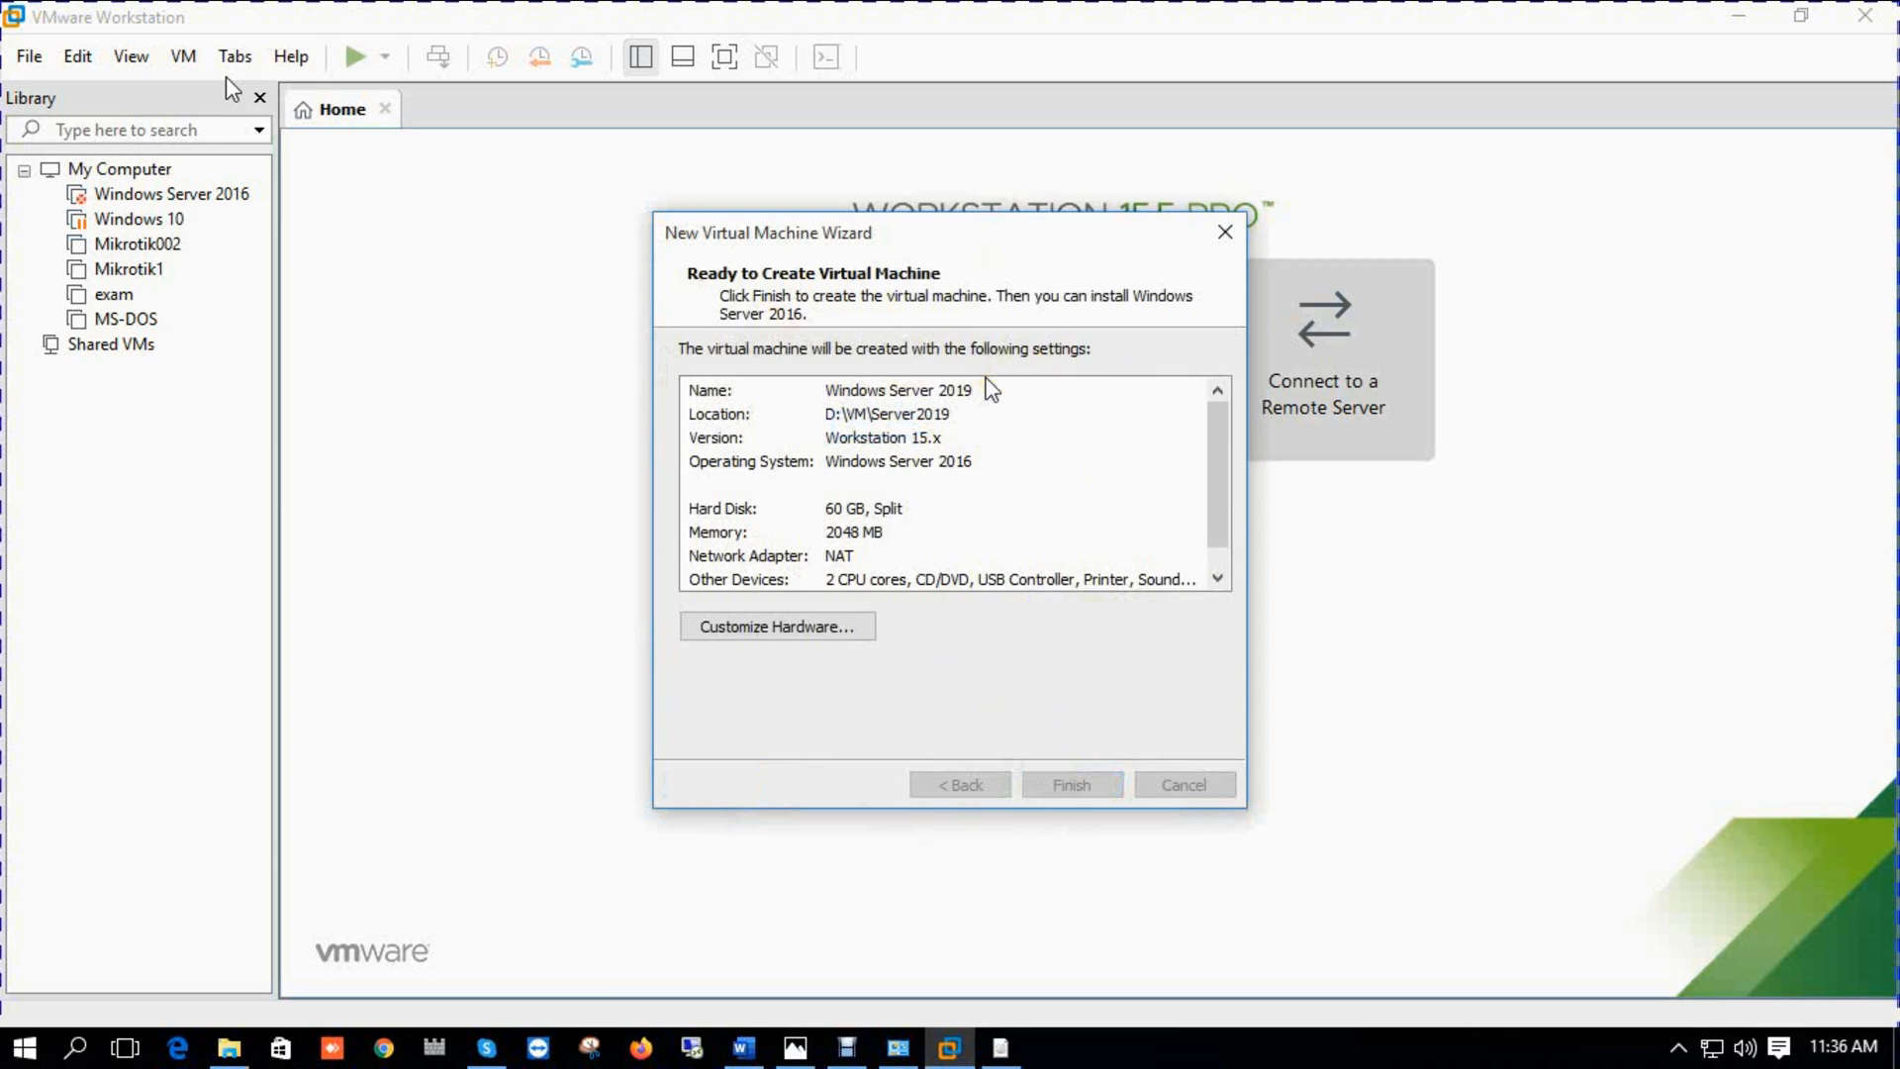
{"action": "left_click", "coordinate": [1183, 784]}
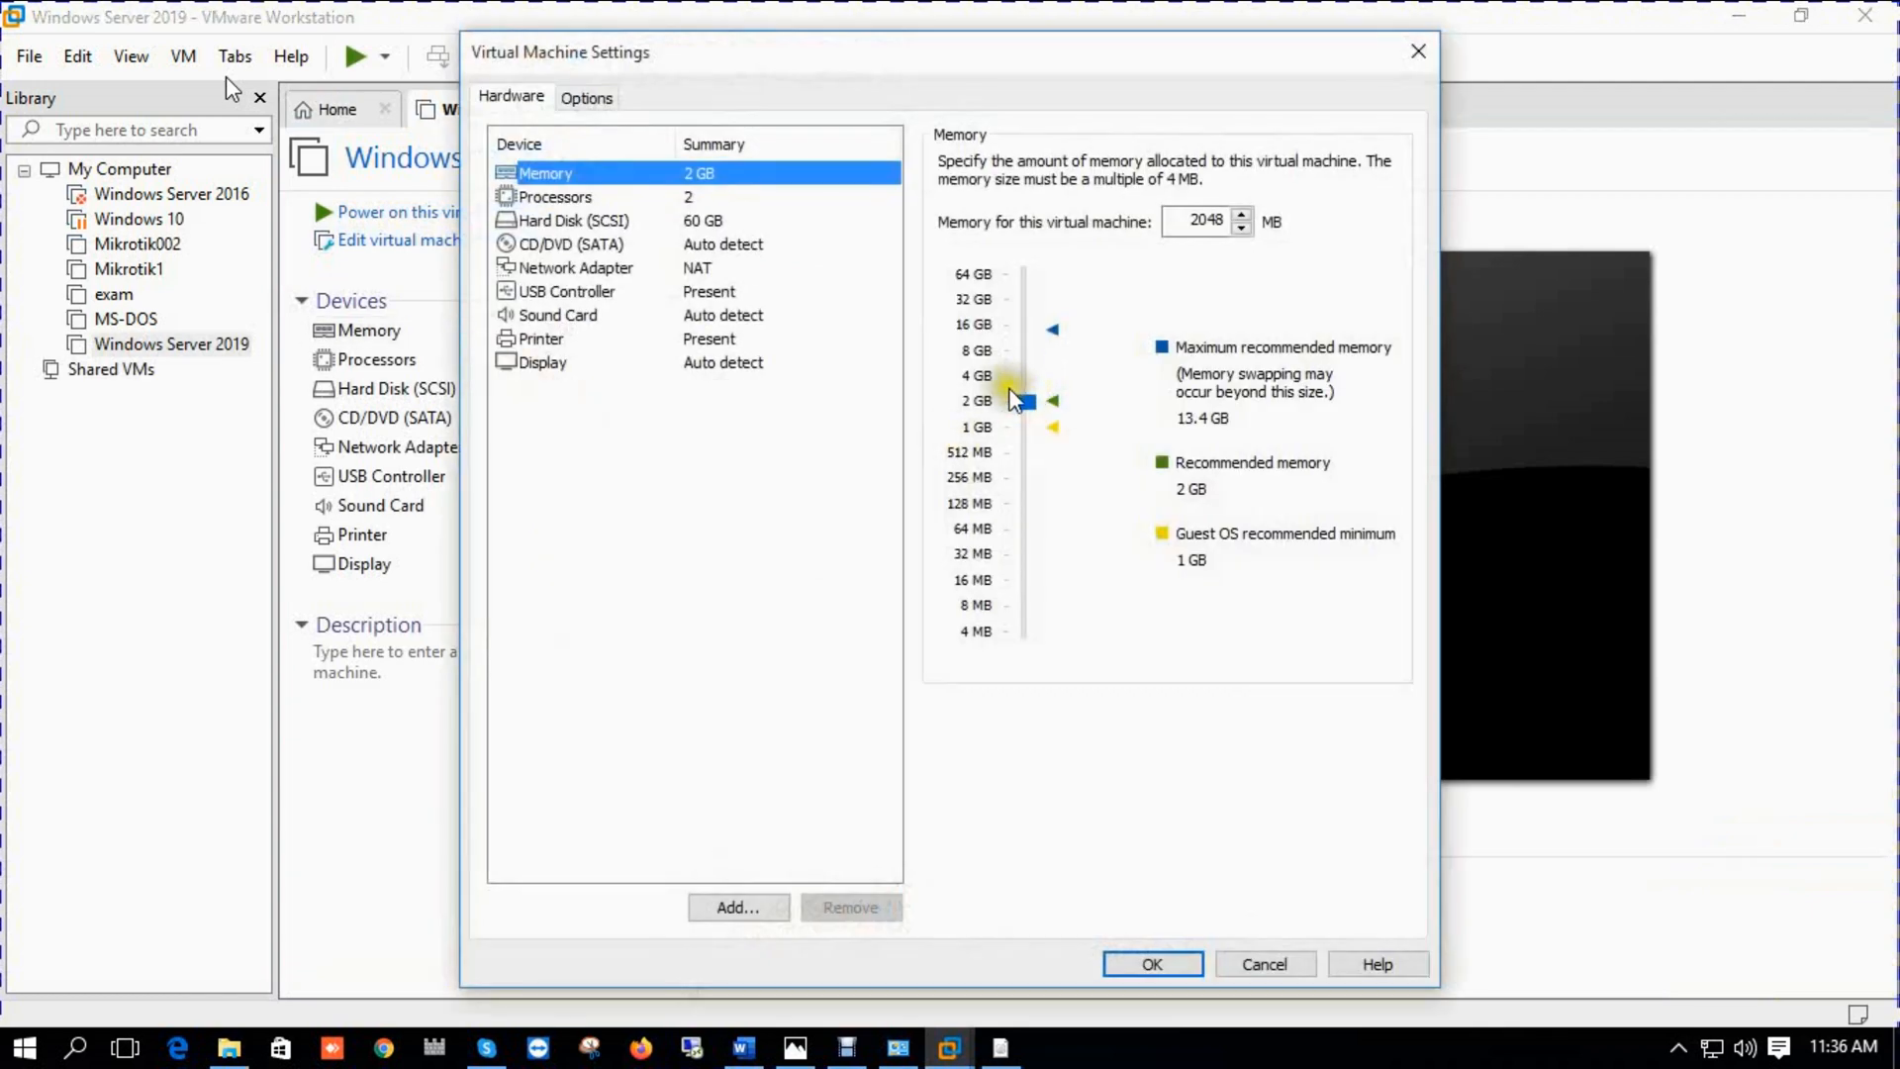
Set memory to 8 GB and two processors with two cores each.
{"action": "left_click_drag", "start_coordinate": [1023, 400], "coordinate": [1029, 352]}
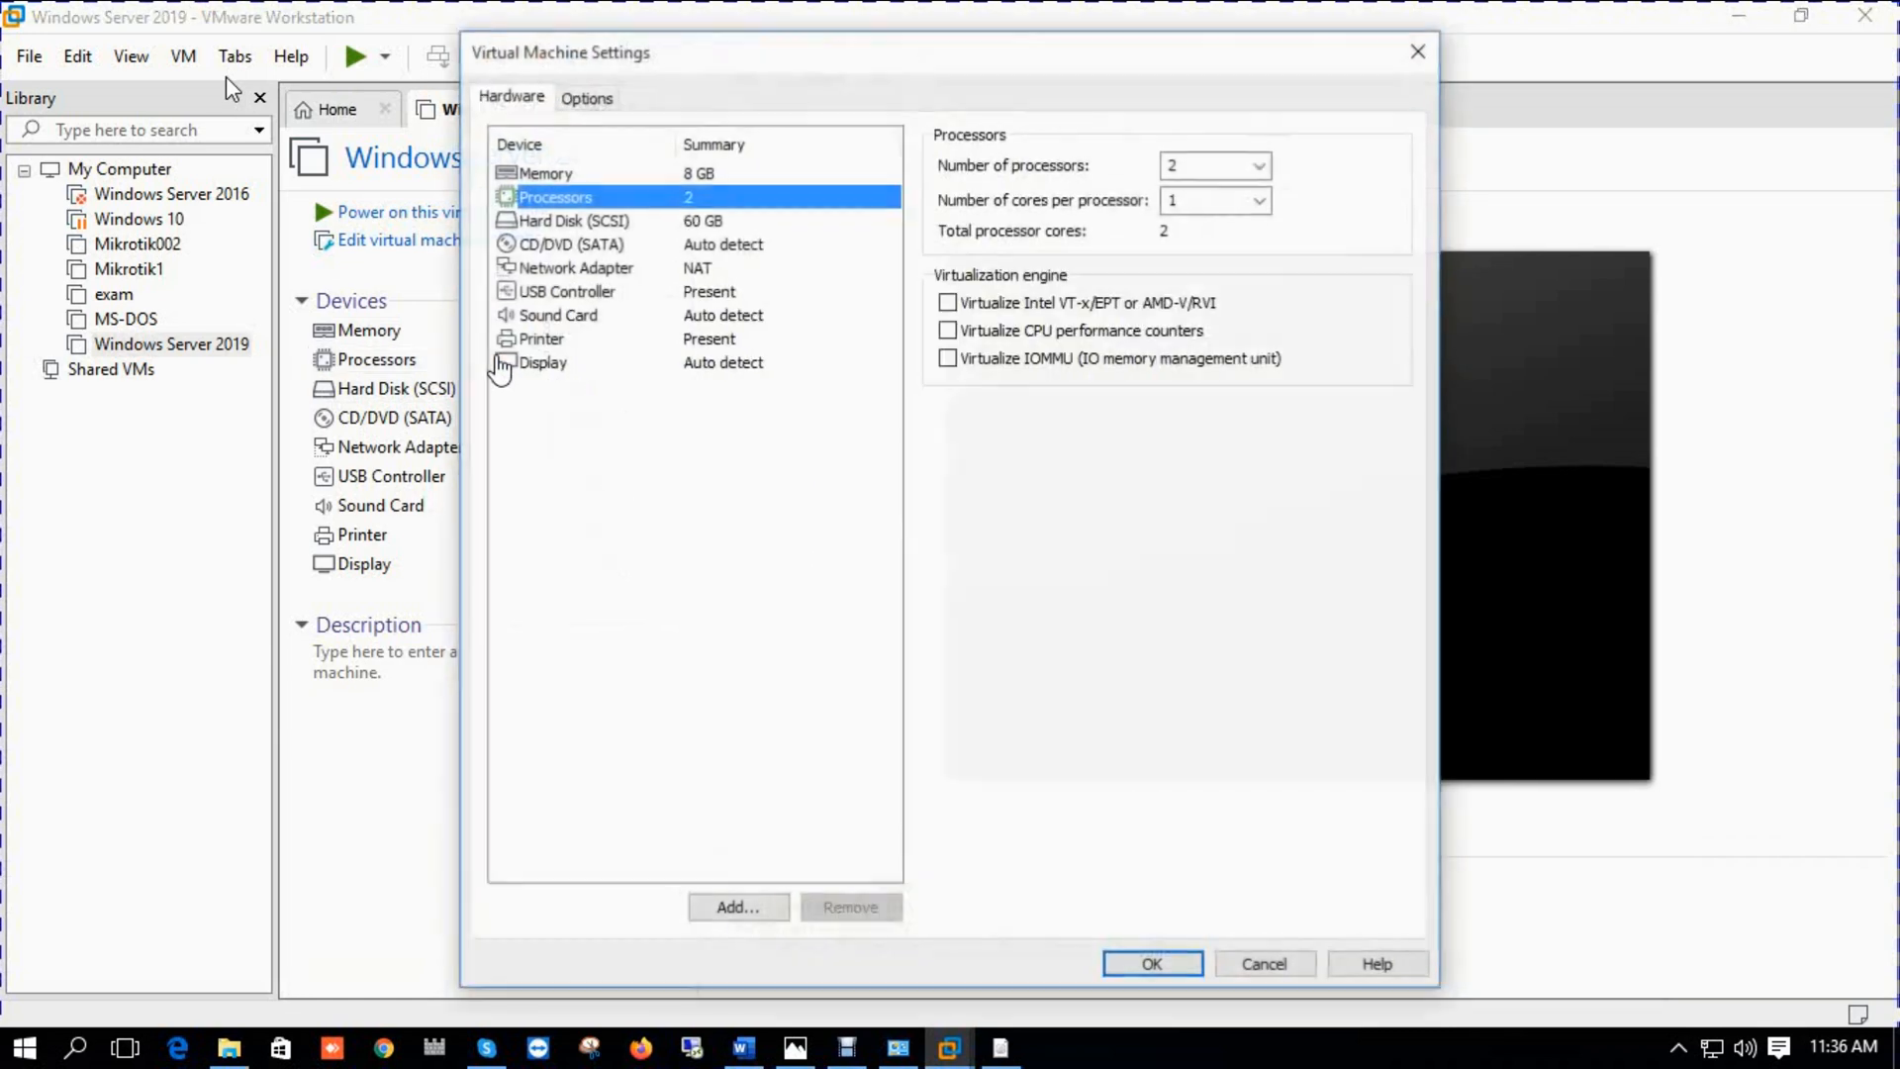
{"action": "left_click", "coordinate": [1249, 166]}
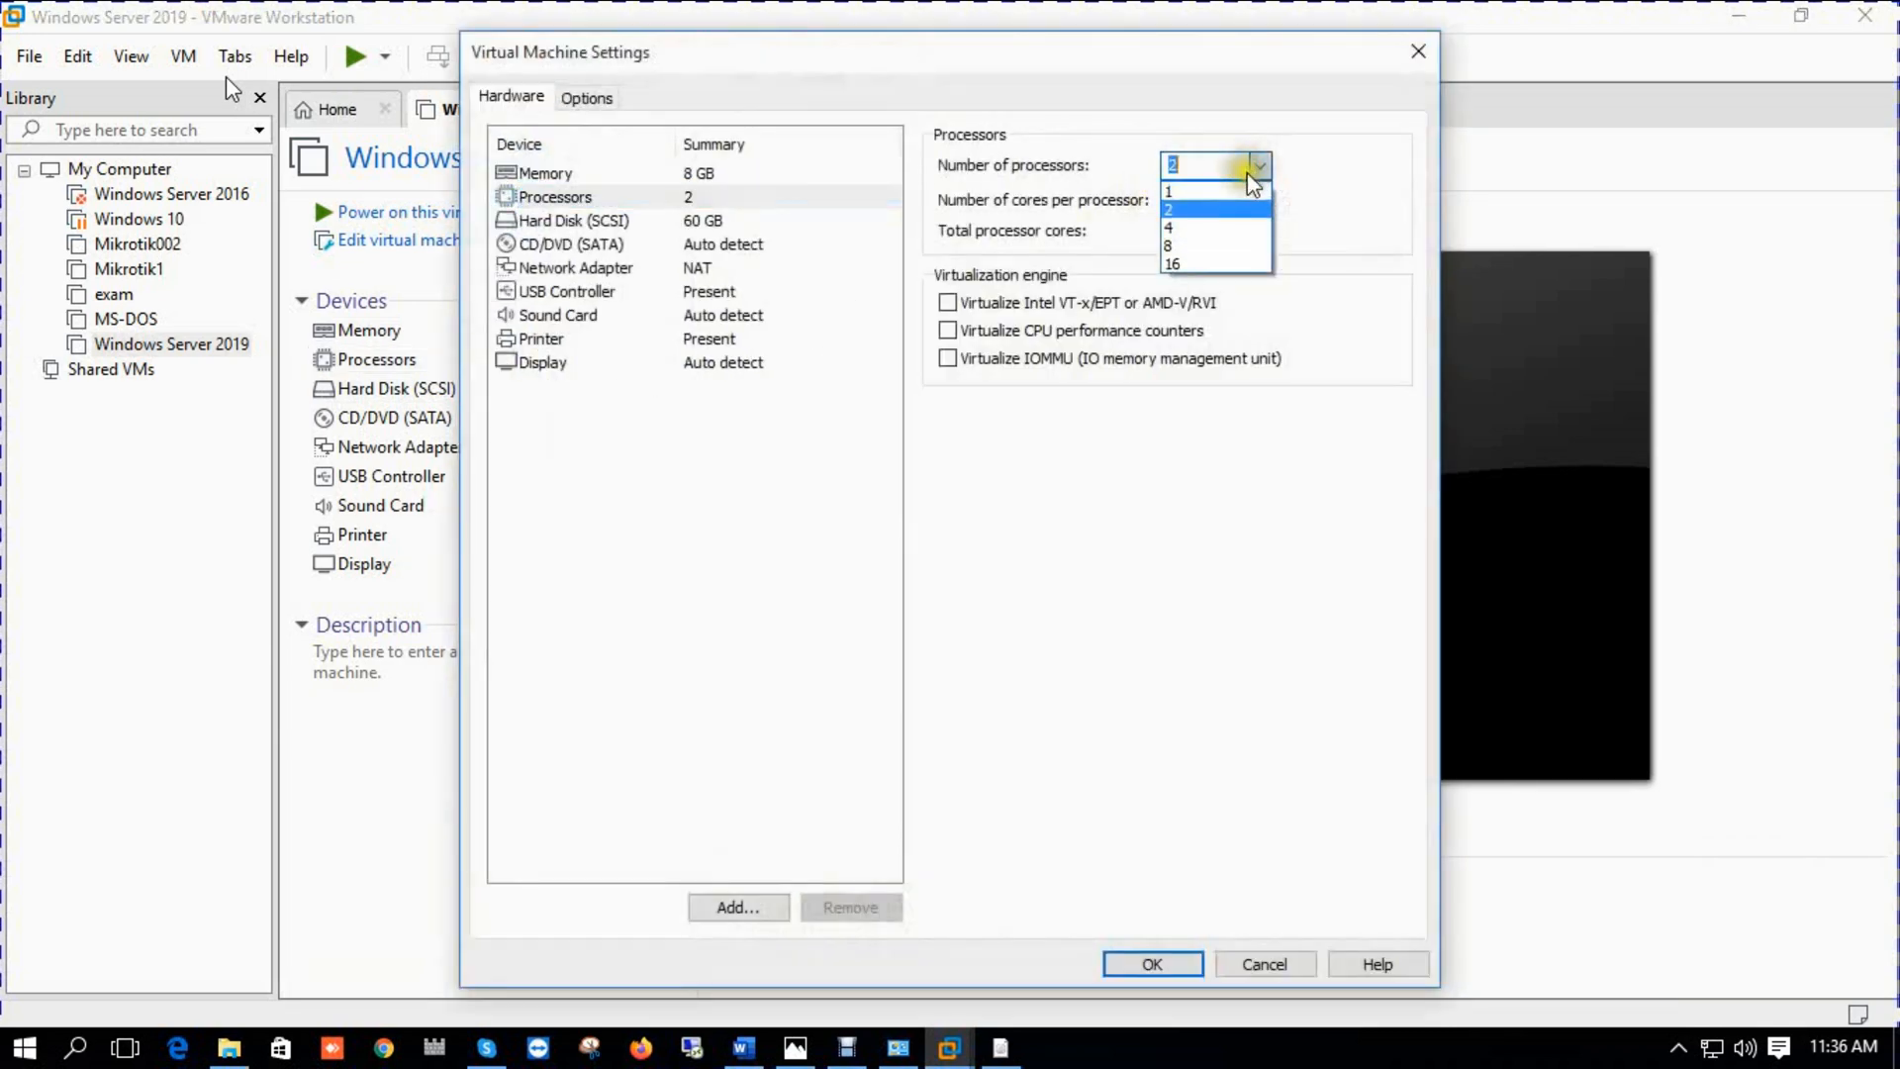
{"action": "left_click", "coordinate": [1175, 209]}
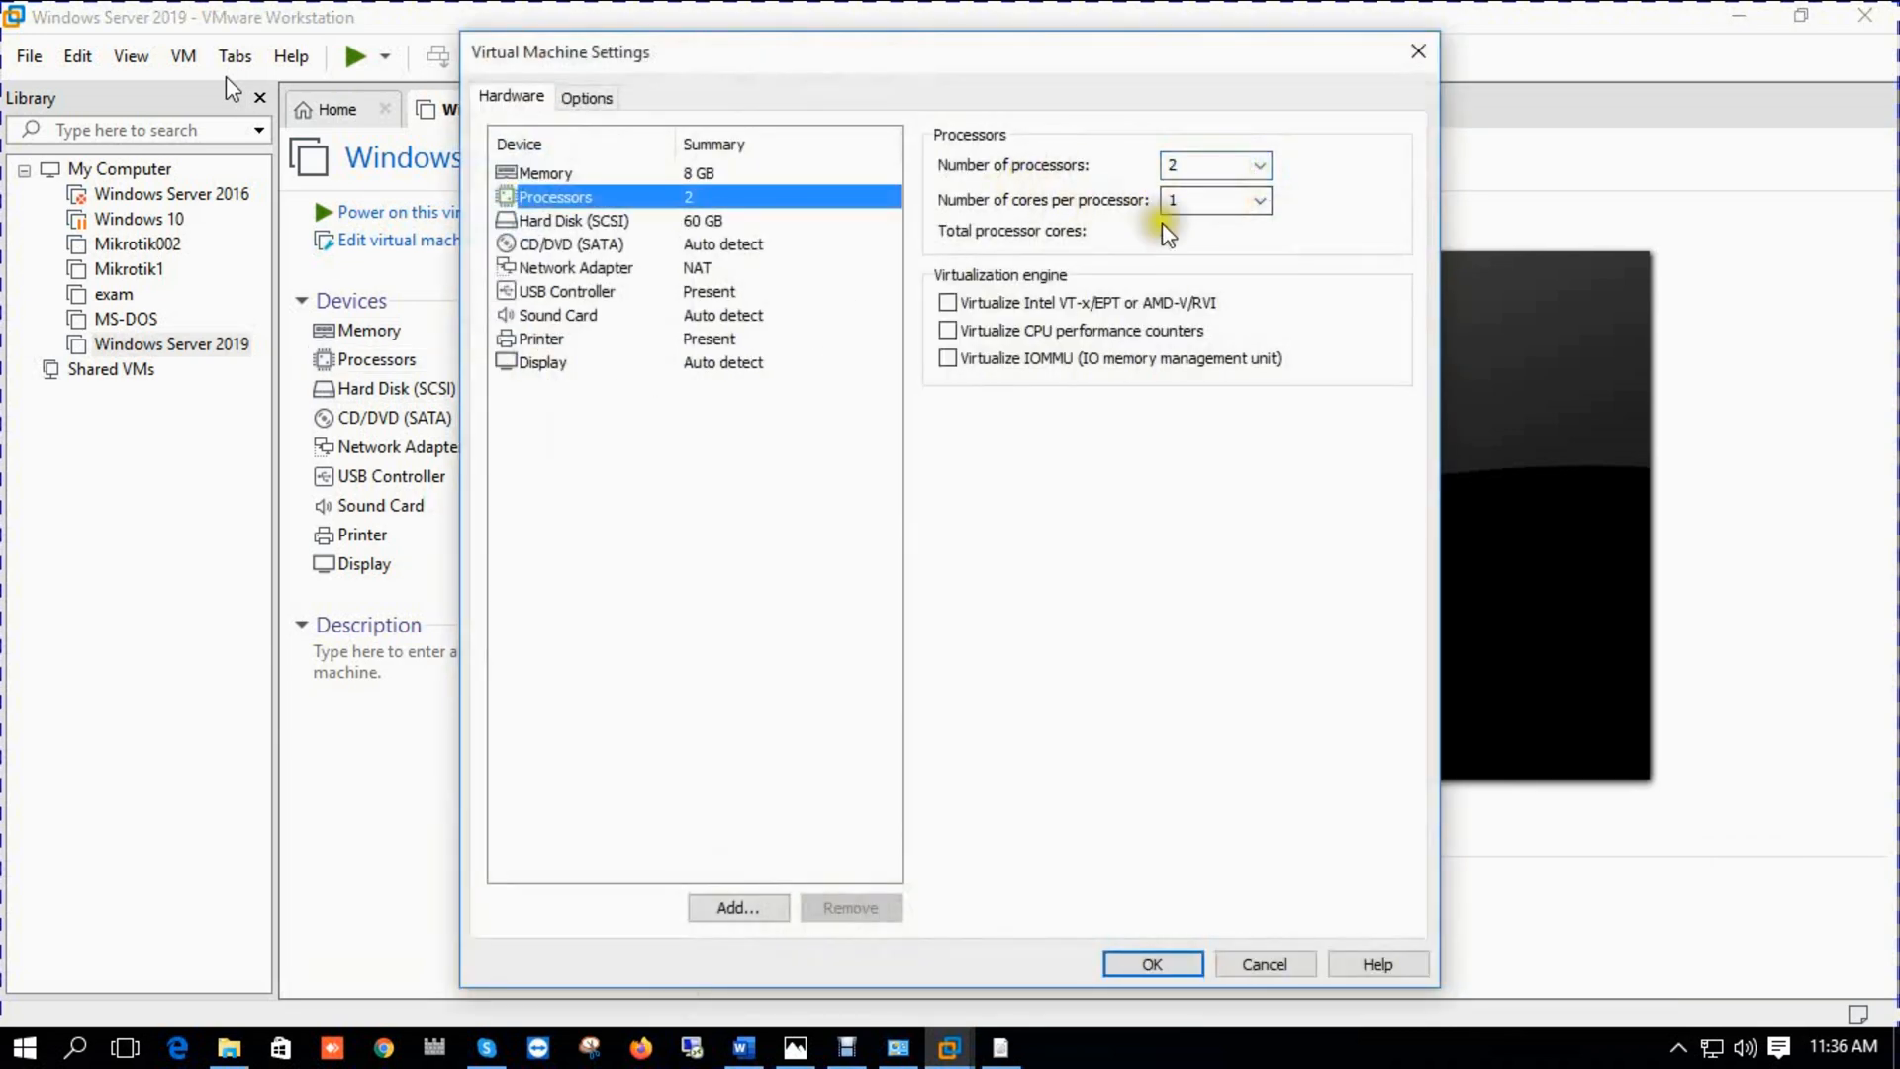
{"action": "left_click", "coordinate": [1255, 200]}
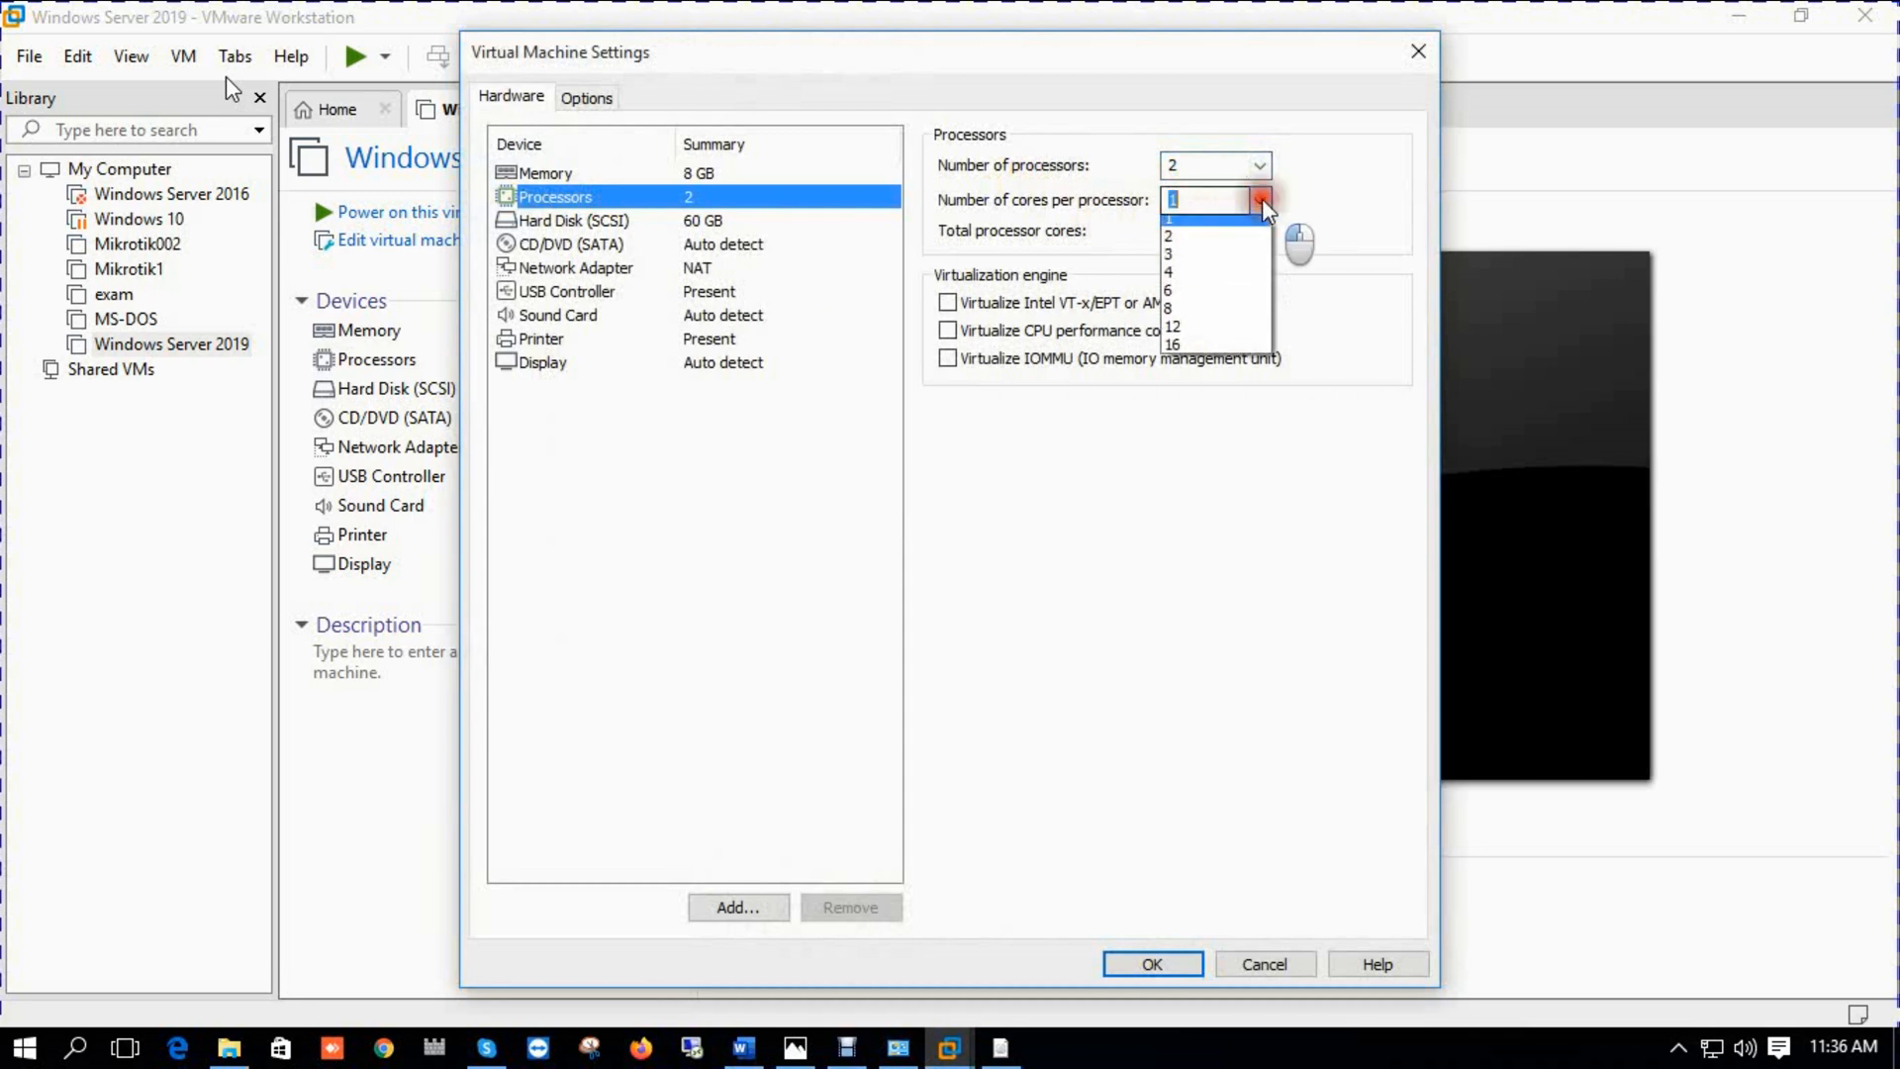
{"action": "left_click", "coordinate": [1176, 237]}
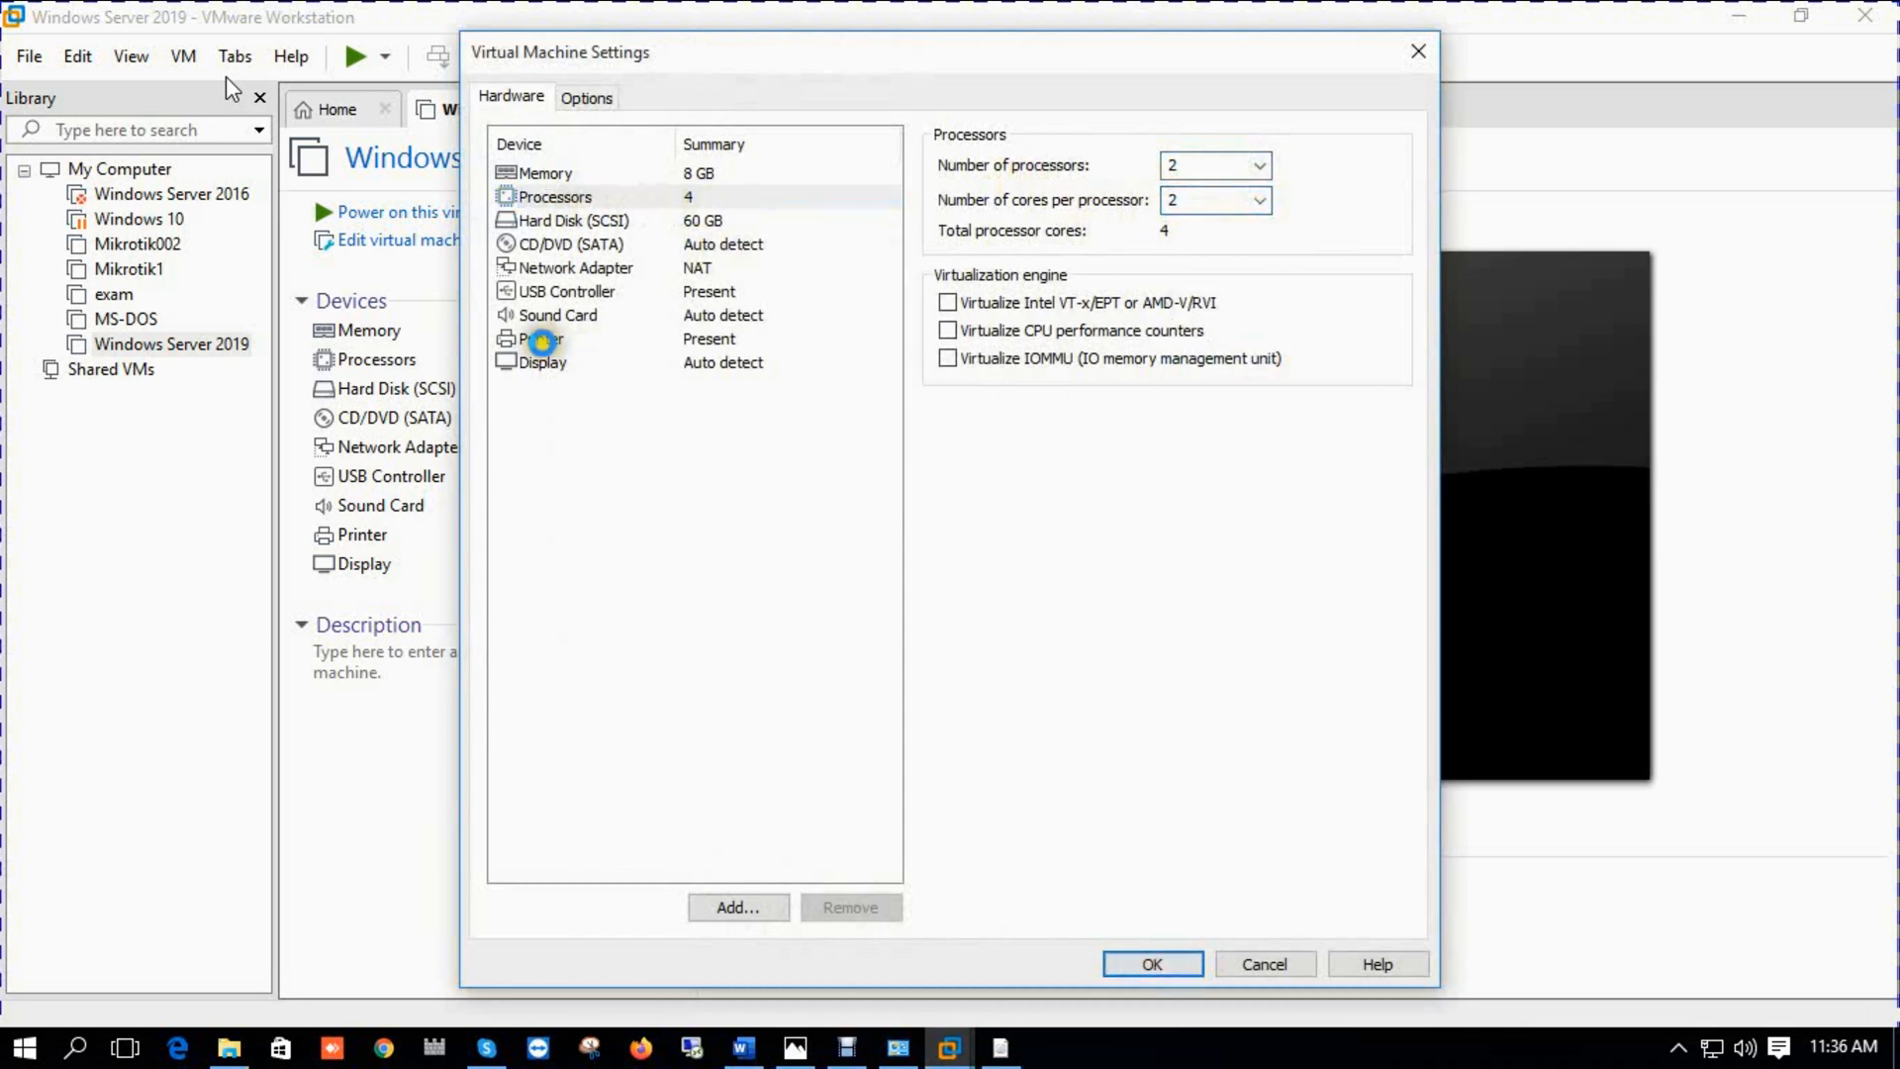
{"action": "left_click", "coordinate": [1152, 962]}
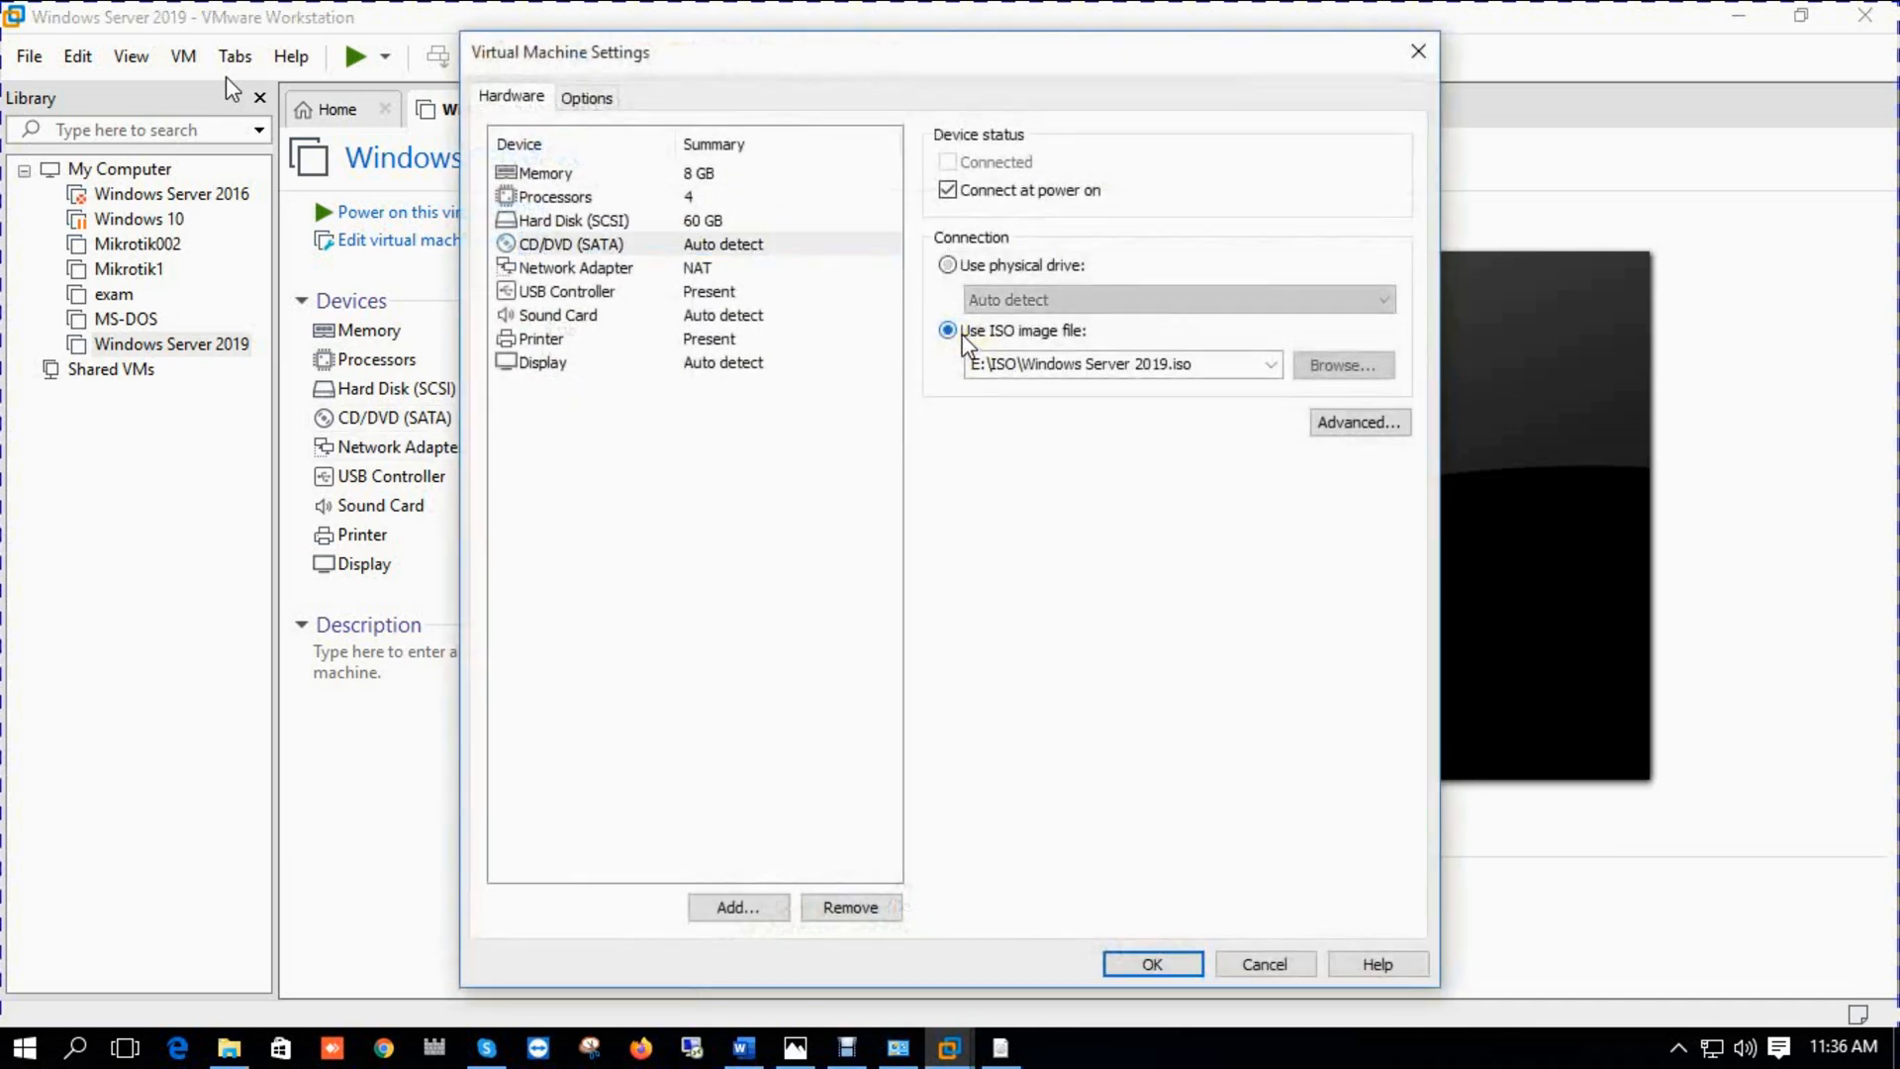
Point the CD/DVD drive at the Windows Server 2019.iso image and save the settings.
{"action": "left_click", "coordinate": [1342, 364]}
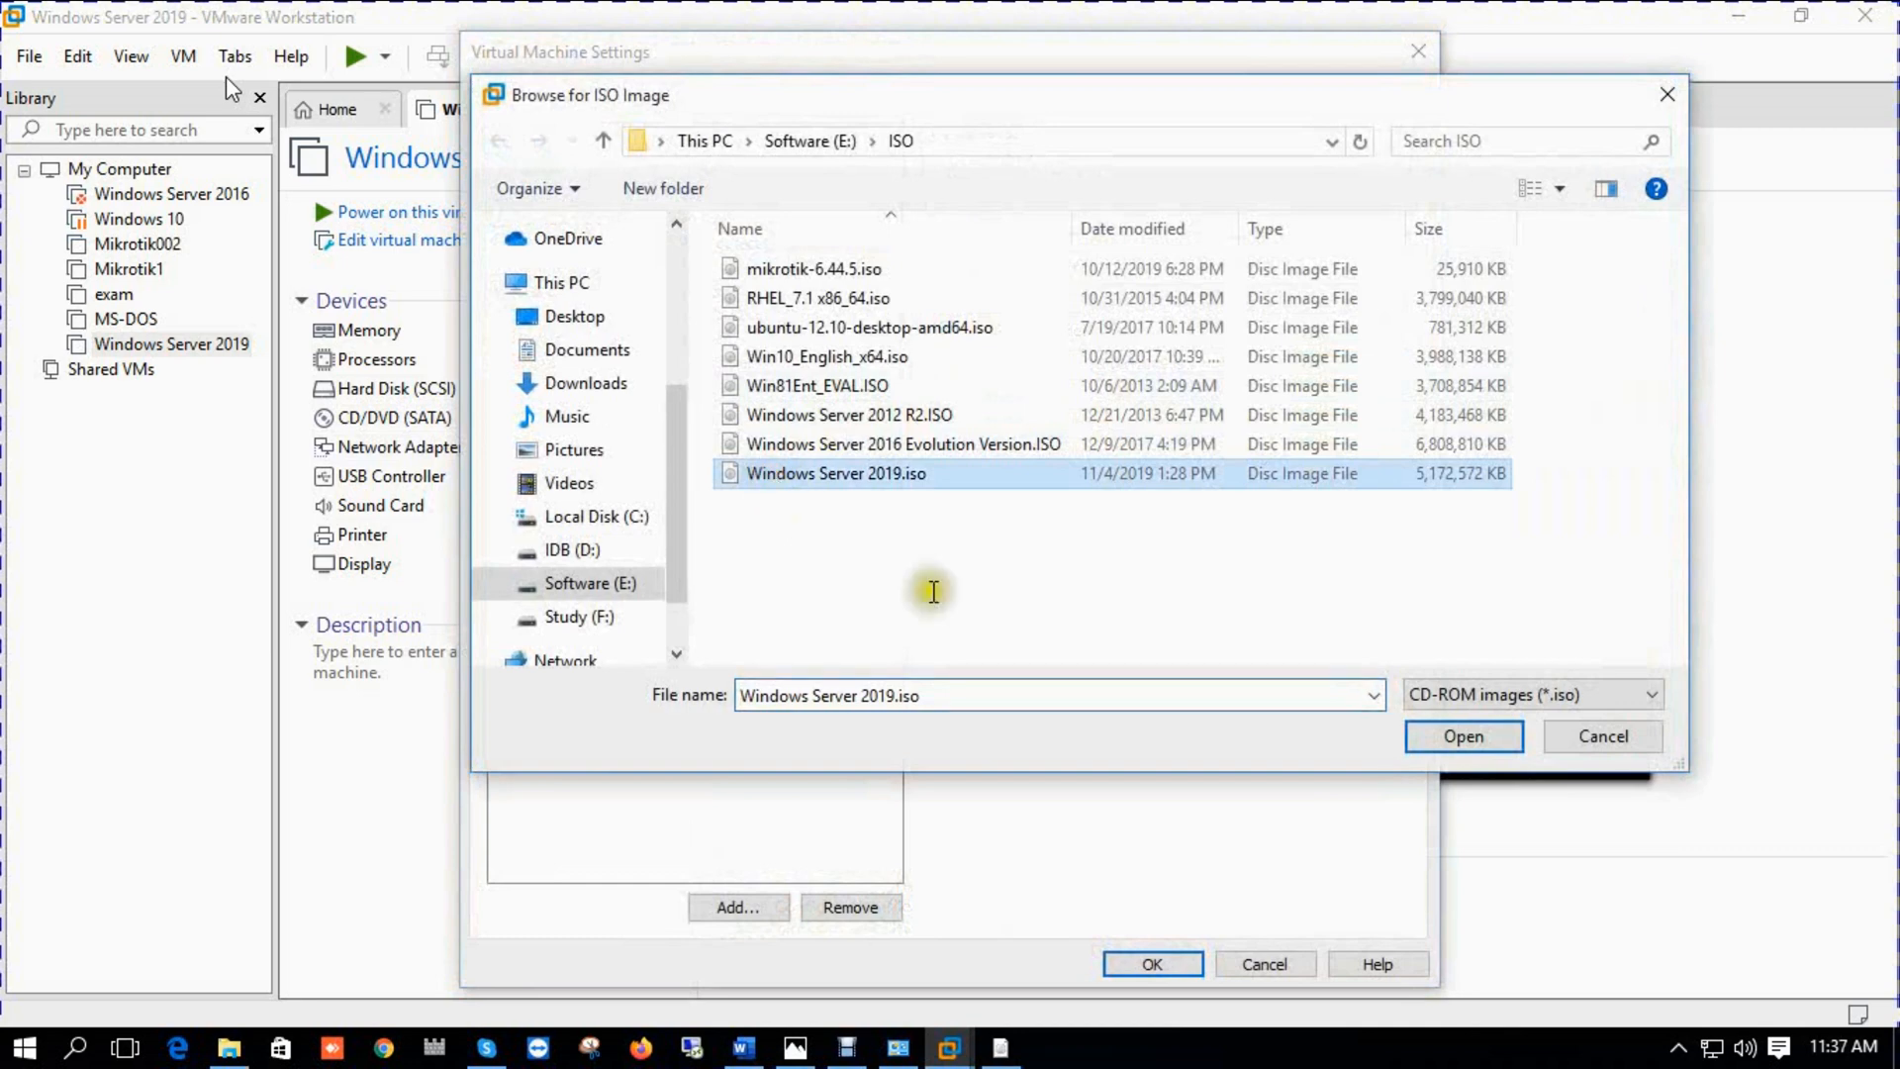
{"action": "left_click", "coordinate": [1461, 732]}
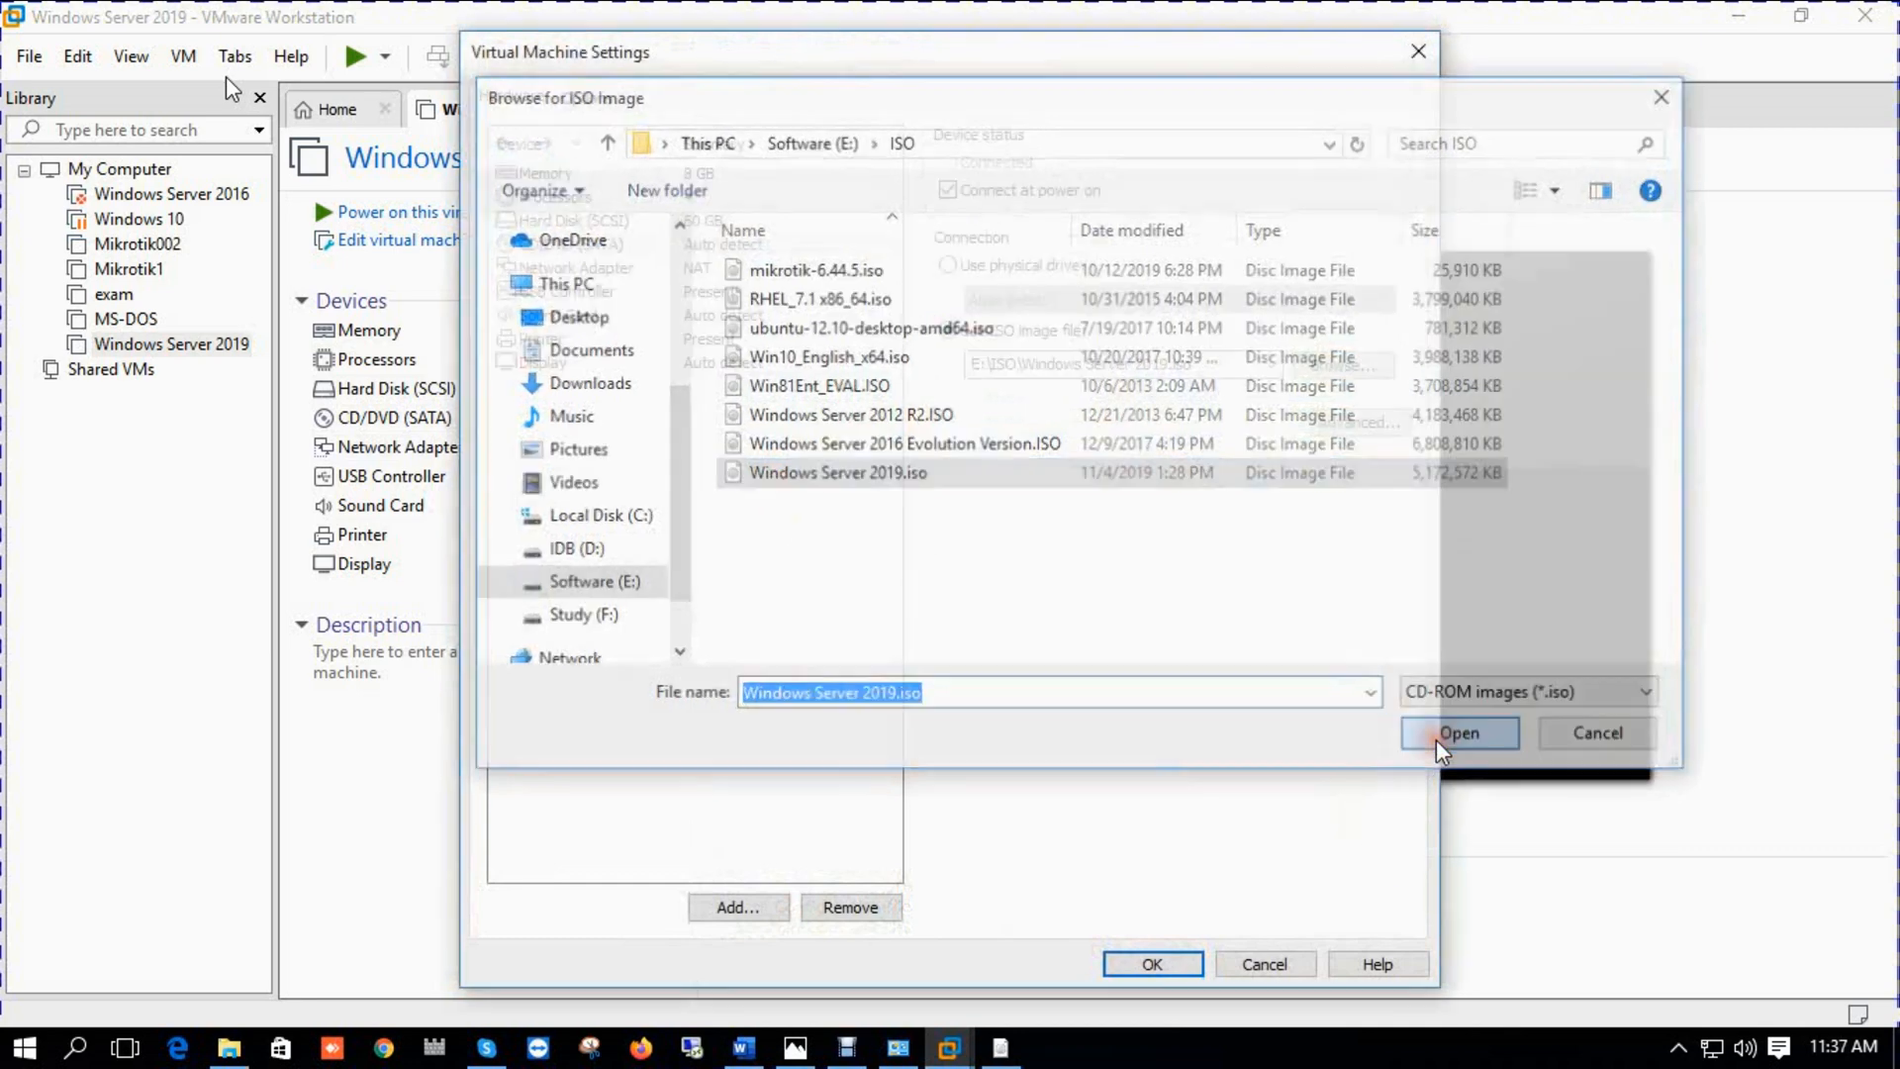
{"action": "left_click", "coordinate": [1460, 732]}
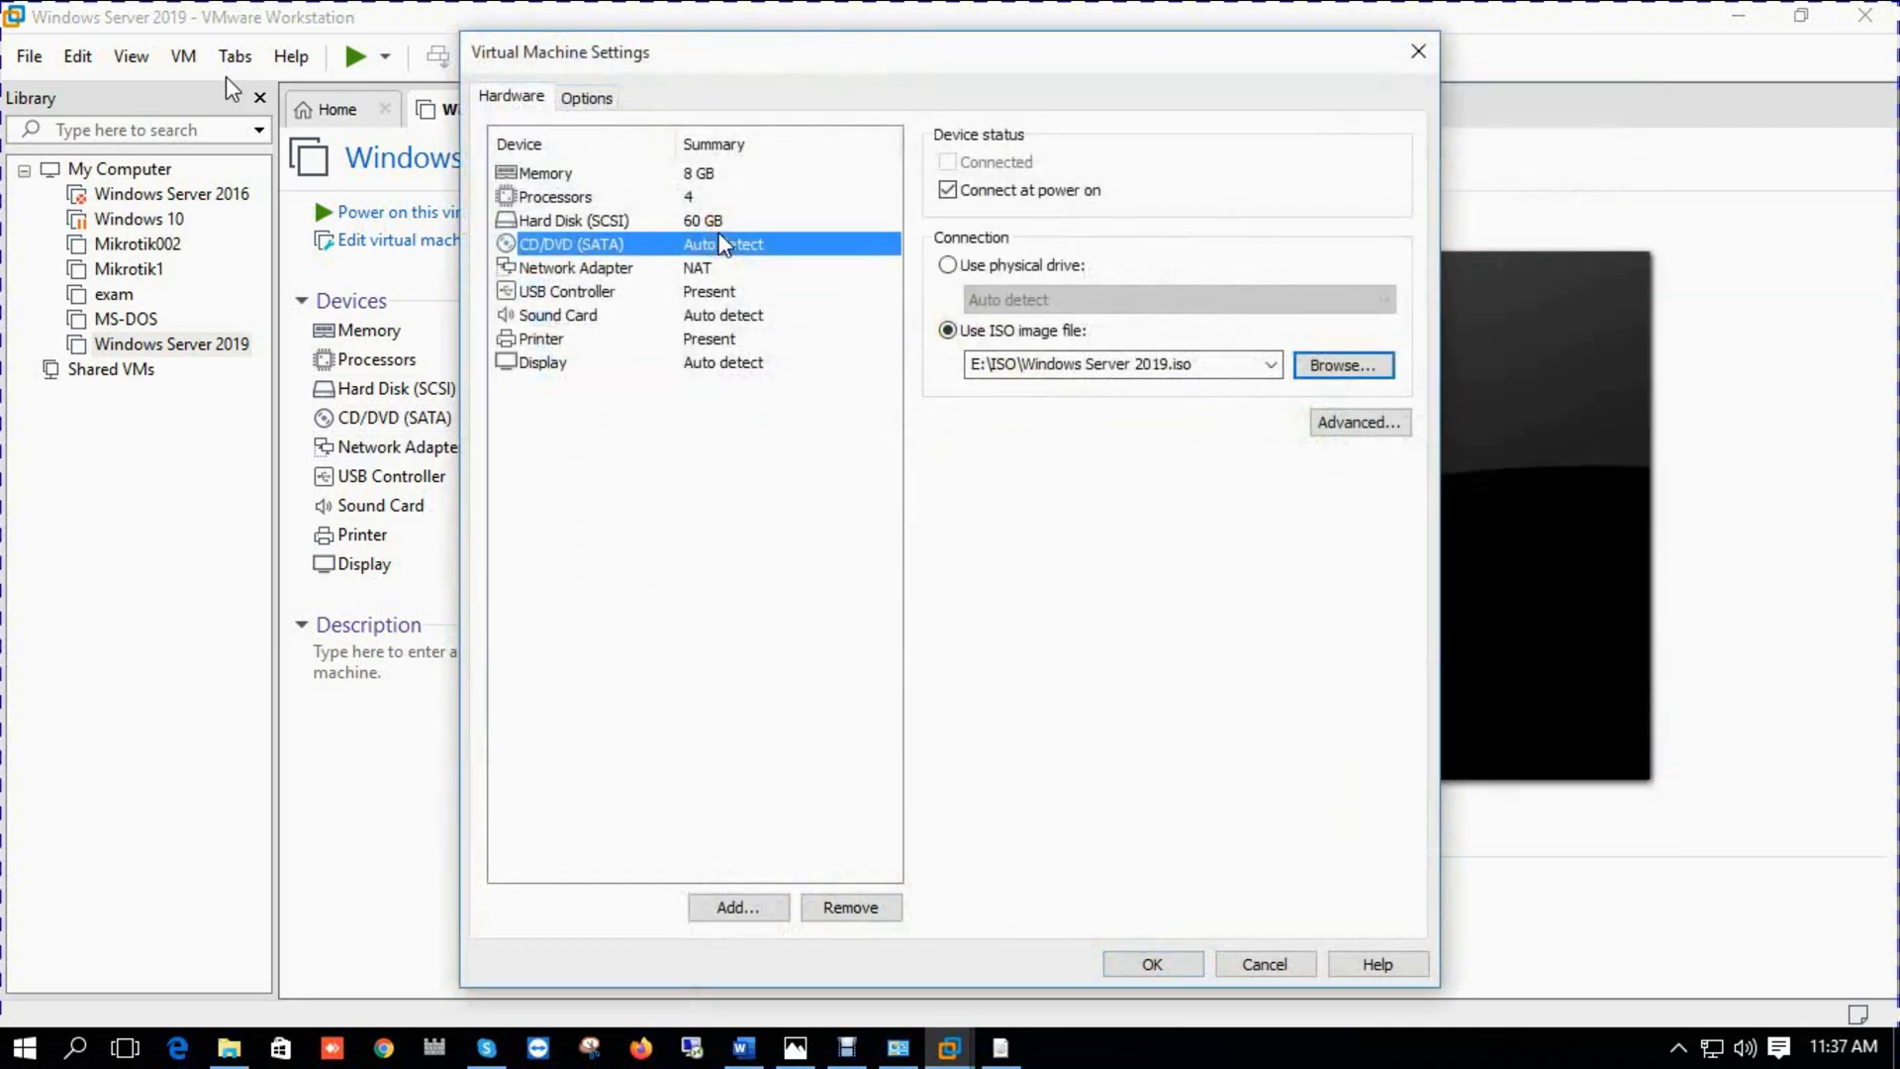
{"action": "left_click", "coordinate": [1151, 961]}
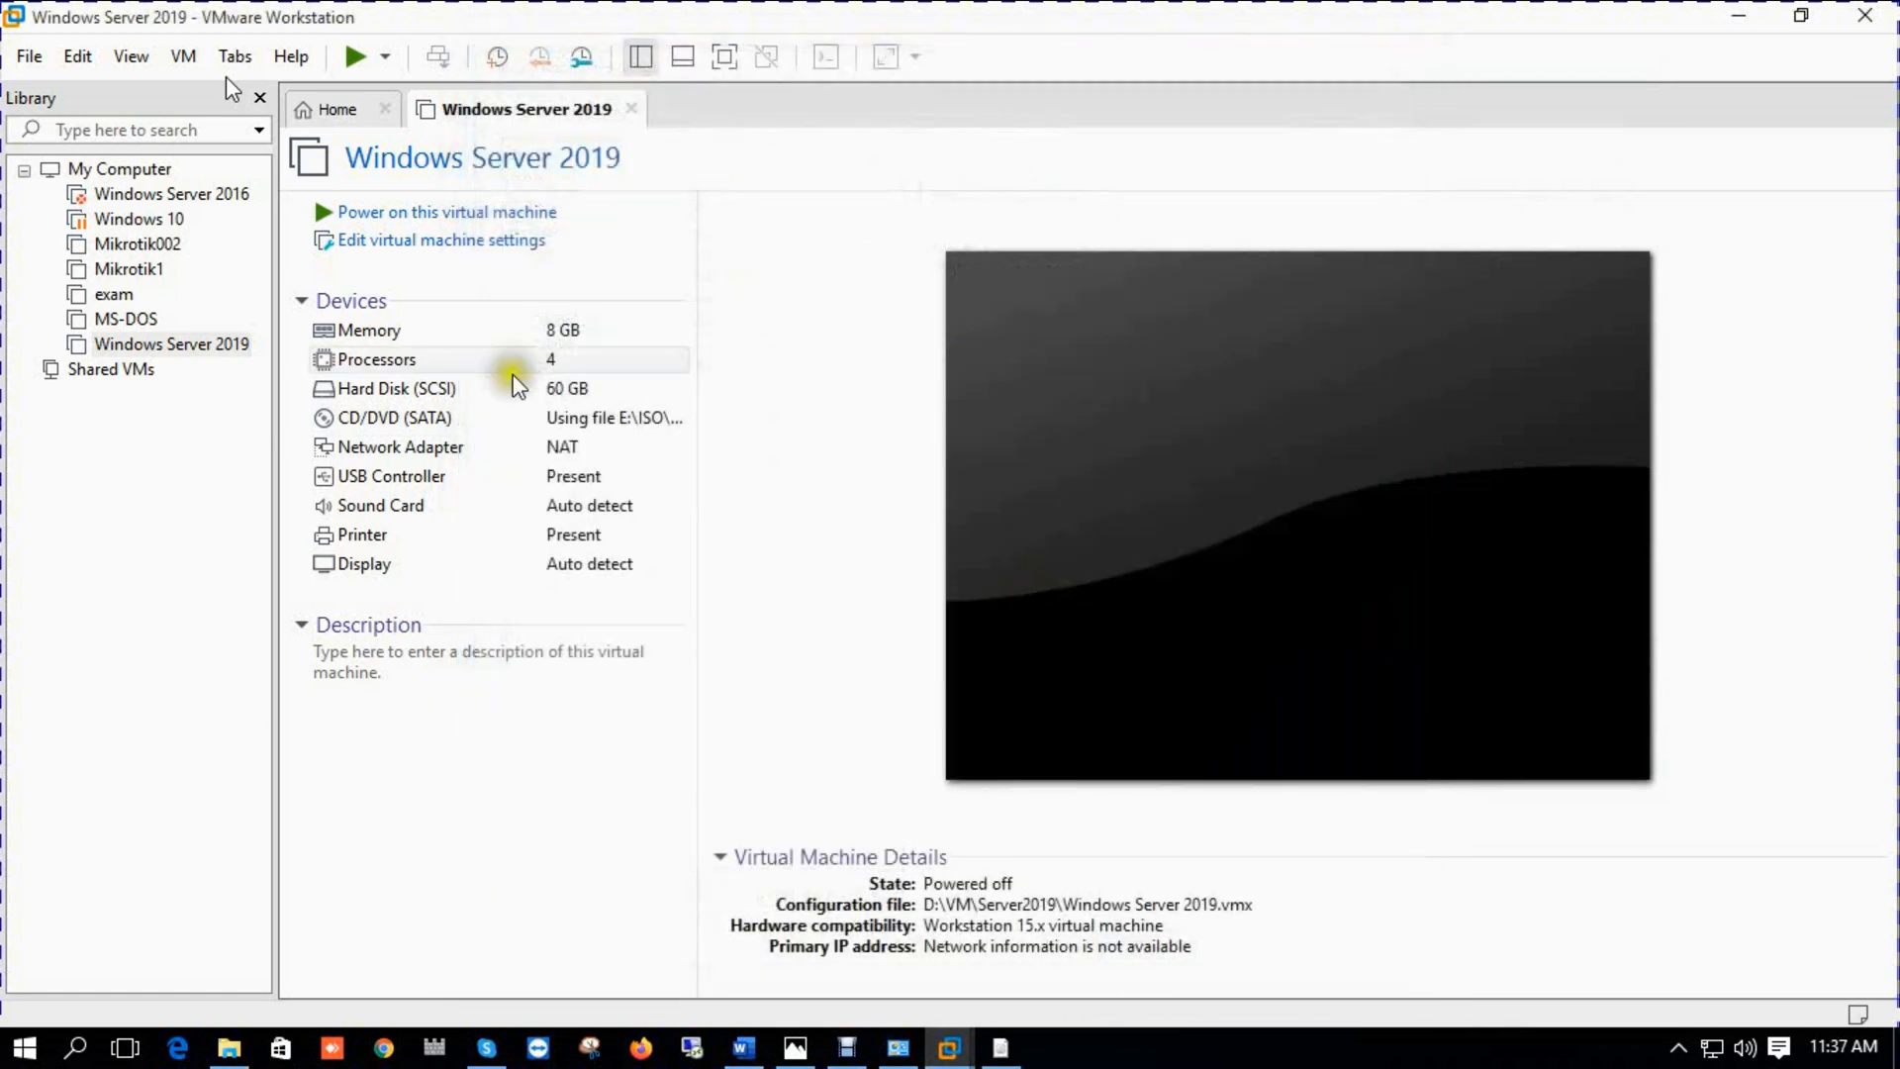
Set the network adapter to Host-only and save the hardware settings.
{"action": "left_click", "coordinate": [440, 239]}
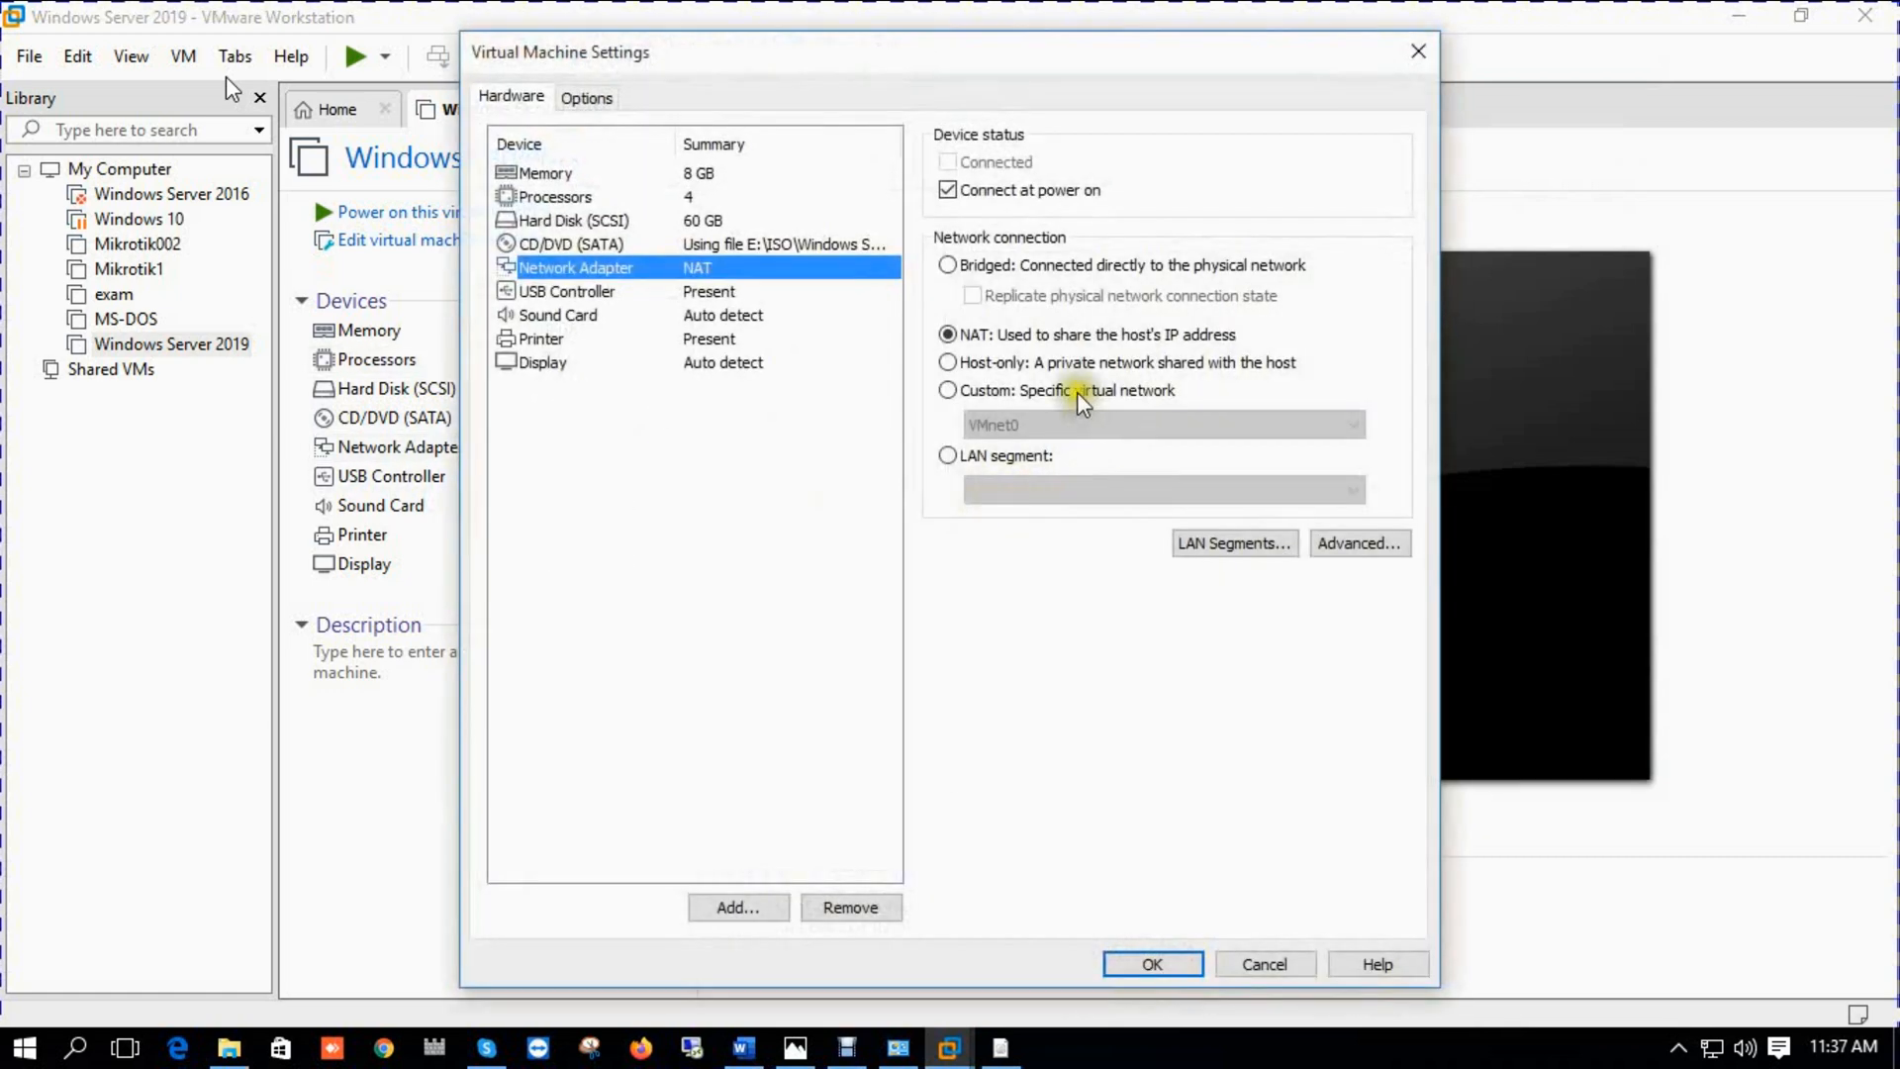
{"action": "left_click", "coordinate": [945, 362]}
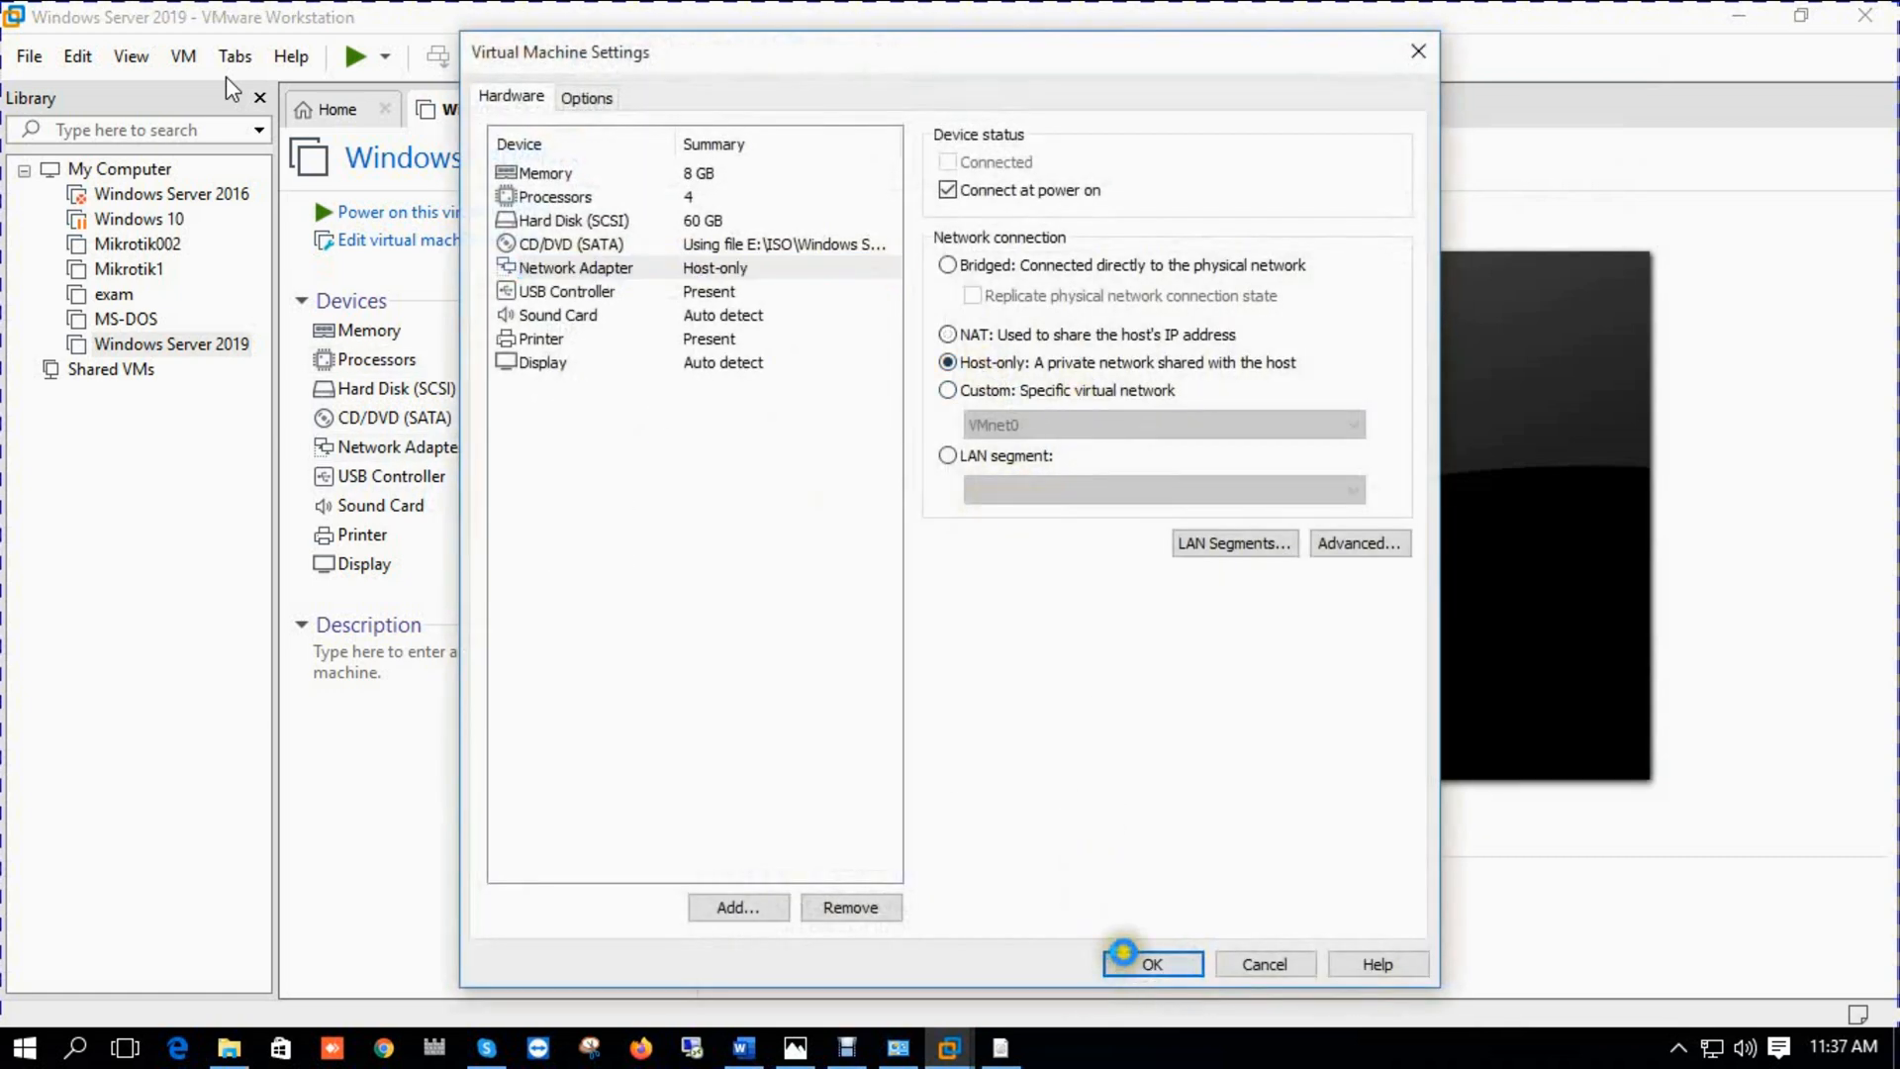
{"action": "left_click", "coordinate": [1161, 961]}
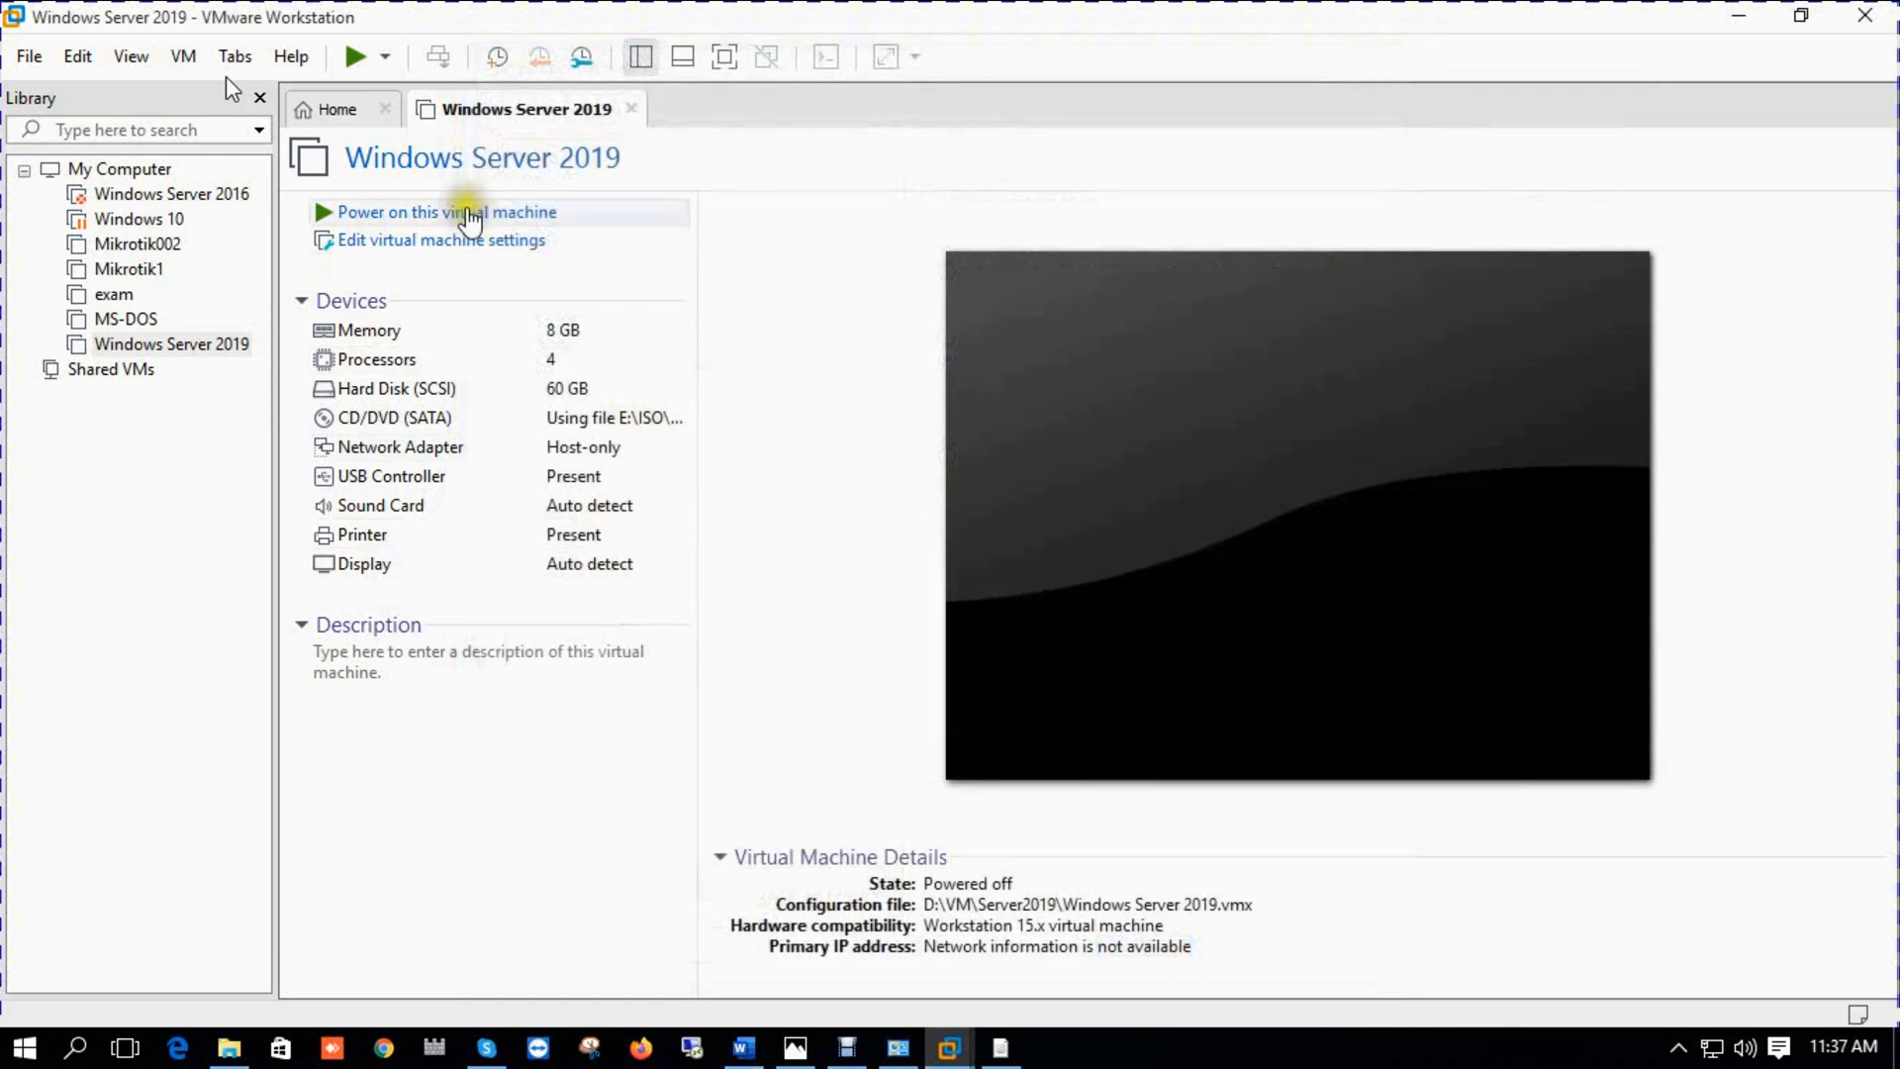
{"action": "mouse_move", "coordinate": [586, 459]}
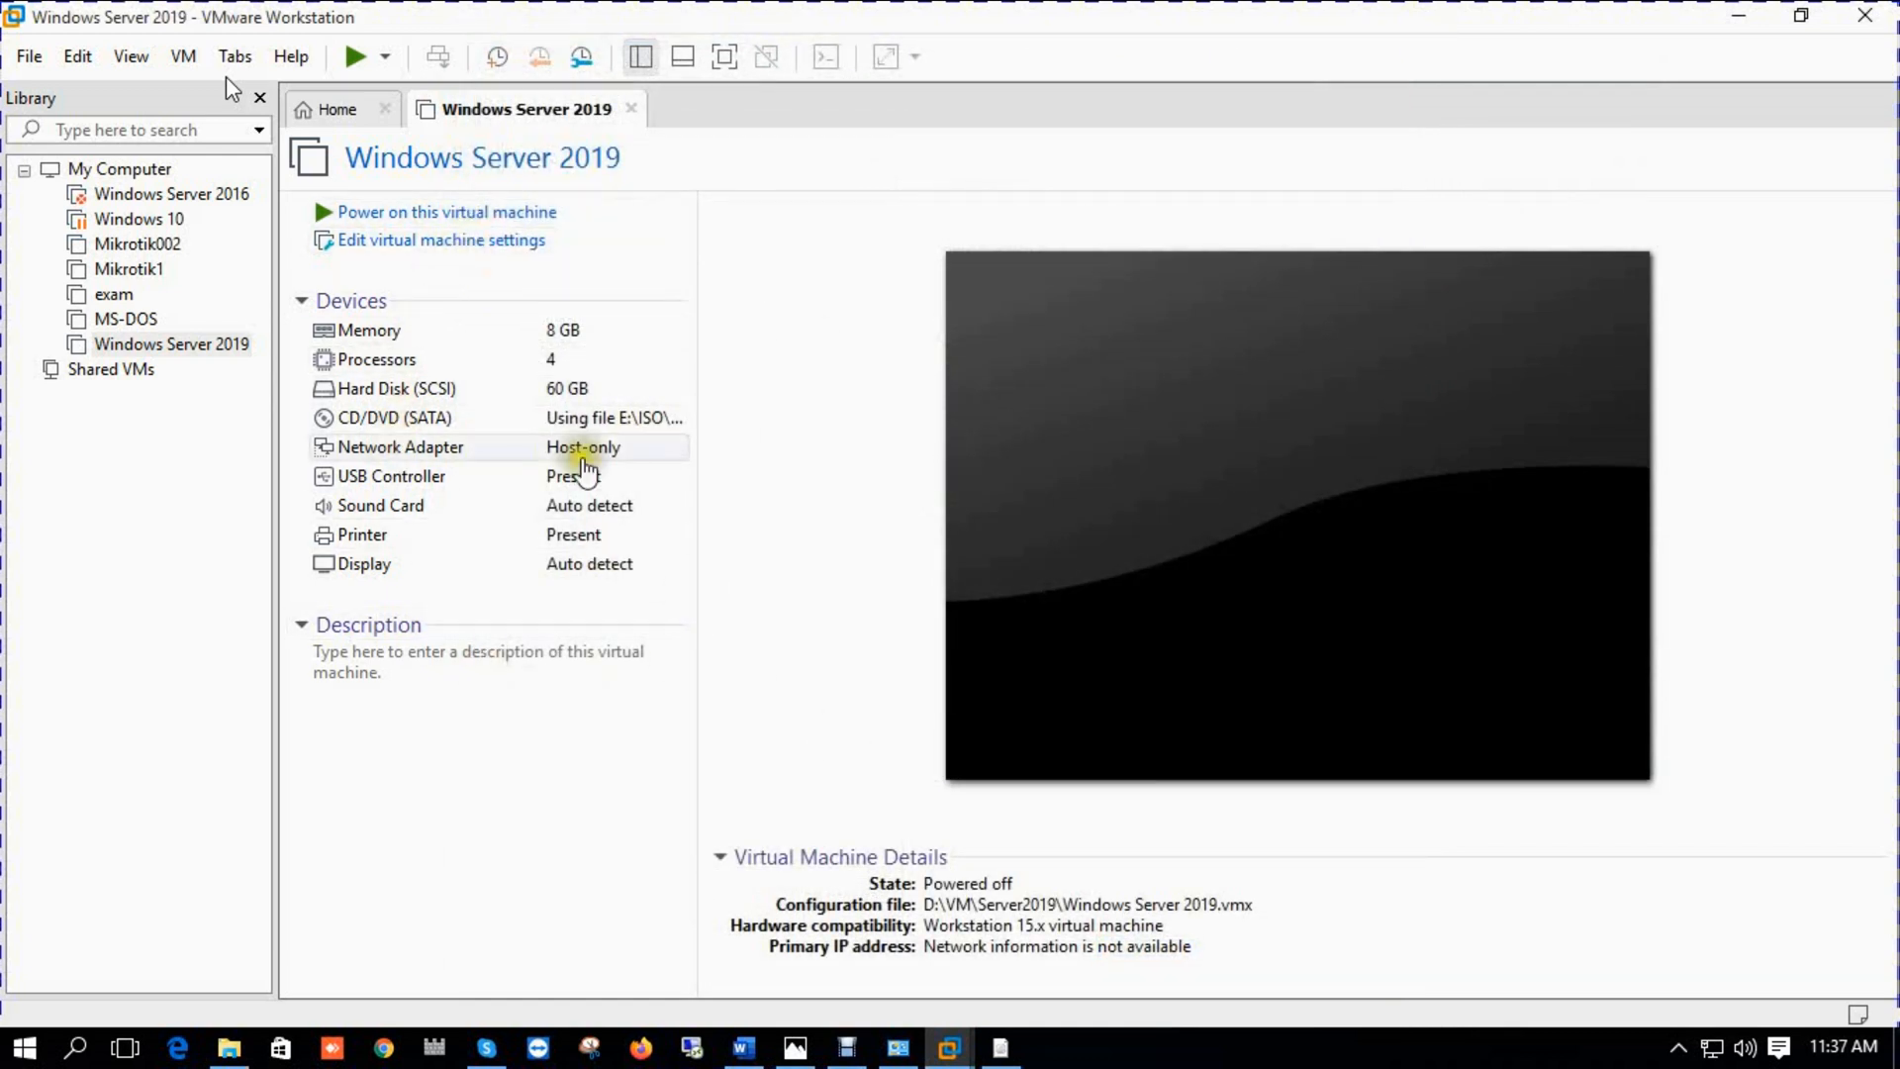
{"action": "mouse_move", "coordinate": [447, 352]}
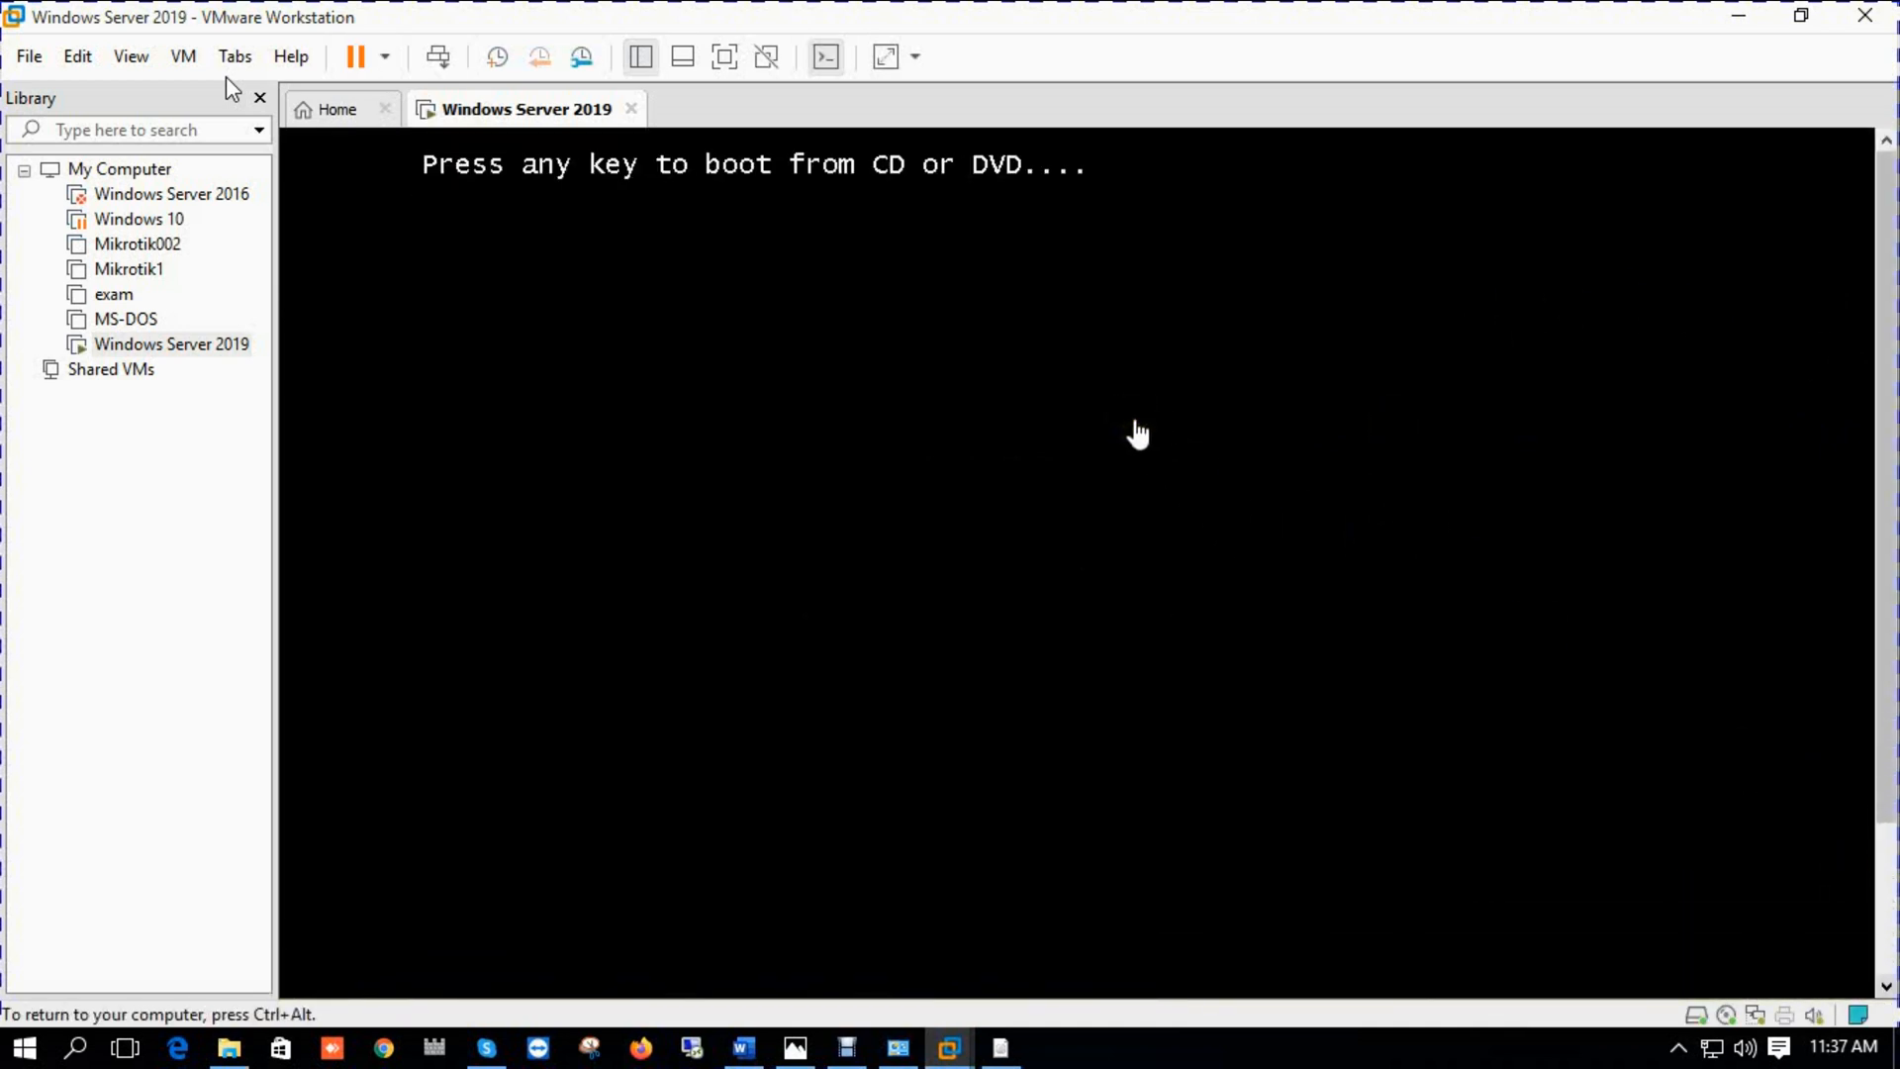
Boot the VM from the installation disc and launch Windows Setup from Boot Manager.
{"action": "key", "text": "enter"}
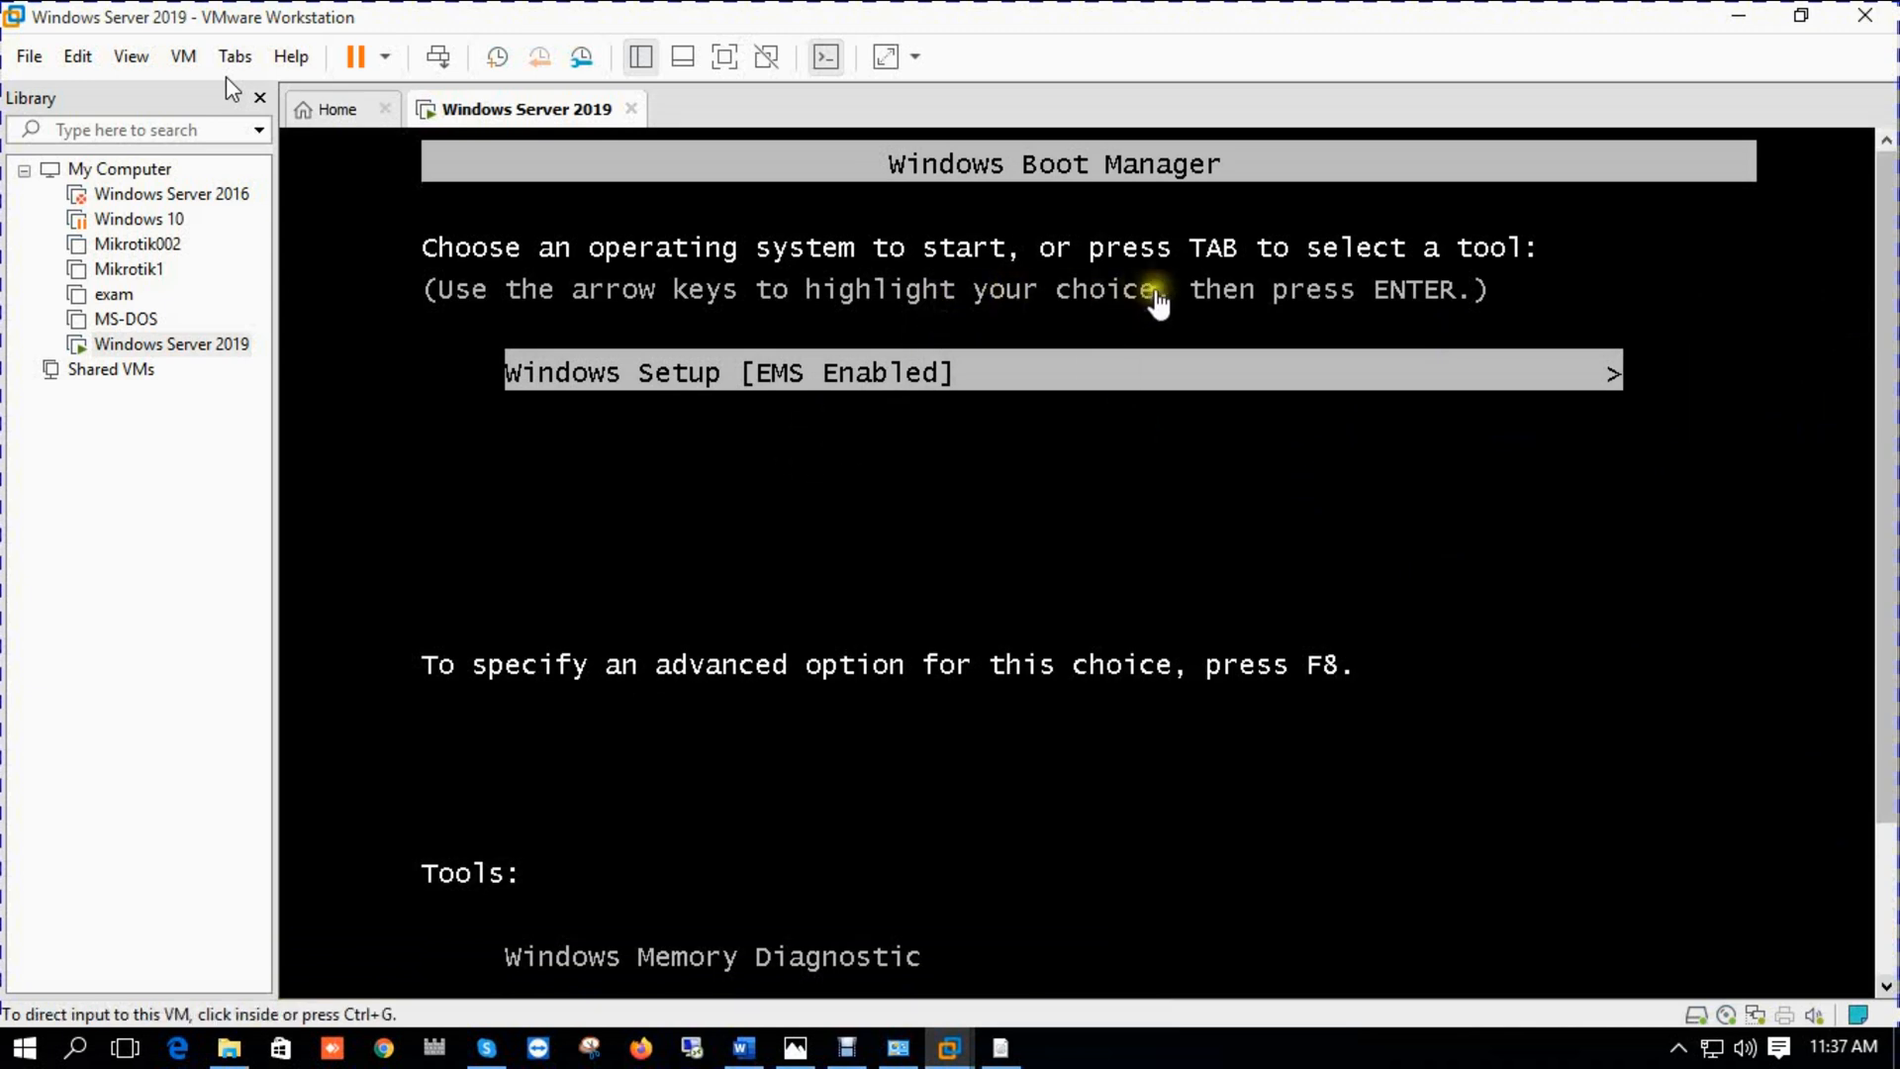
{"action": "mouse_move", "coordinate": [793, 481]}
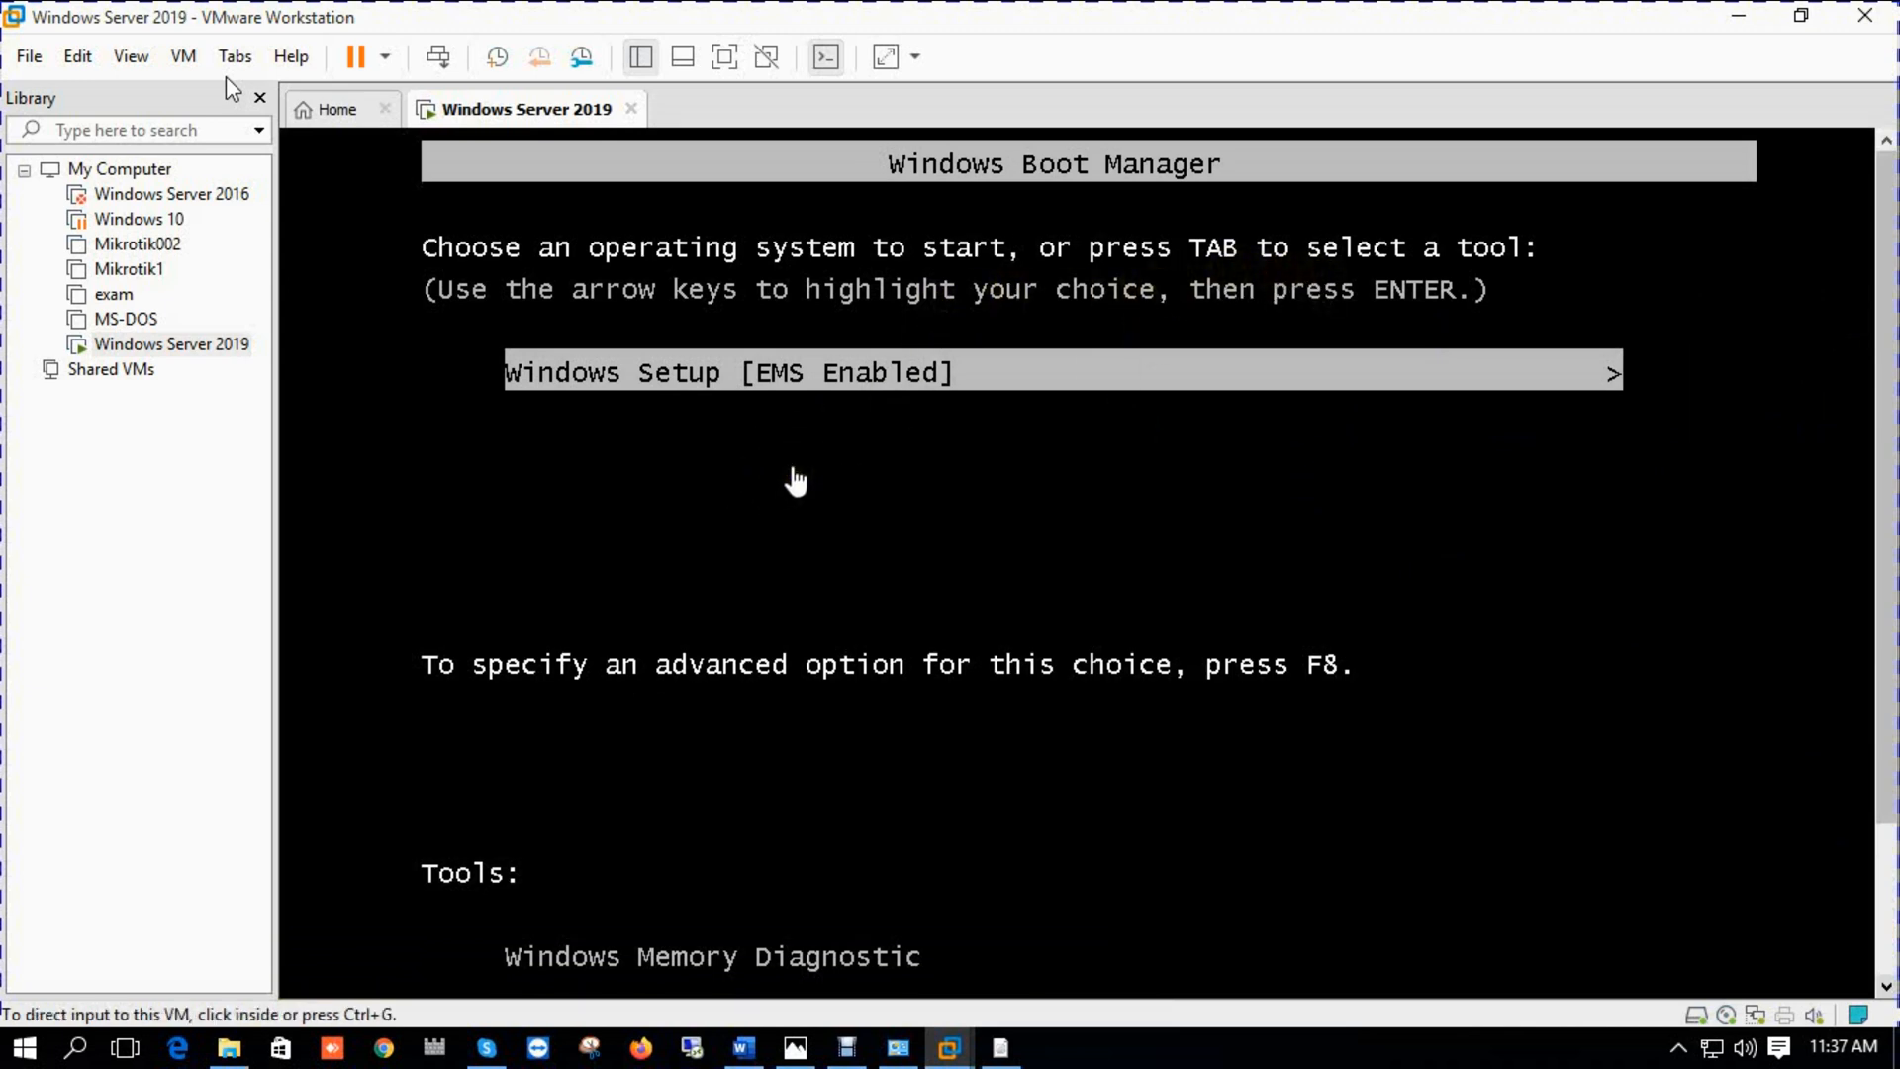
{"action": "scroll", "scroll_direction": "down", "scroll_amount": 3}
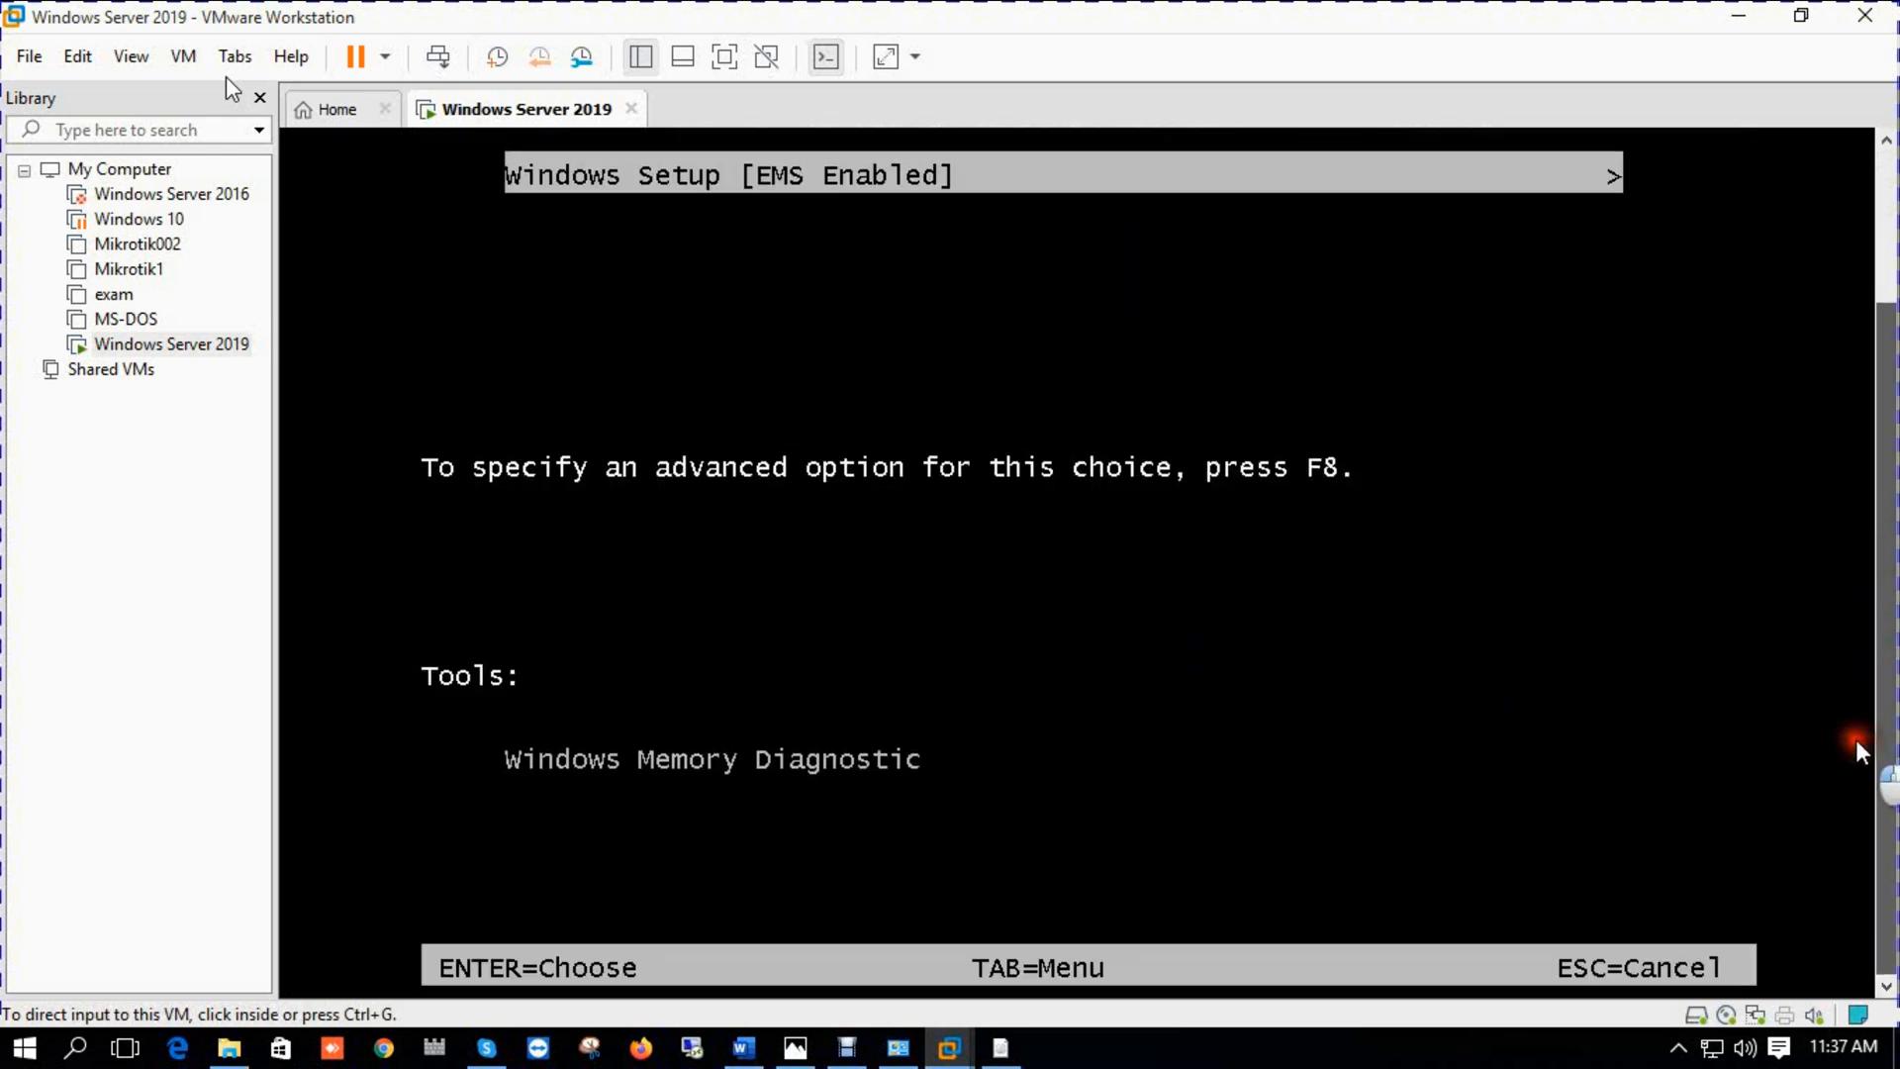
{"action": "mouse_move", "coordinate": [1429, 643]}
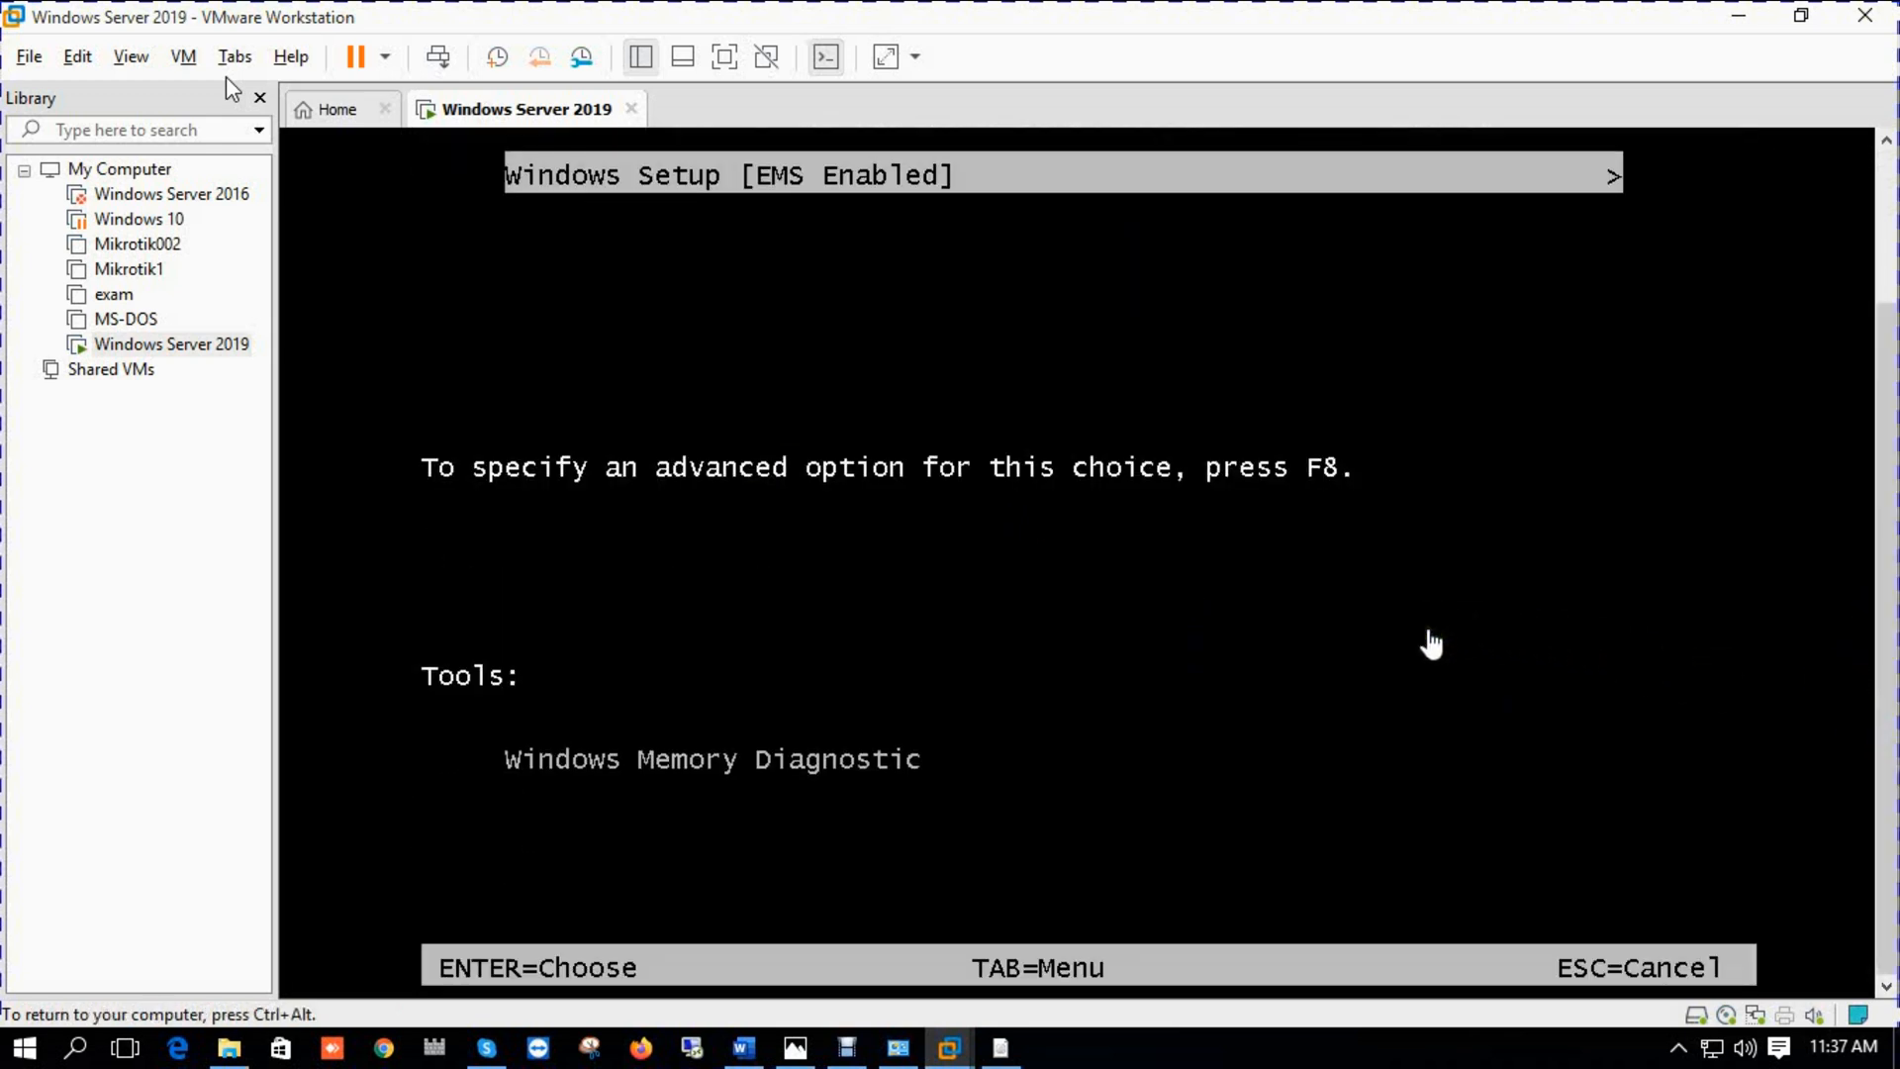
{"action": "key", "text": "enter"}
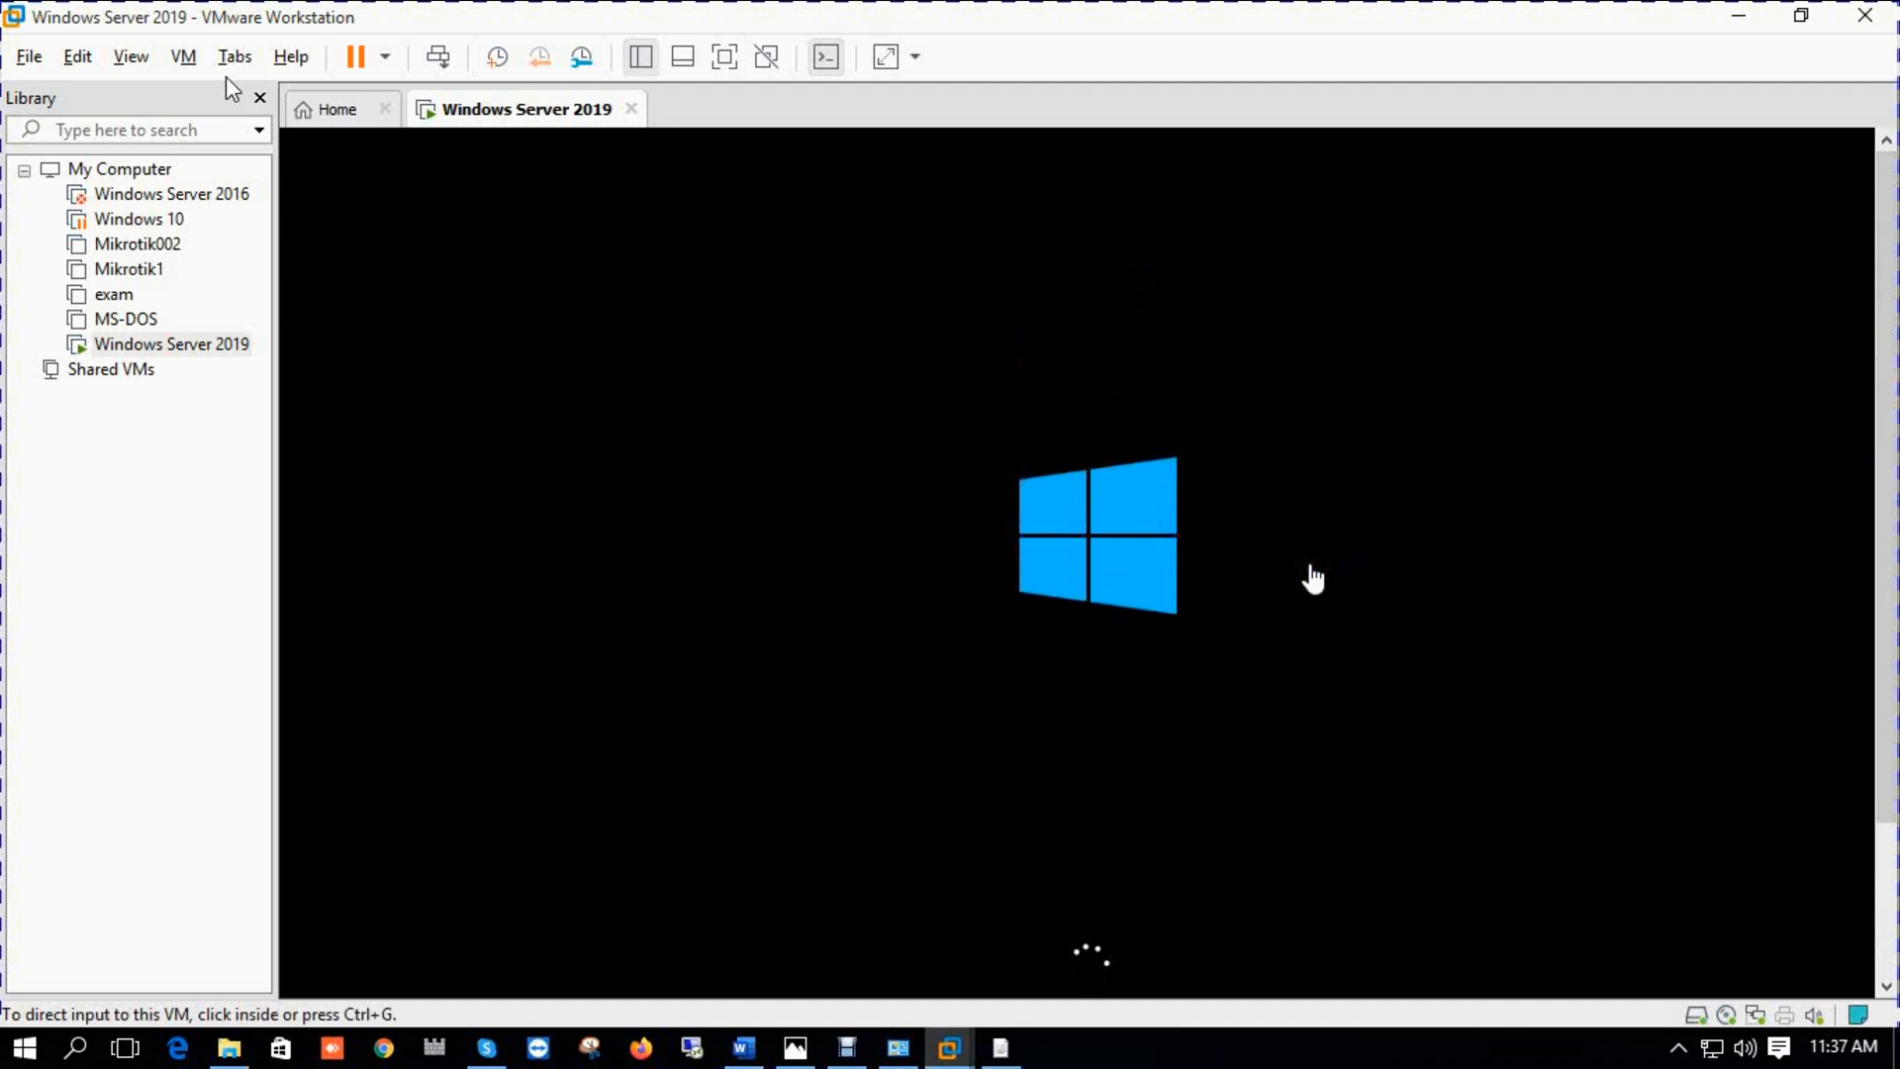
{"action": "mouse_move", "coordinate": [1880, 327]}
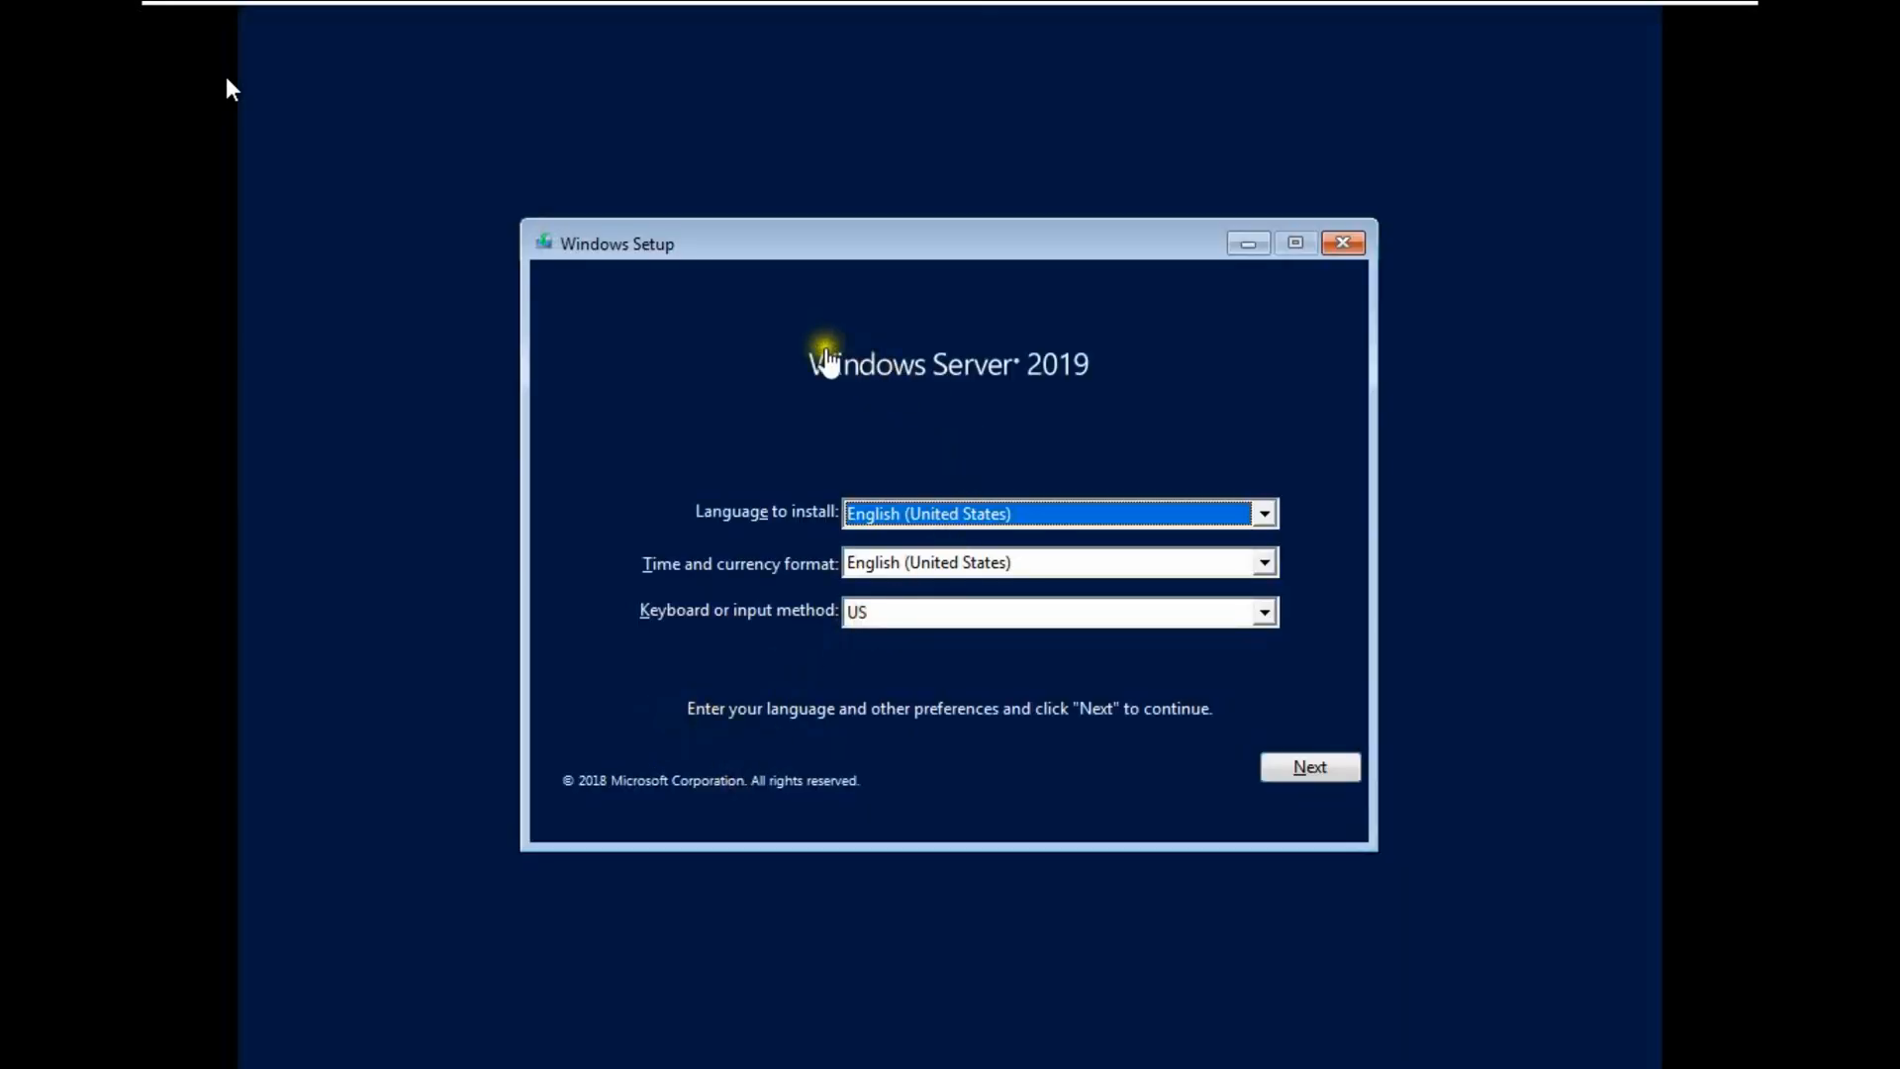
{"action": "mouse_move", "coordinate": [1074, 404]}
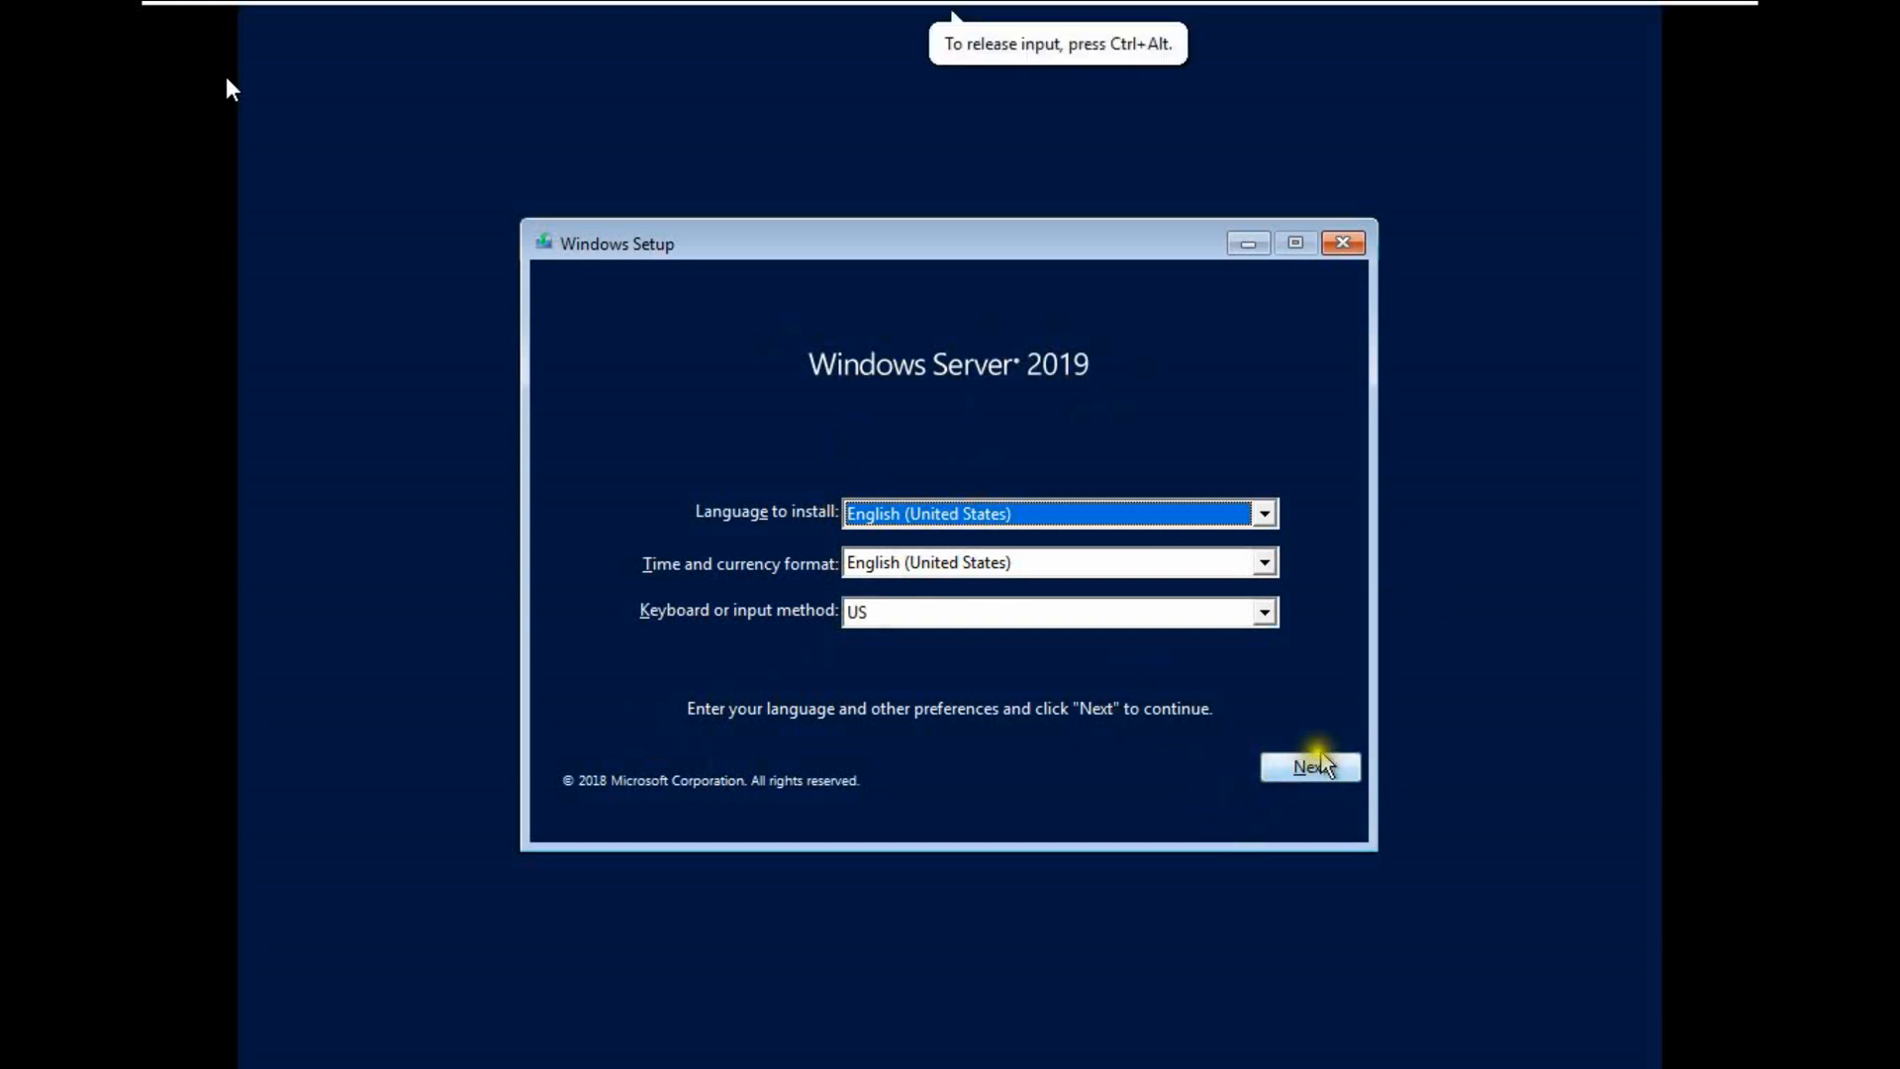
Accept English (United States) language, format and US keyboard defaults and continue.
{"action": "left_click", "coordinate": [1310, 768]}
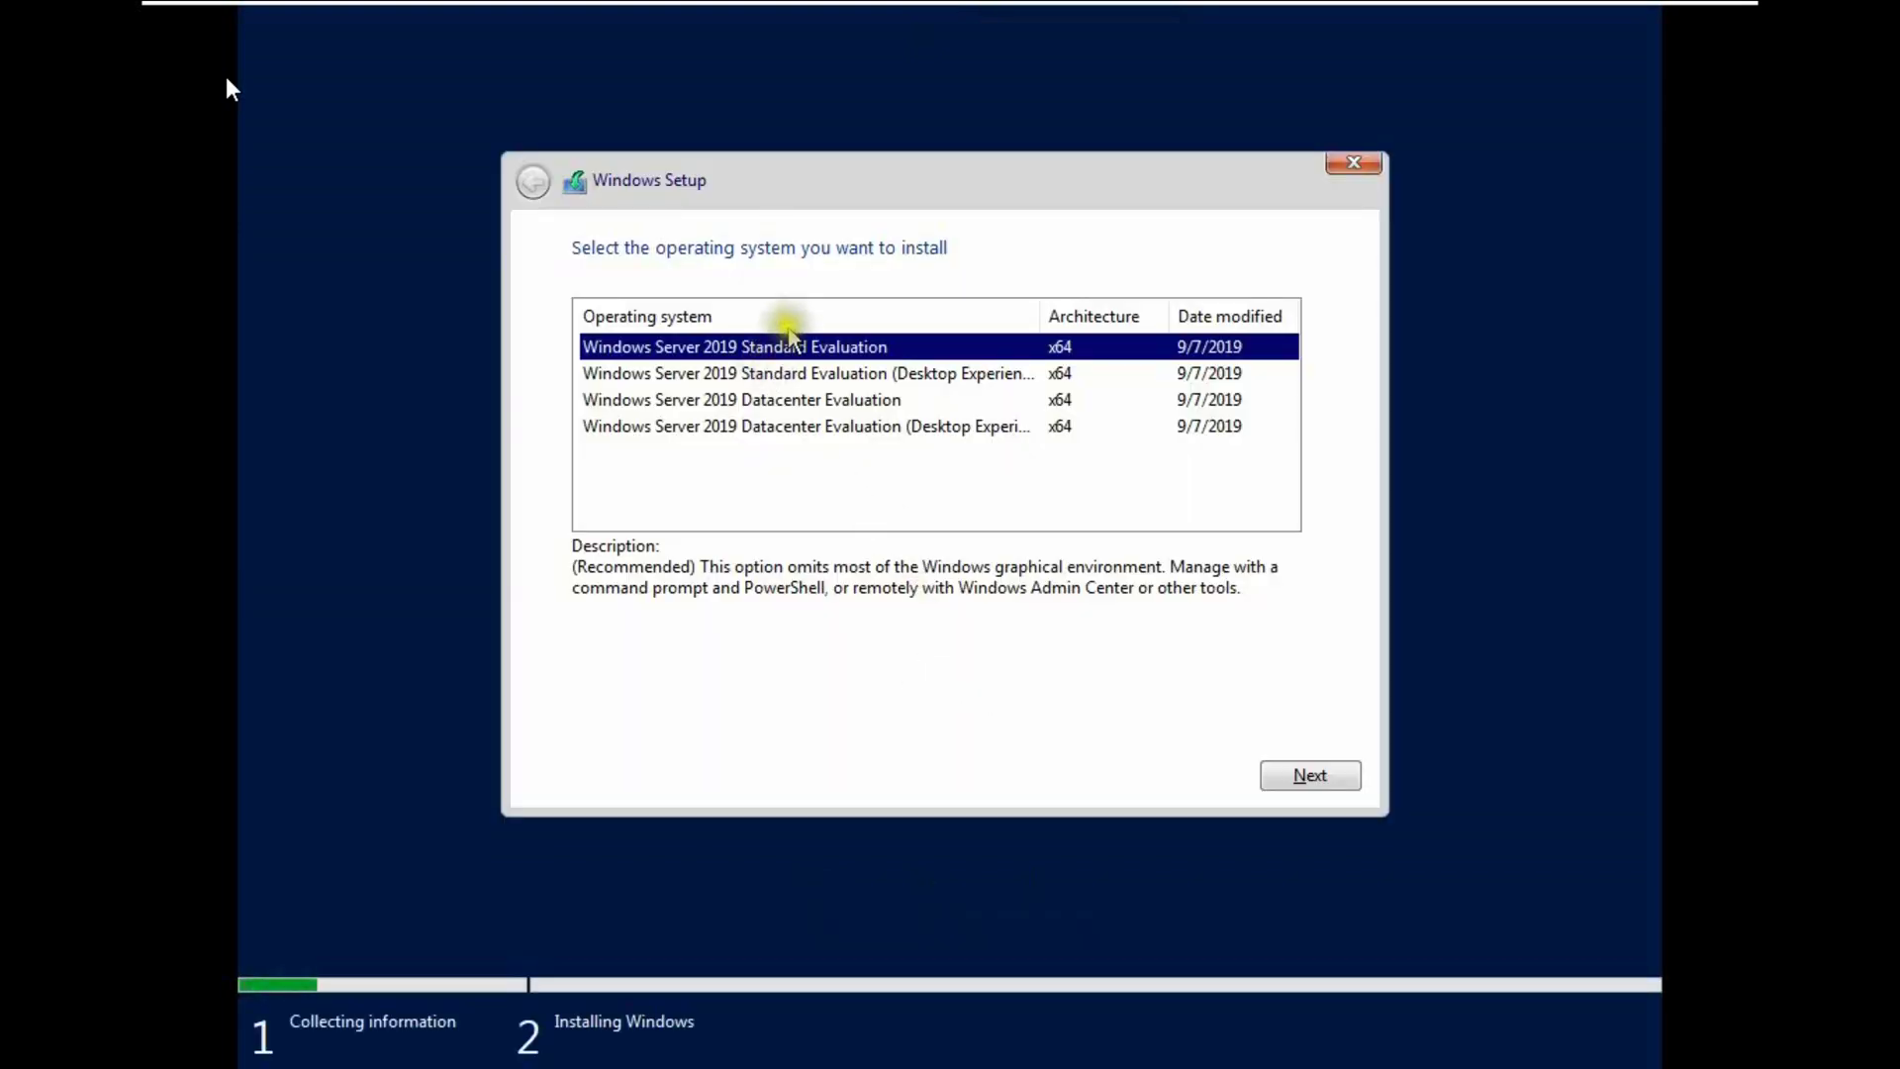
{"action": "mouse_move", "coordinate": [1033, 314]}
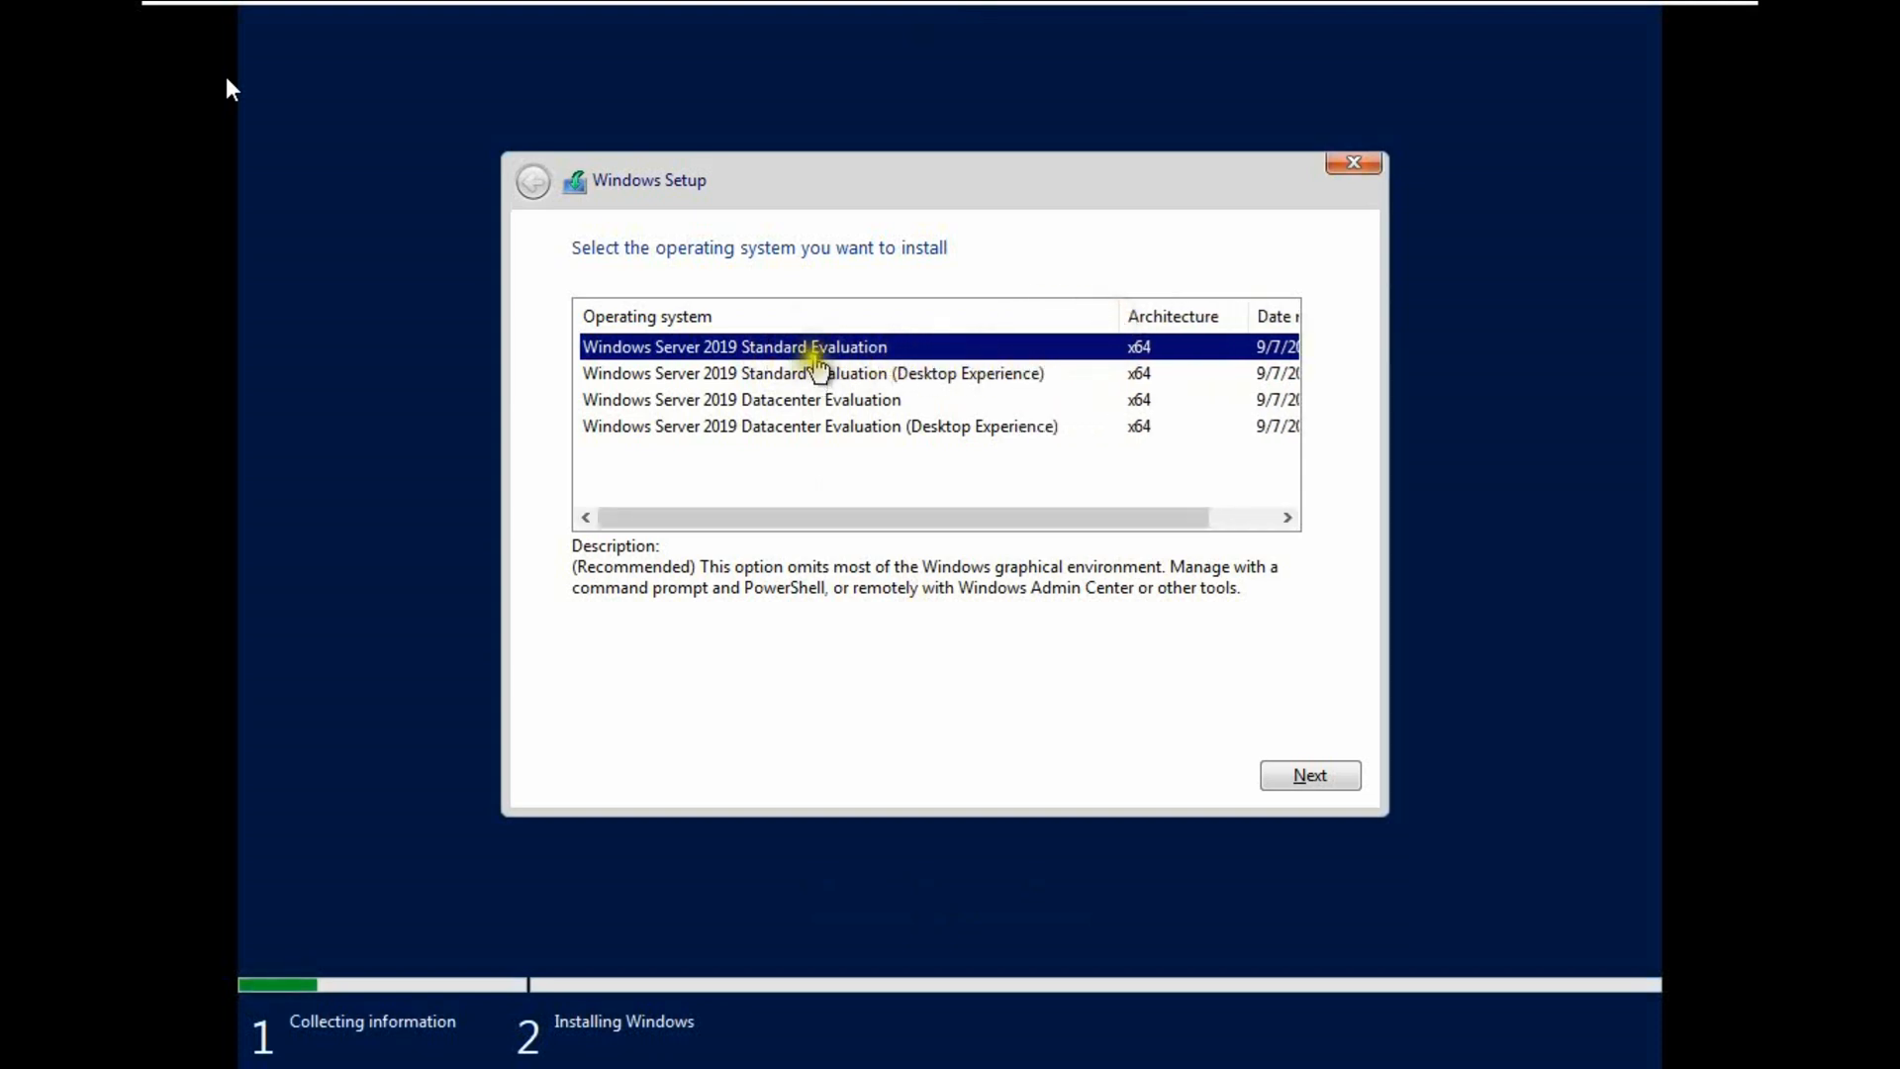
{"action": "mouse_move", "coordinate": [952, 388]}
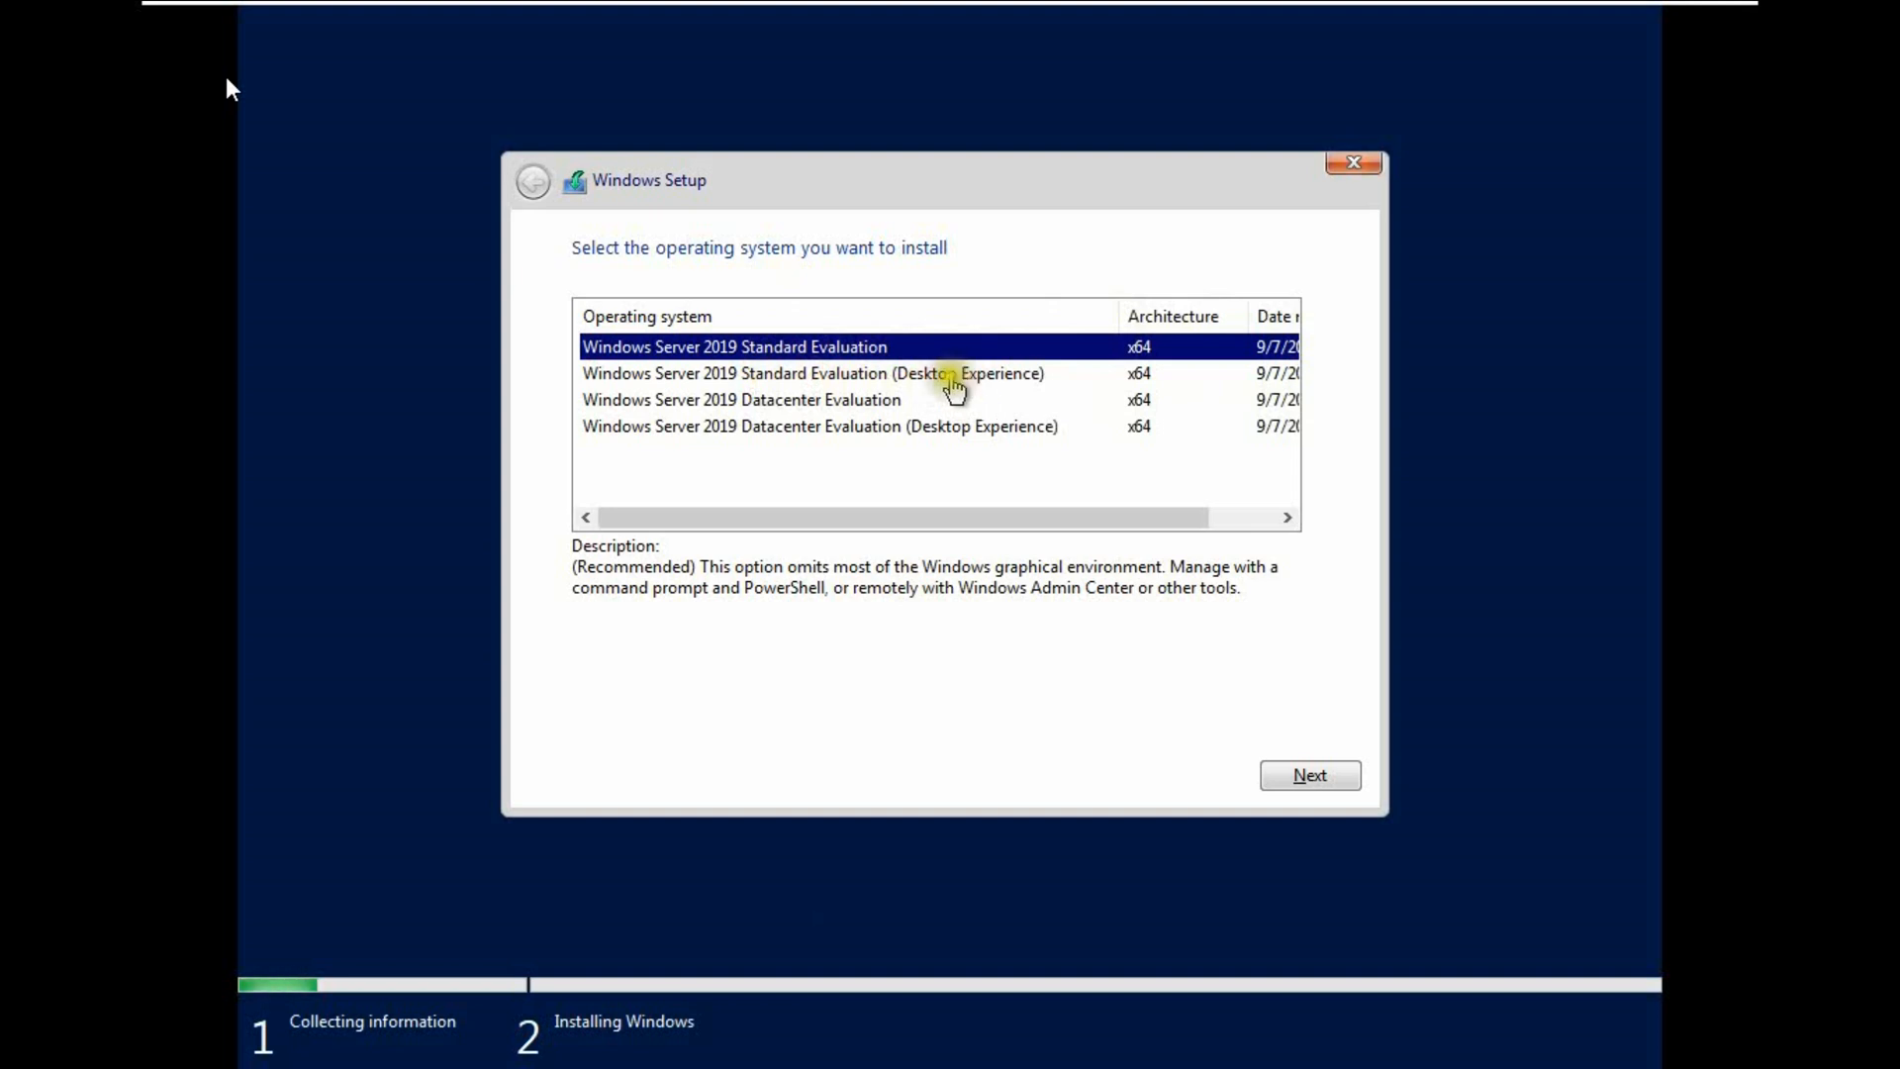
{"action": "mouse_move", "coordinate": [966, 433]}
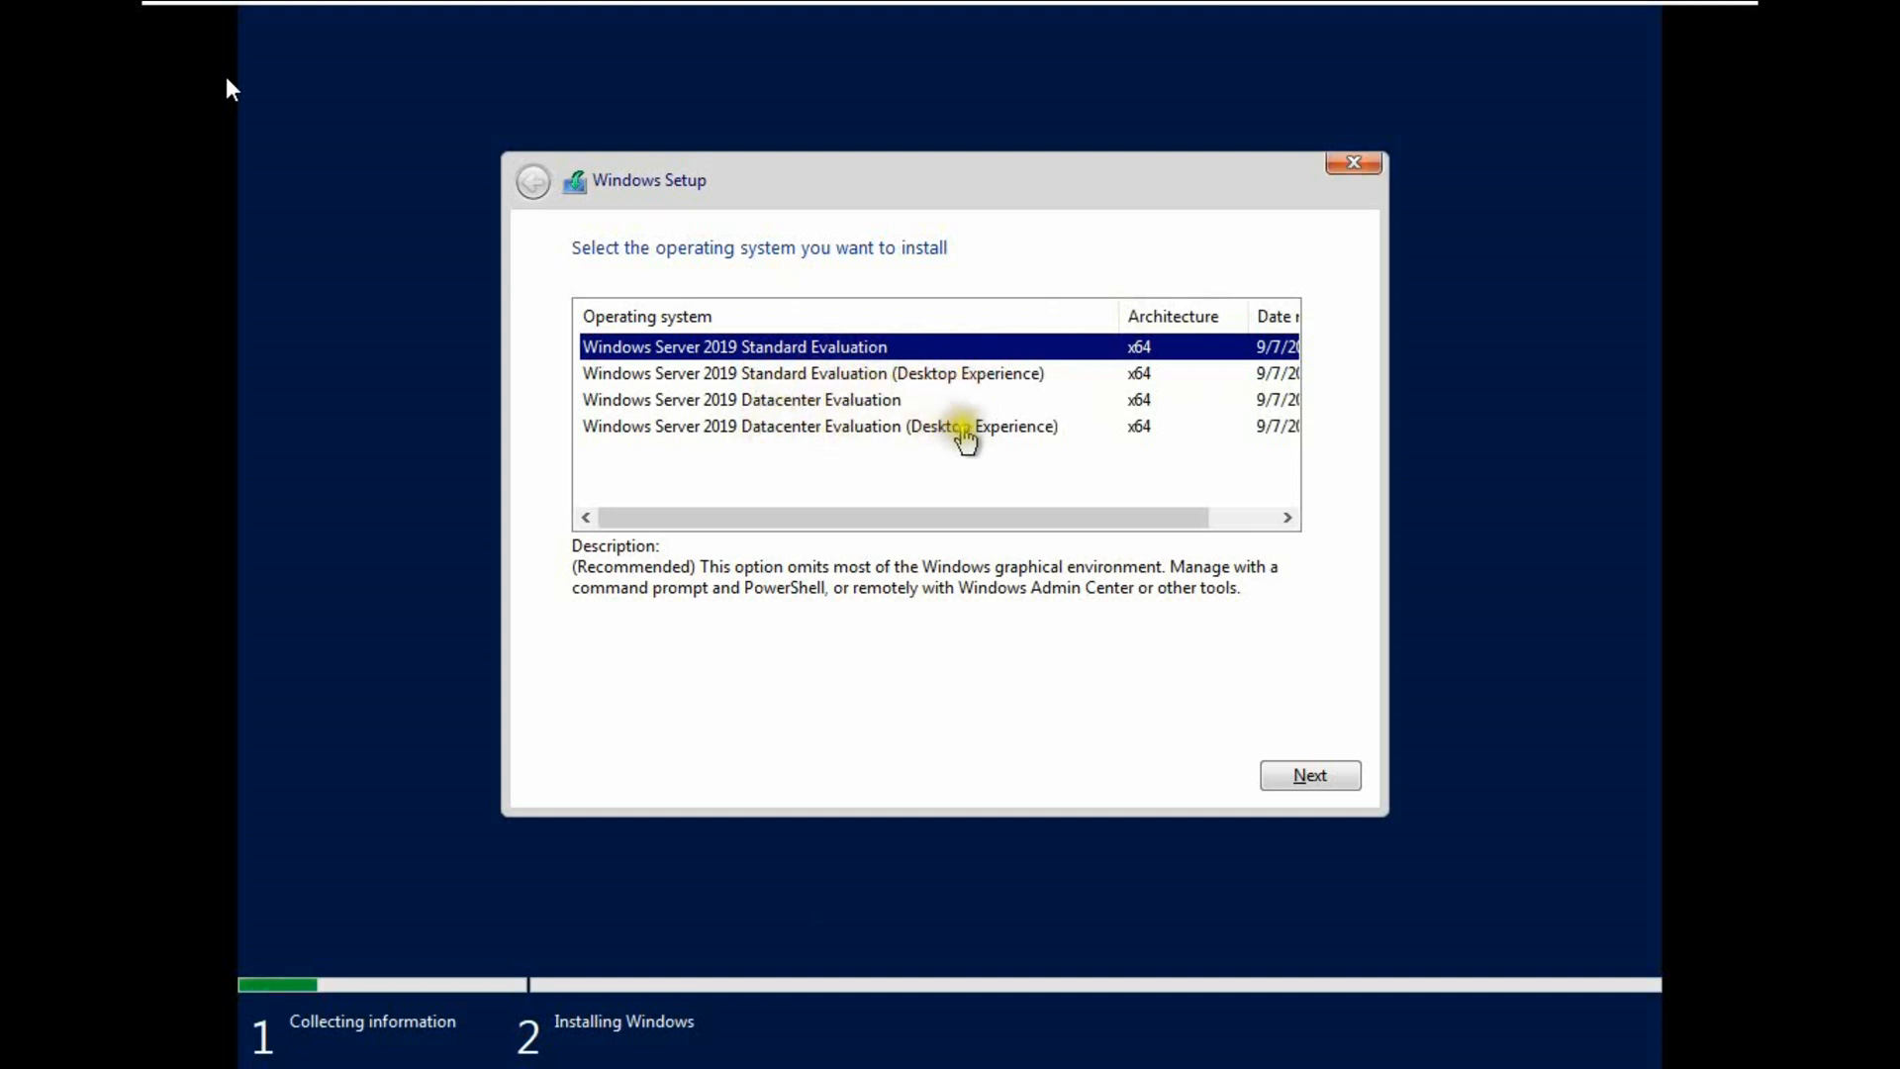
{"action": "mouse_move", "coordinate": [942, 388]}
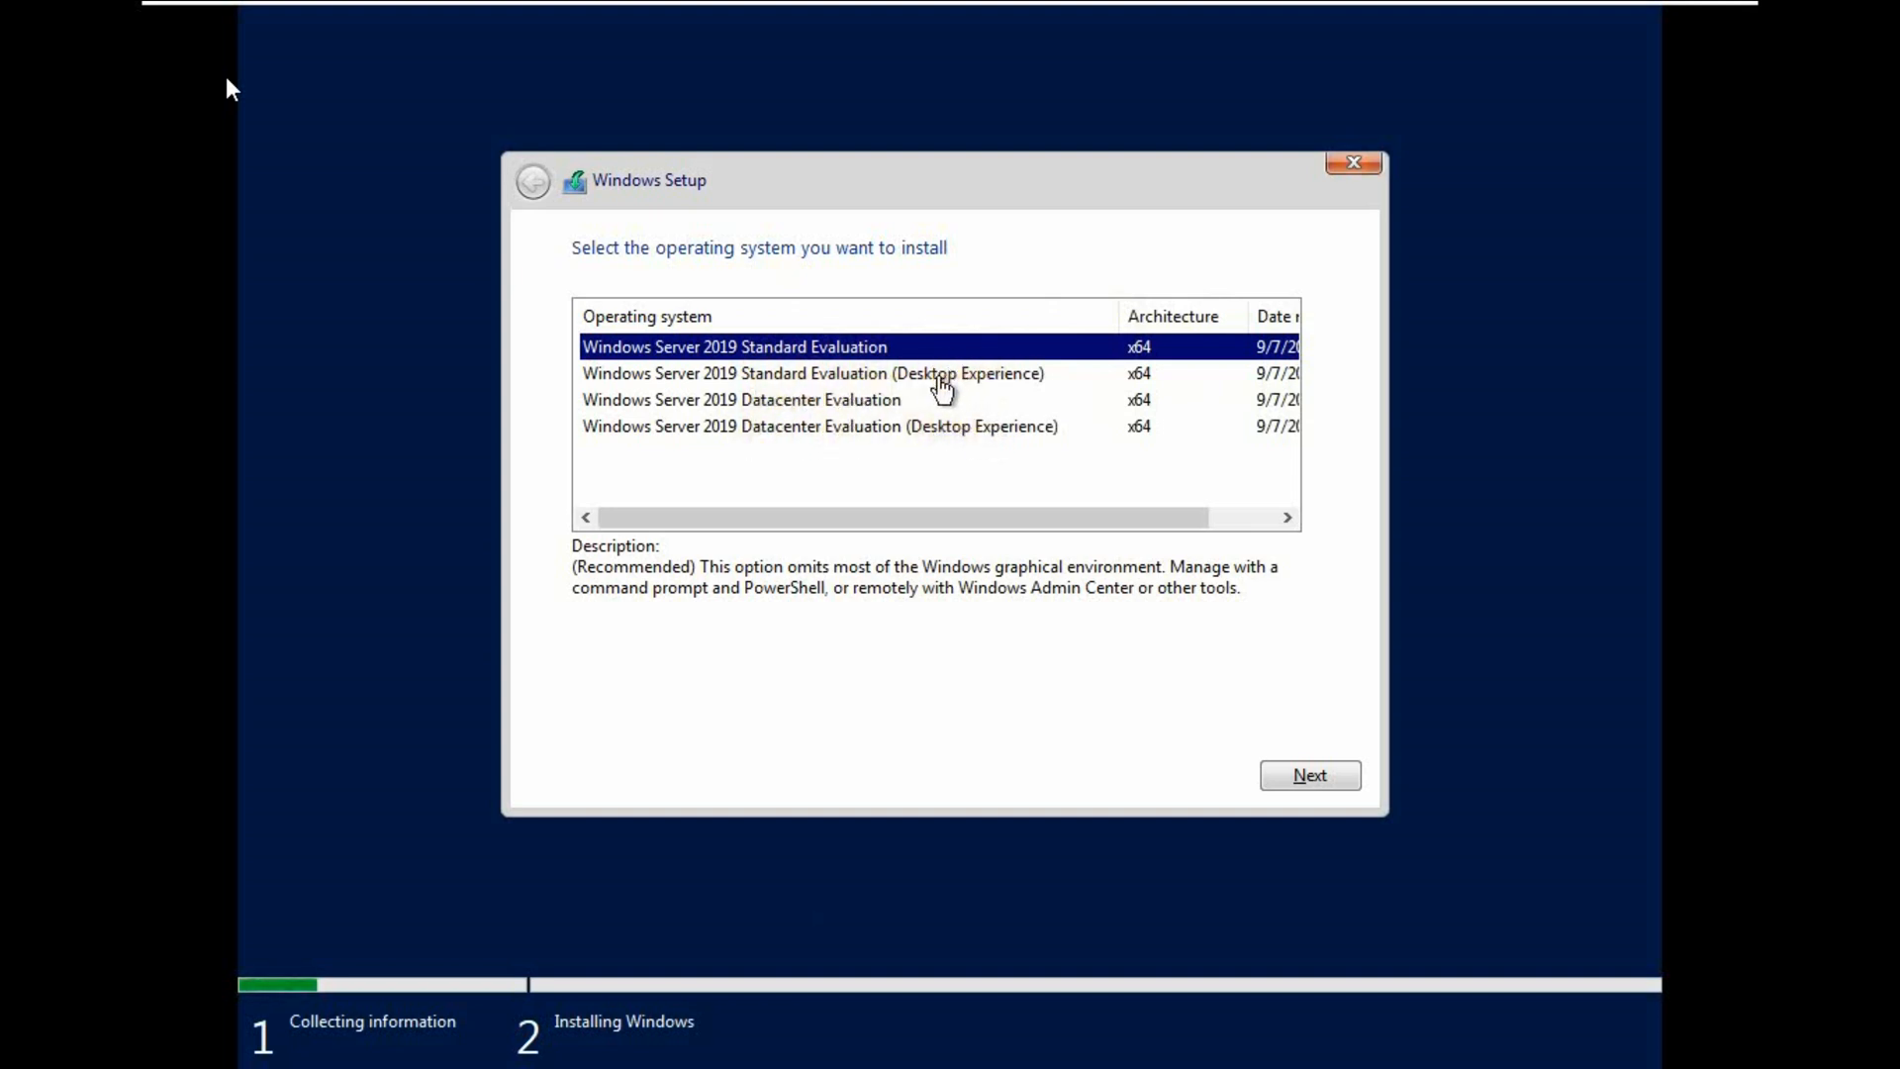
Choose Windows Server 2019 Standard Evaluation (Desktop Experience) as the edition and continue.
{"action": "left_click", "coordinate": [820, 425]}
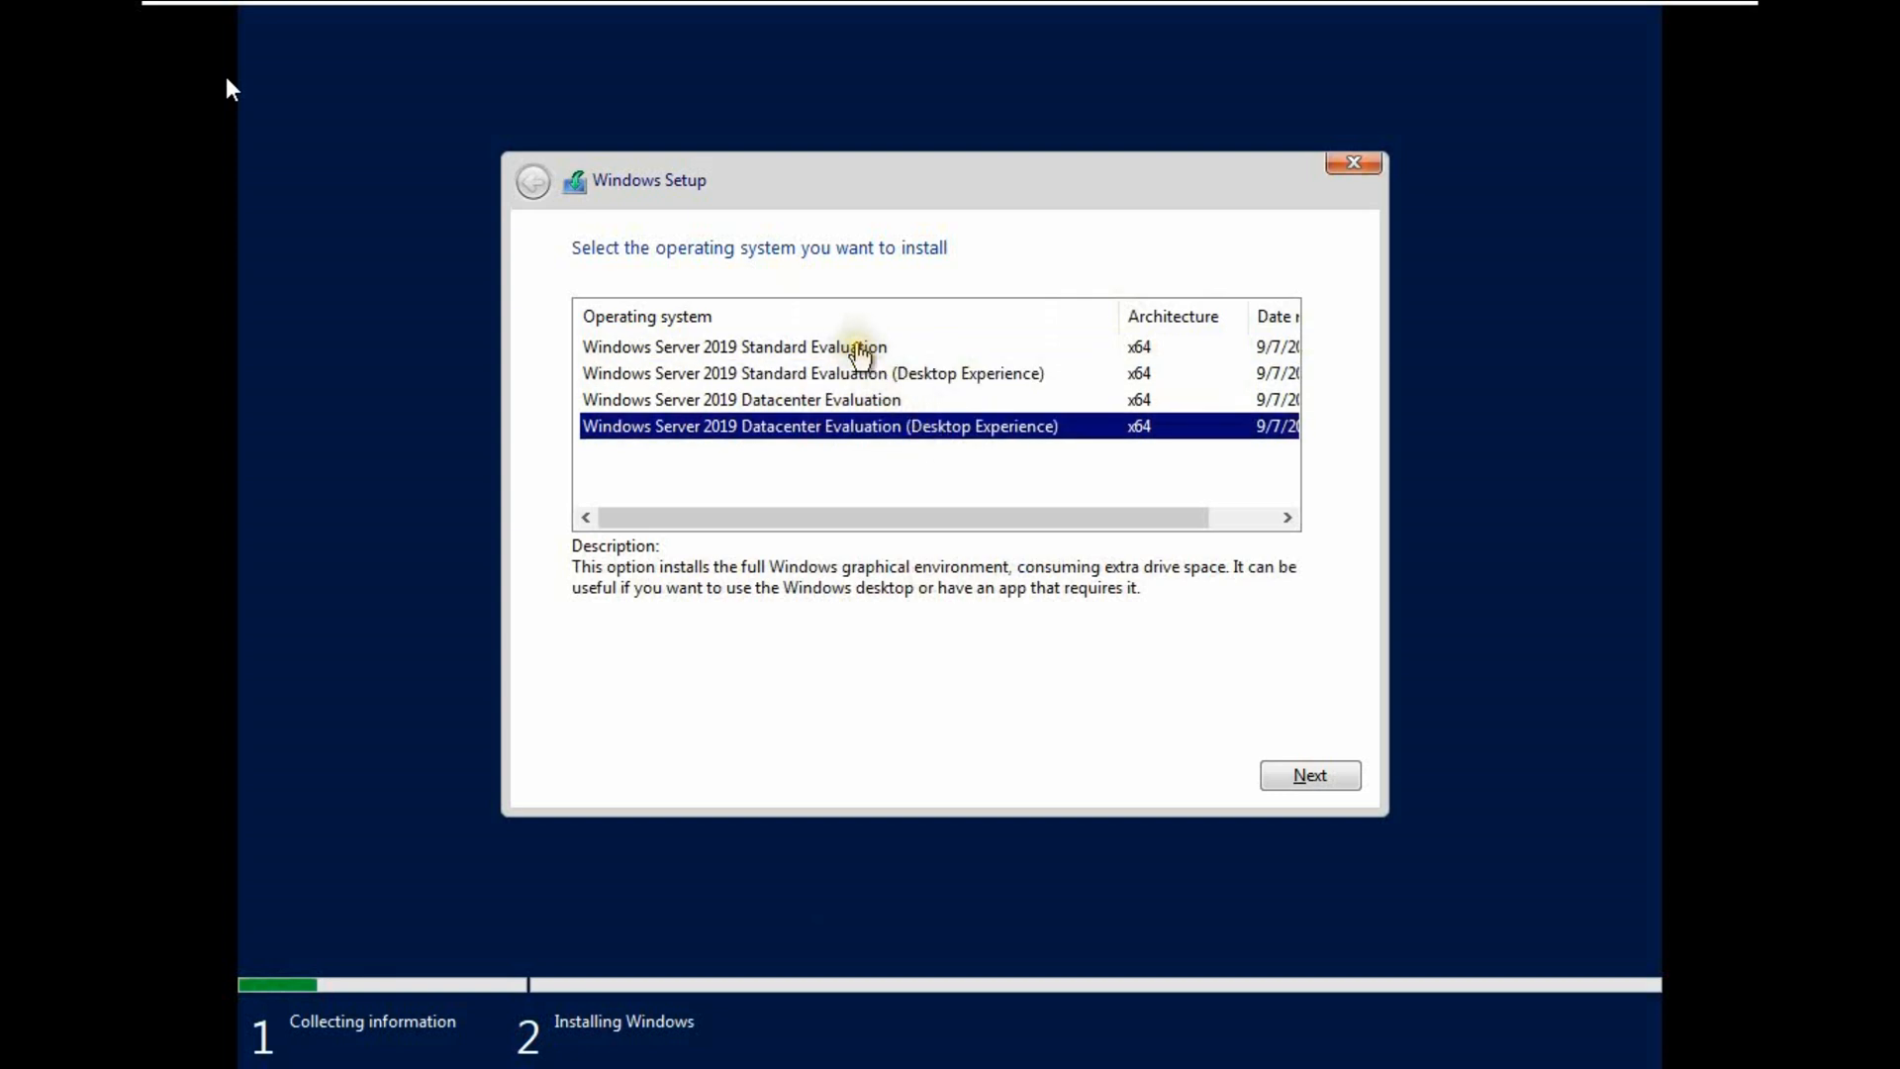
{"action": "left_click", "coordinate": [779, 400]}
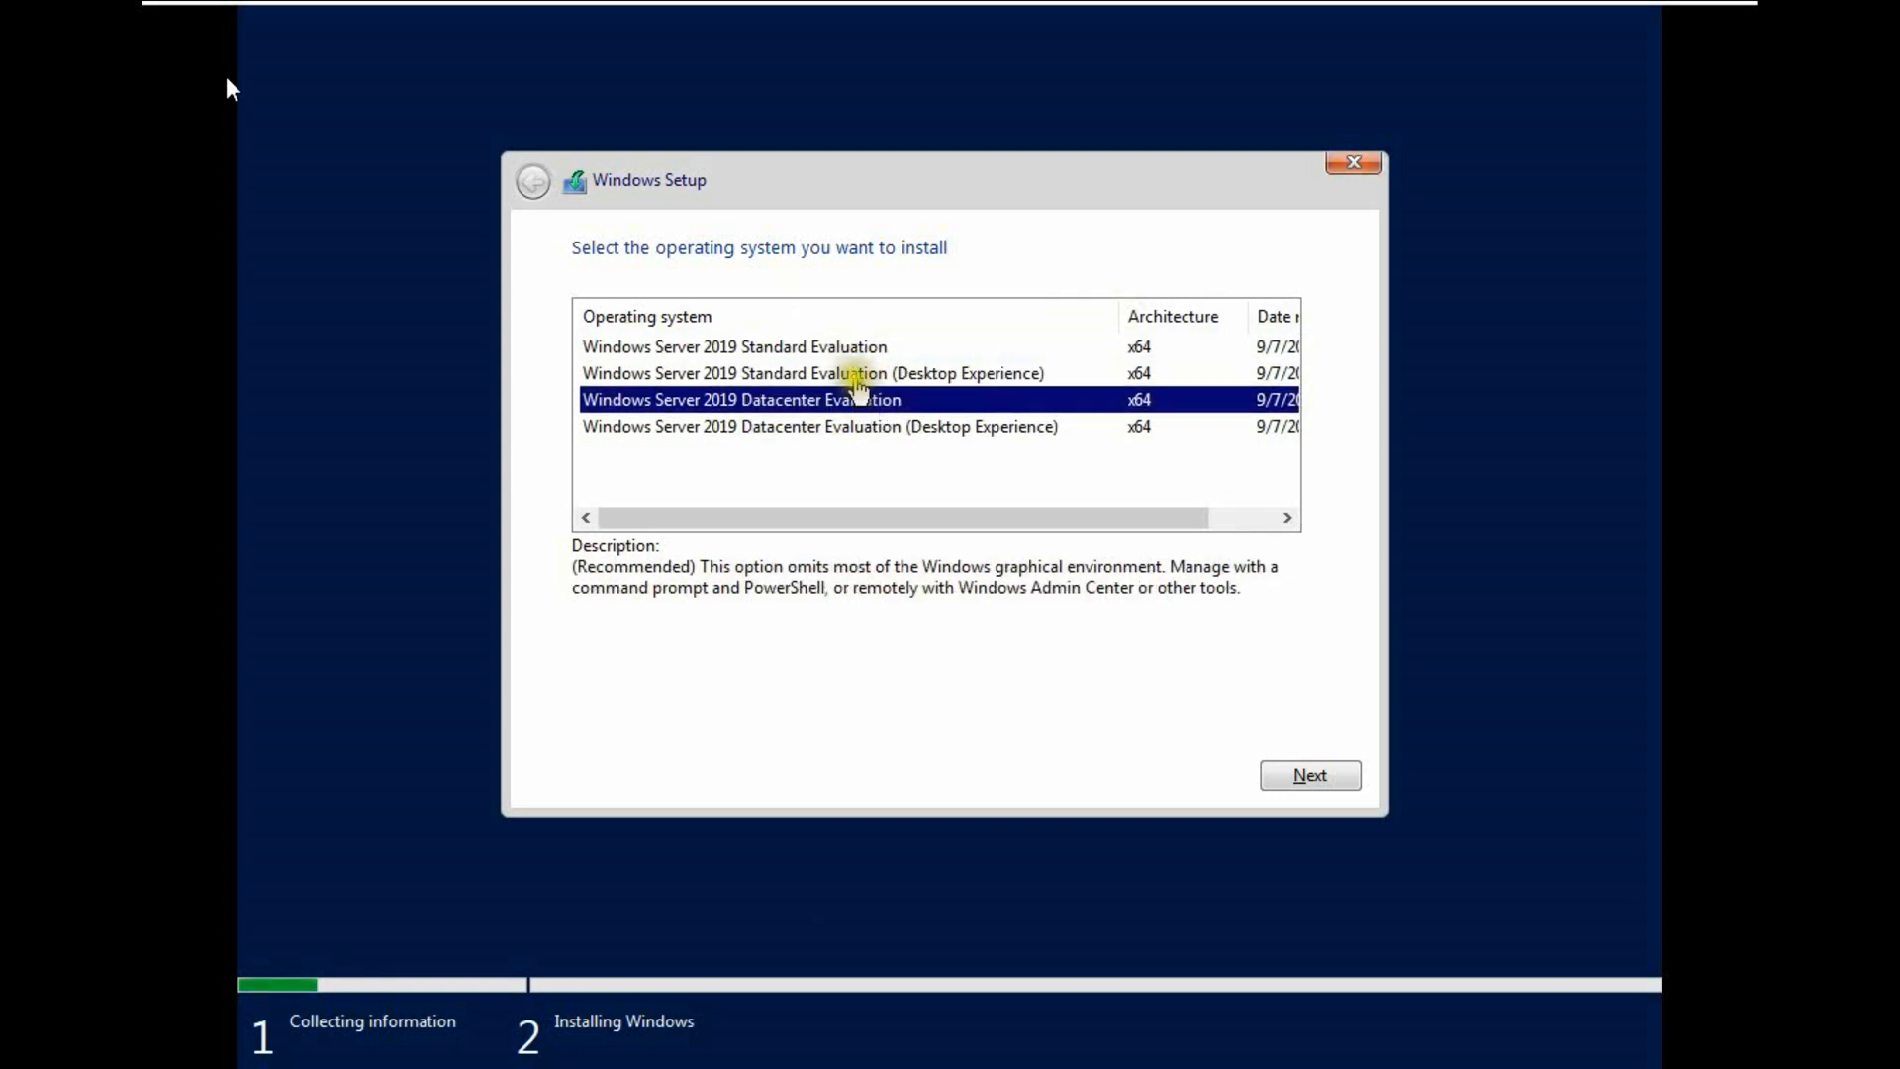
{"action": "left_click", "coordinate": [733, 346]}
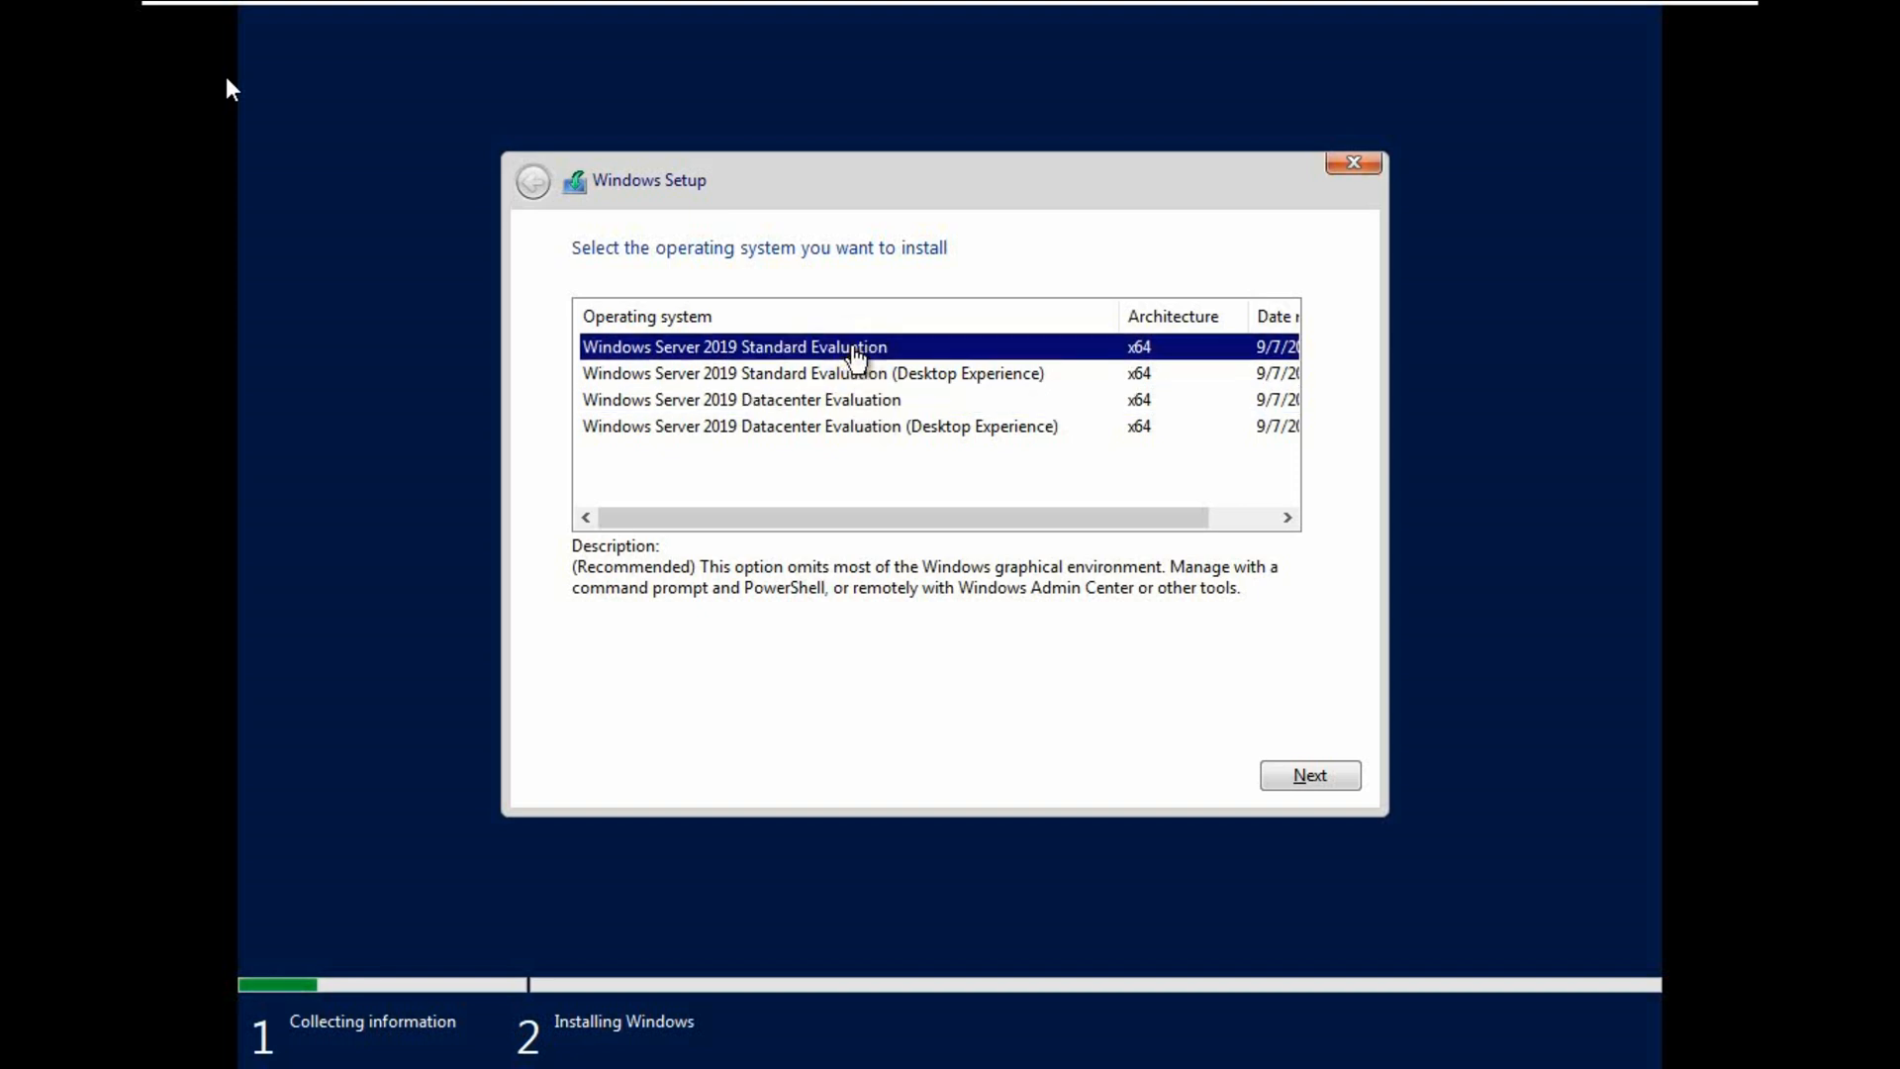
{"action": "mouse_move", "coordinate": [855, 403]}
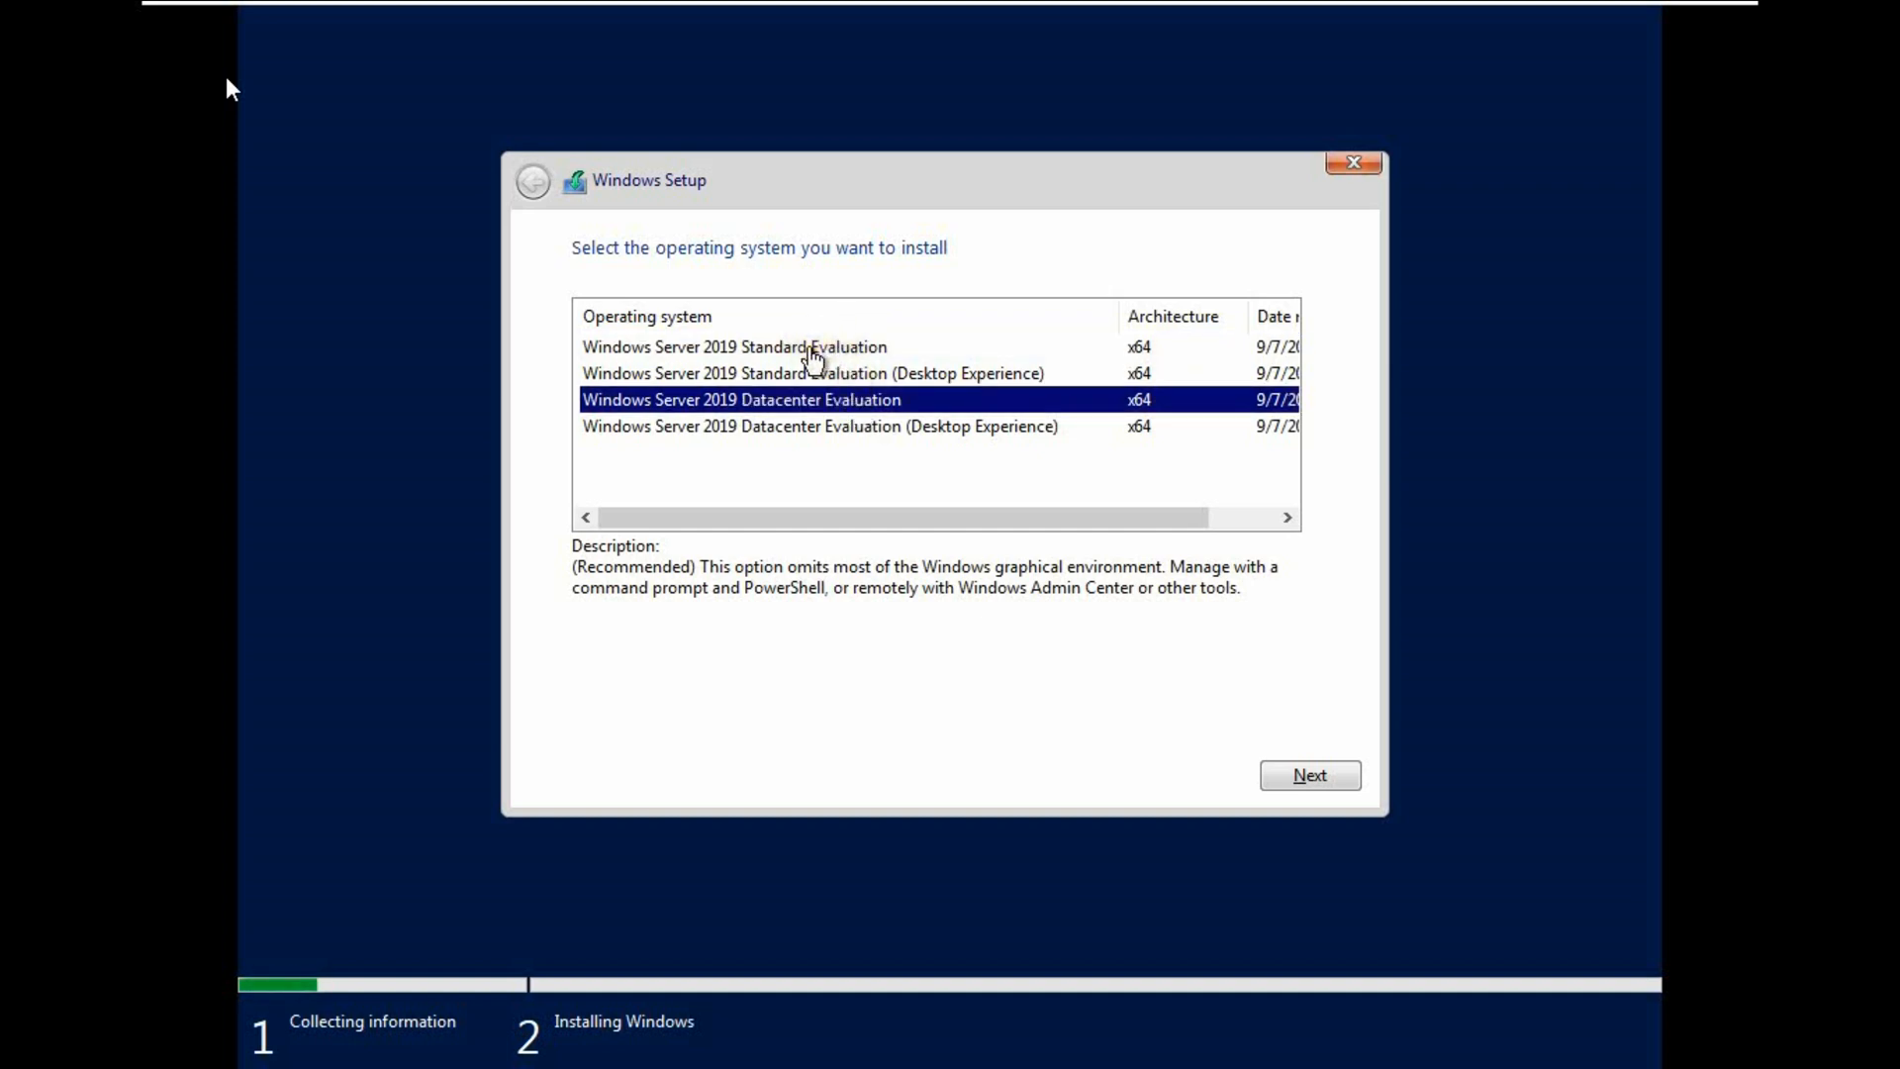
{"action": "mouse_move", "coordinate": [686, 443]}
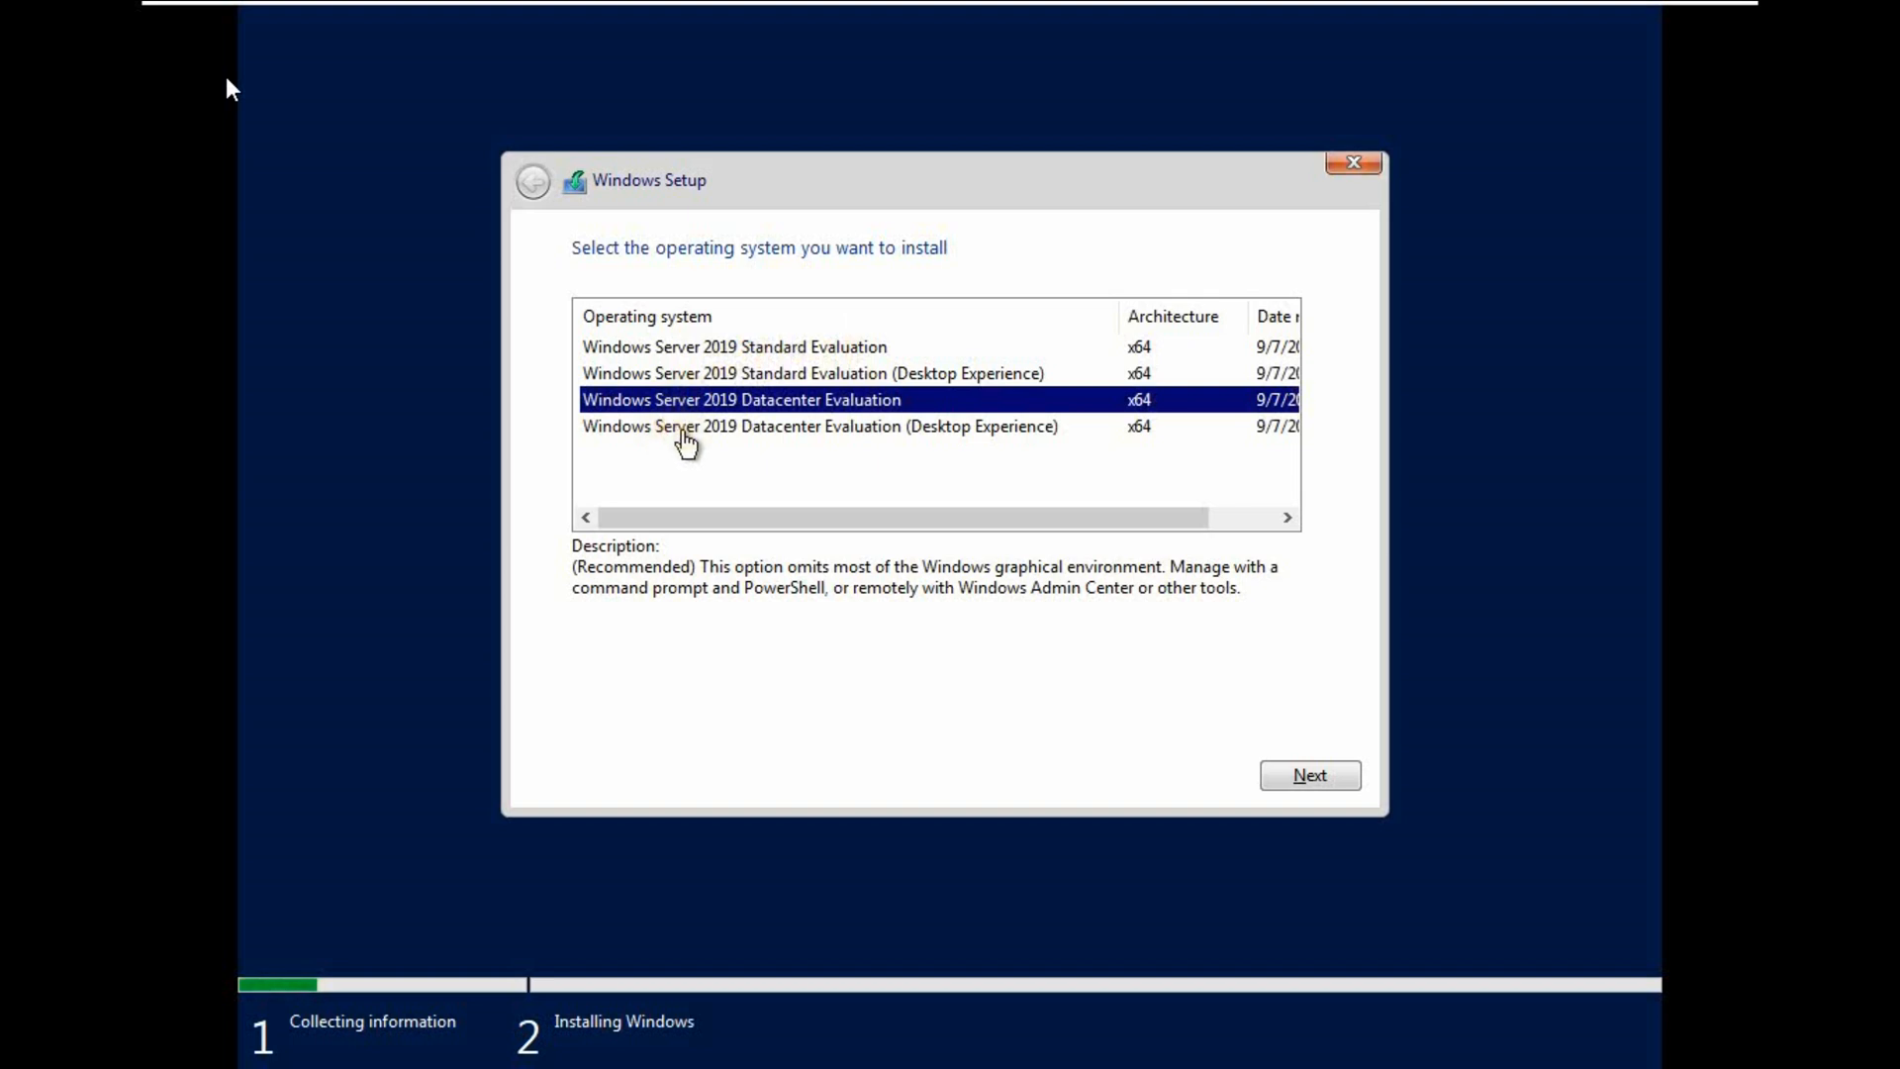
{"action": "mouse_move", "coordinate": [772, 378]}
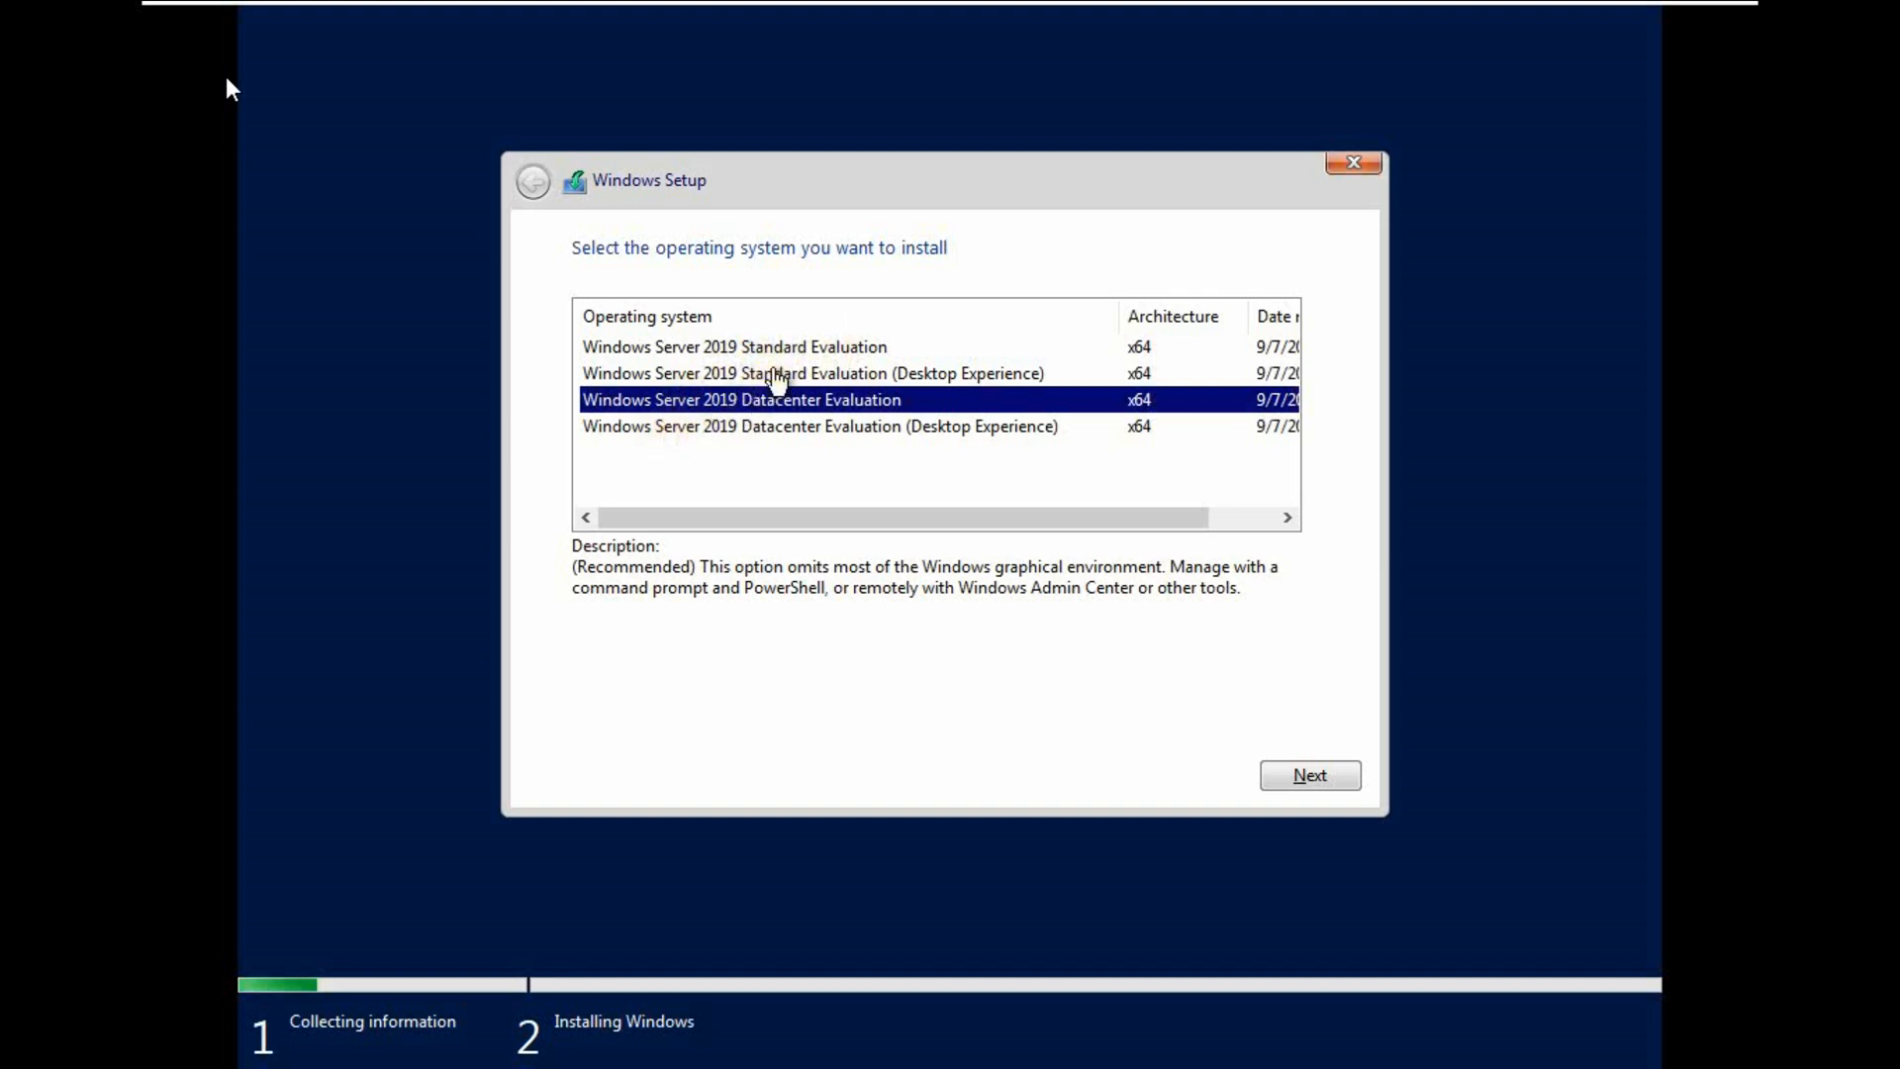
{"action": "left_click", "coordinate": [812, 372]}
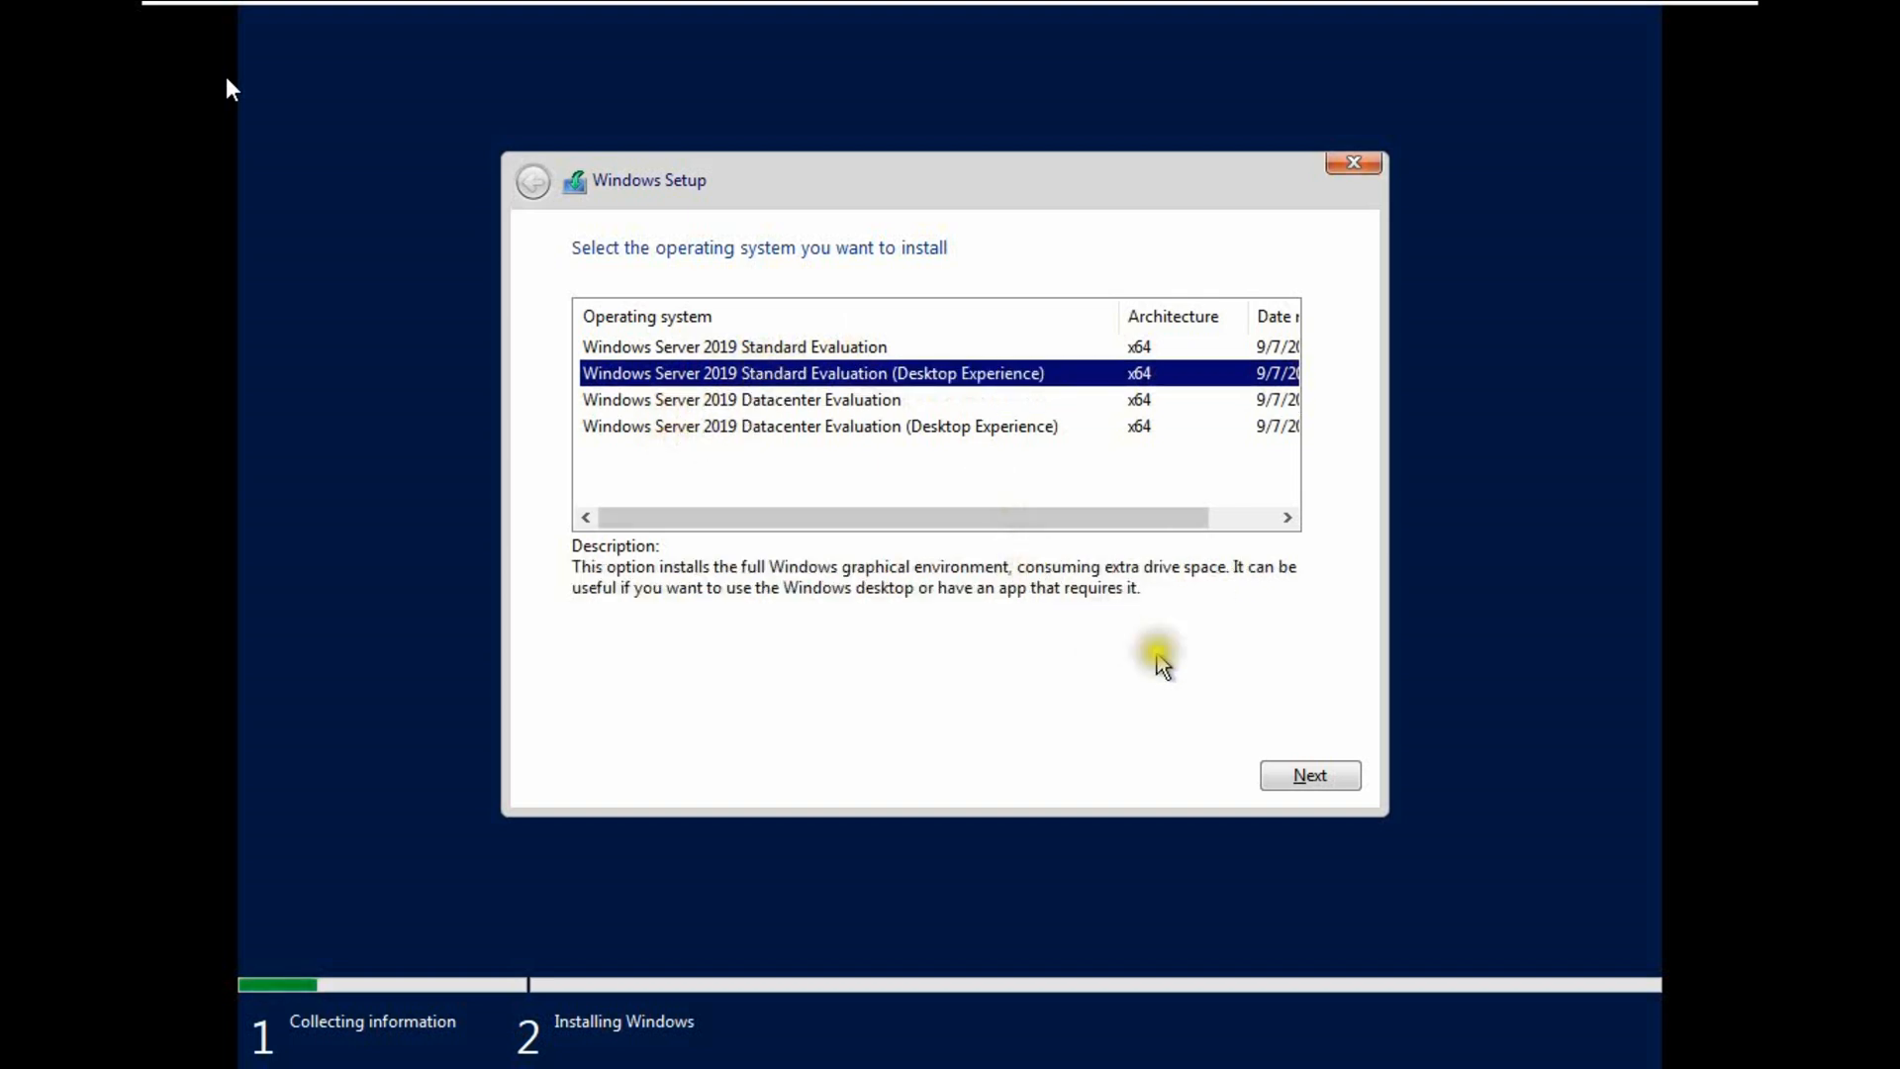
{"action": "left_click", "coordinate": [1310, 776]}
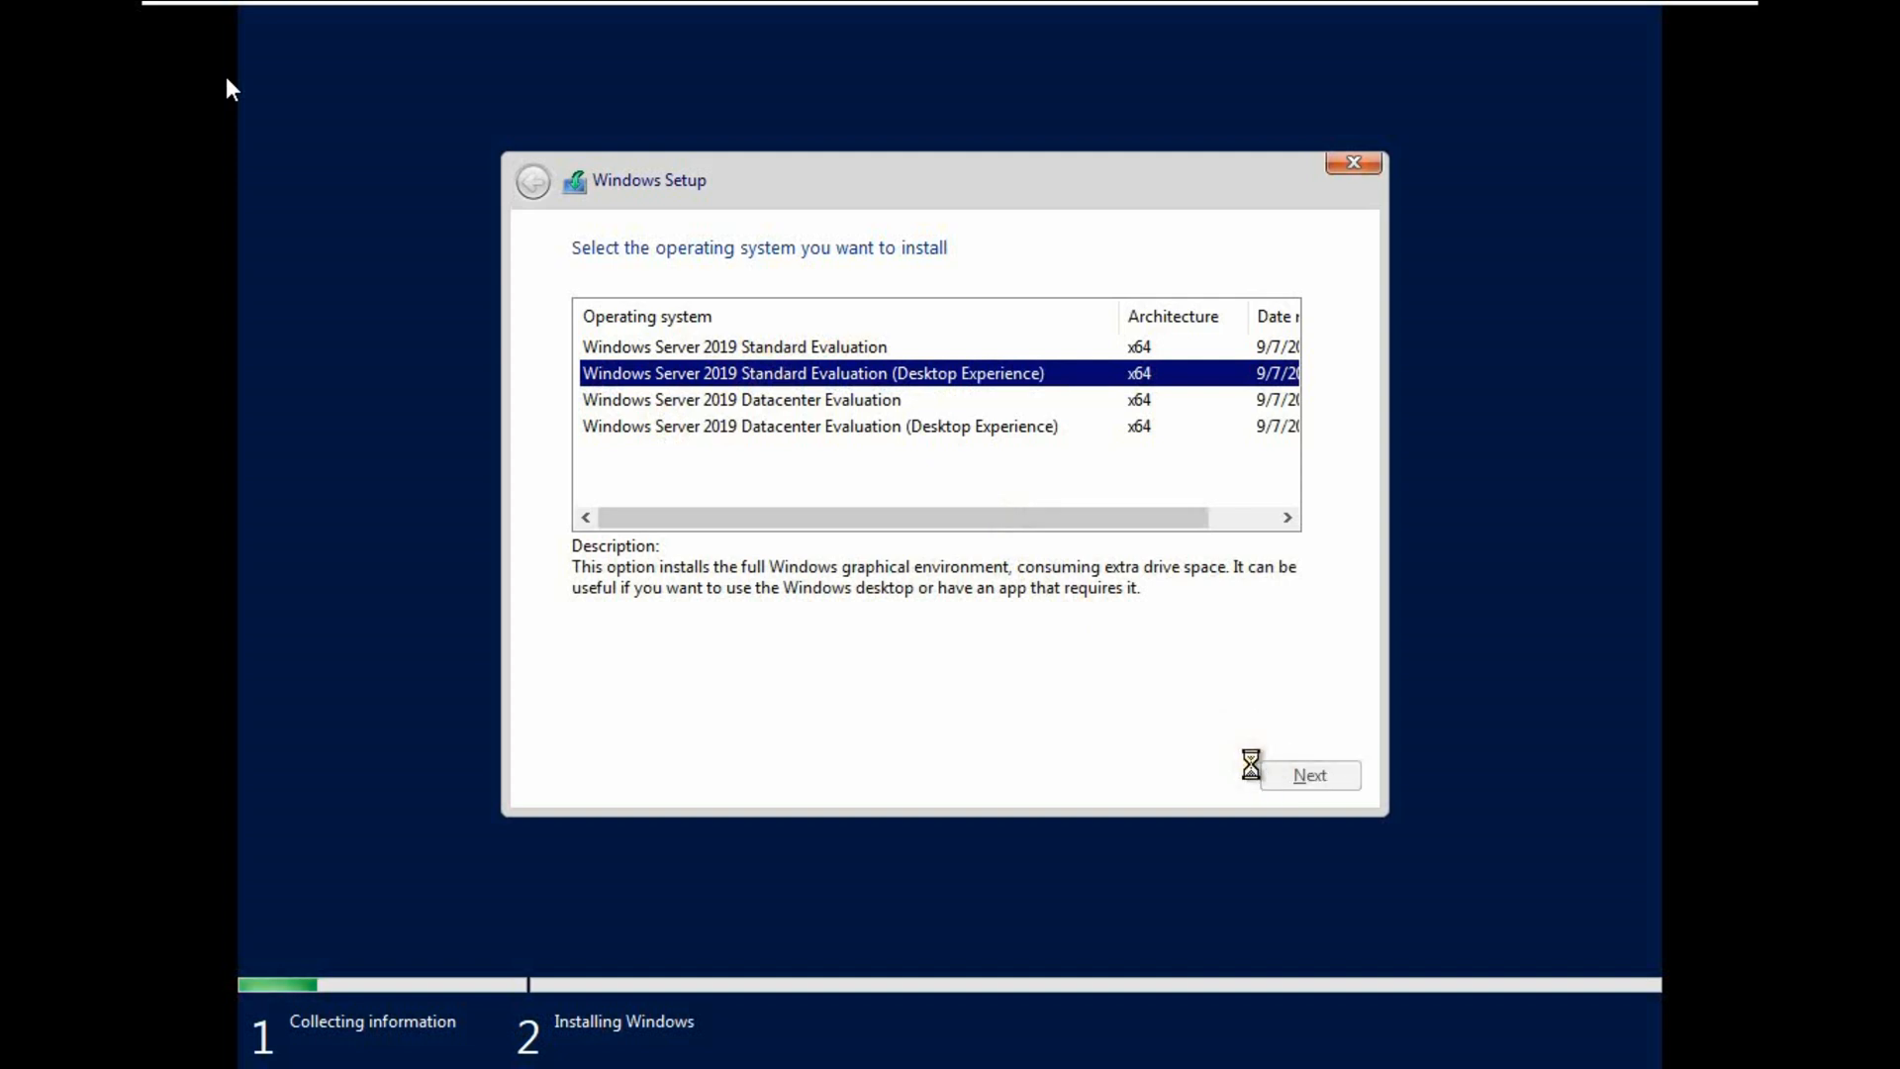
Accept the license terms and start a Custom install onto Drive 0's 60 GB unallocated space.
{"action": "left_click", "coordinate": [1310, 776]}
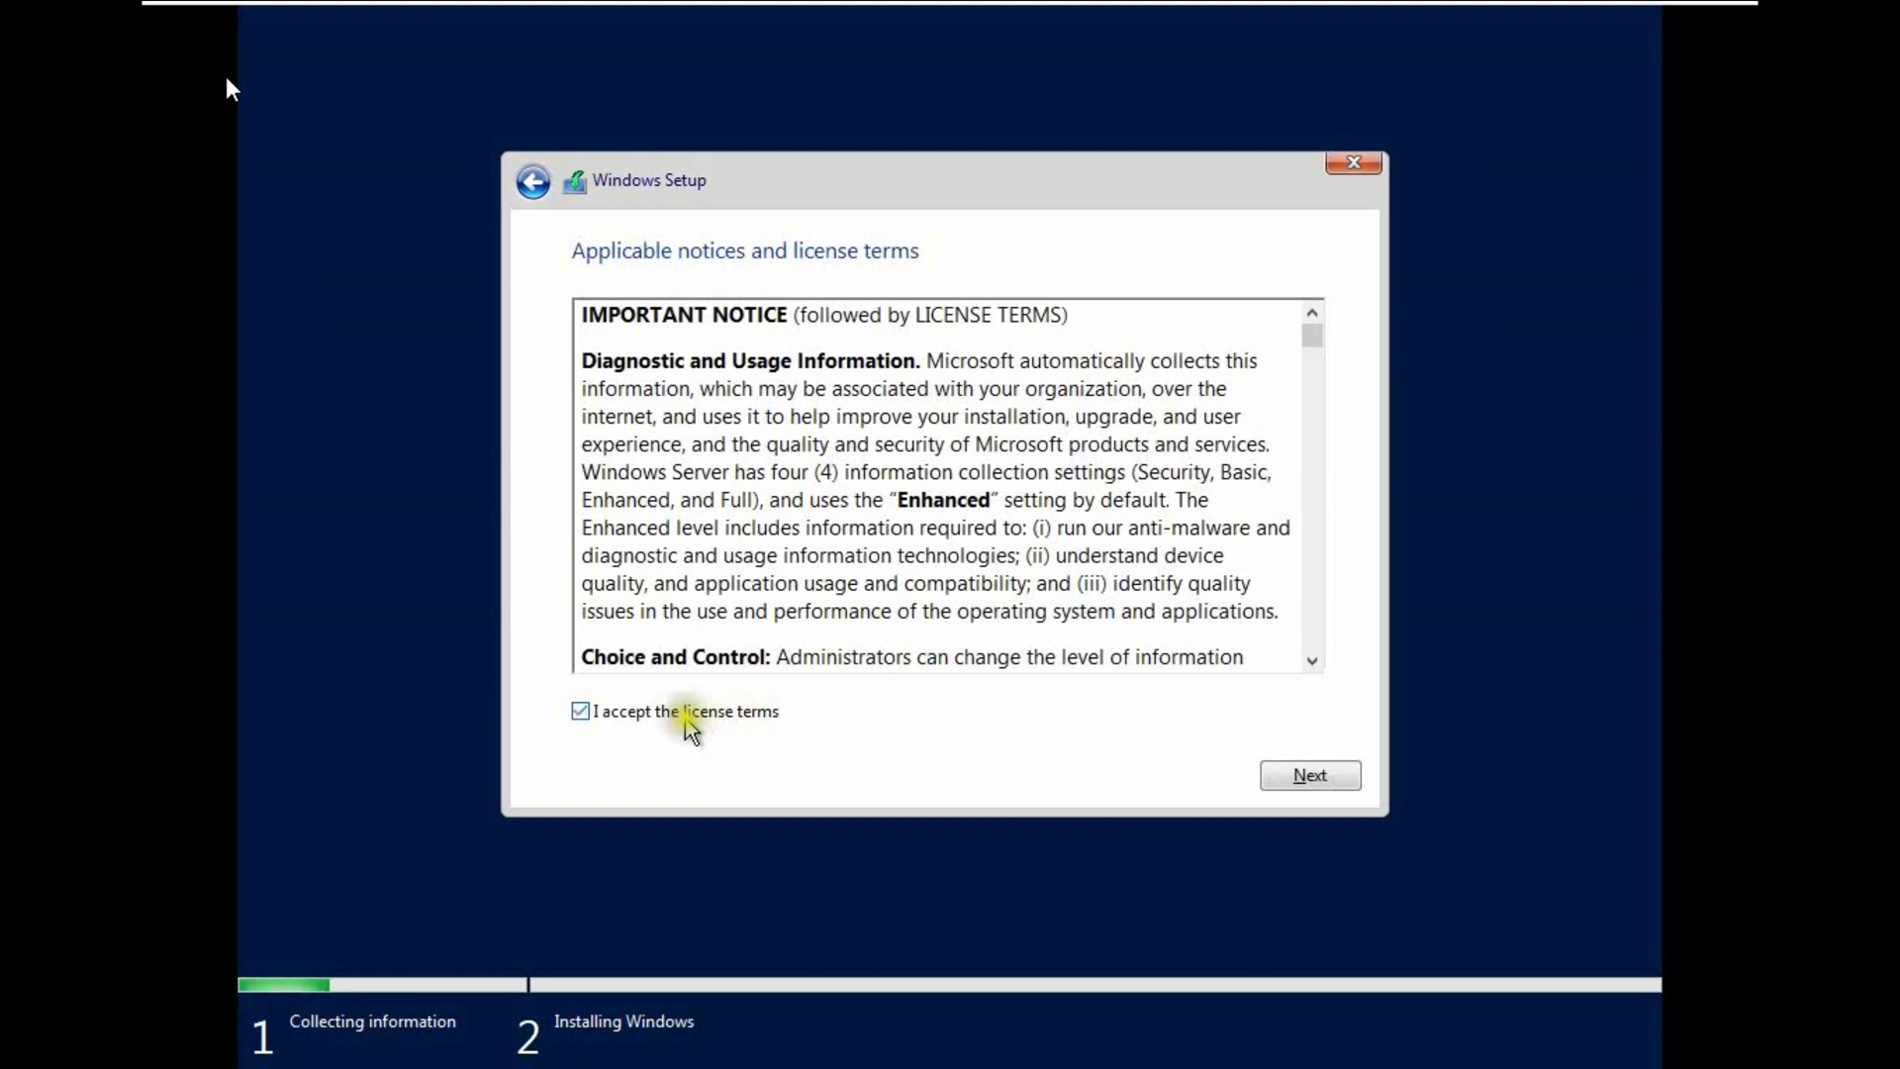
{"action": "left_click", "coordinate": [1310, 776]}
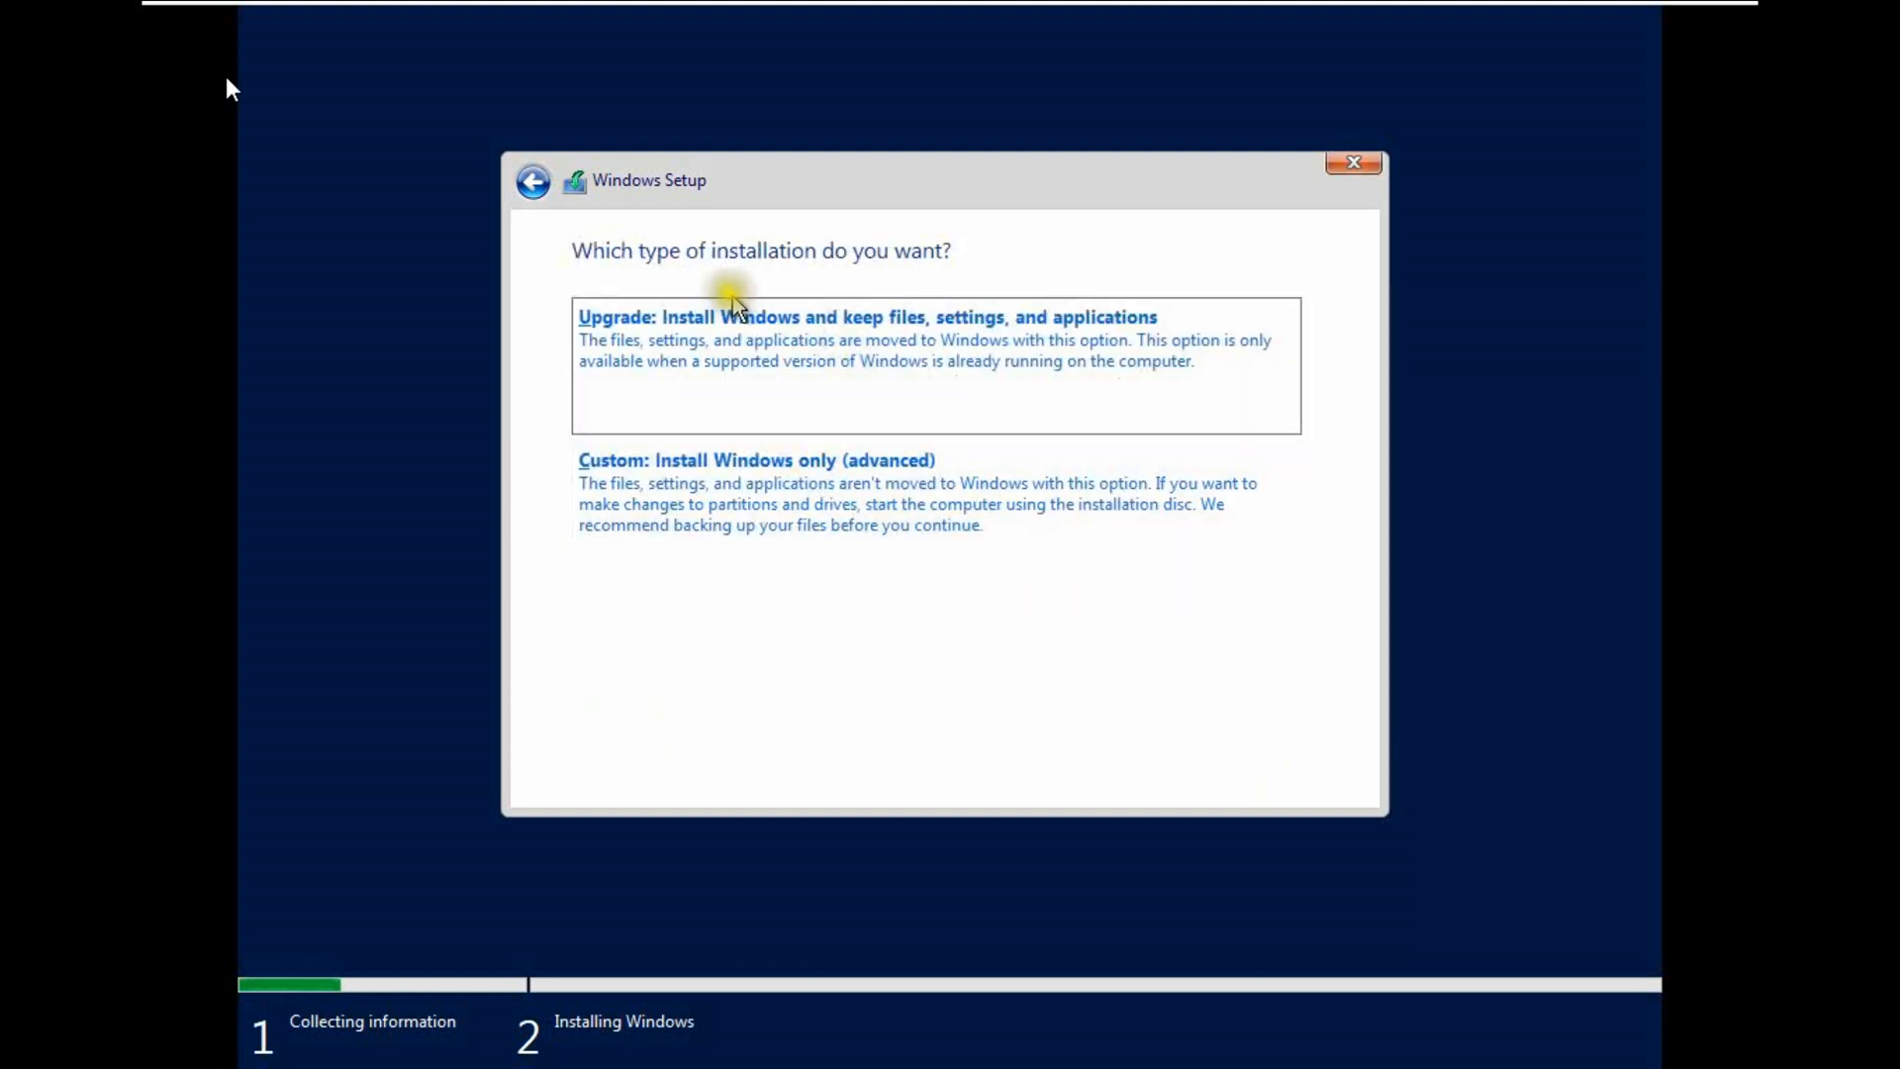
{"action": "left_click", "coordinate": [756, 459]}
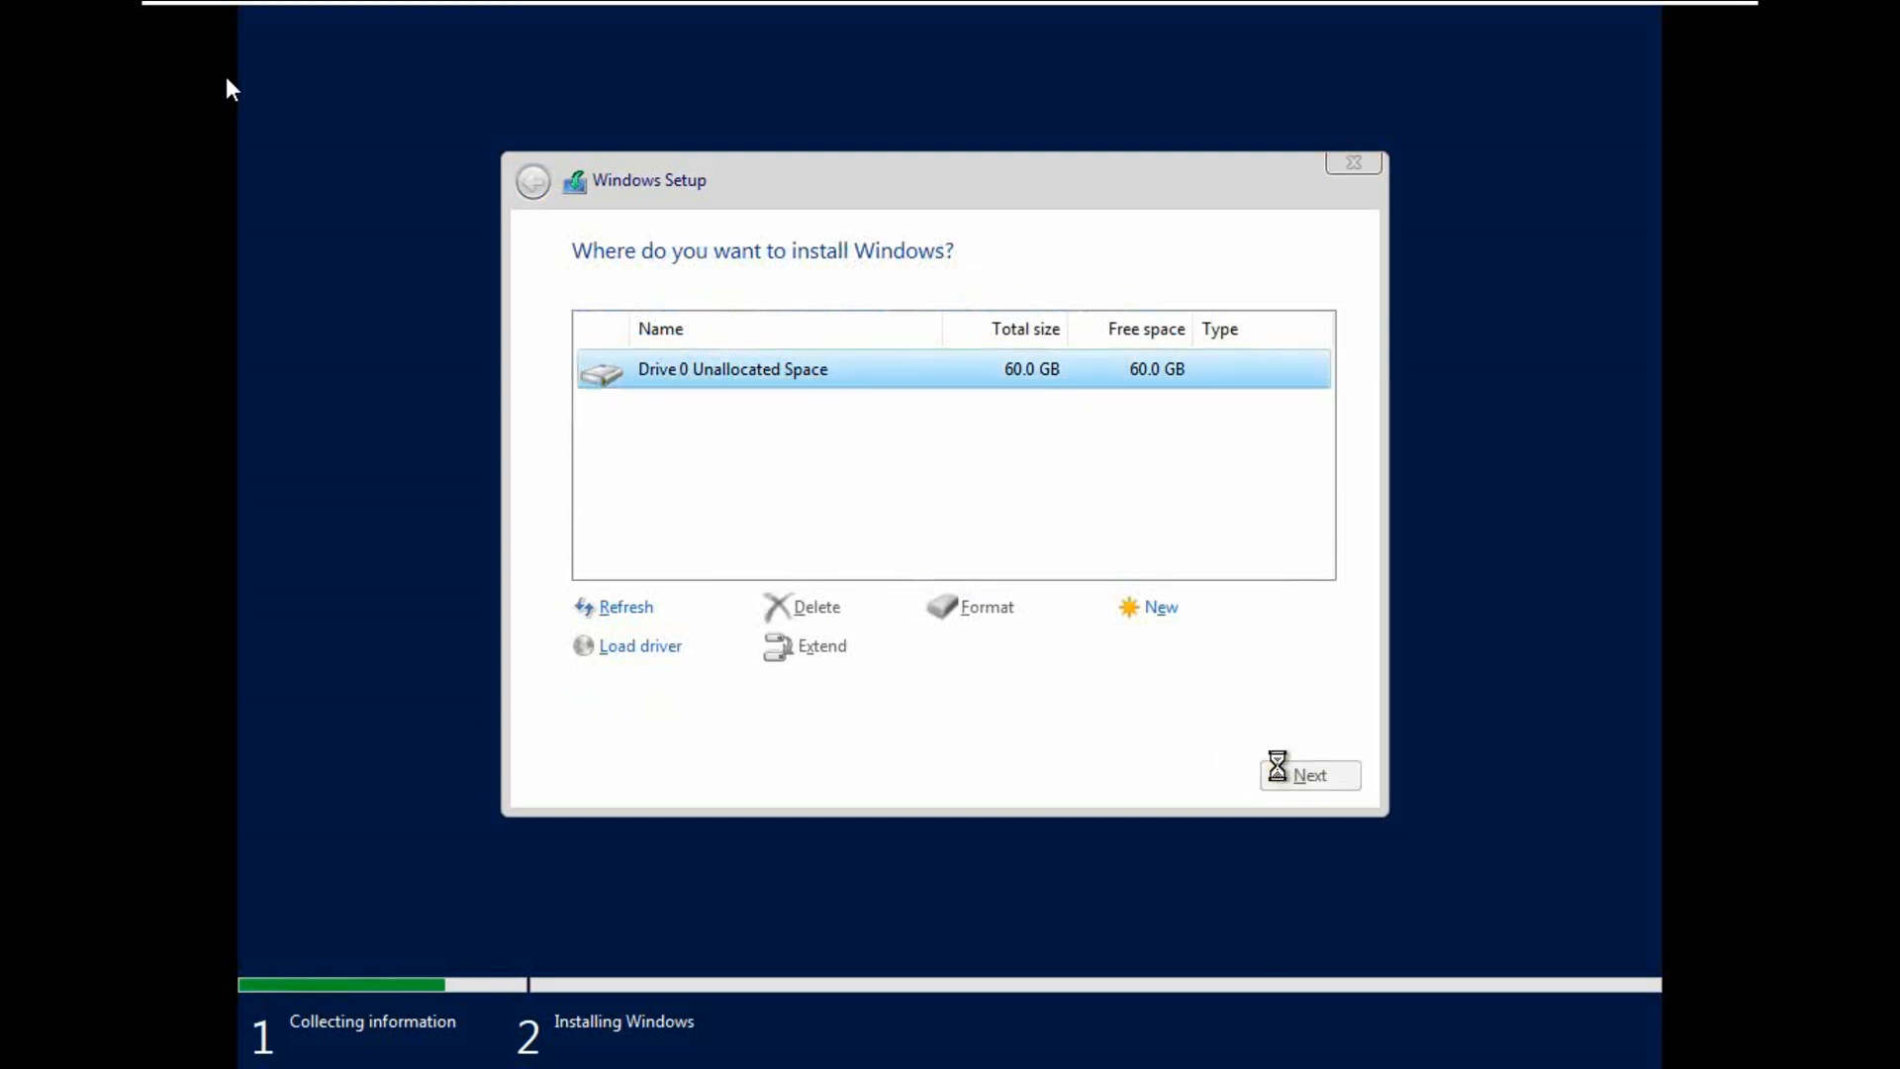
{"action": "left_click", "coordinate": [1310, 776]}
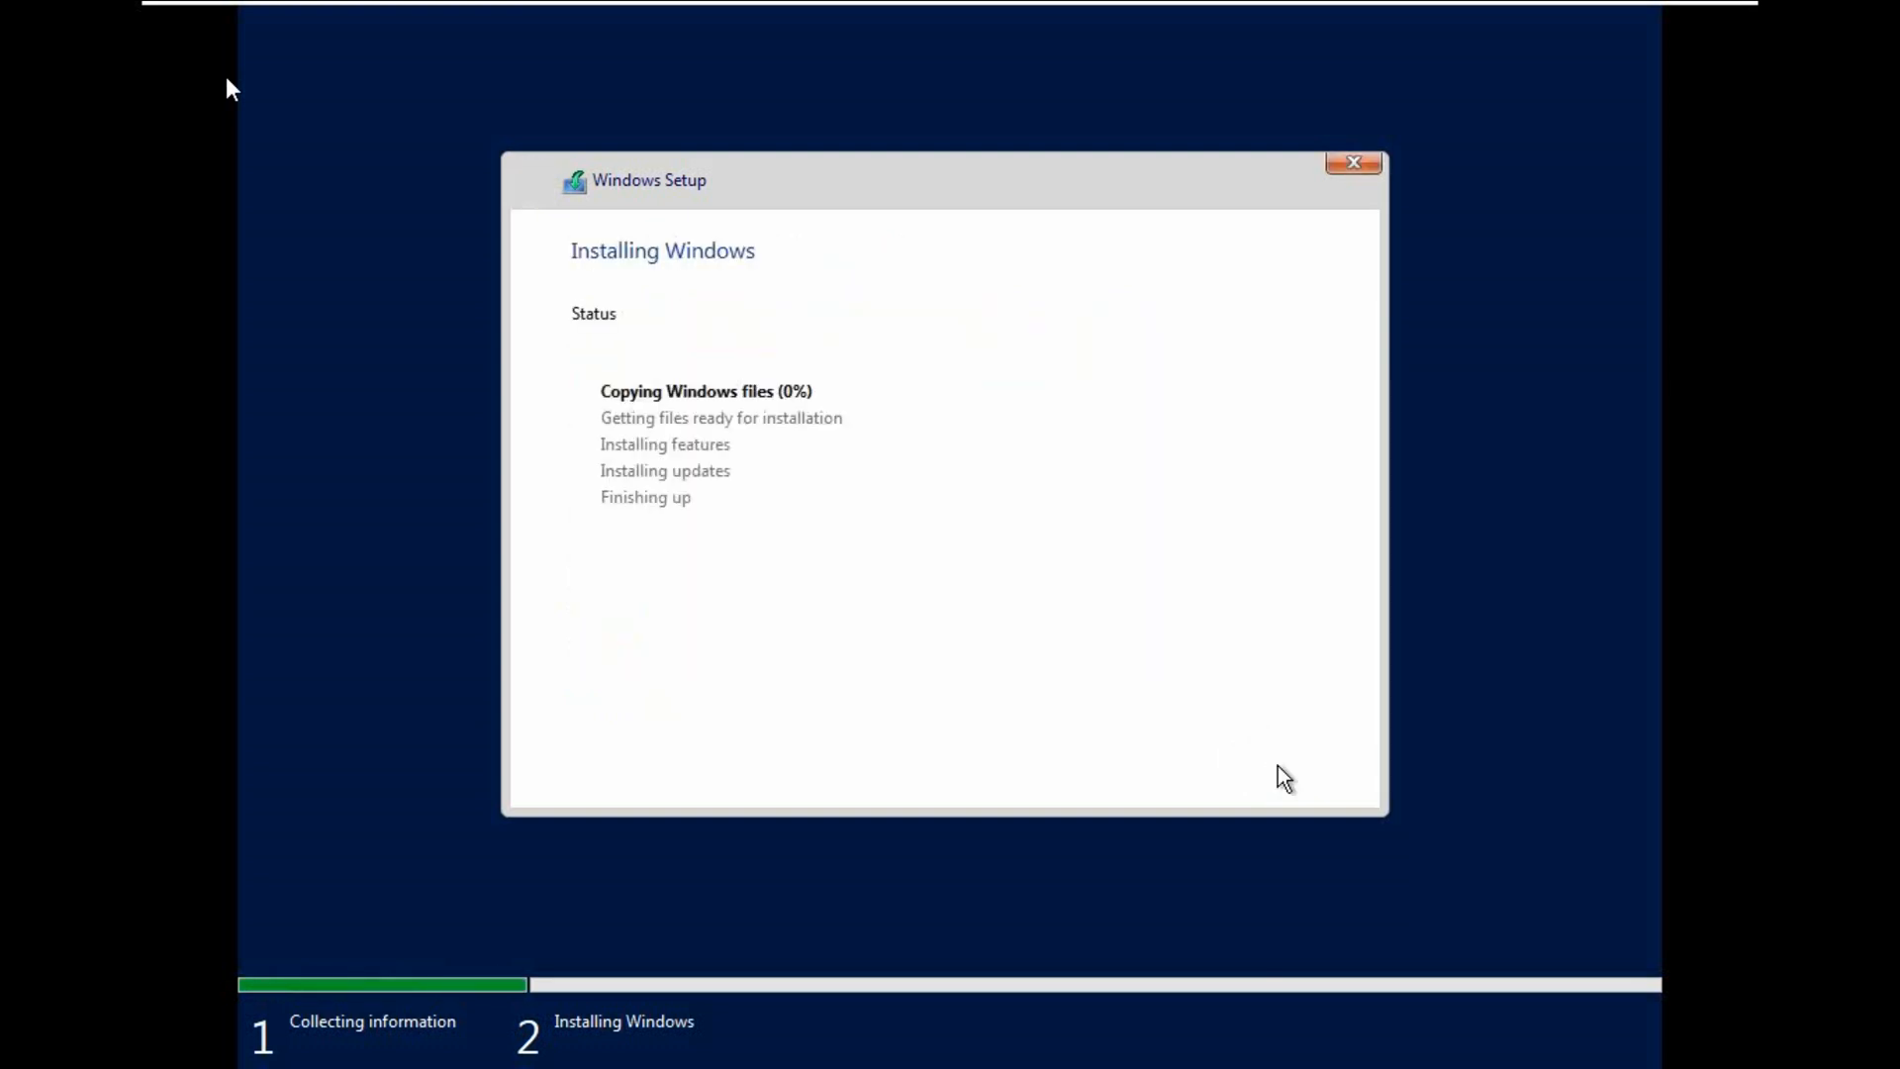
{"action": "mouse_move", "coordinate": [970, 701]}
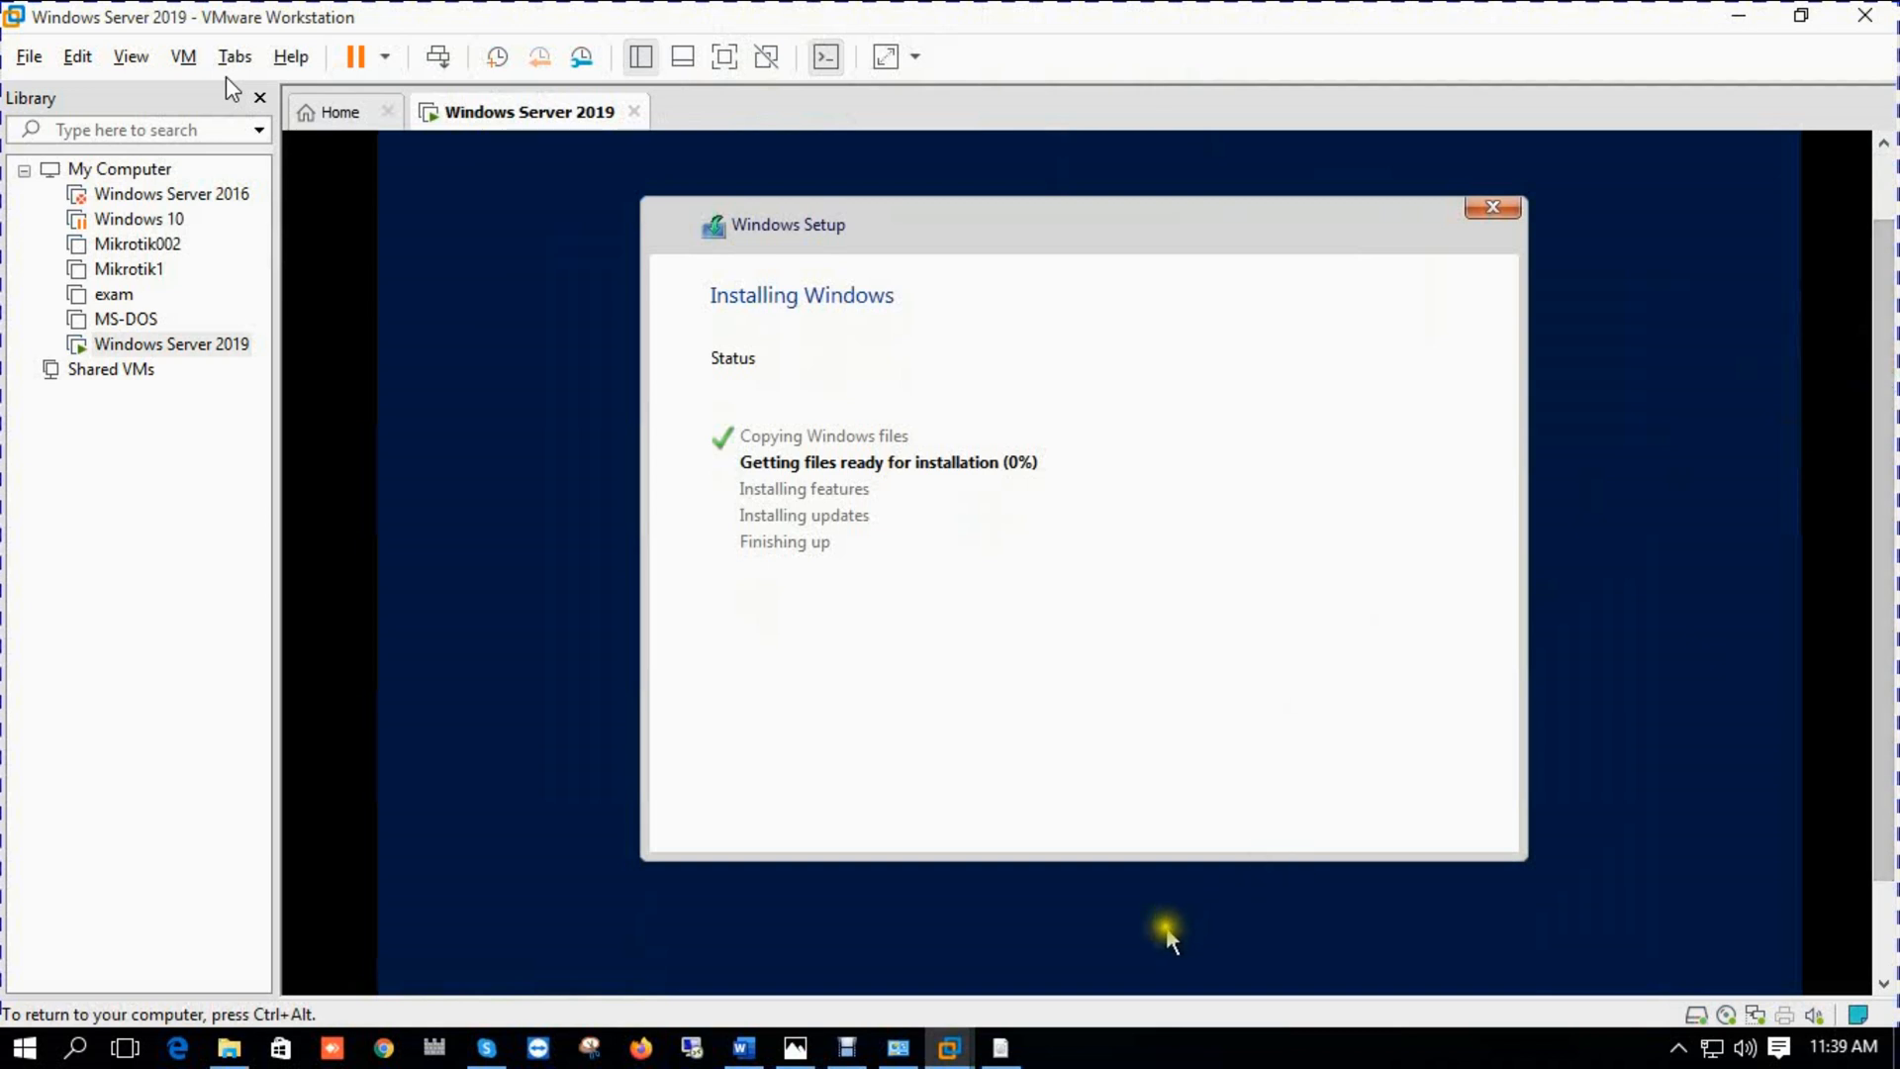
Wait on the Installing Windows screen while files copy and features install.
{"action": "right_click", "coordinate": [1668, 1057]}
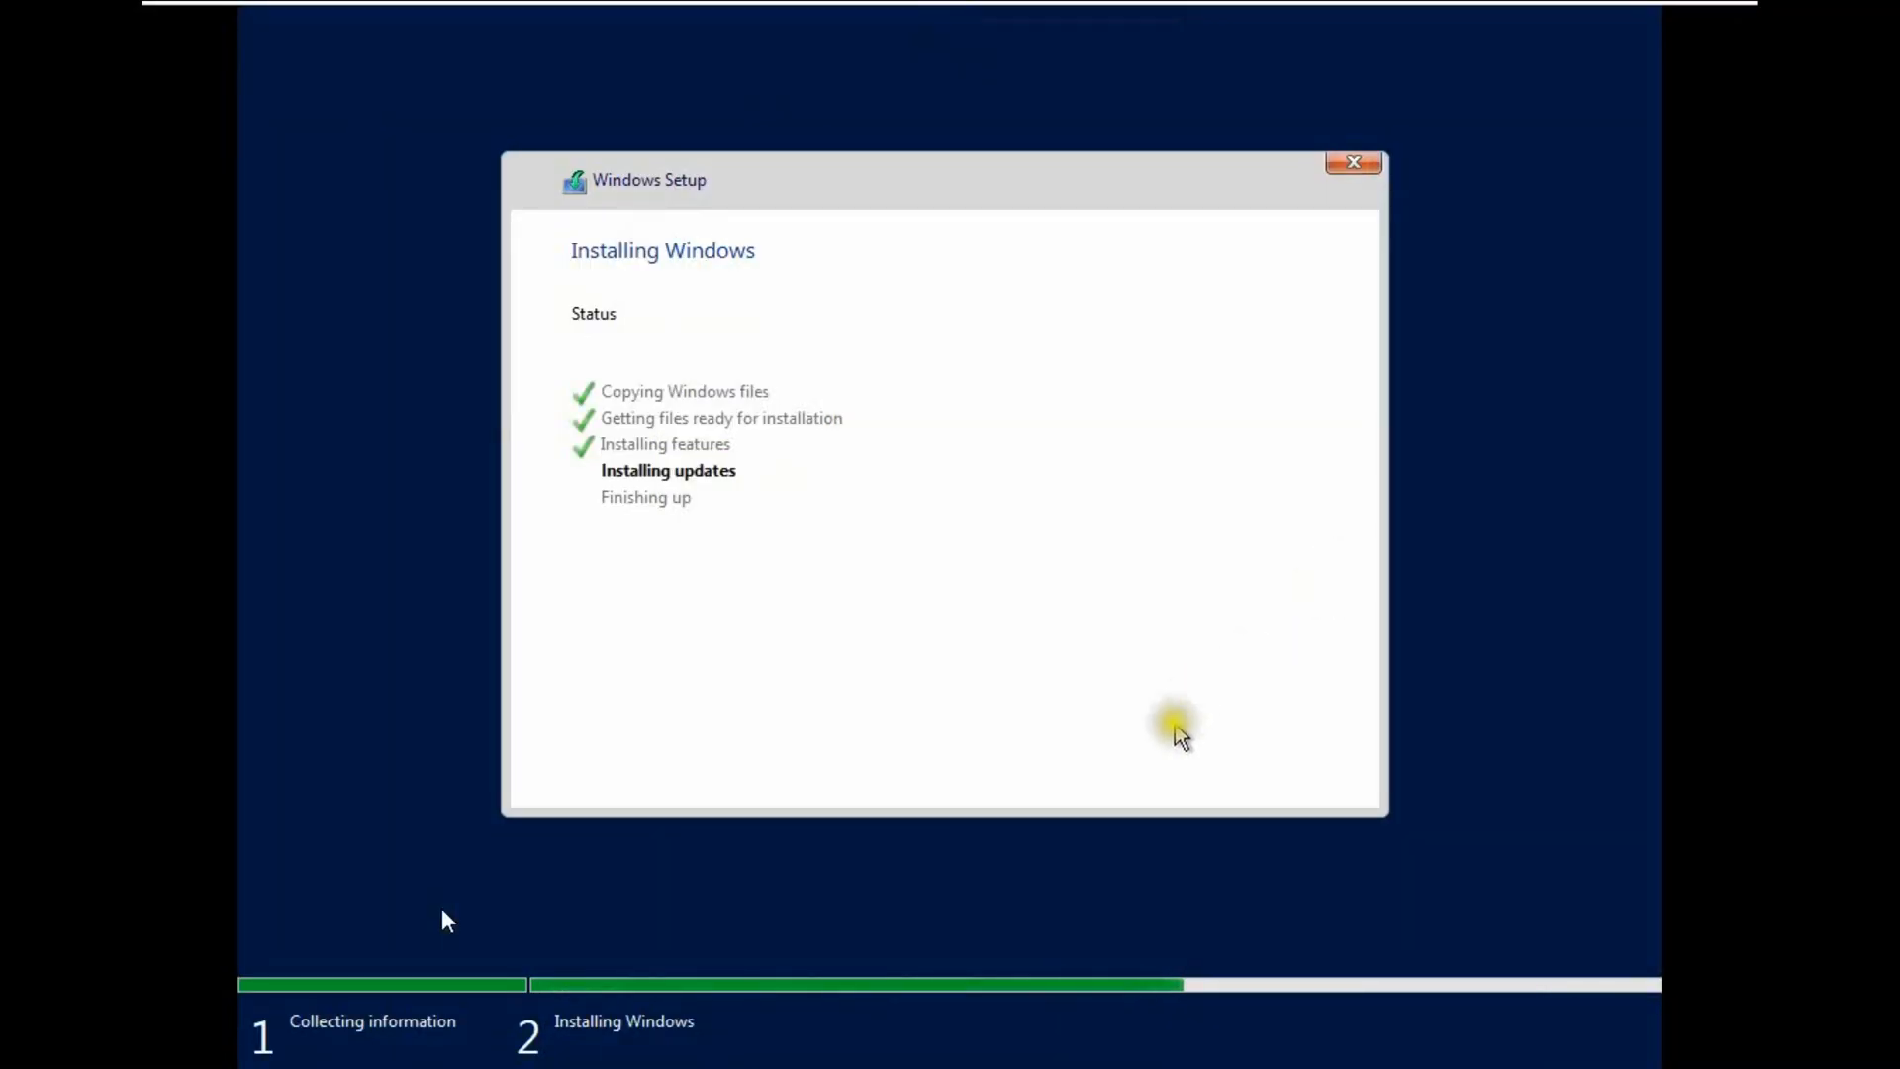
{"action": "mouse_move", "coordinate": [1093, 495]}
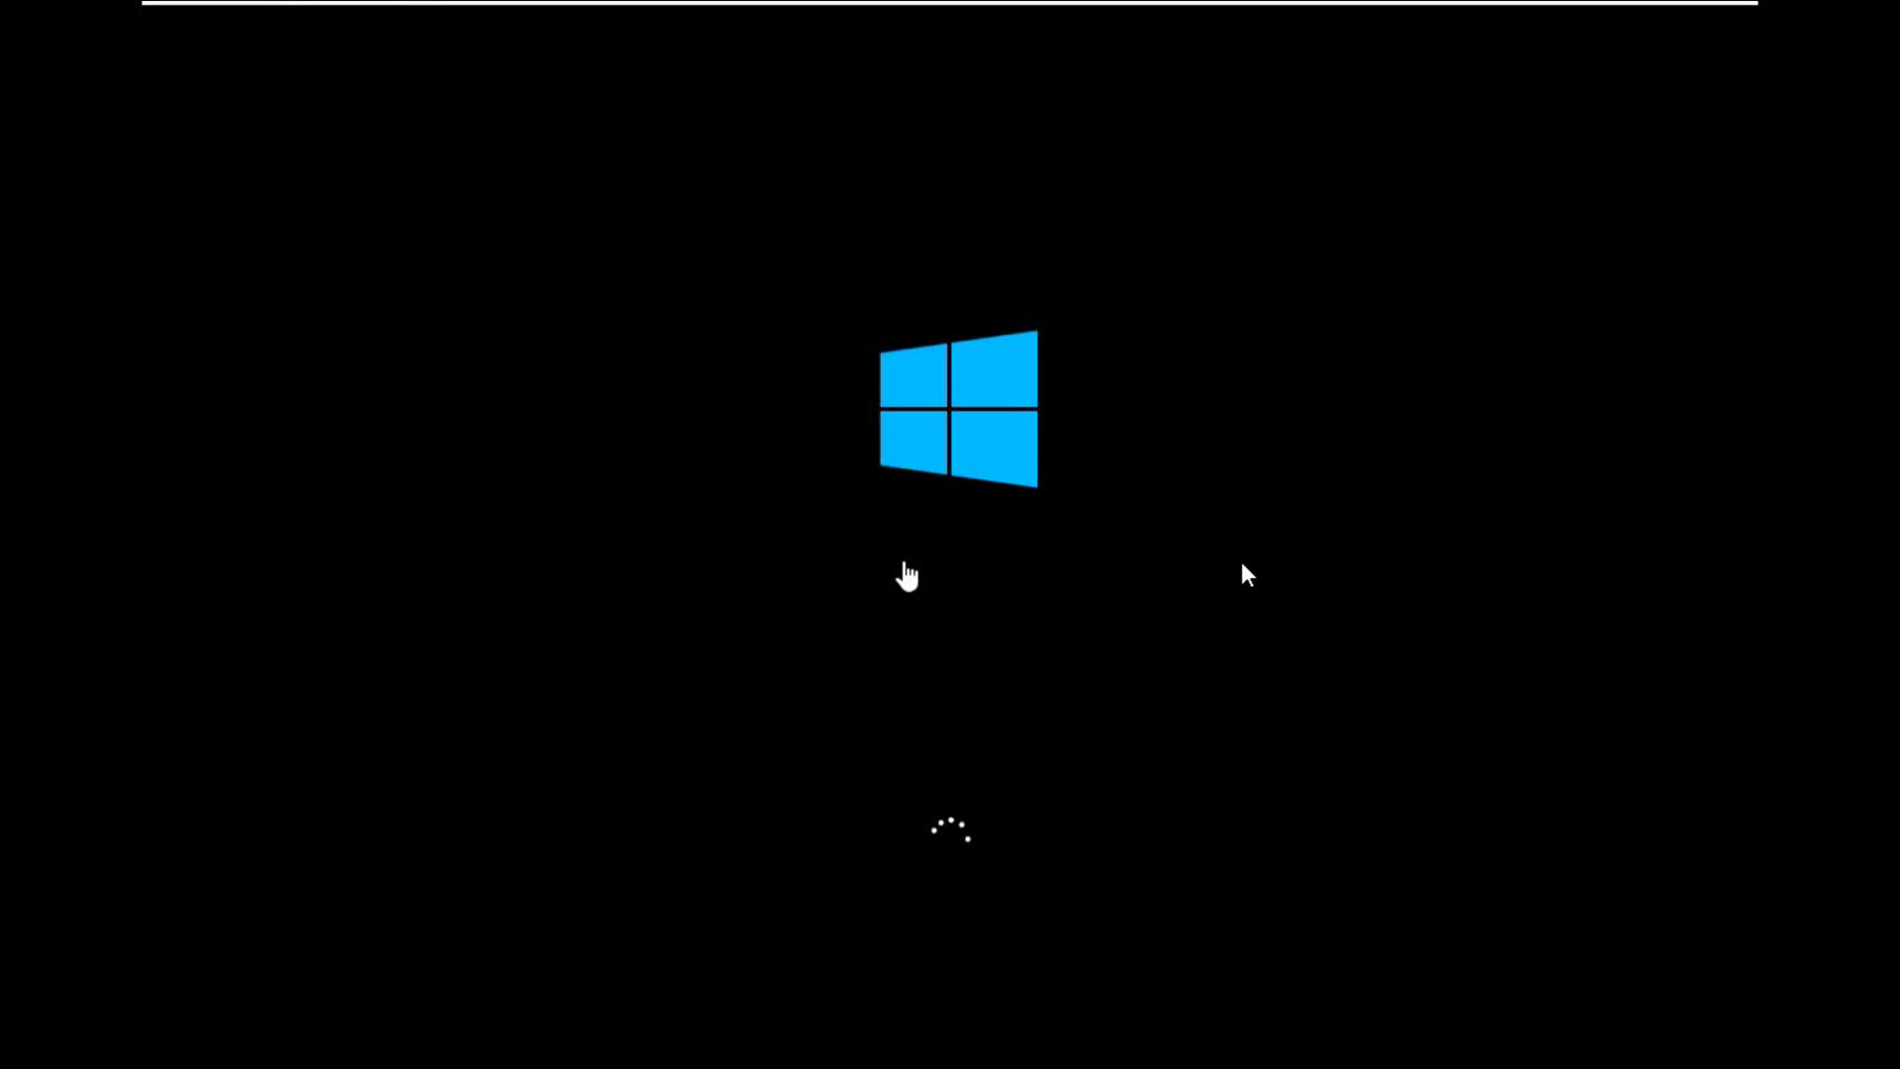
{"action": "mouse_move", "coordinate": [1086, 17]}
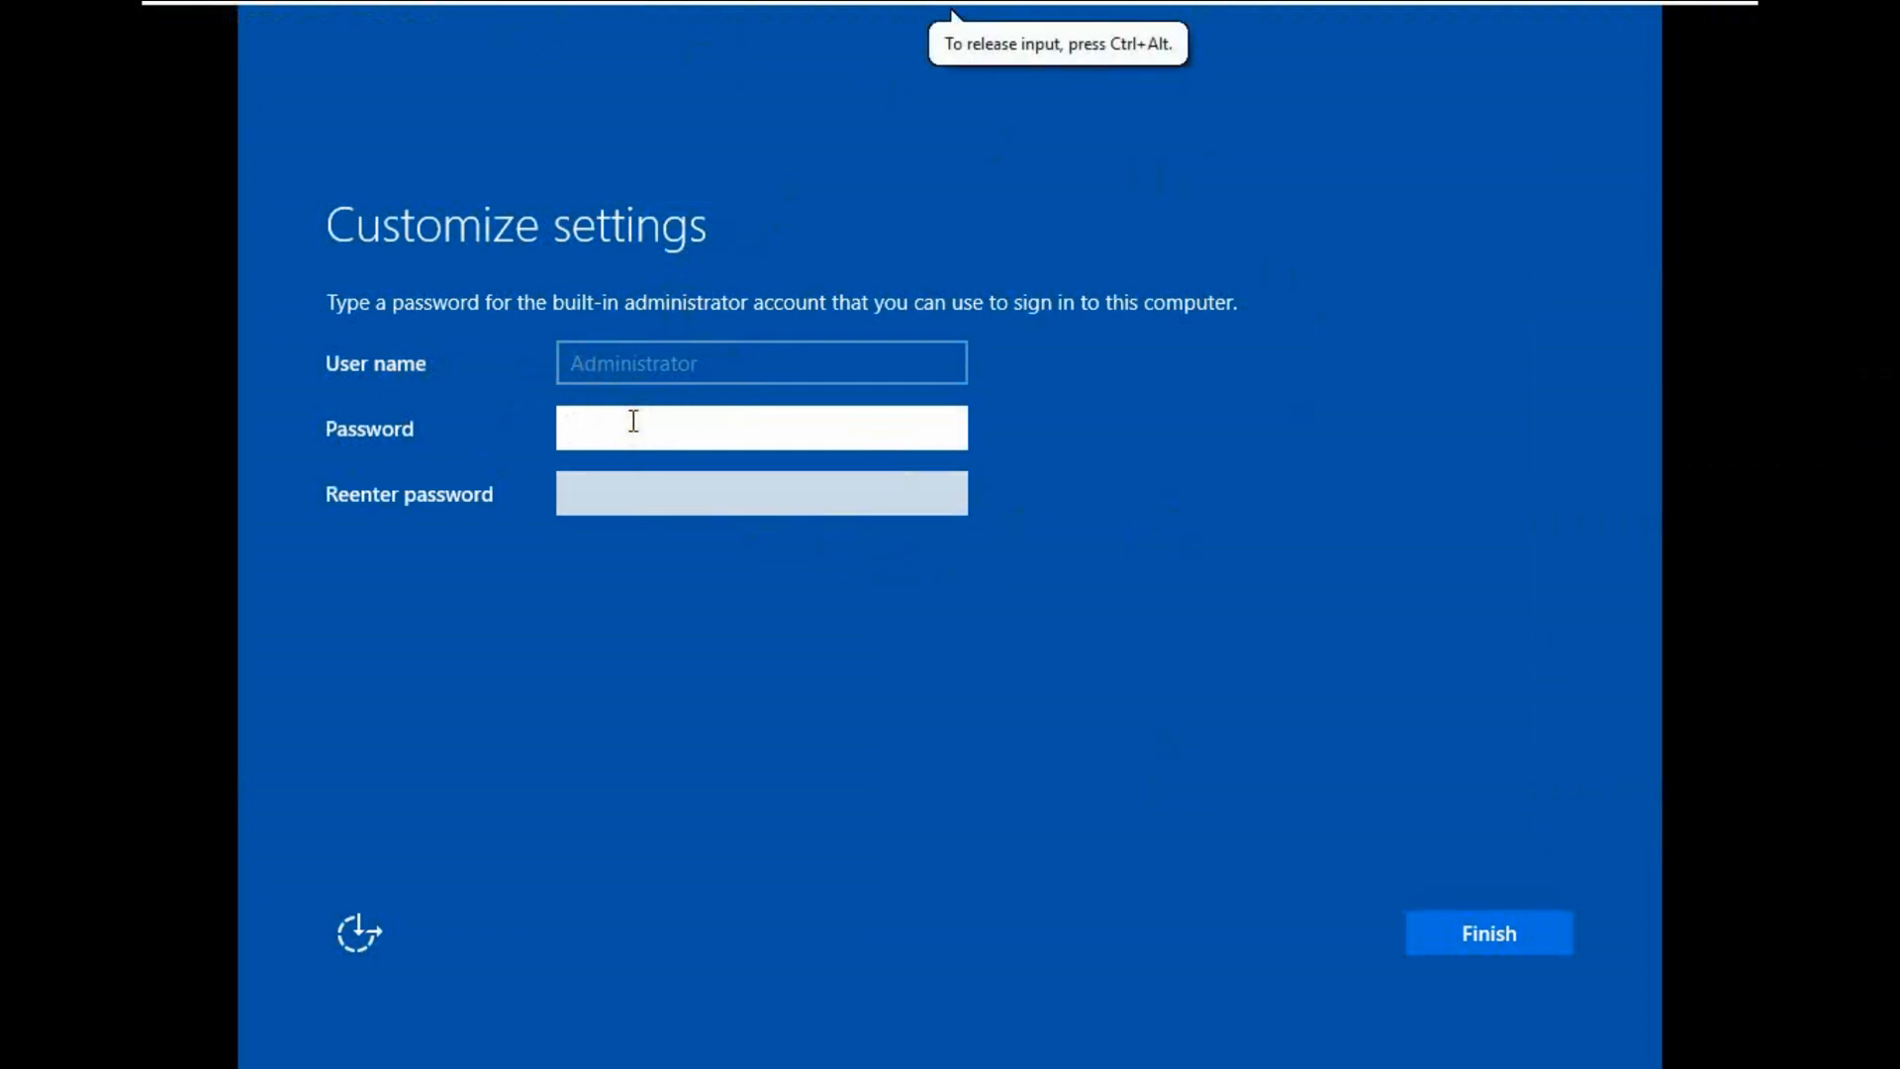
Enter and confirm the Administrator password, then finish setup to the lock screen.
{"action": "left_click", "coordinate": [633, 427]}
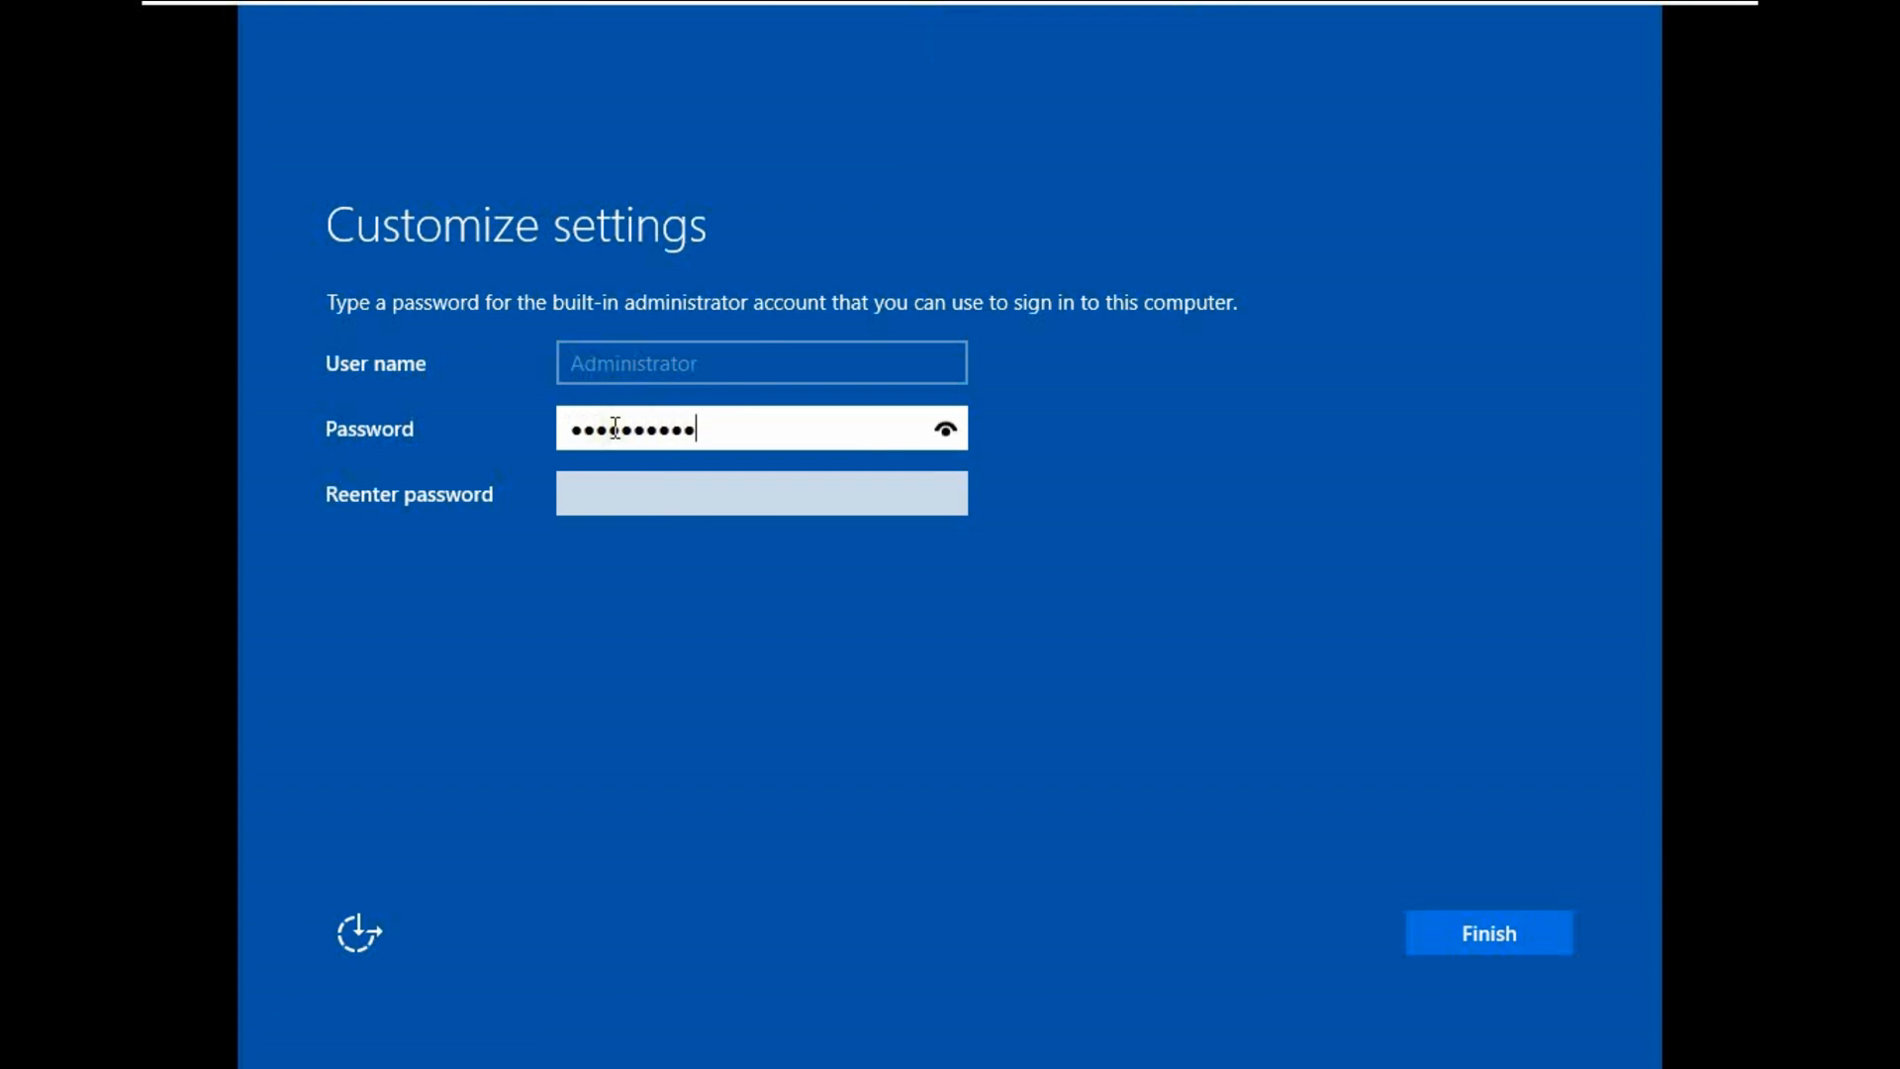
{"action": "type", "text": "••••••"}
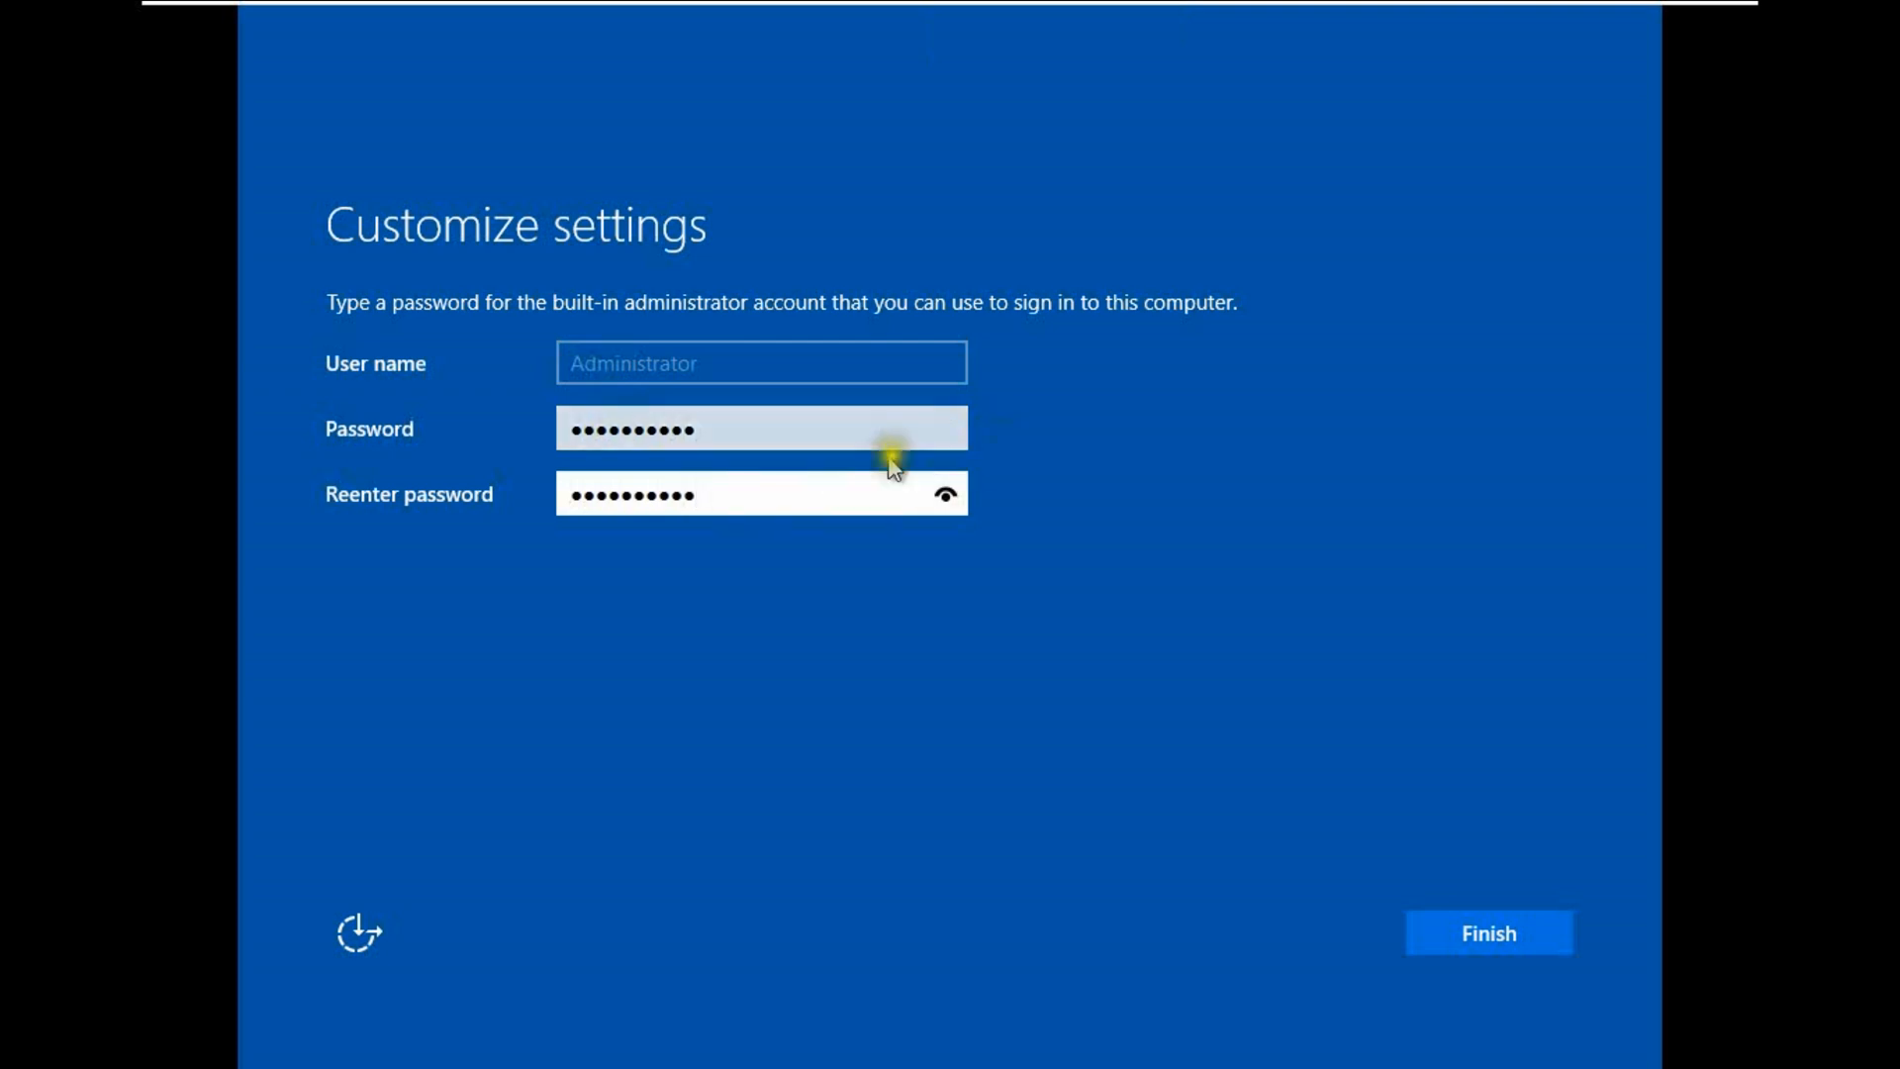
{"action": "left_click", "coordinate": [760, 427]}
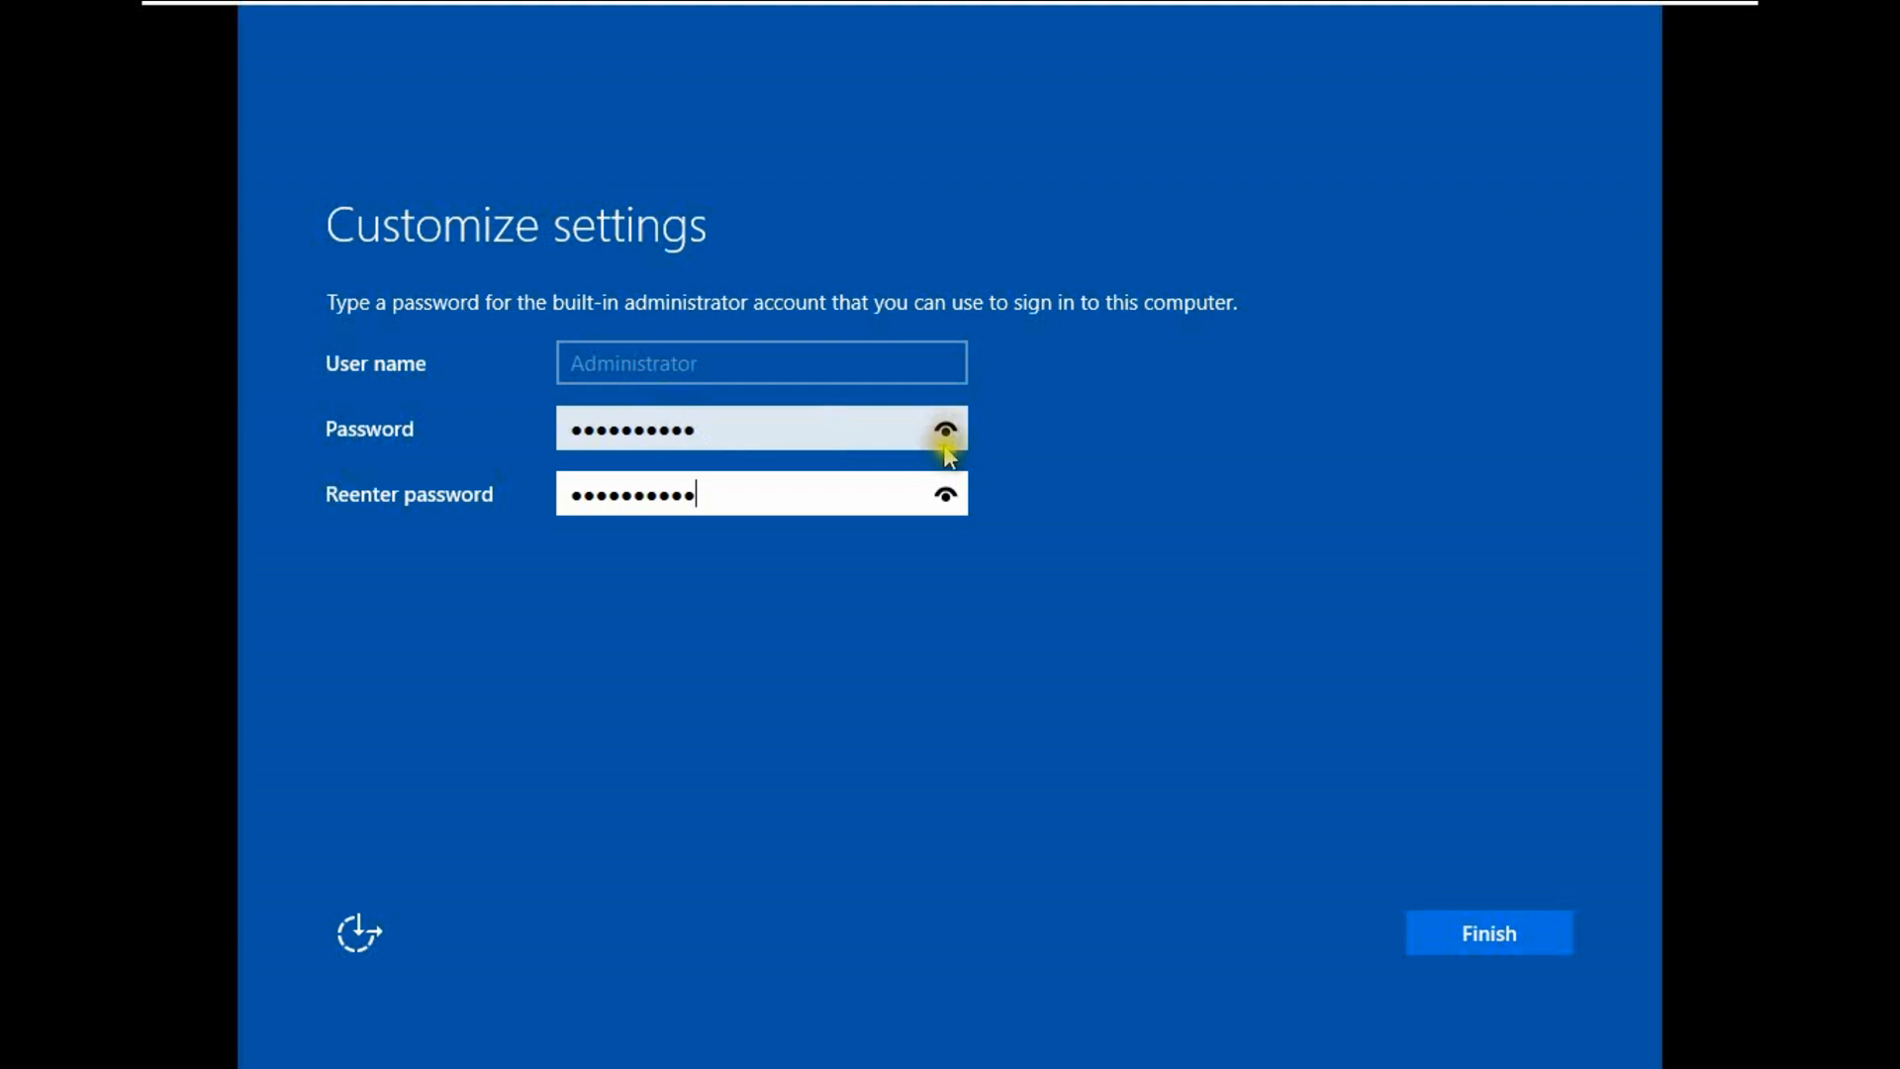
{"action": "left_click", "coordinate": [1488, 930]}
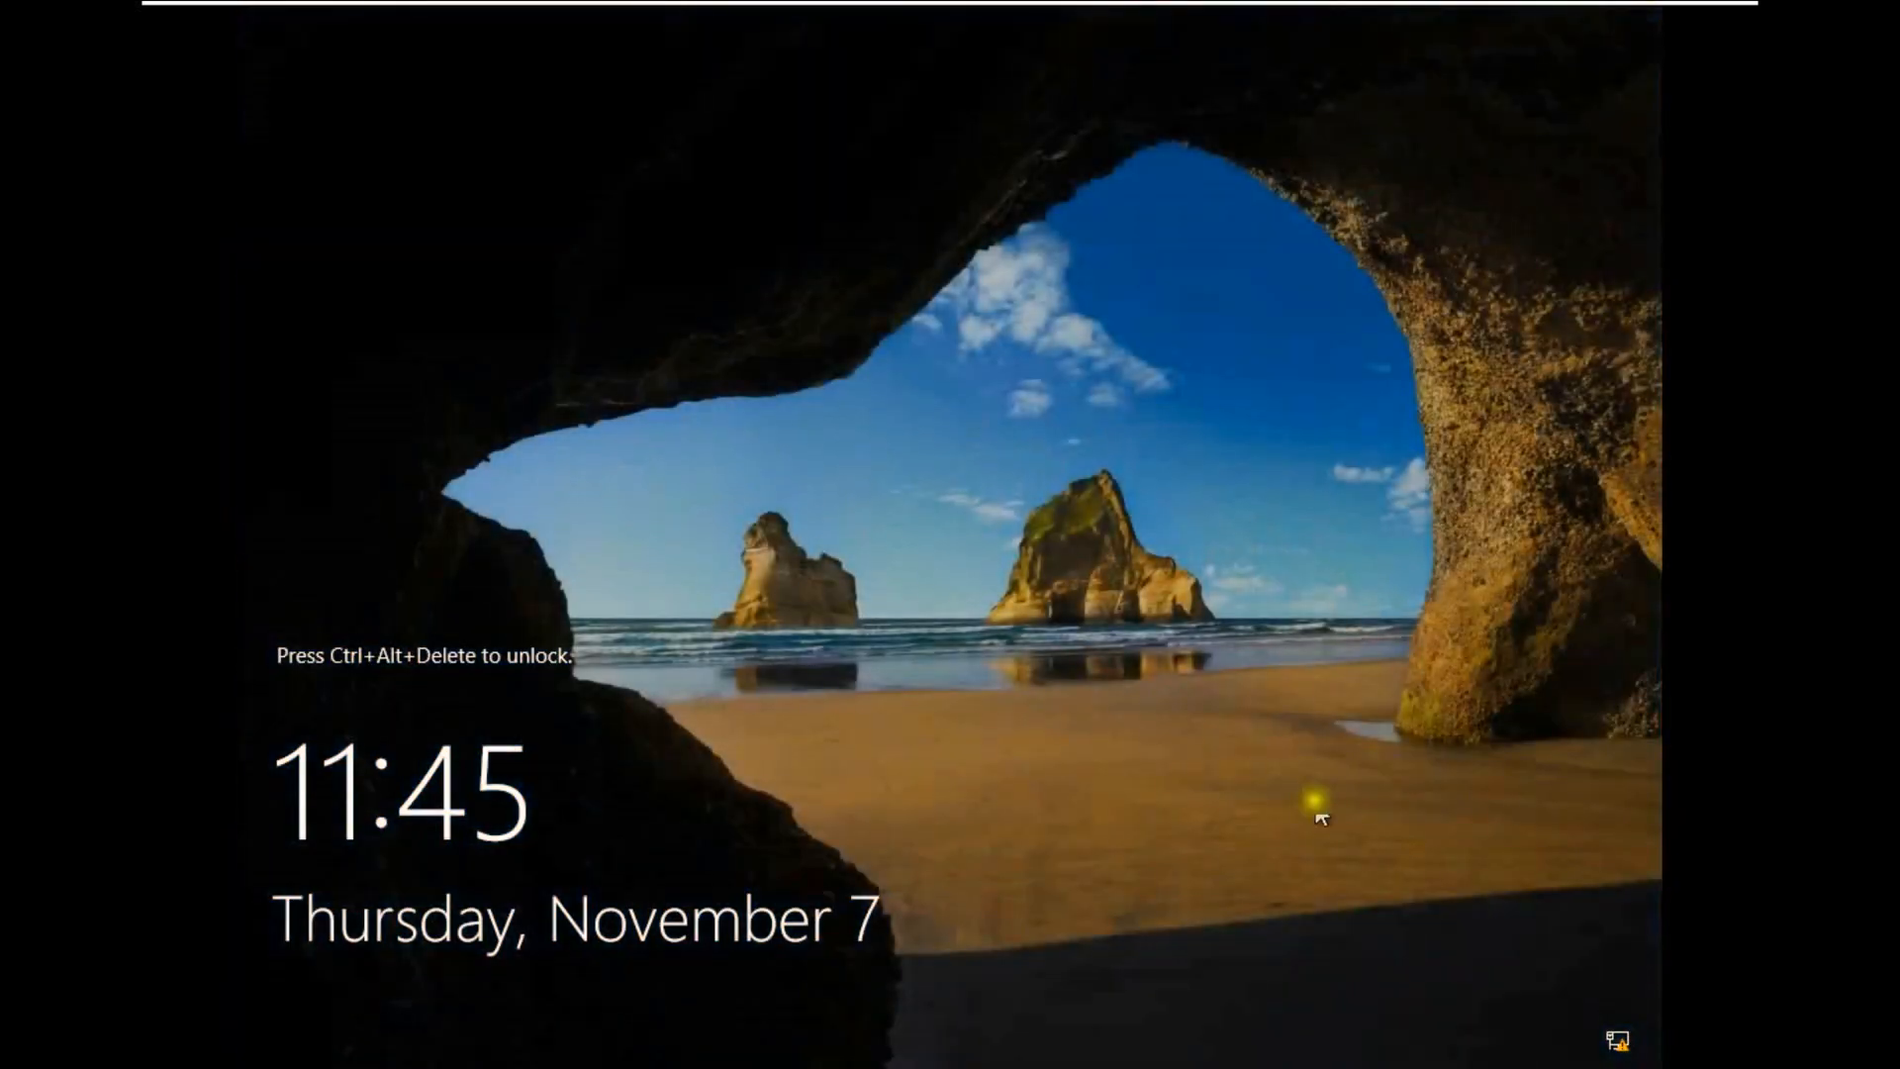
{"action": "mouse_move", "coordinate": [649, 202]}
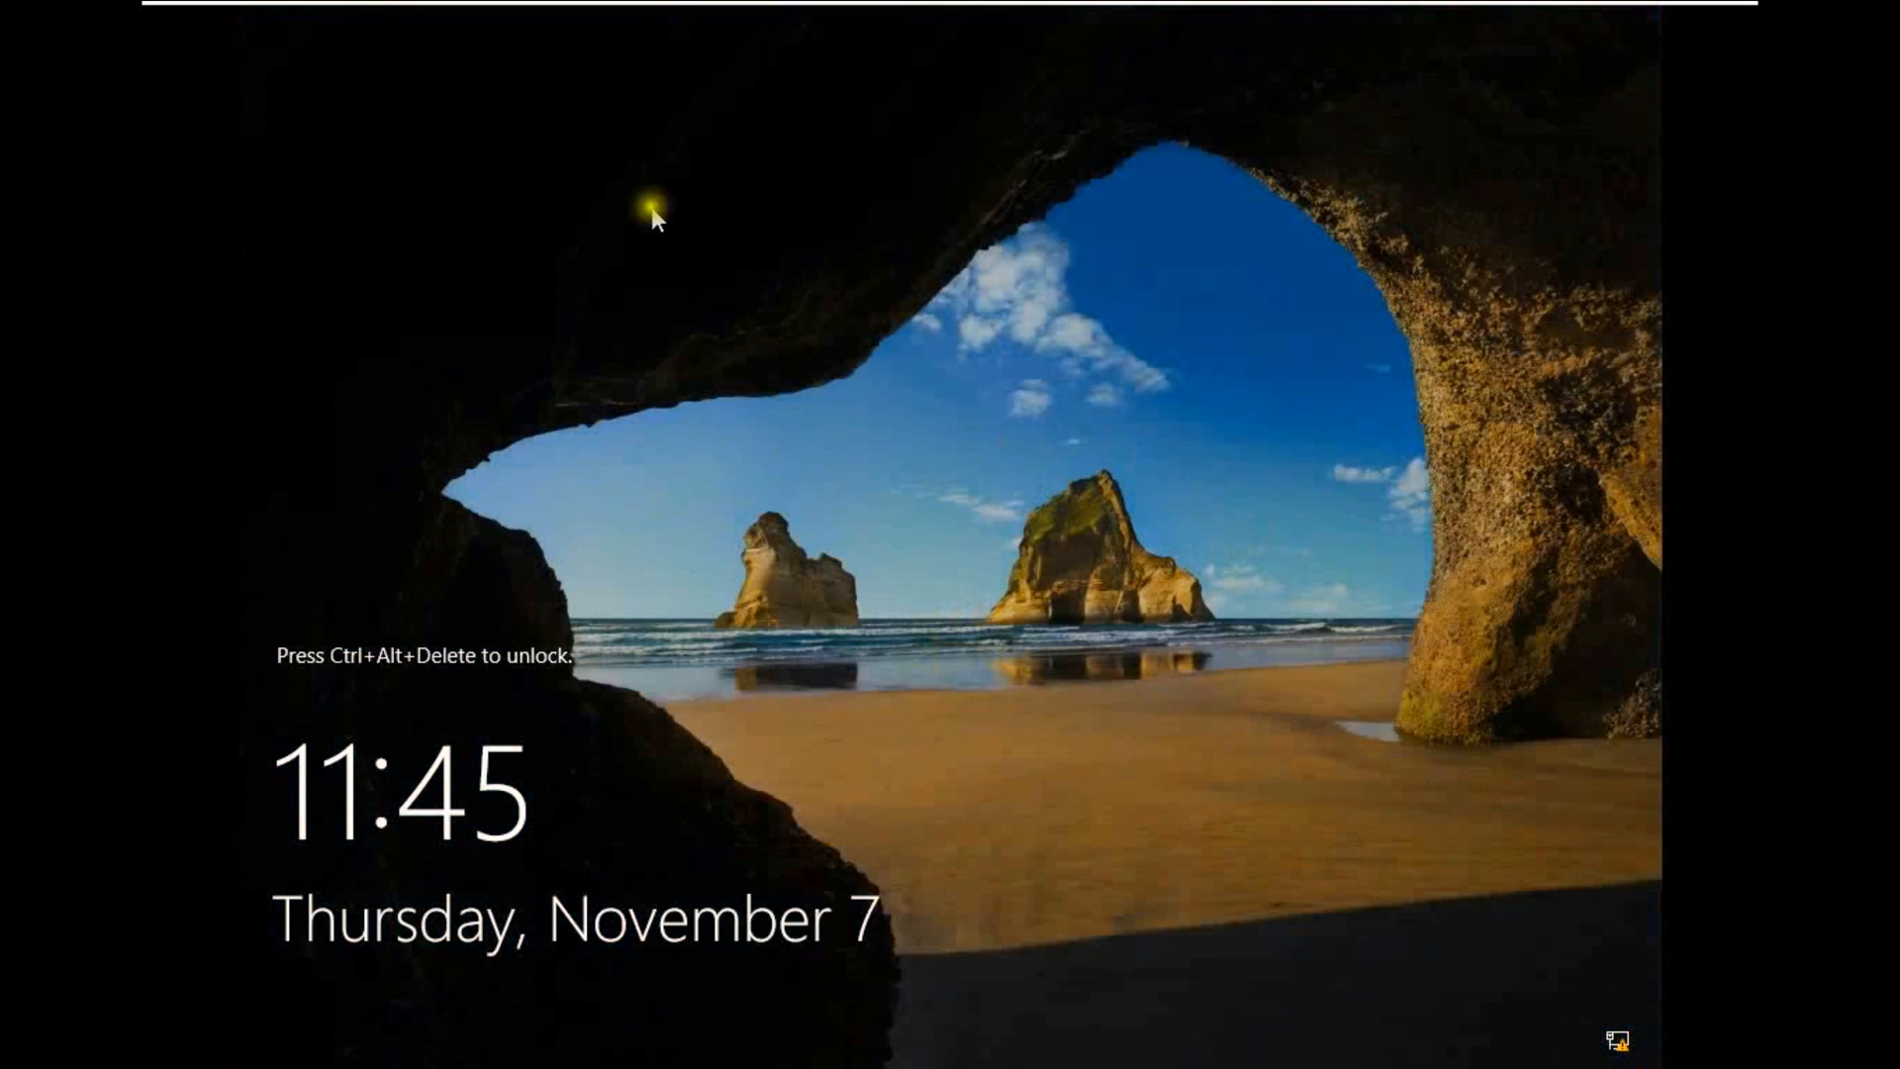
{"action": "mouse_move", "coordinate": [594, 624]}
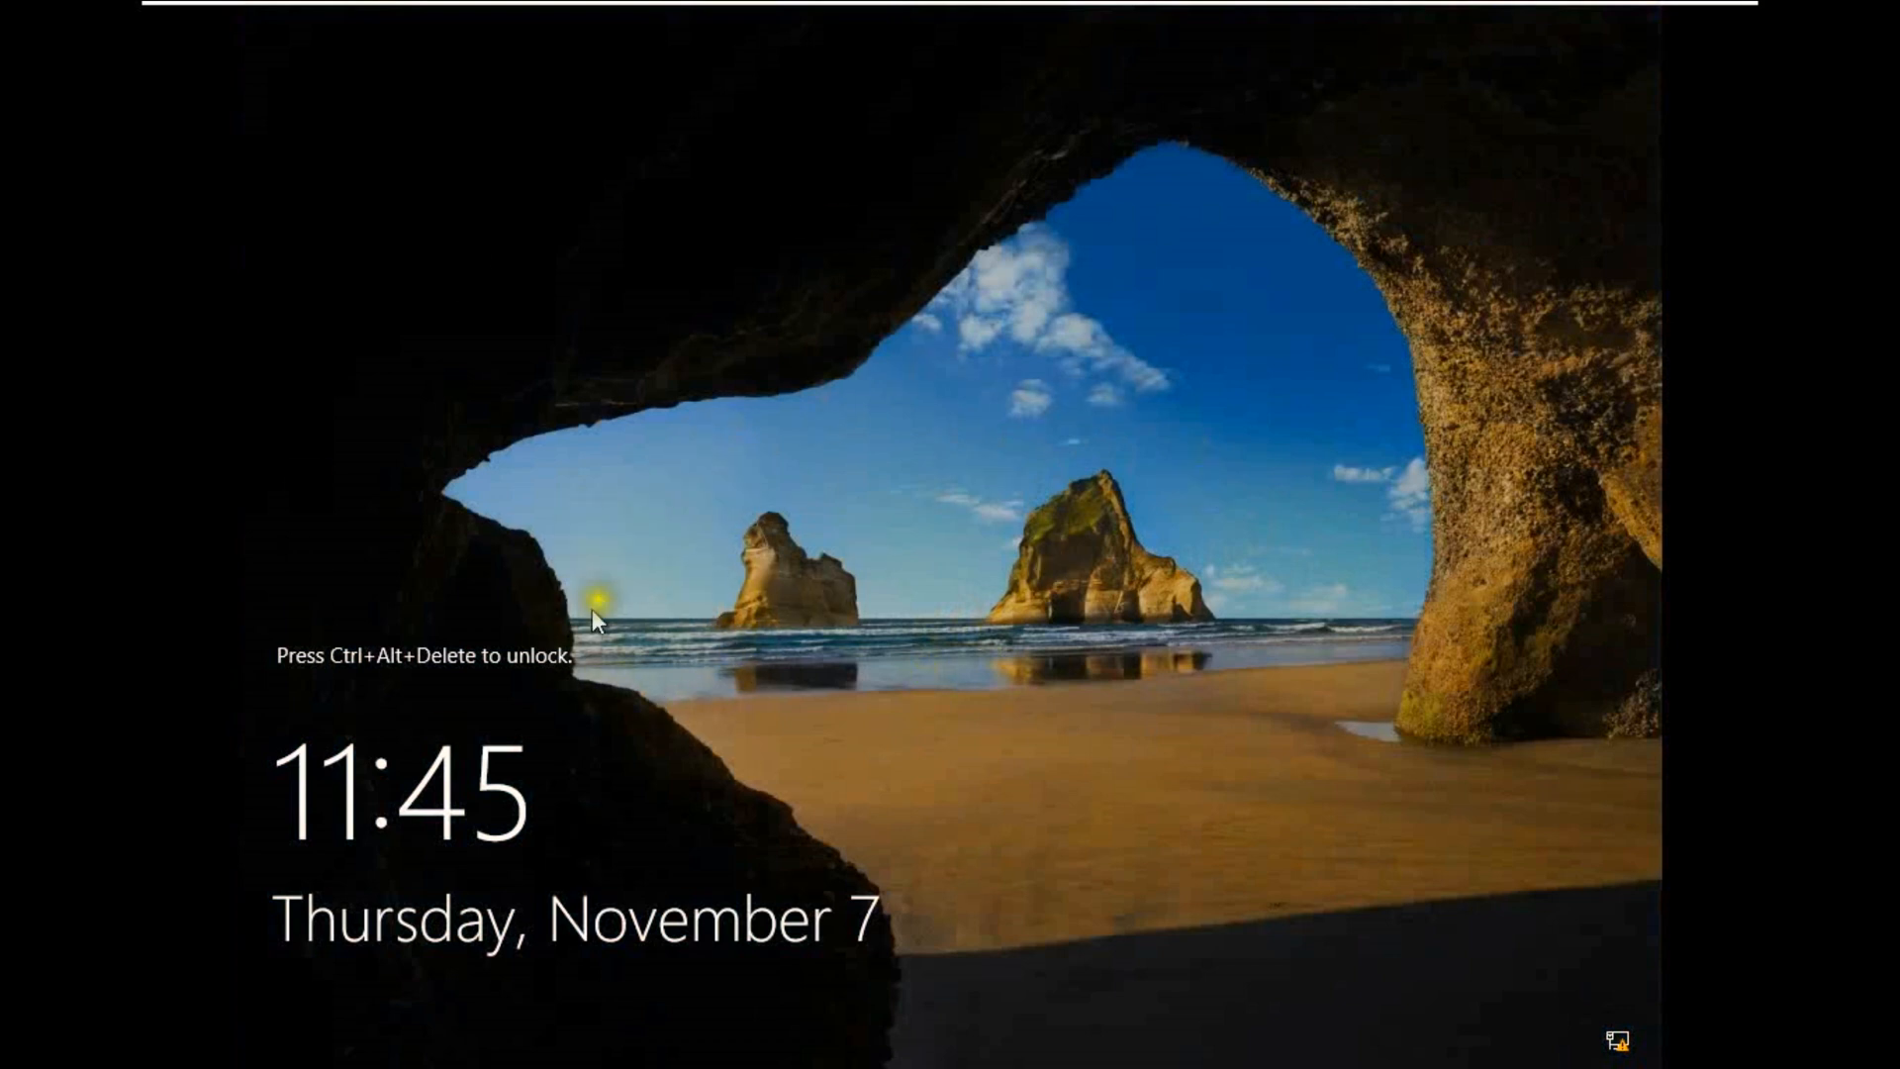
{"action": "mouse_move", "coordinate": [447, 714]}
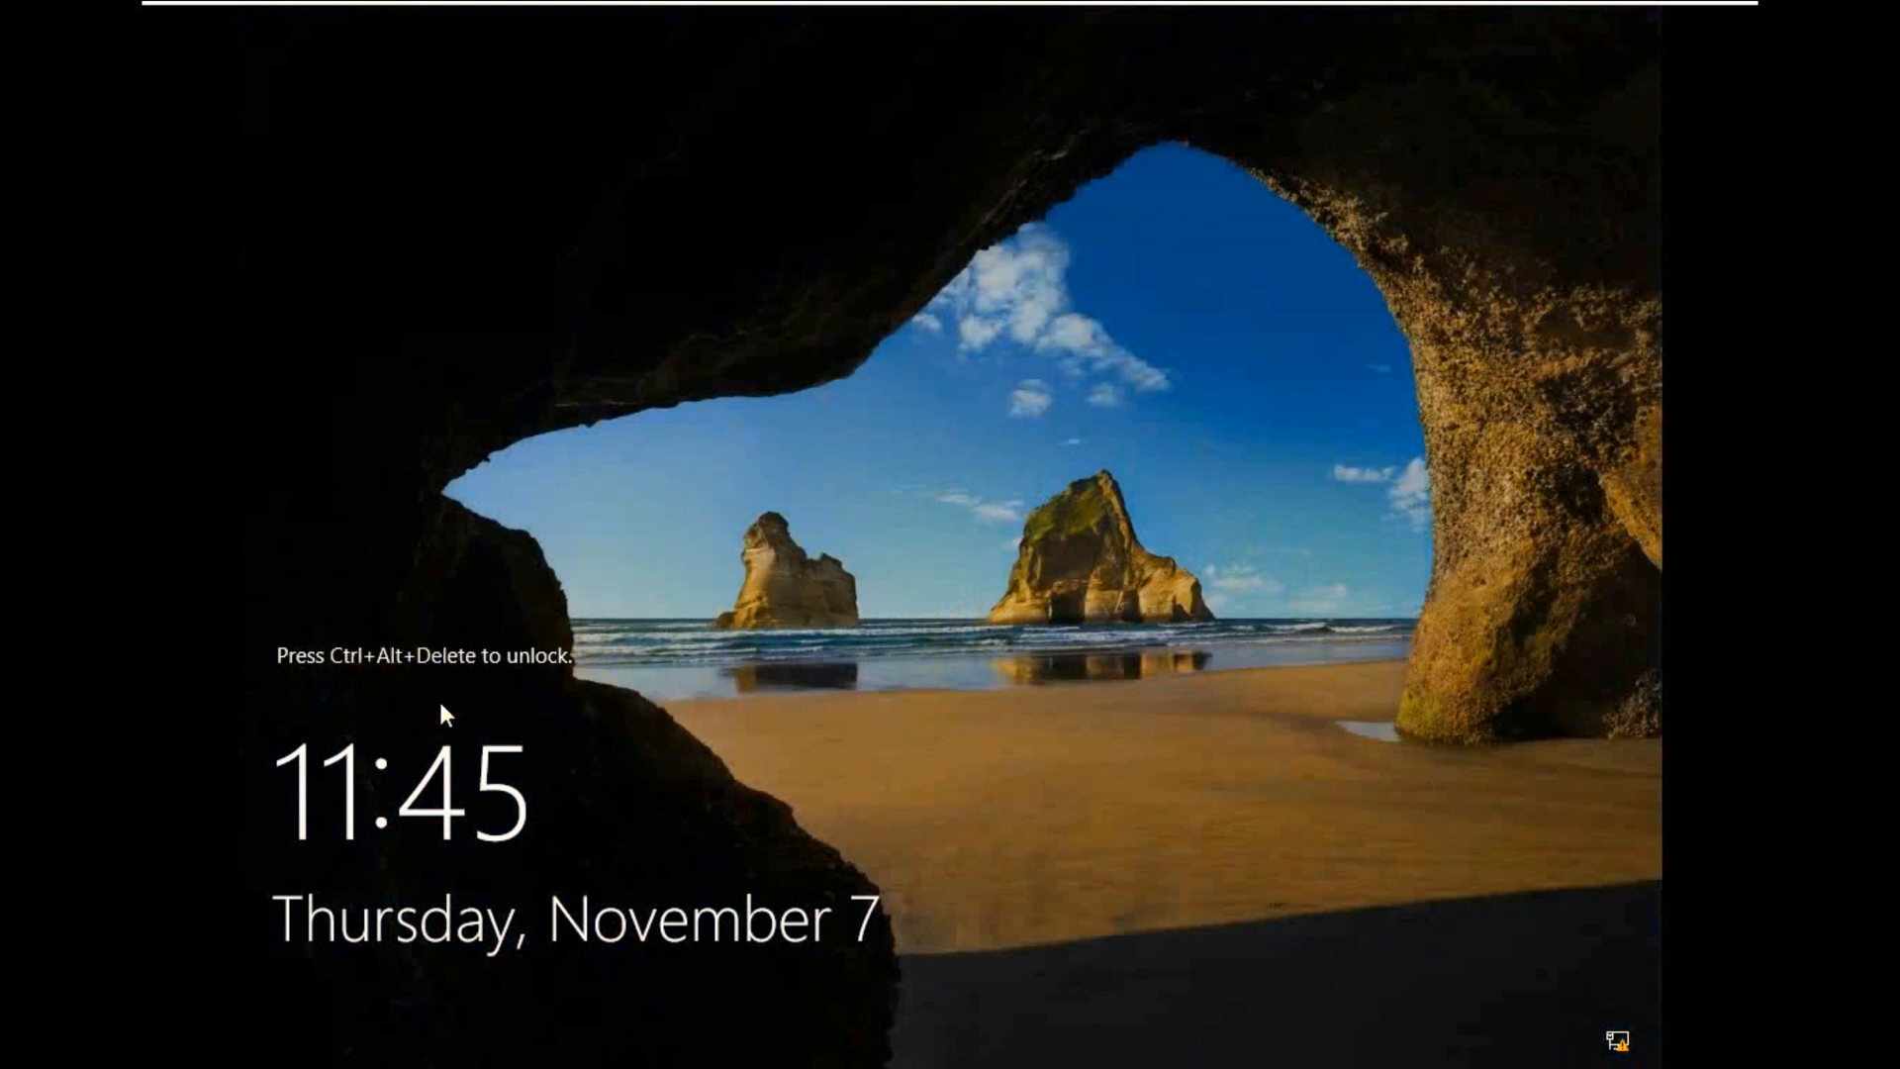
Sign in as Administrator with Ctrl+Alt+Delete and the password, reaching the desktop.
{"action": "key", "text": "Ctrl+Alt+Delete"}
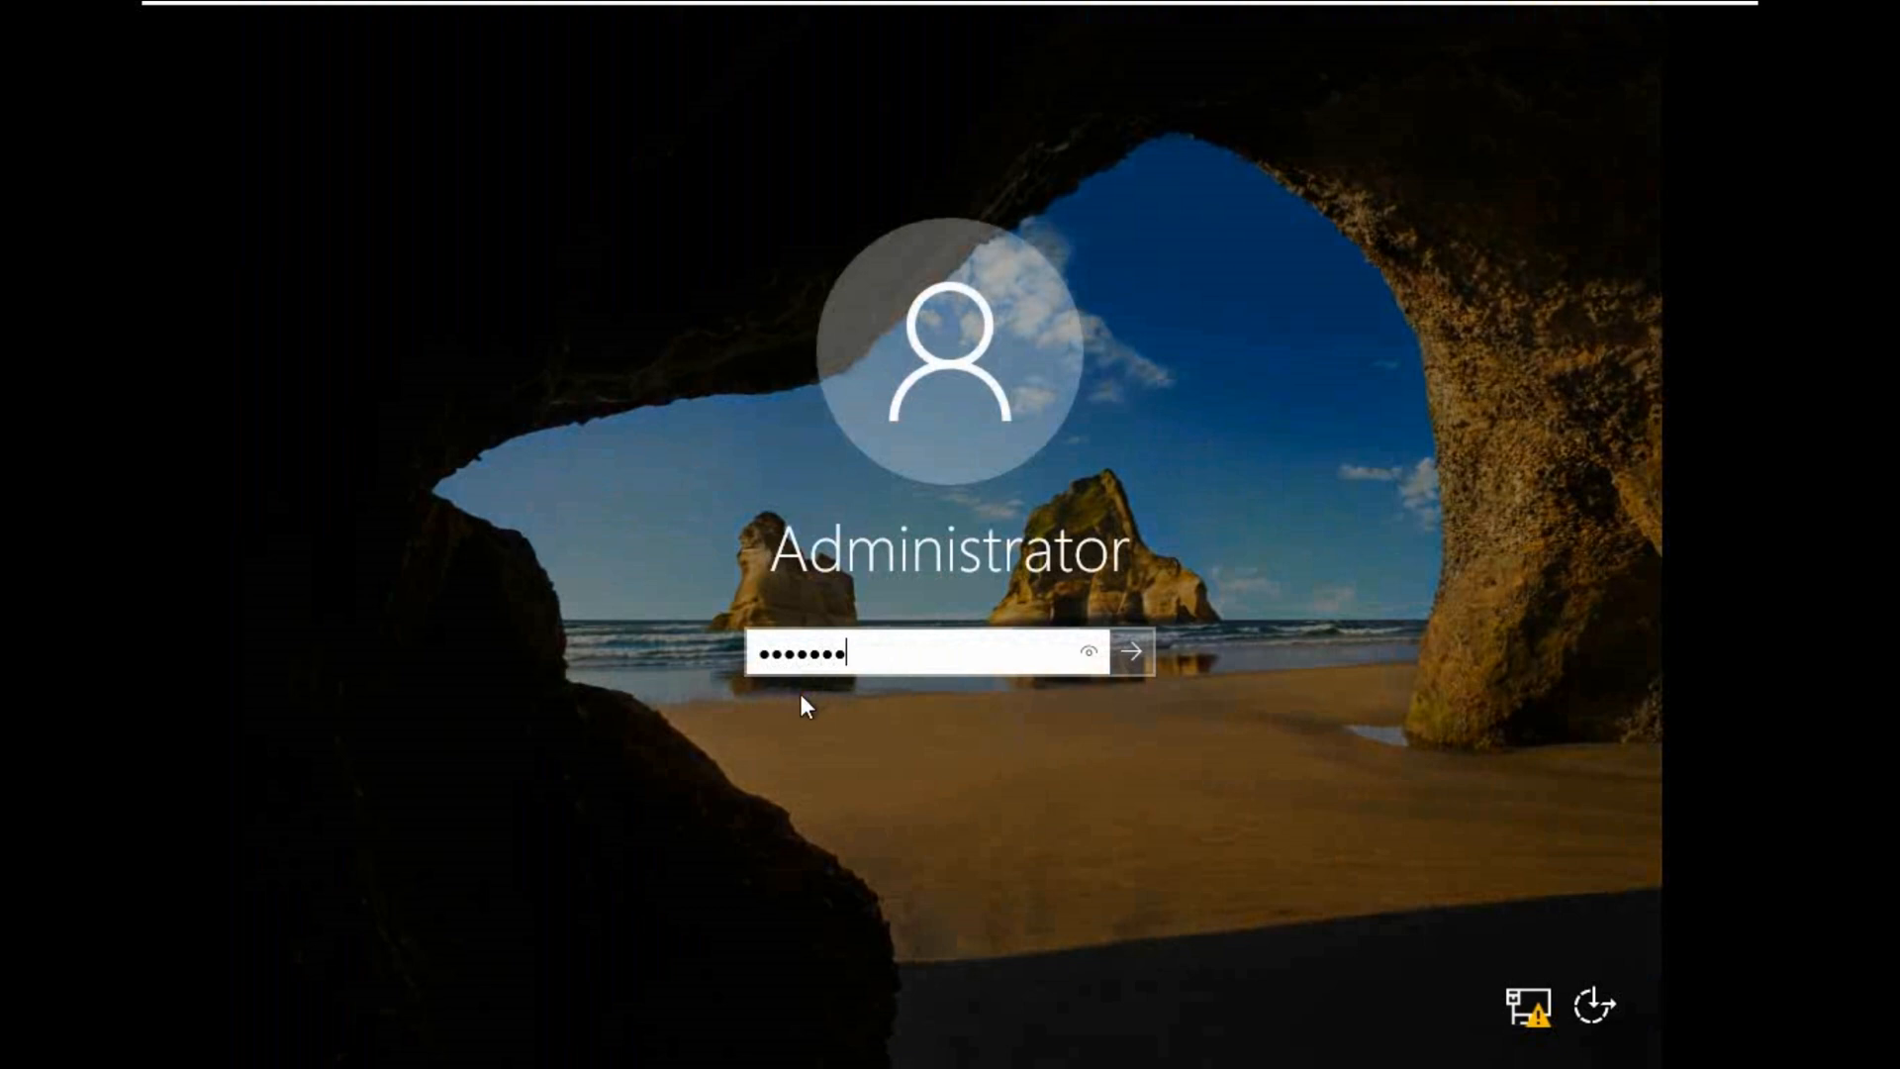
{"action": "left_click", "coordinate": [1132, 650]}
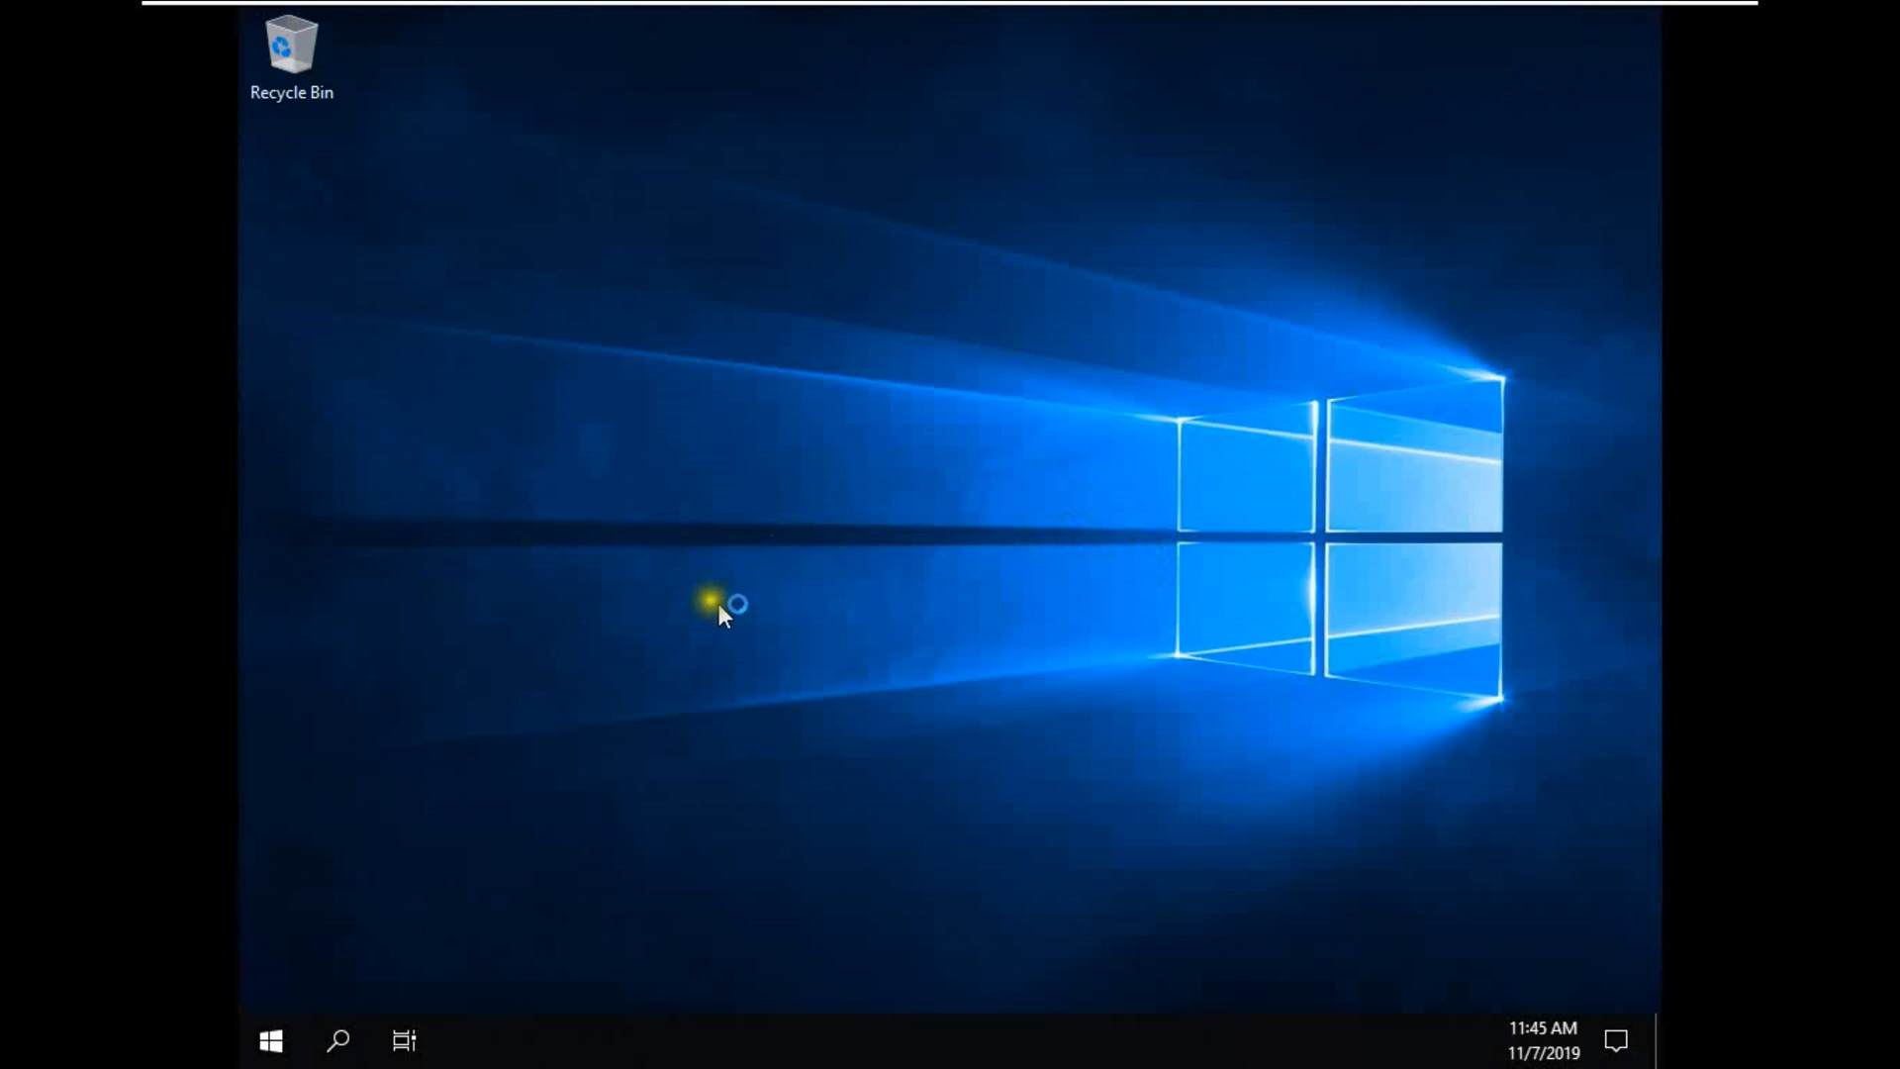
{"action": "mouse_move", "coordinate": [819, 668]}
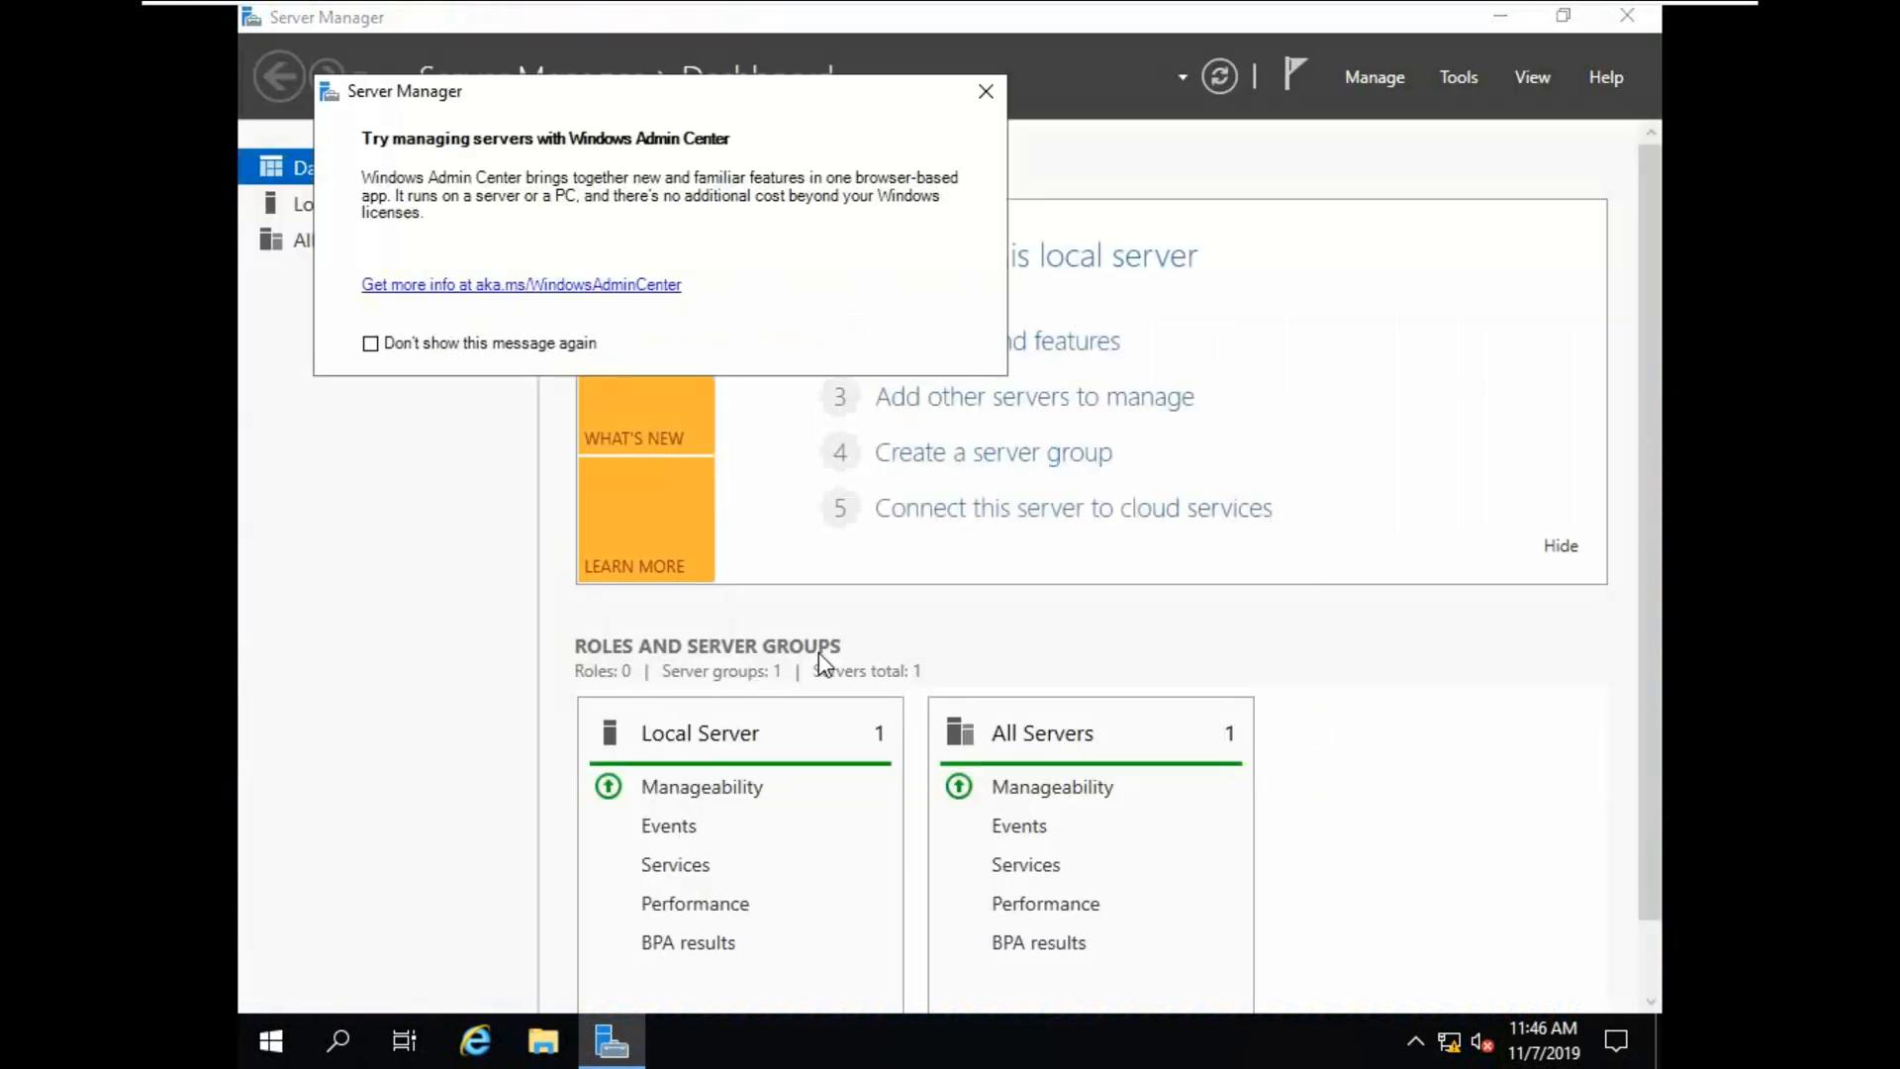
Dismiss the Windows Admin Center notice and show the Local Server properties for WIN-S67QT2RGOIU.
{"action": "left_click", "coordinate": [986, 91]}
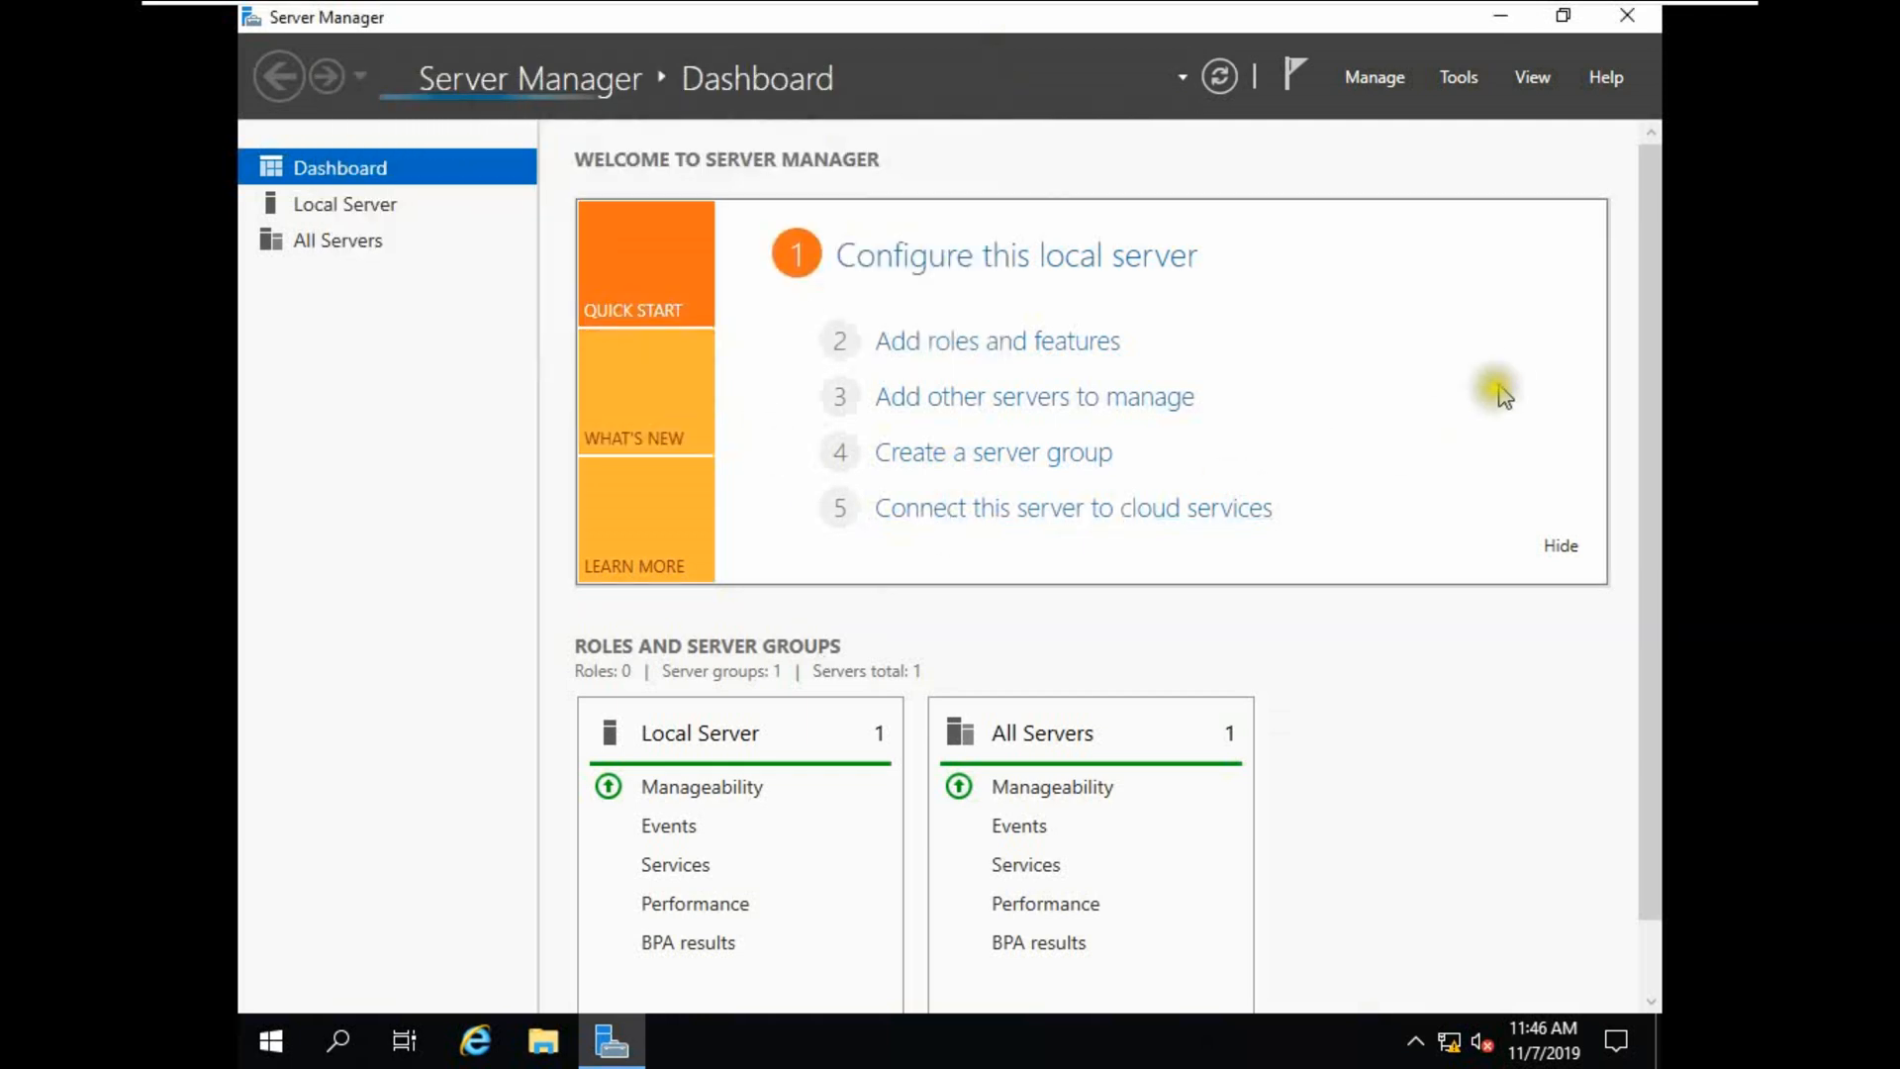
{"action": "scroll", "scroll_direction": "down", "scroll_amount": 3}
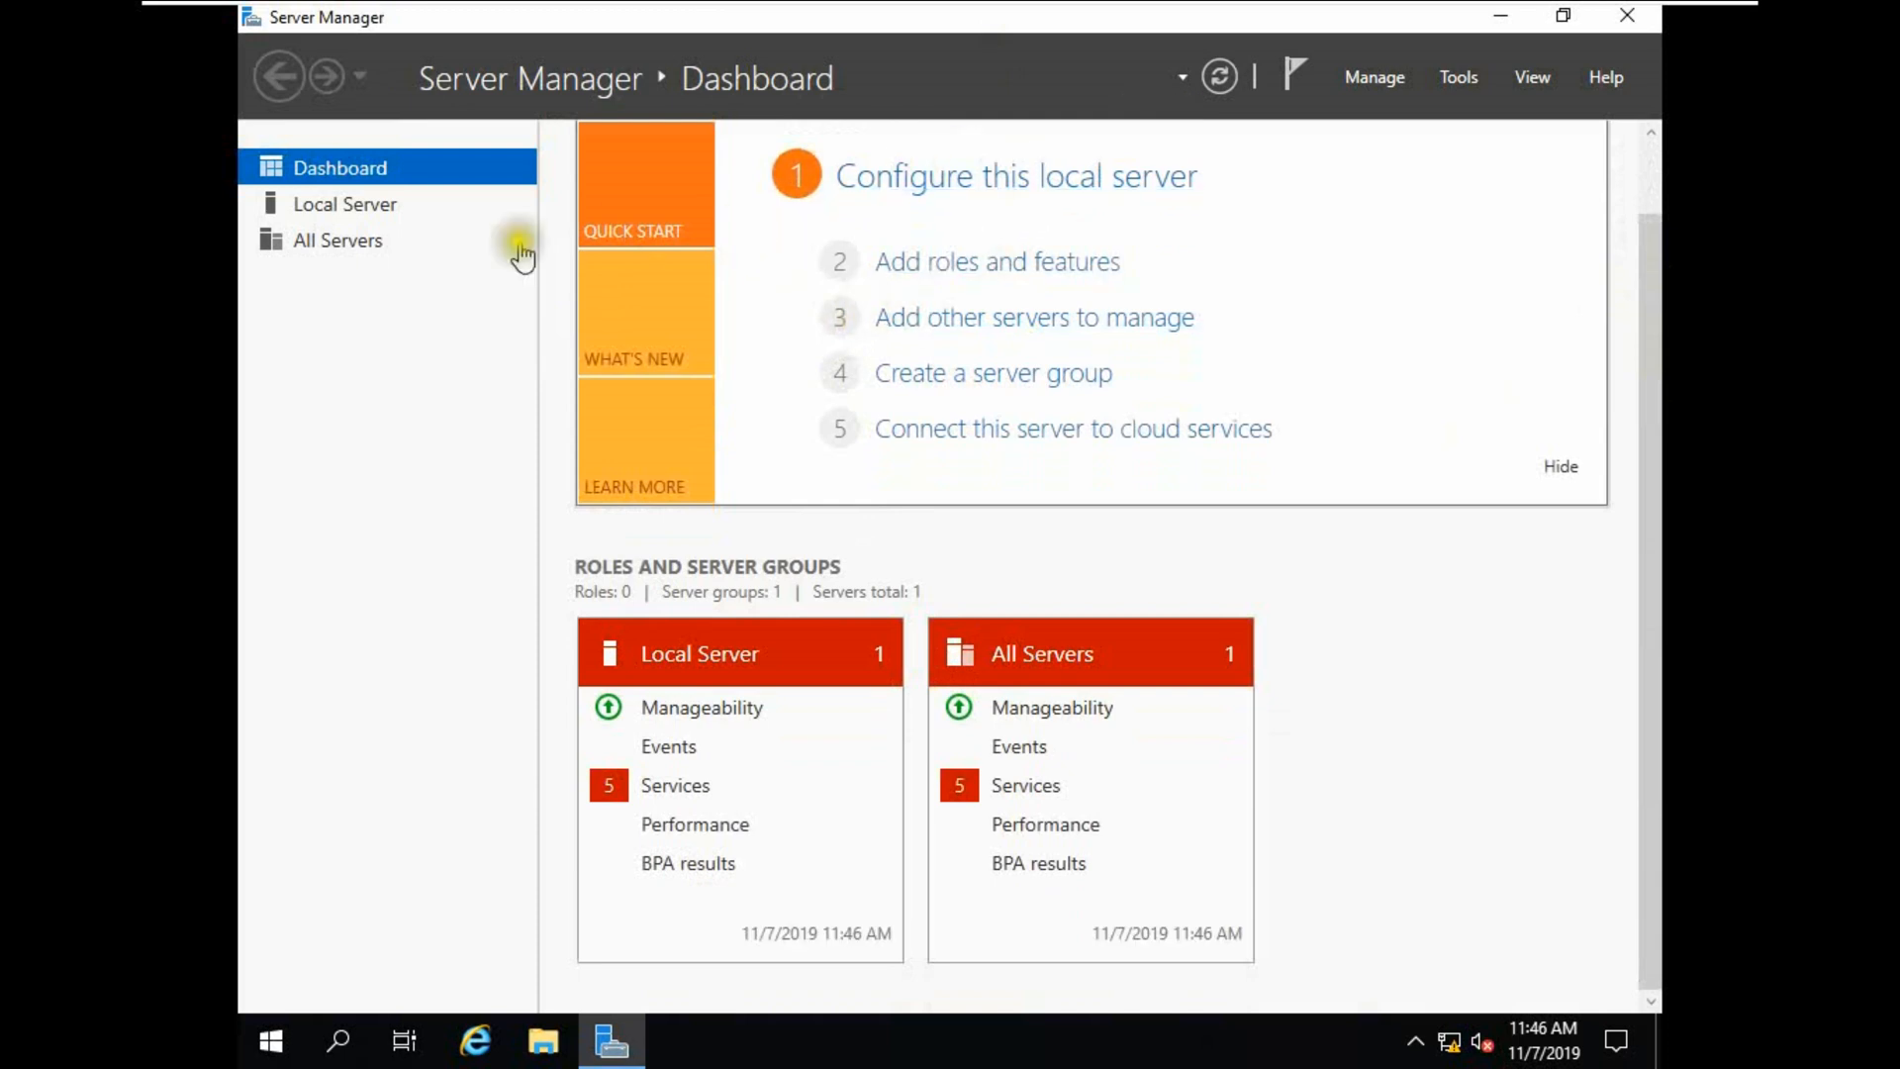
{"action": "left_click", "coordinate": [345, 203]}
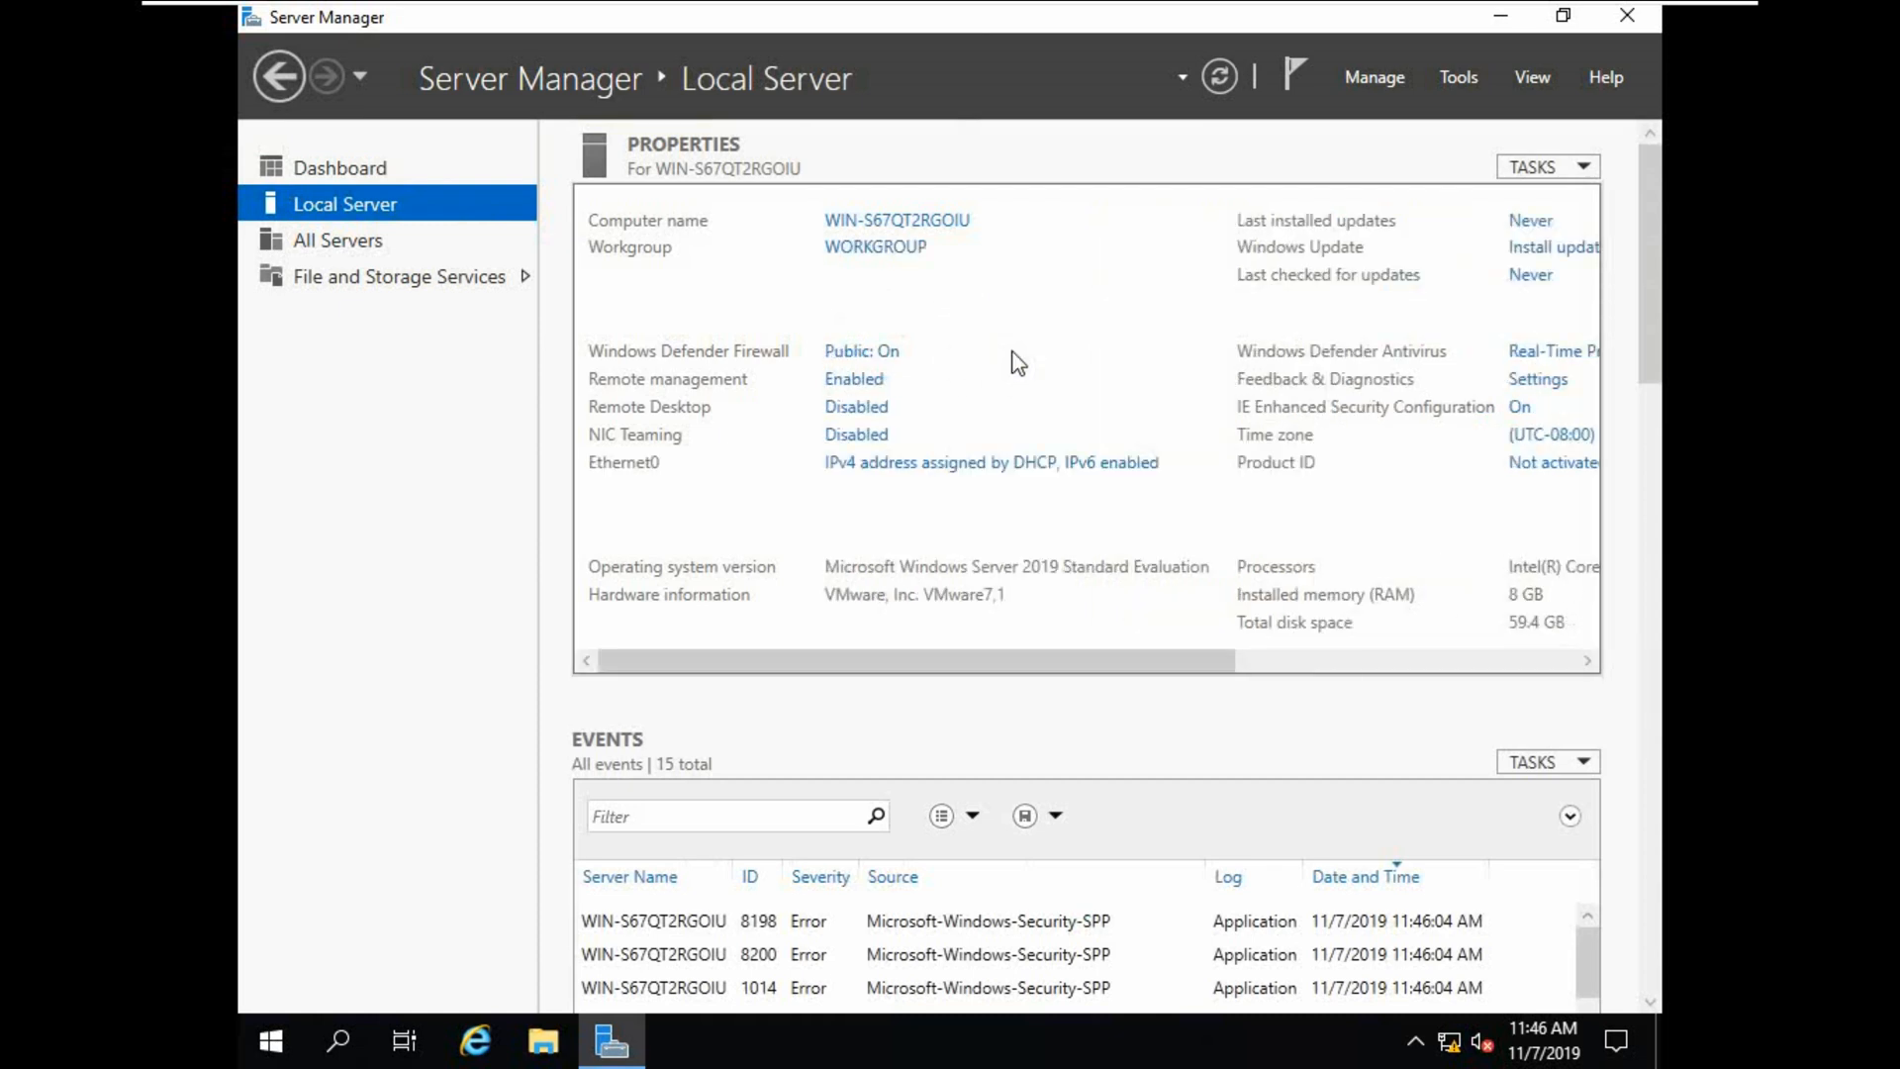
{"action": "mouse_move", "coordinate": [1143, 368]}
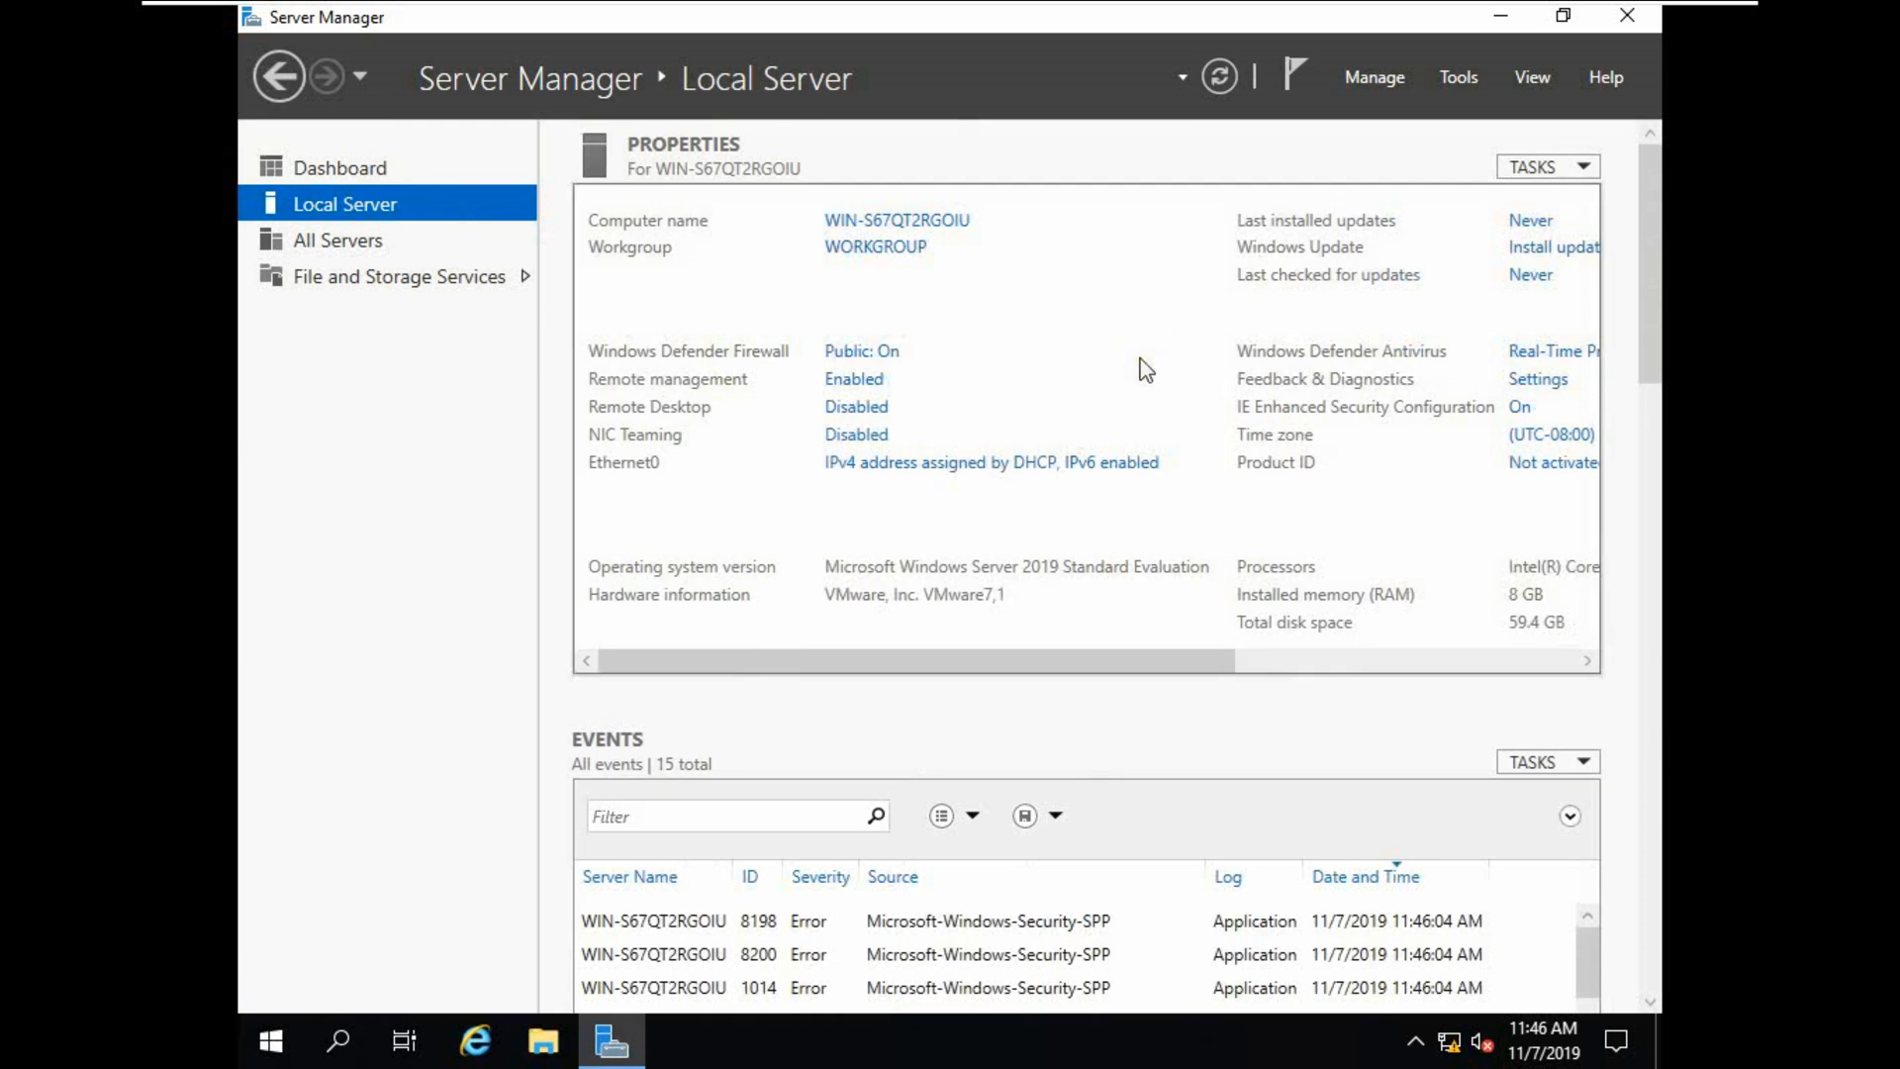